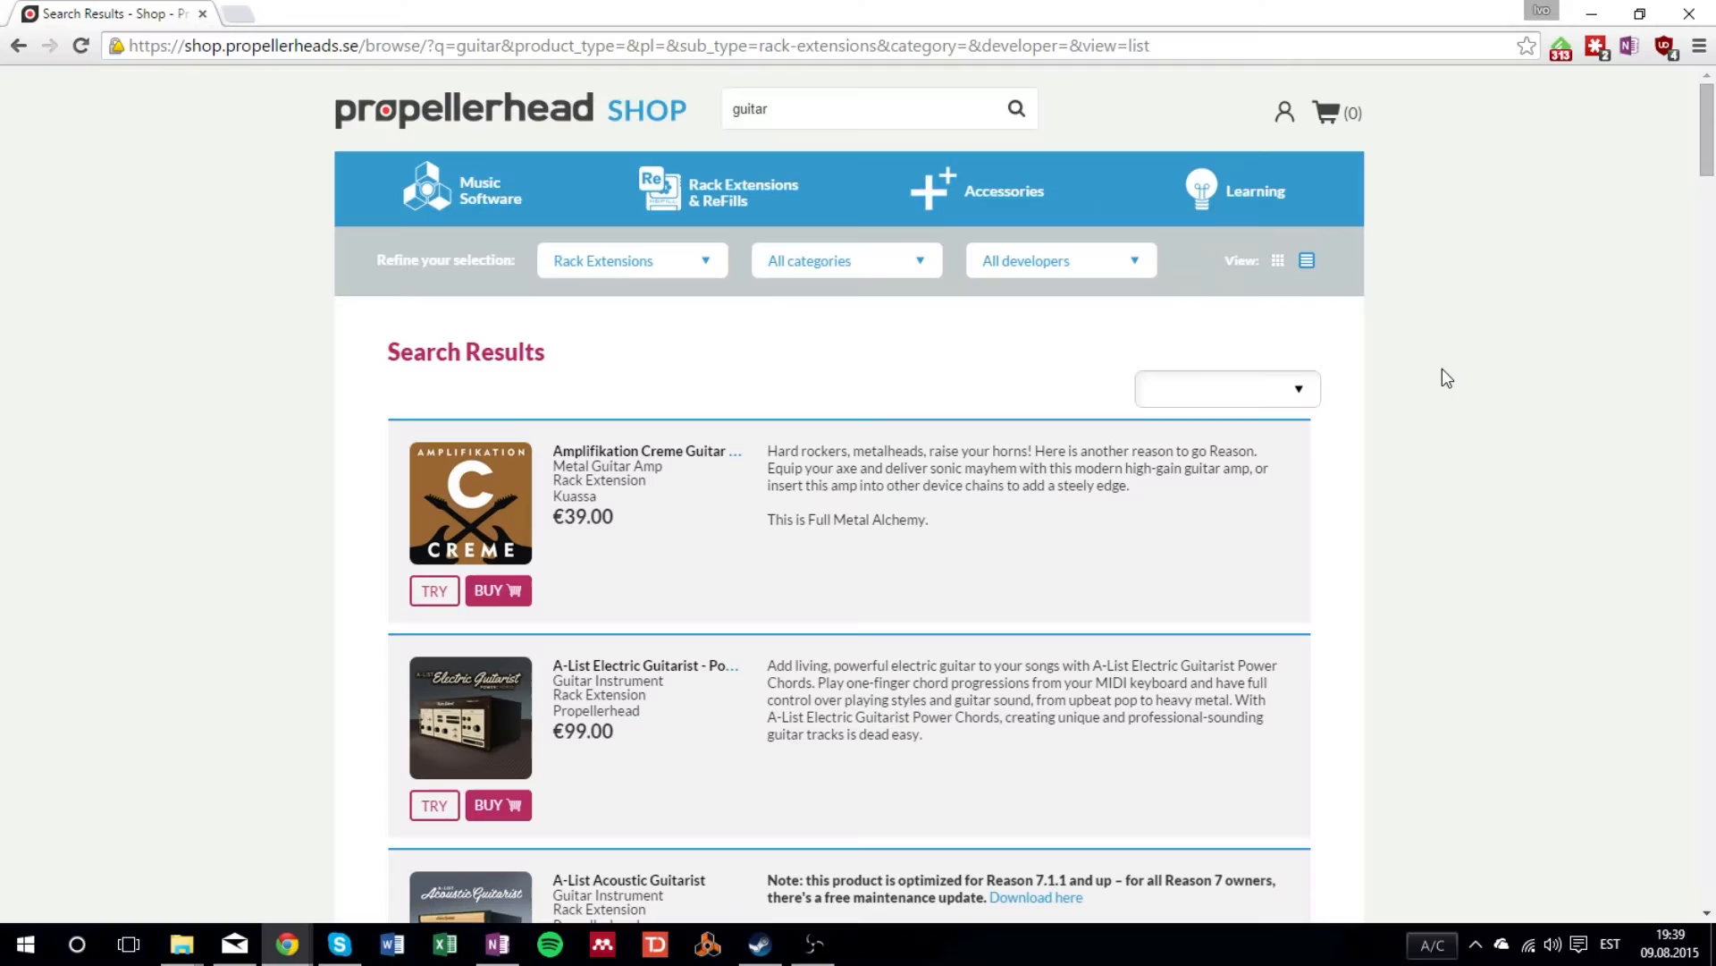
- Scroll the Propellerhead Shop and open the Distortion Trifecta bundle page
scroll("down", 3)
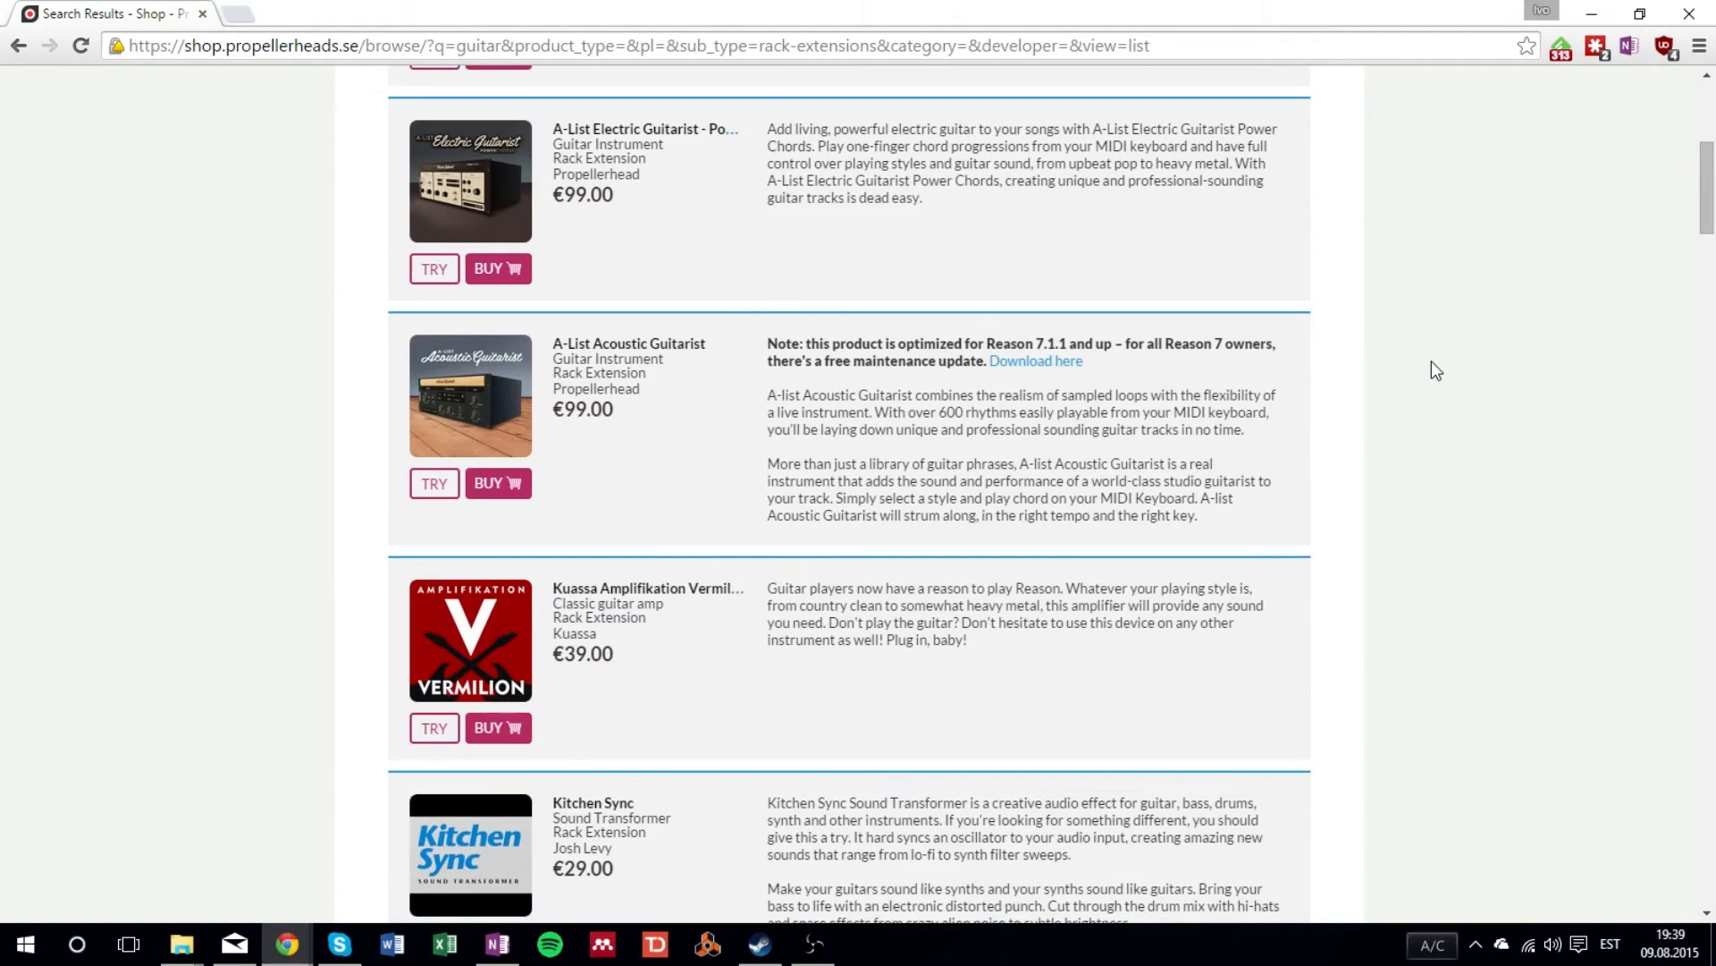
scroll("down", 3)
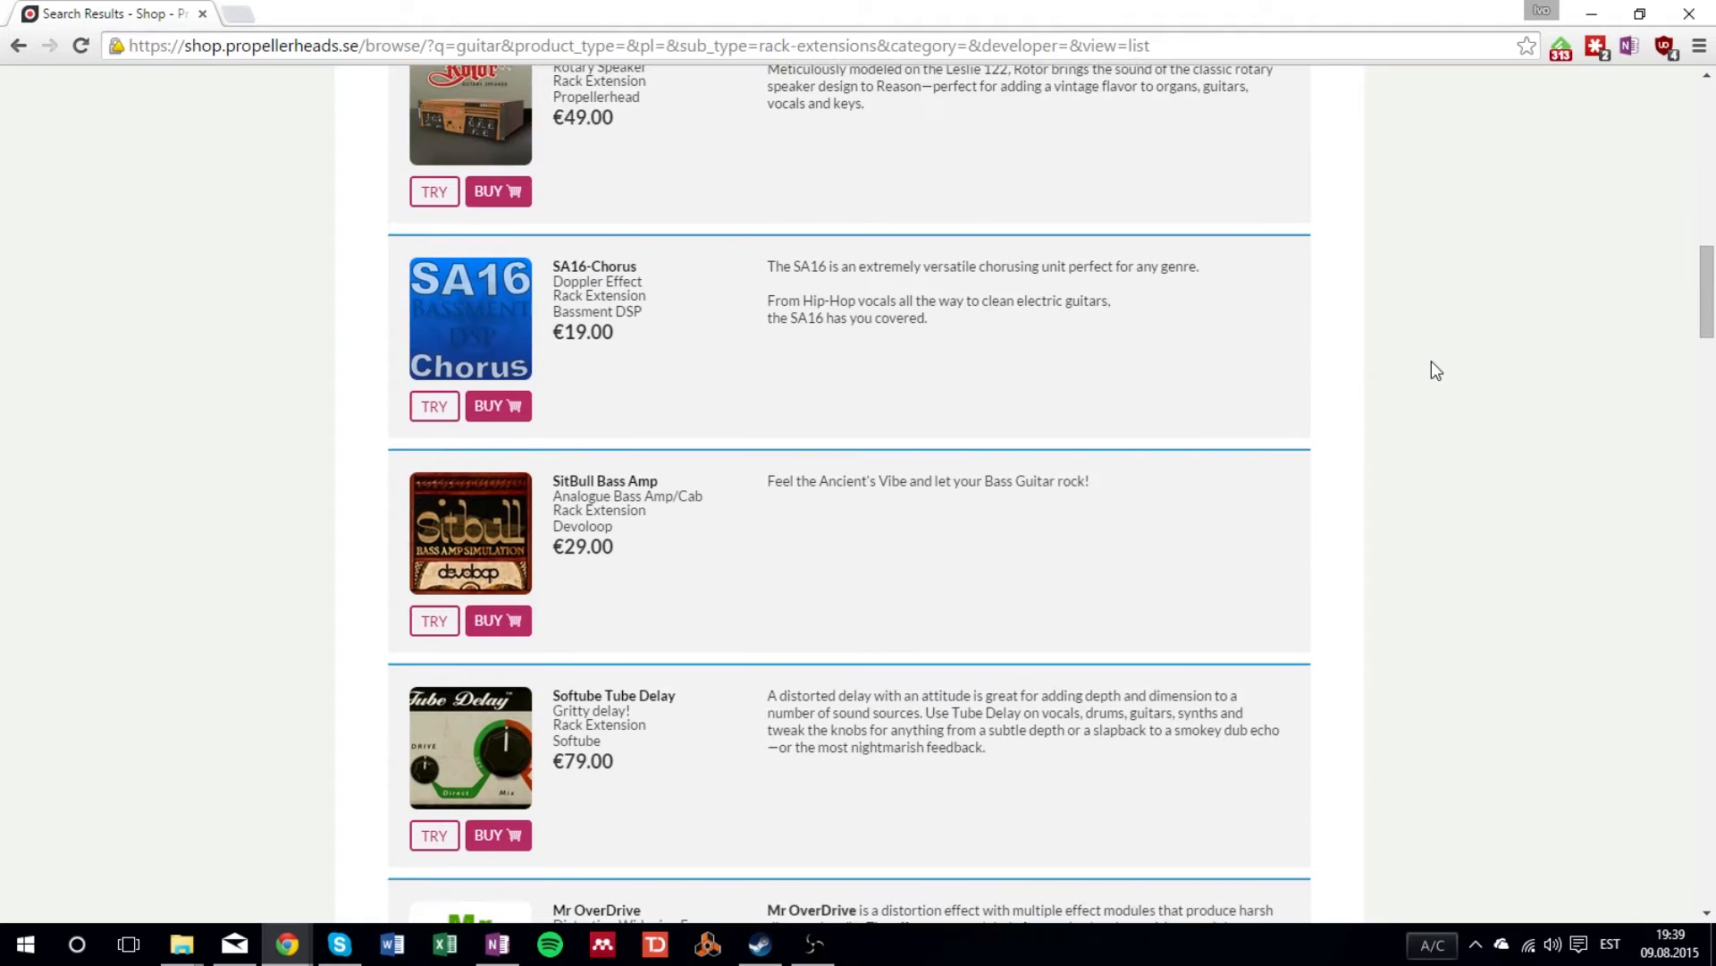
scroll("down", 3)
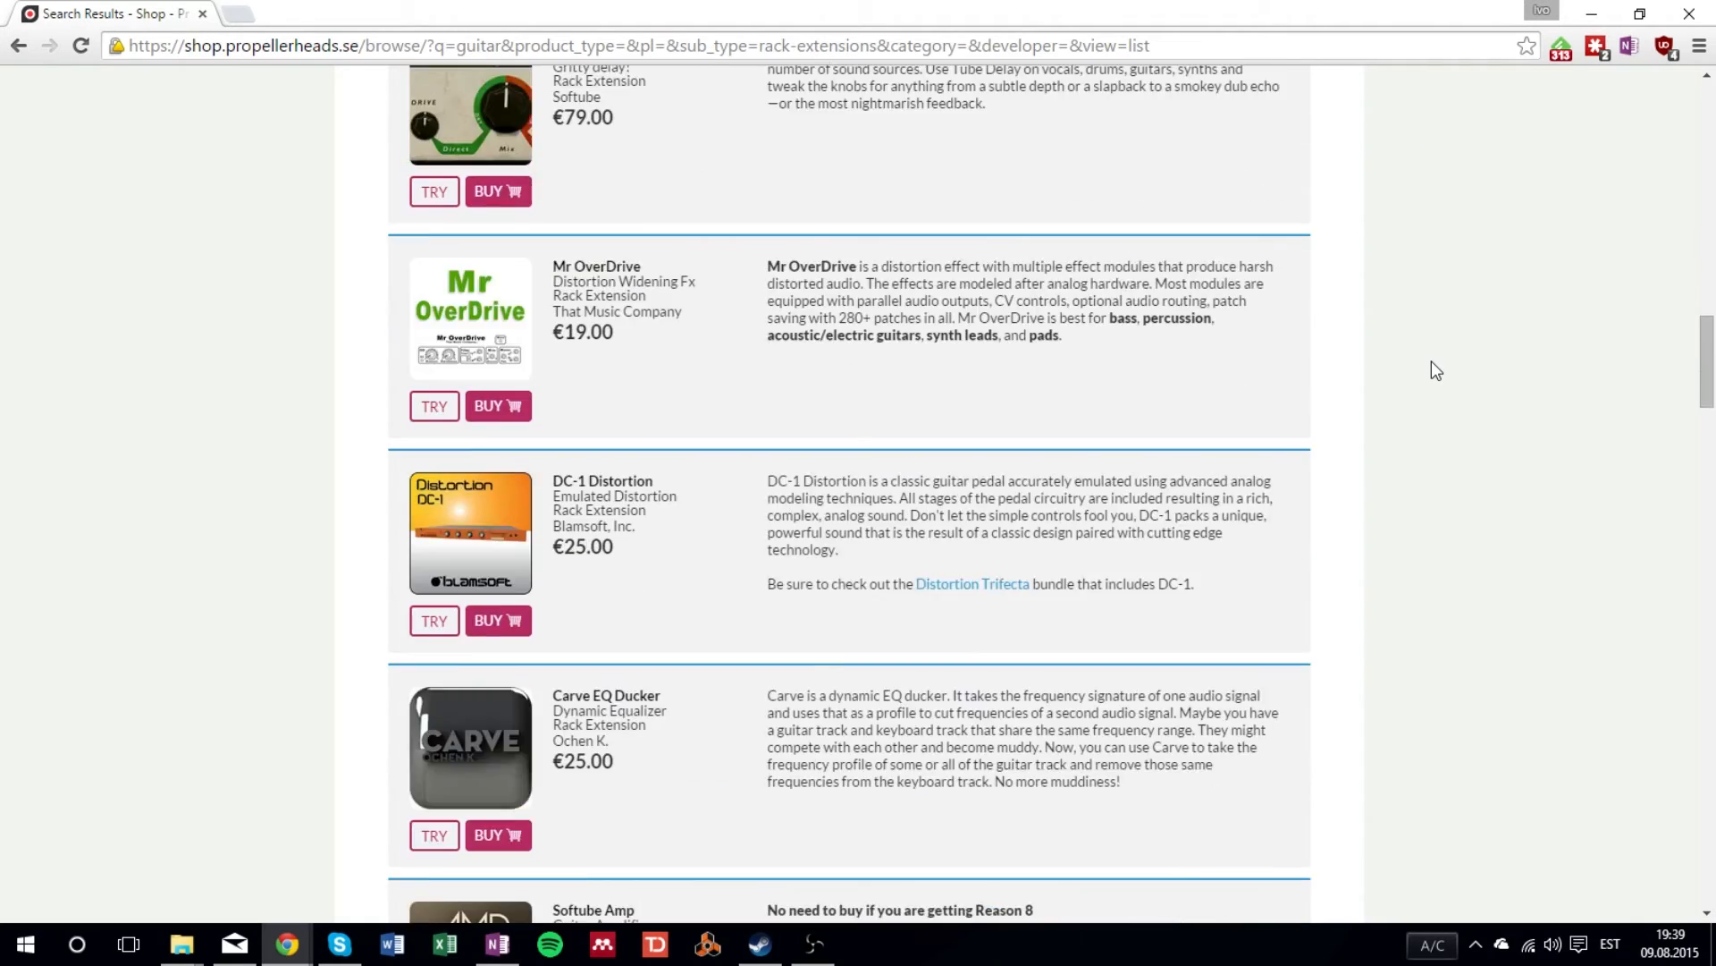
left_click(707, 944)
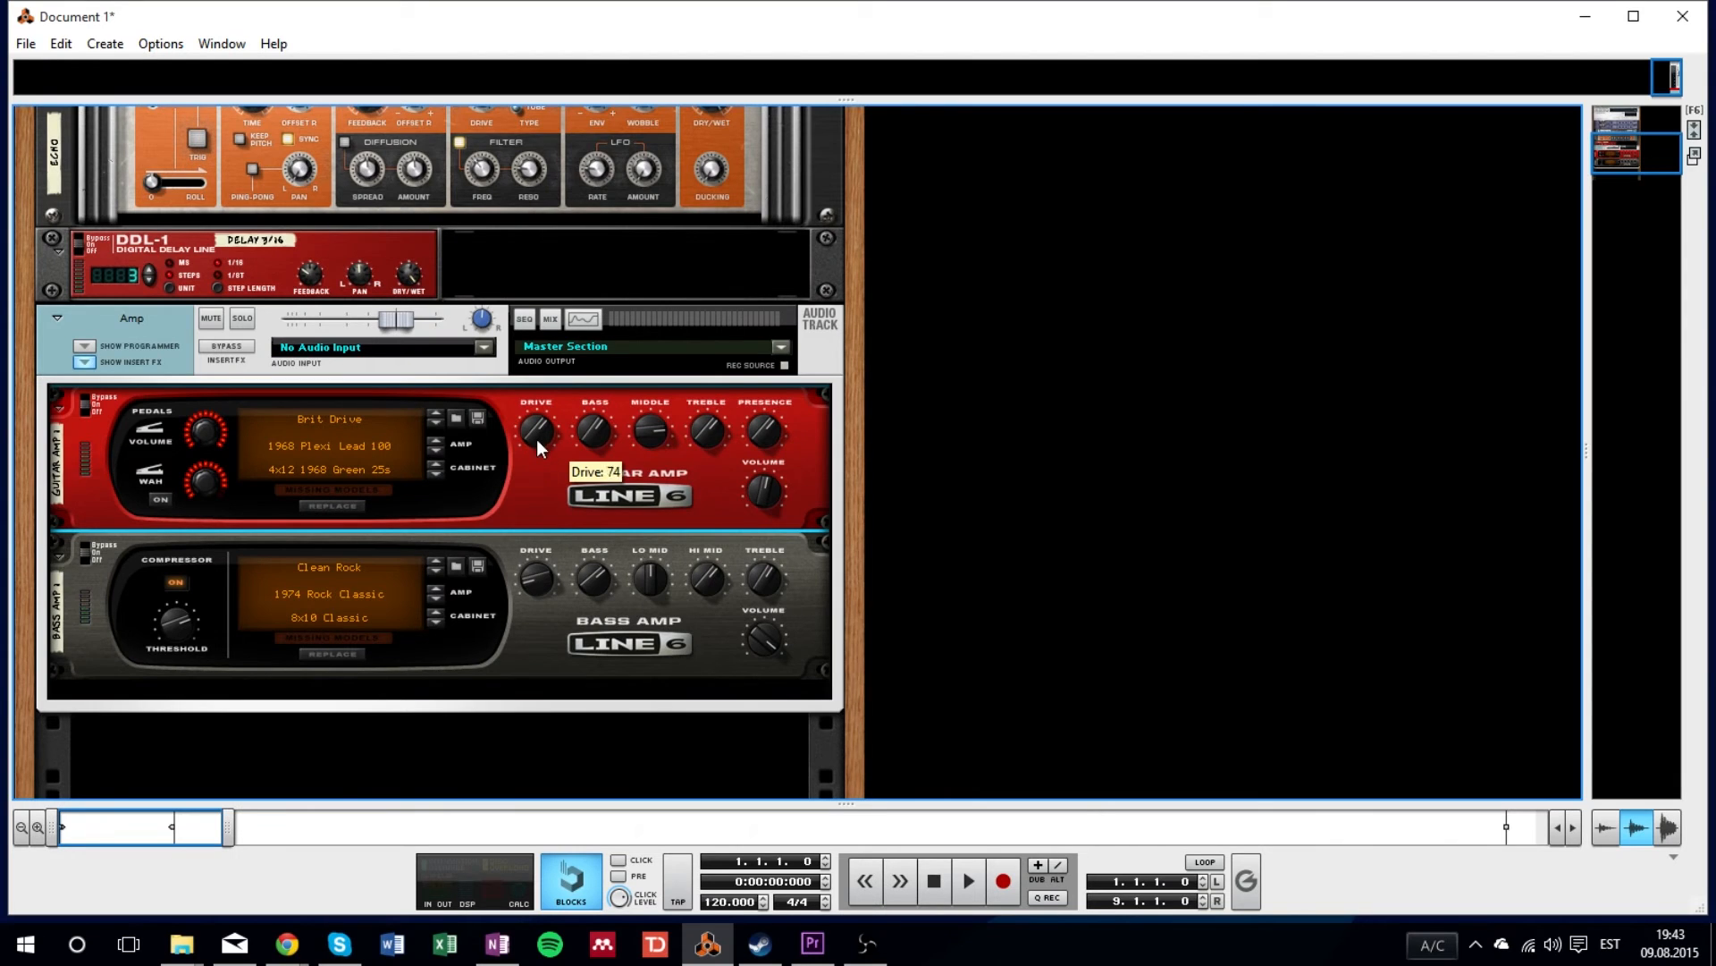
mouse_move(649, 430)
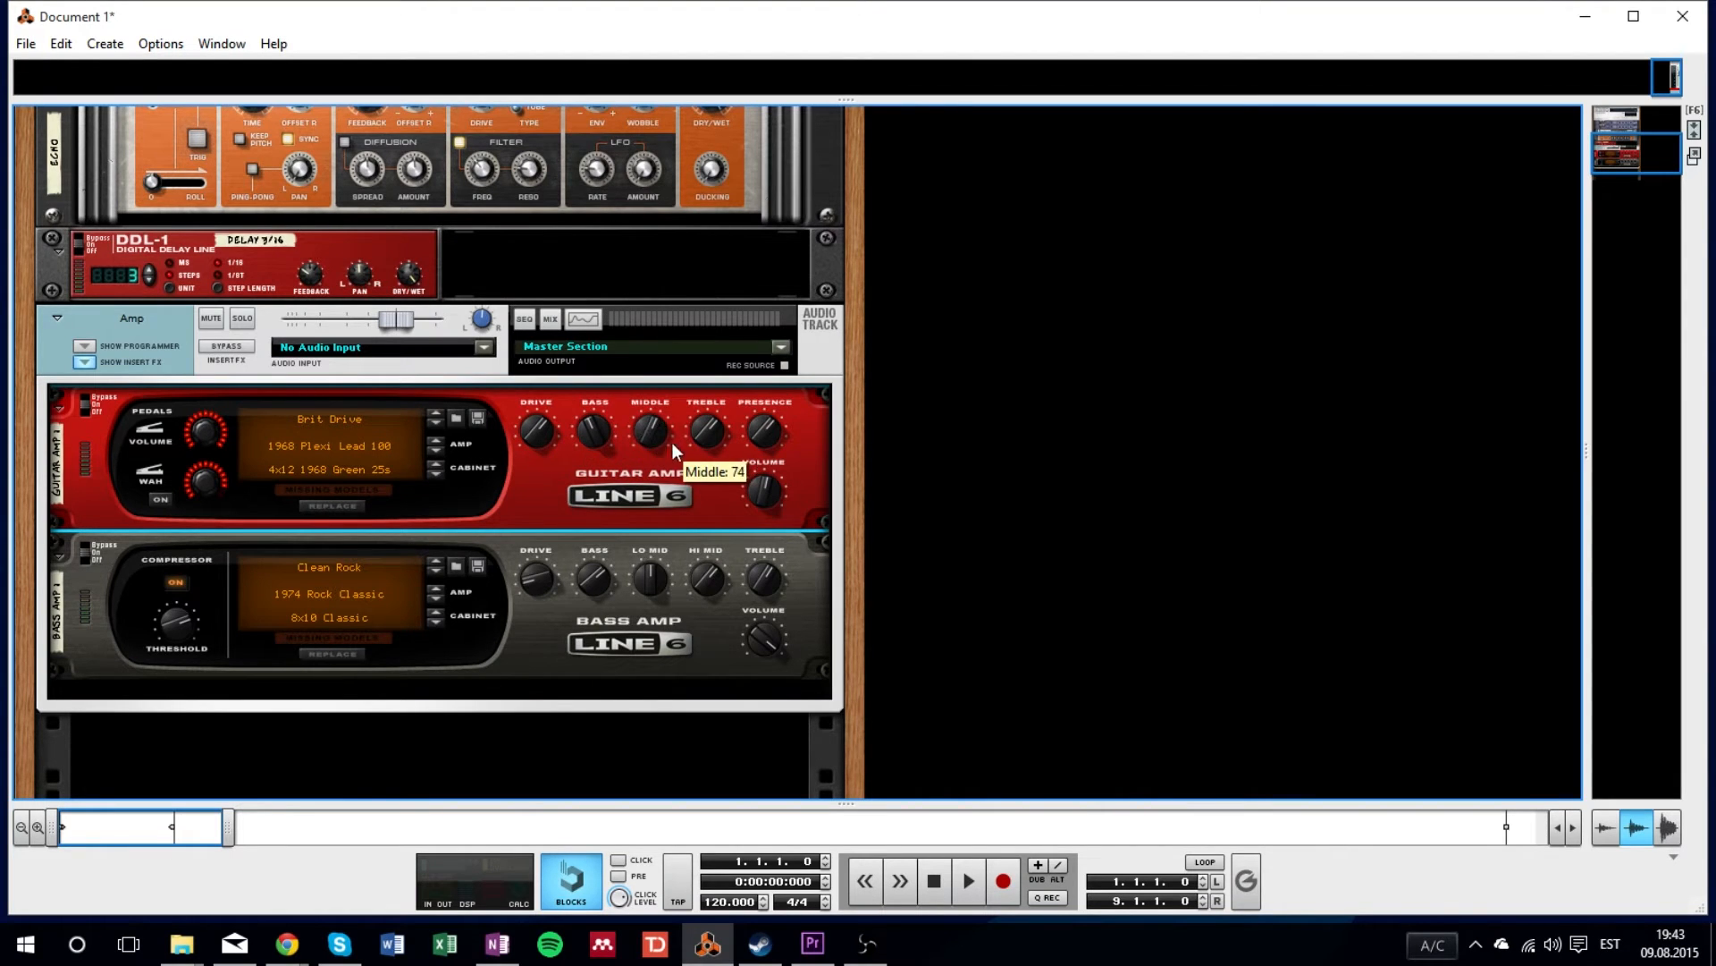
mouse_move(770, 435)
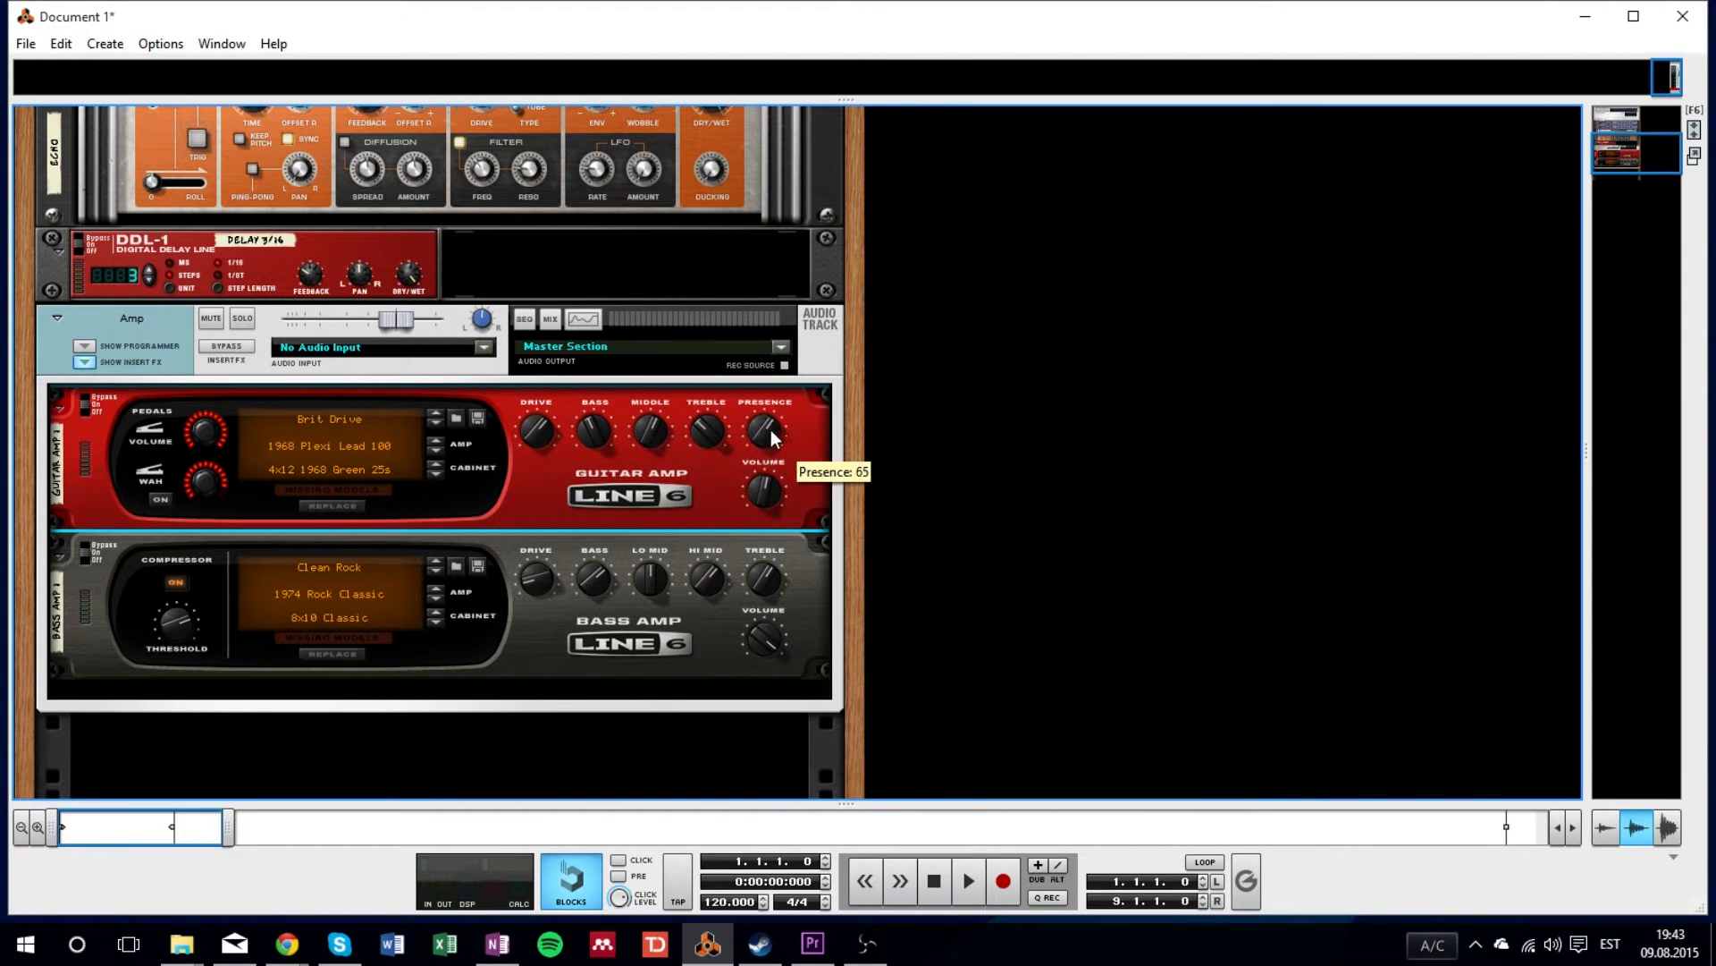
mouse_move(435, 477)
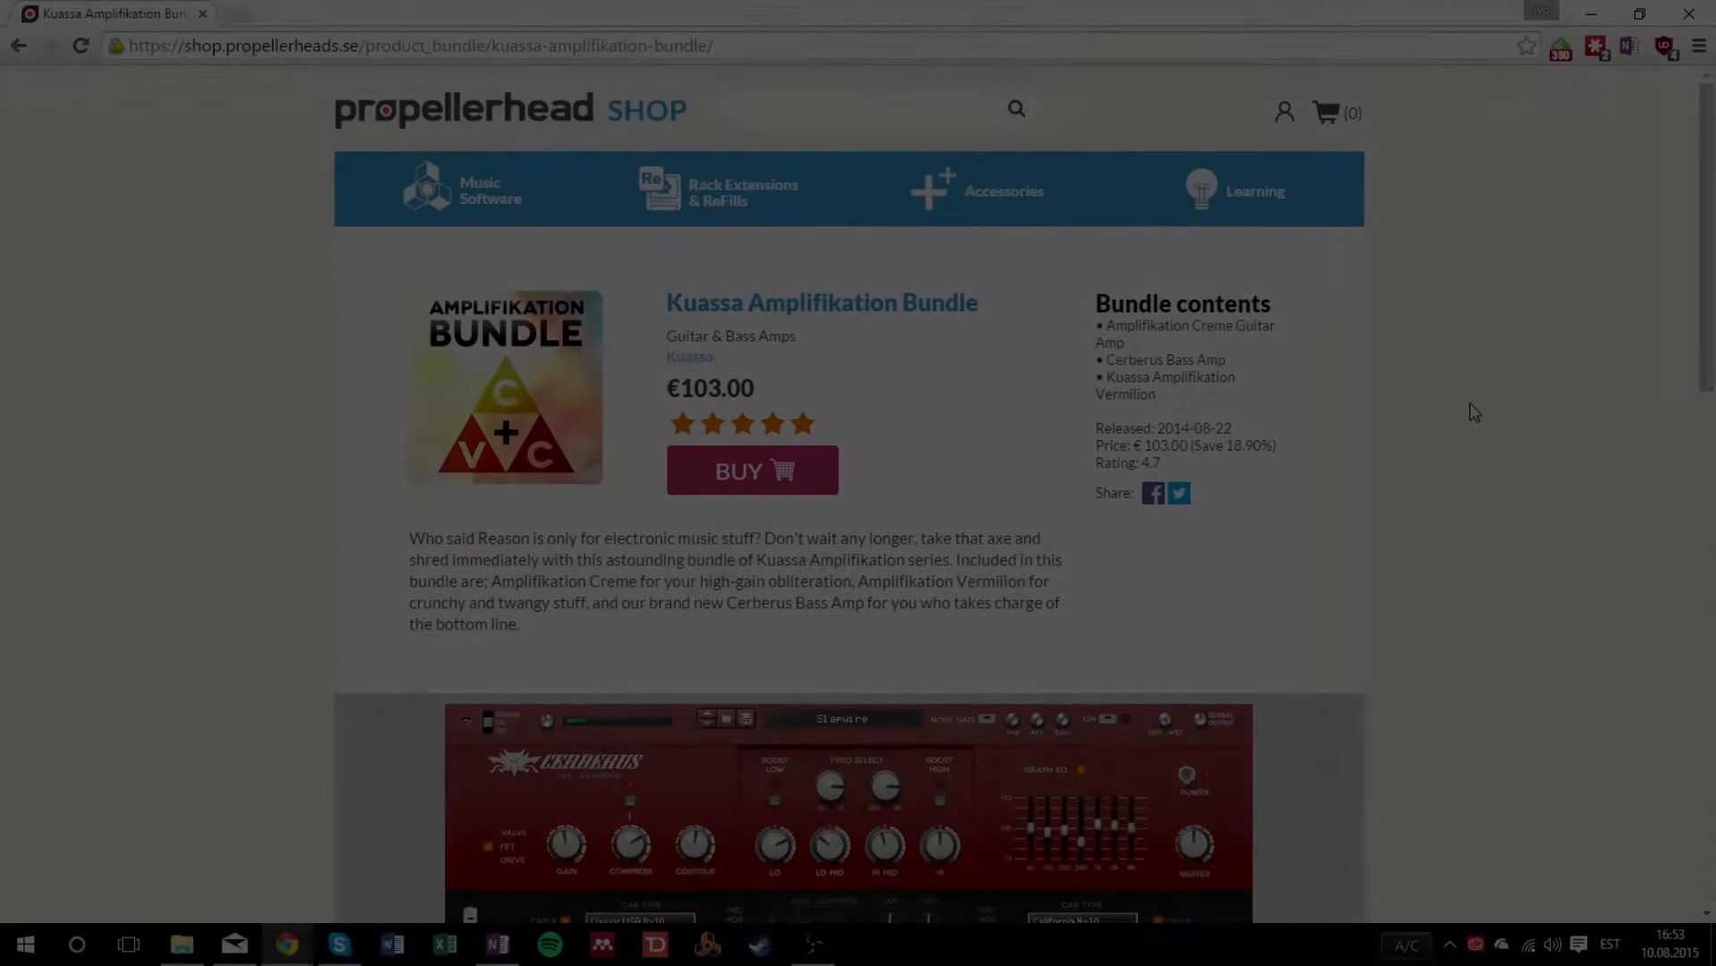
scroll("down", 3)
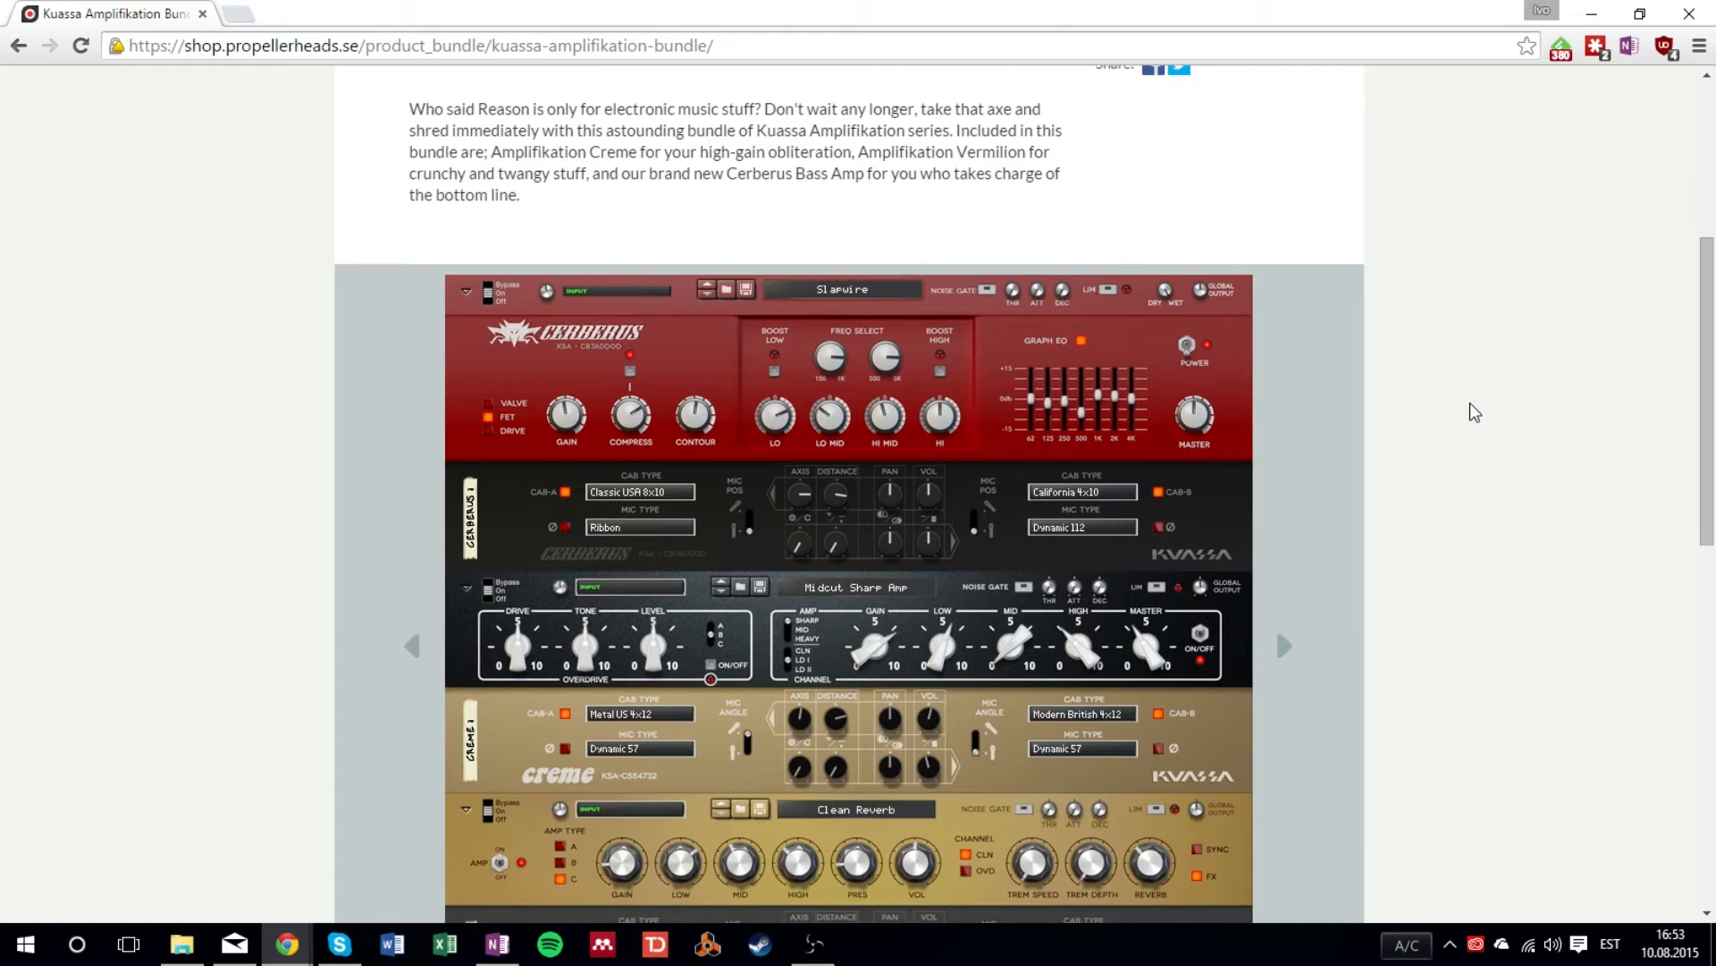
scroll("down", 3)
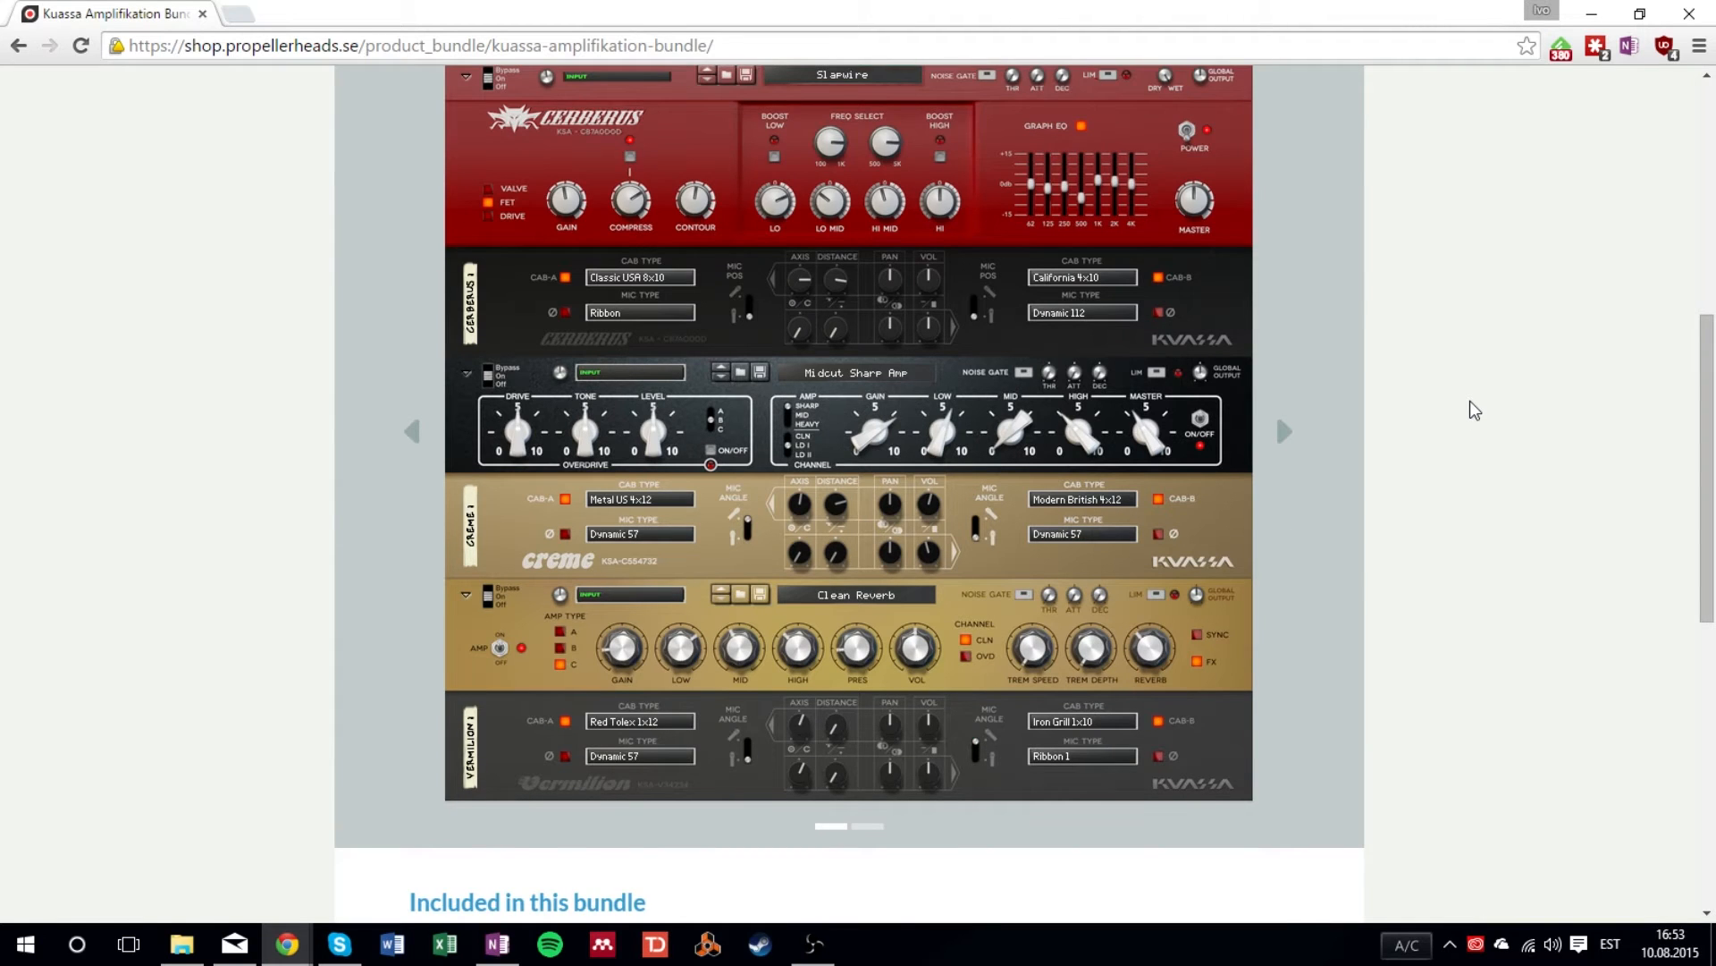
scroll("down", 3)
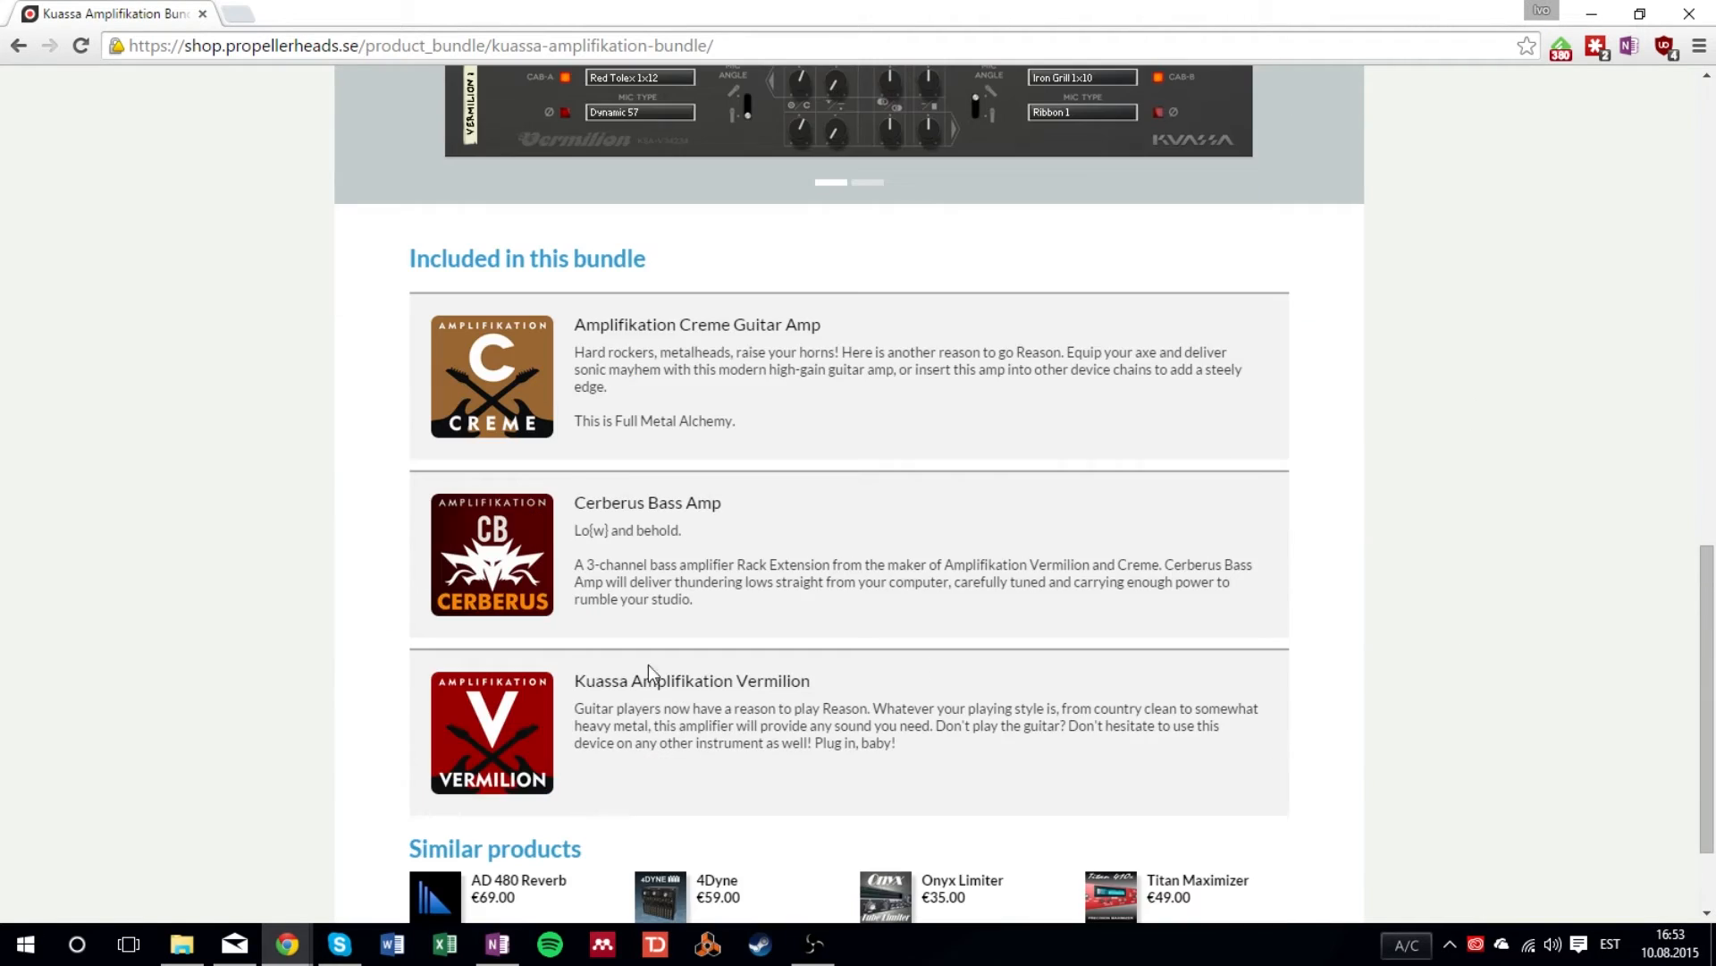
mouse_move(478, 658)
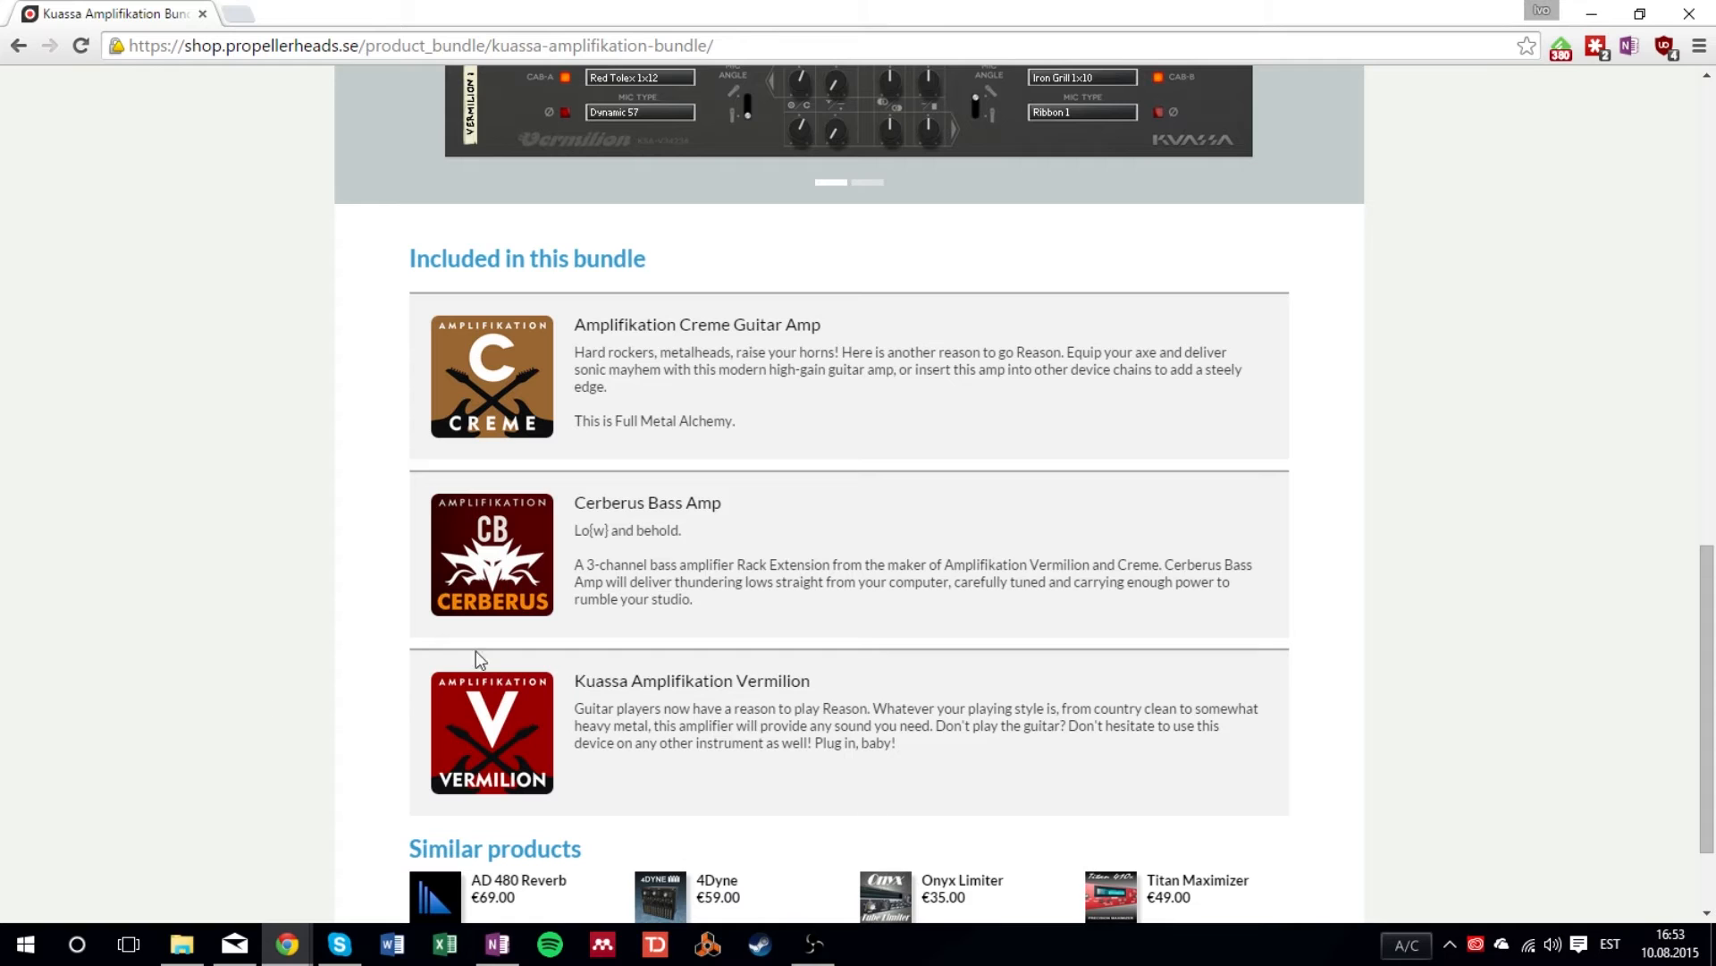
mouse_move(650, 424)
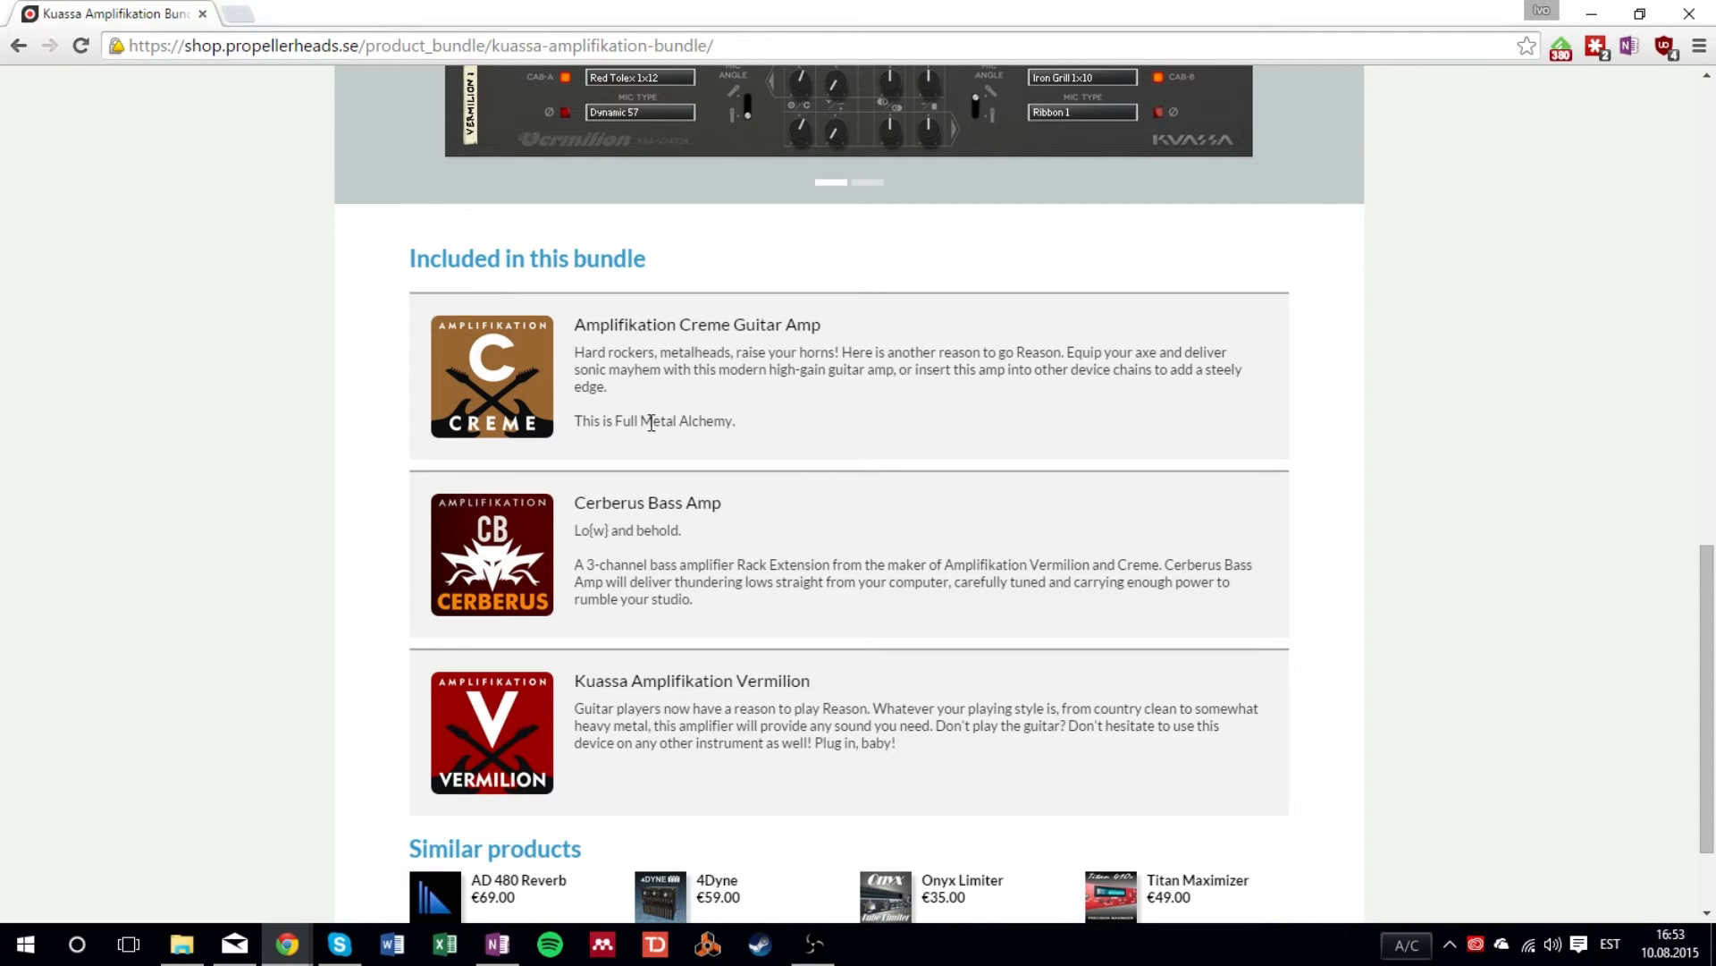
mouse_move(371, 512)
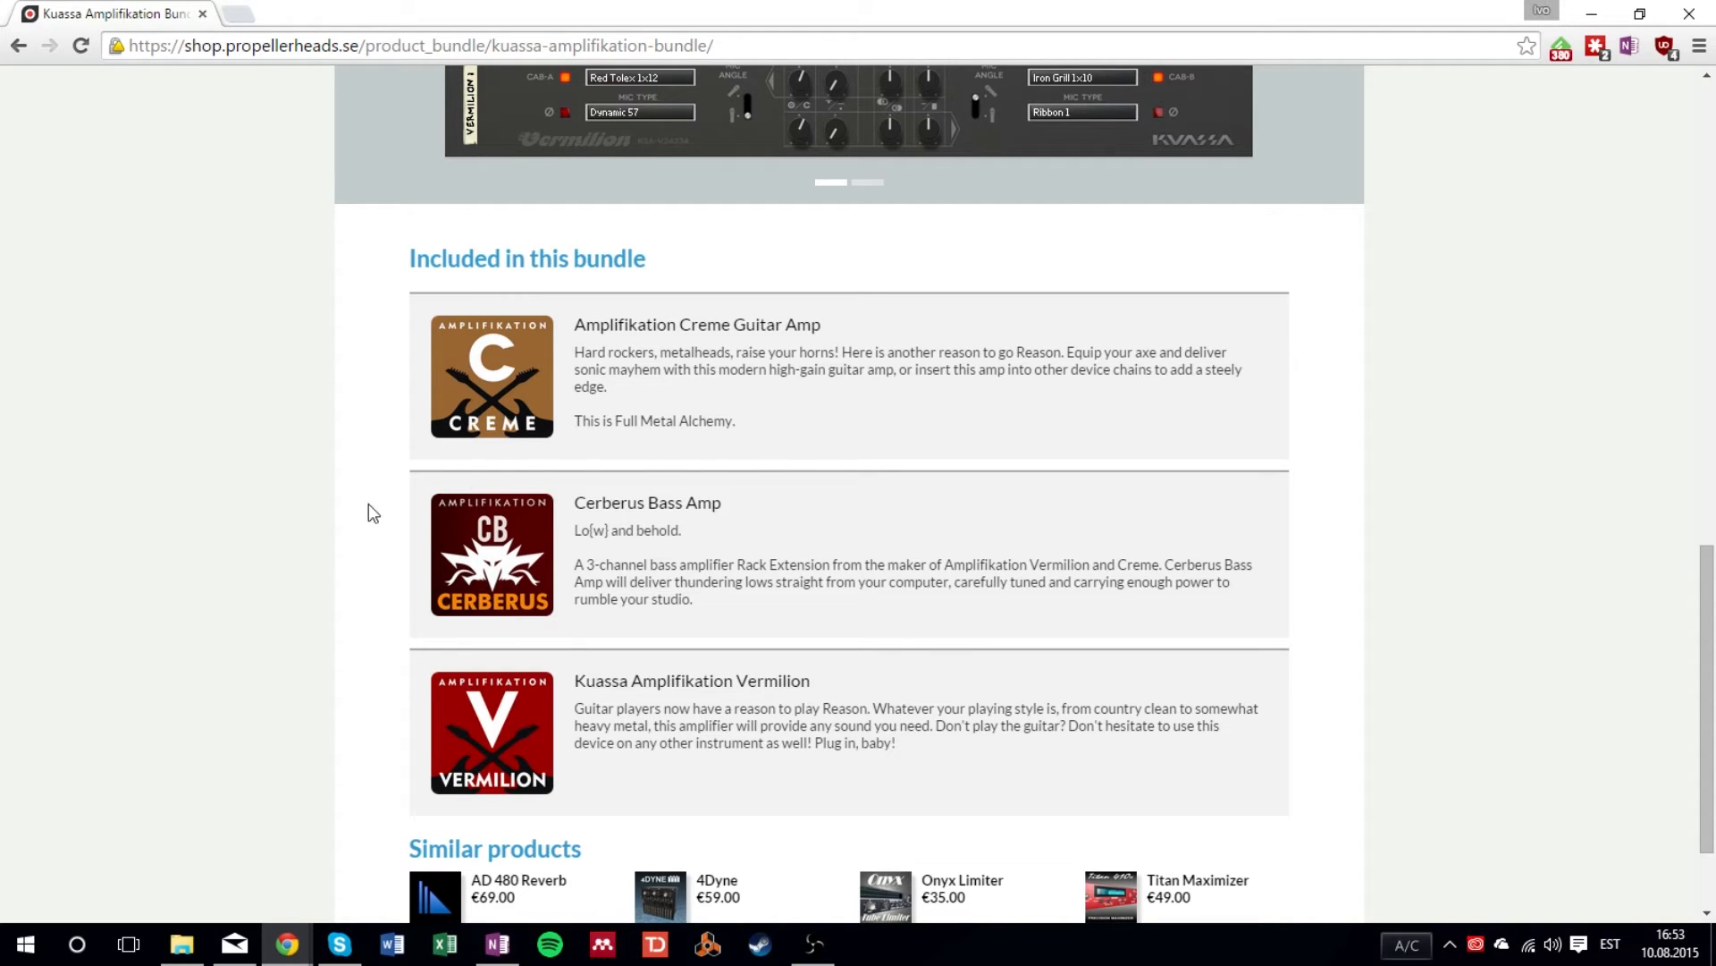
mouse_move(1497, 582)
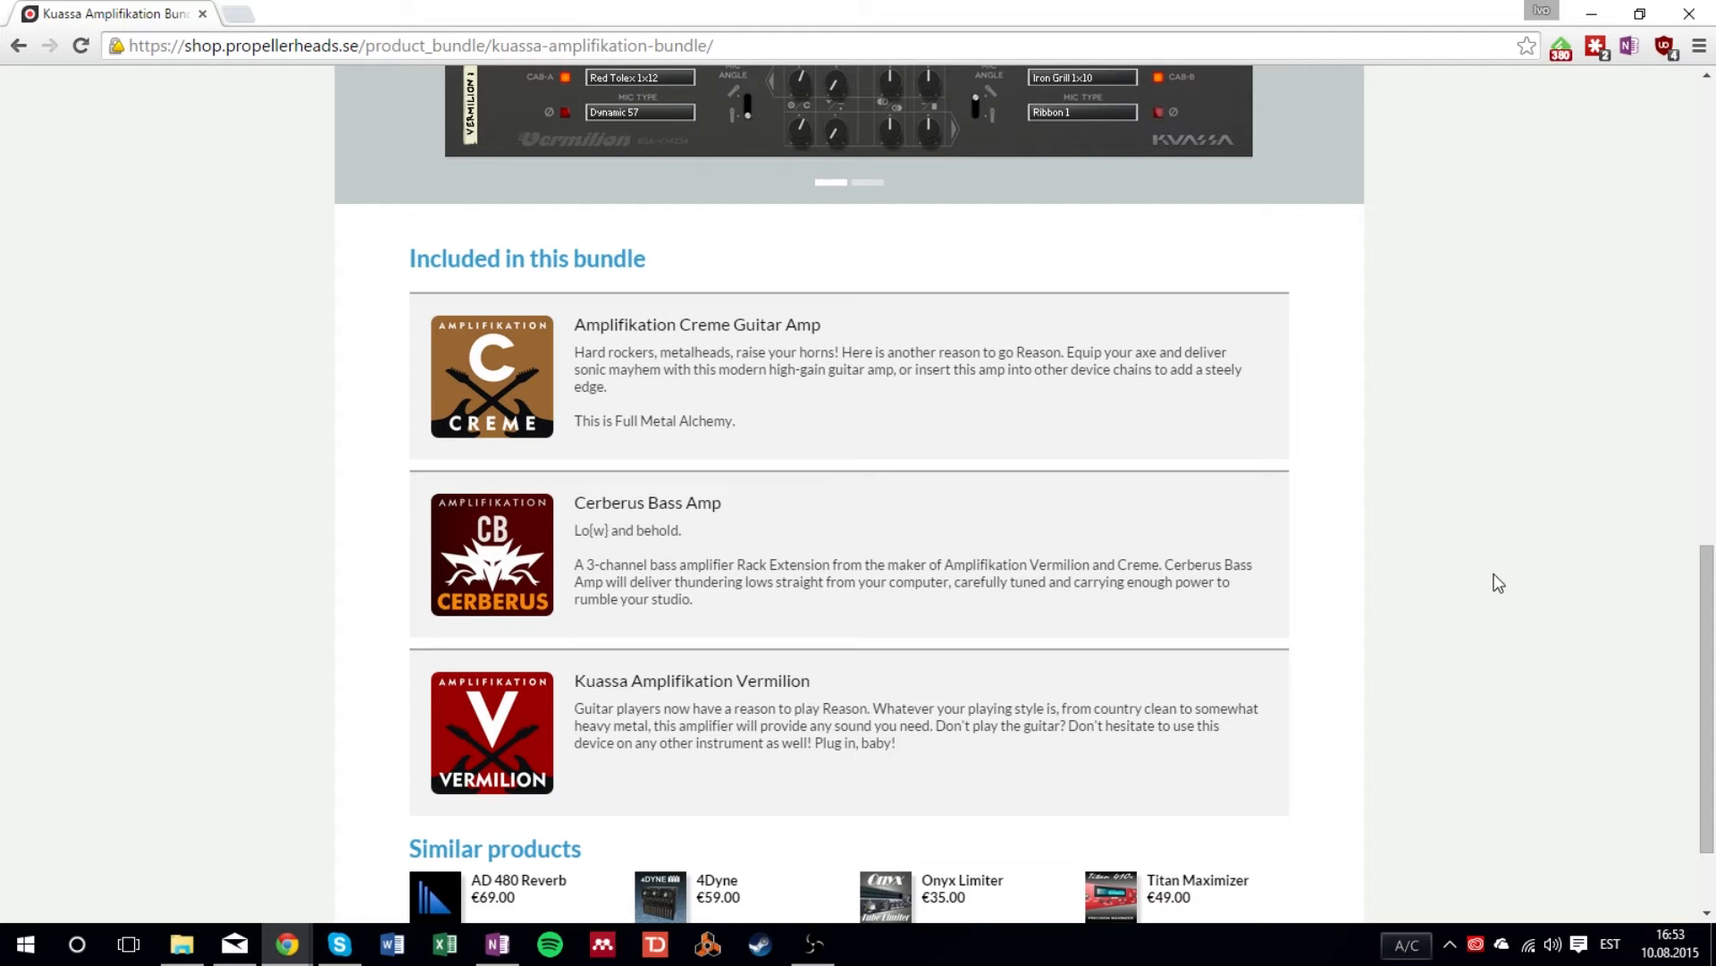
scroll("up", 3)
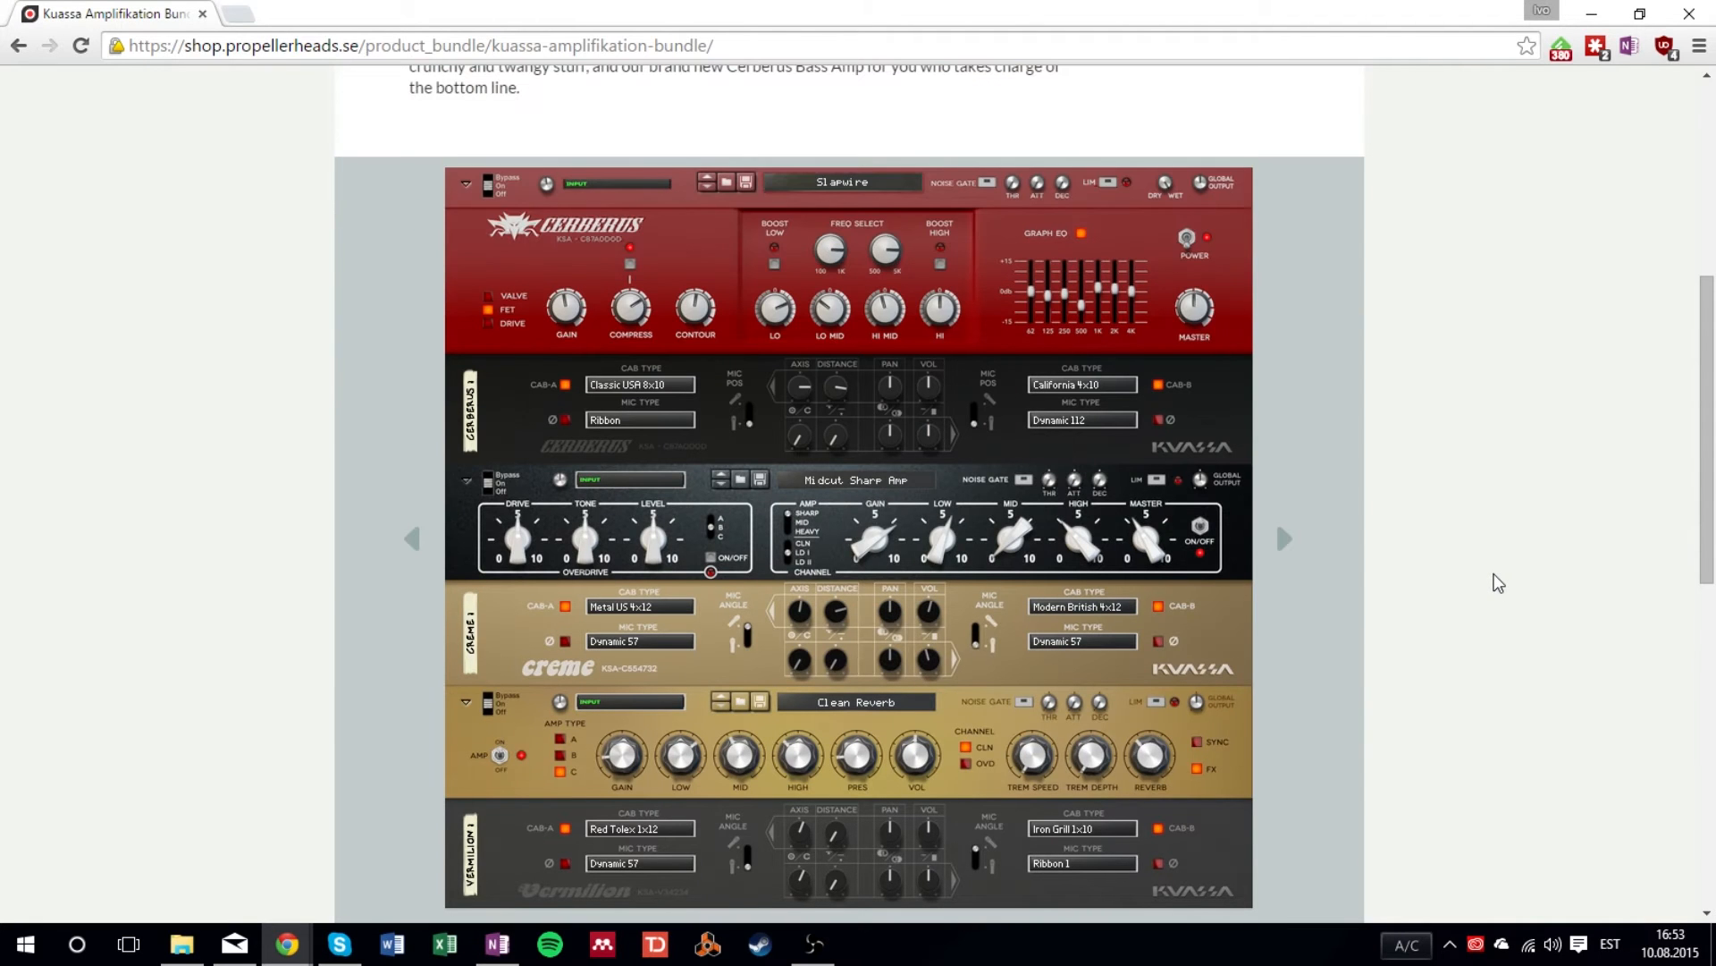
mouse_move(692, 805)
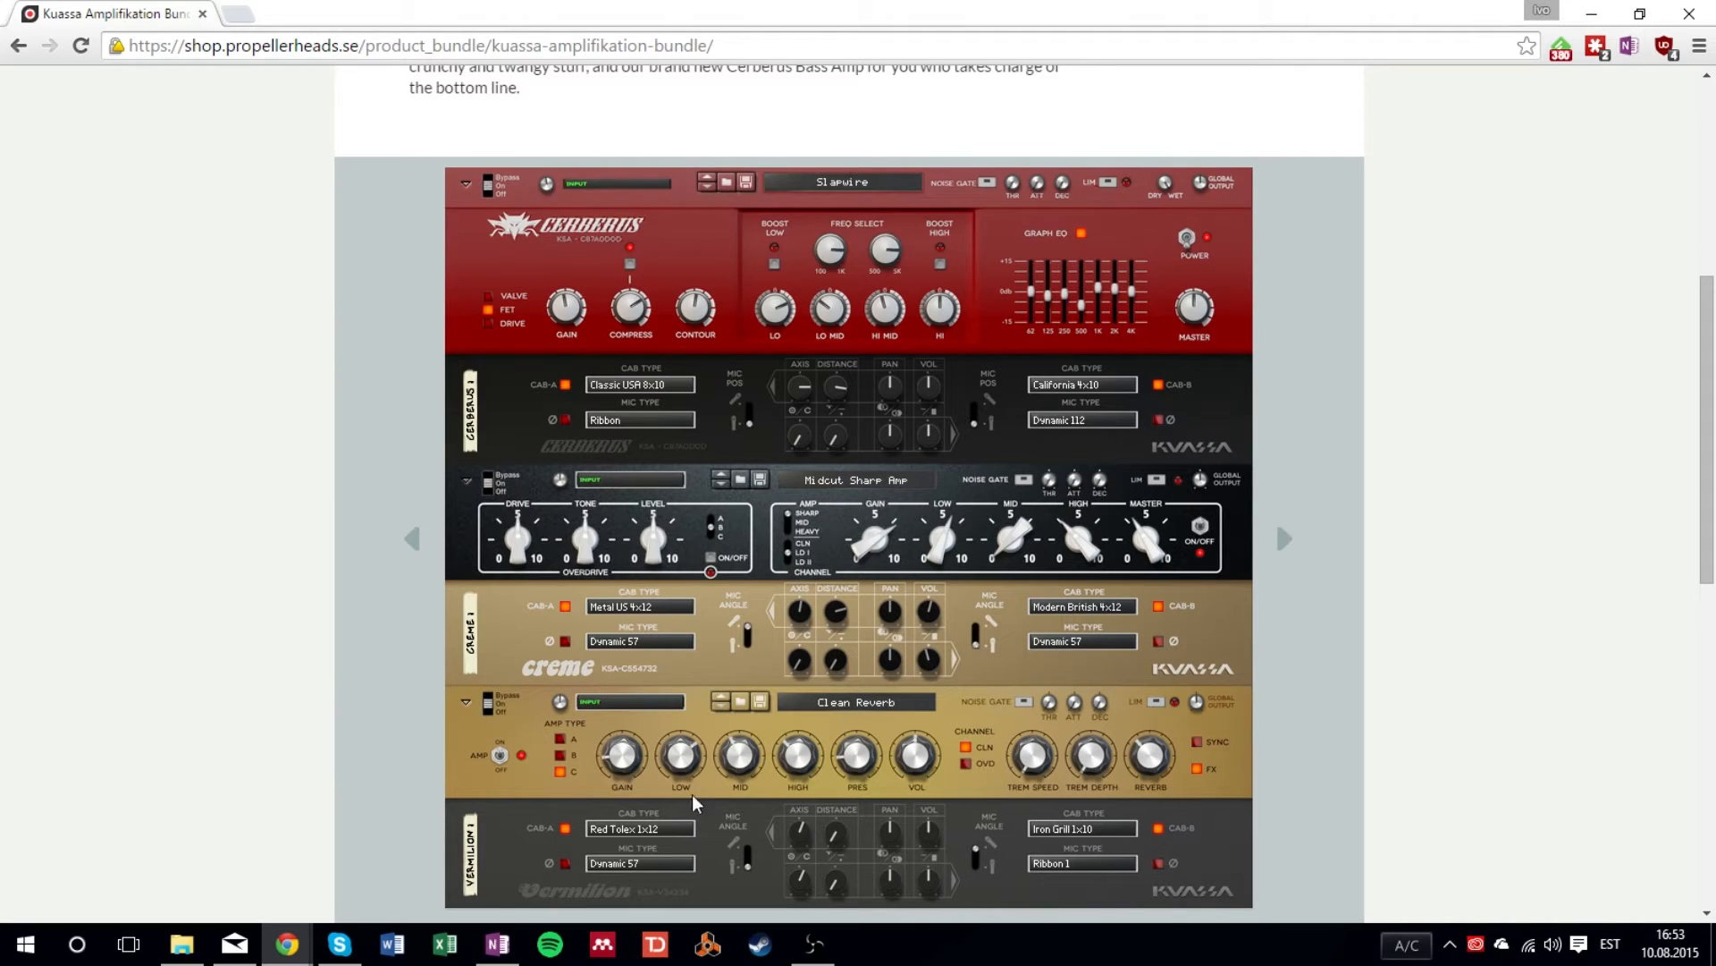
mouse_move(906, 788)
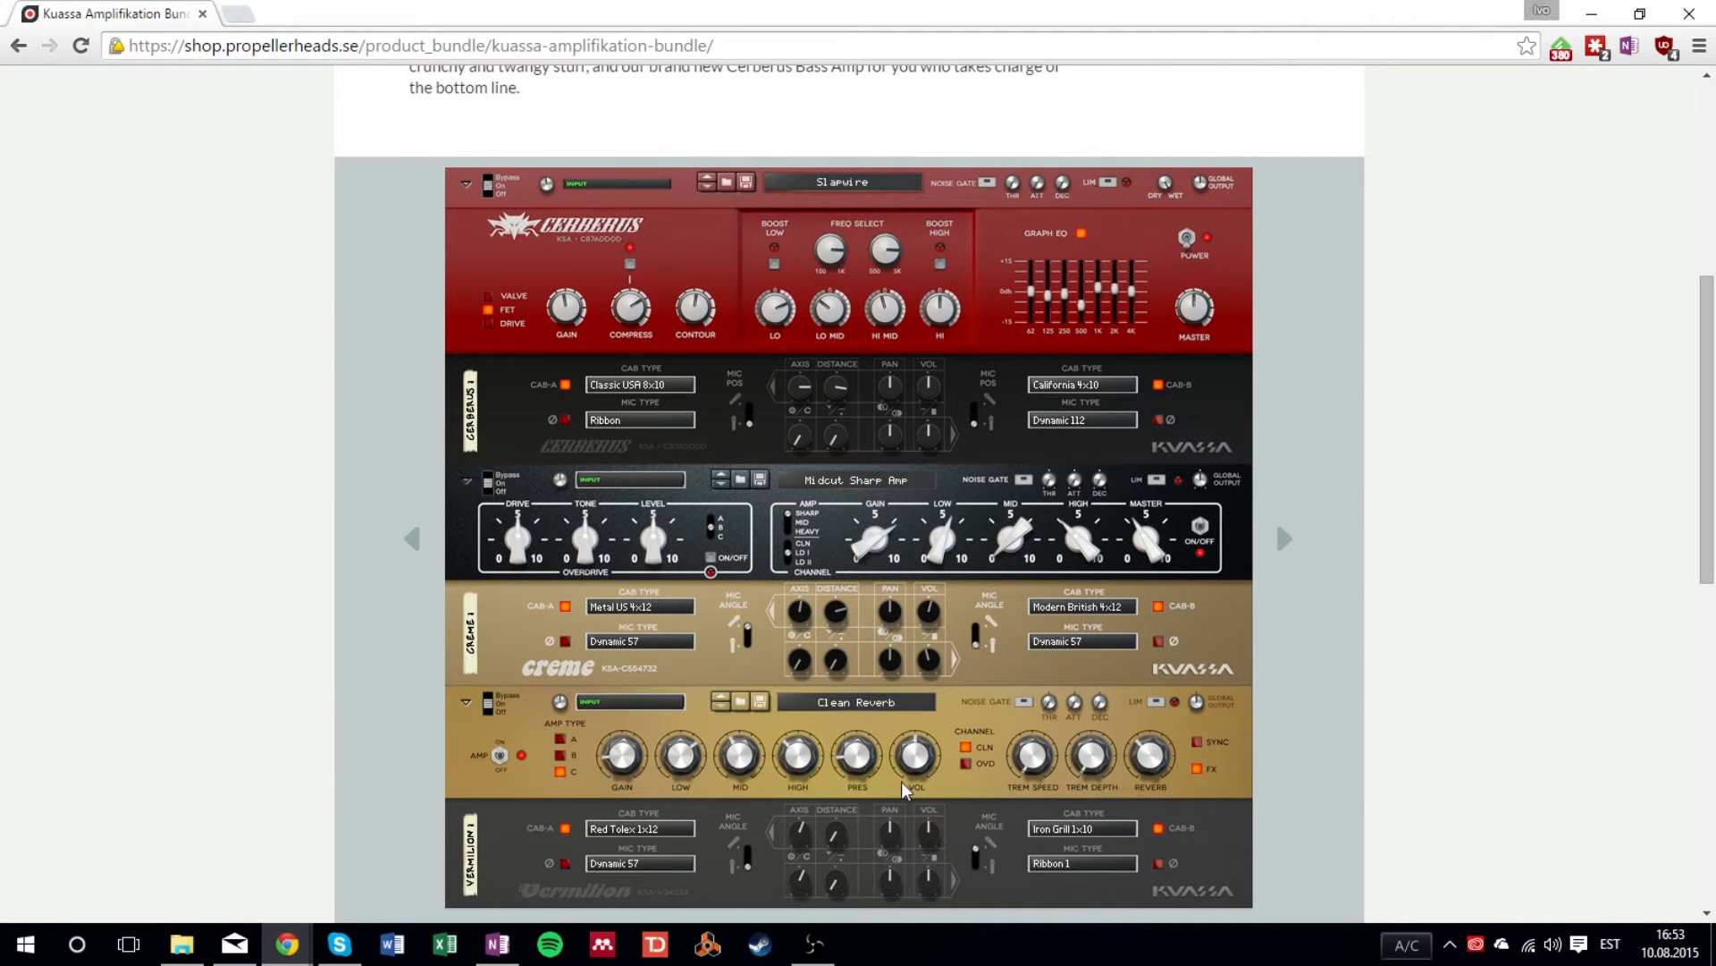
mouse_move(1306, 829)
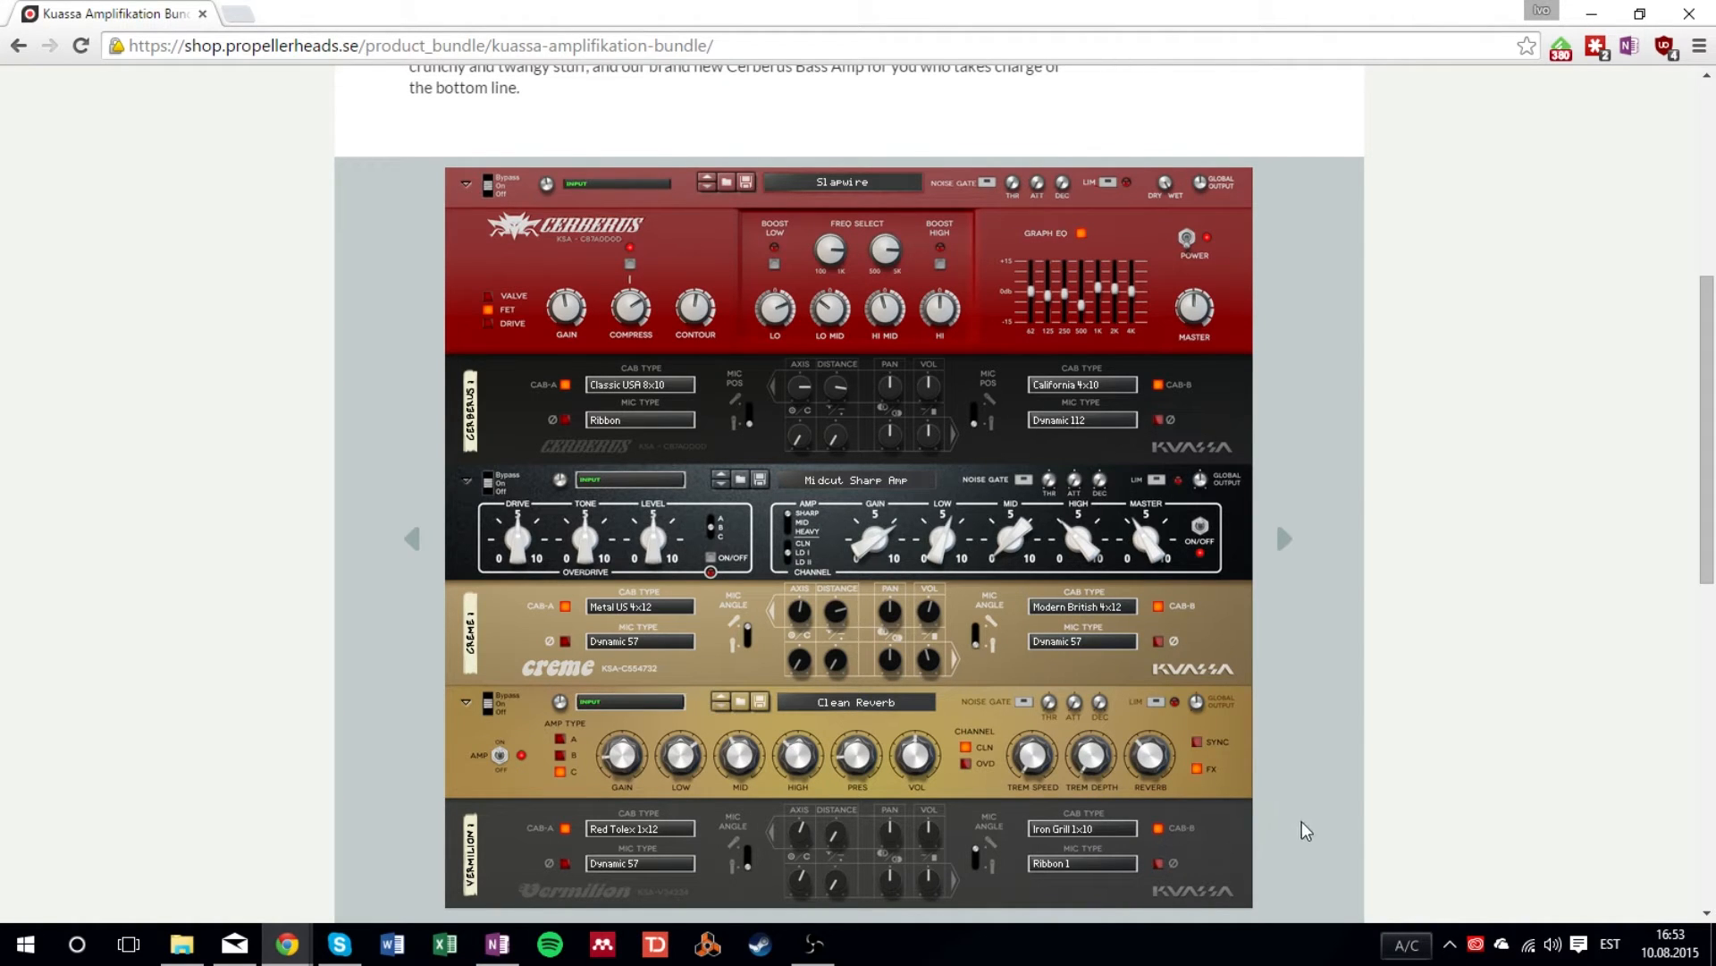
- Review the bundle's DC-1, DC-9 and t00b descriptions down to the price section
left_click(708, 943)
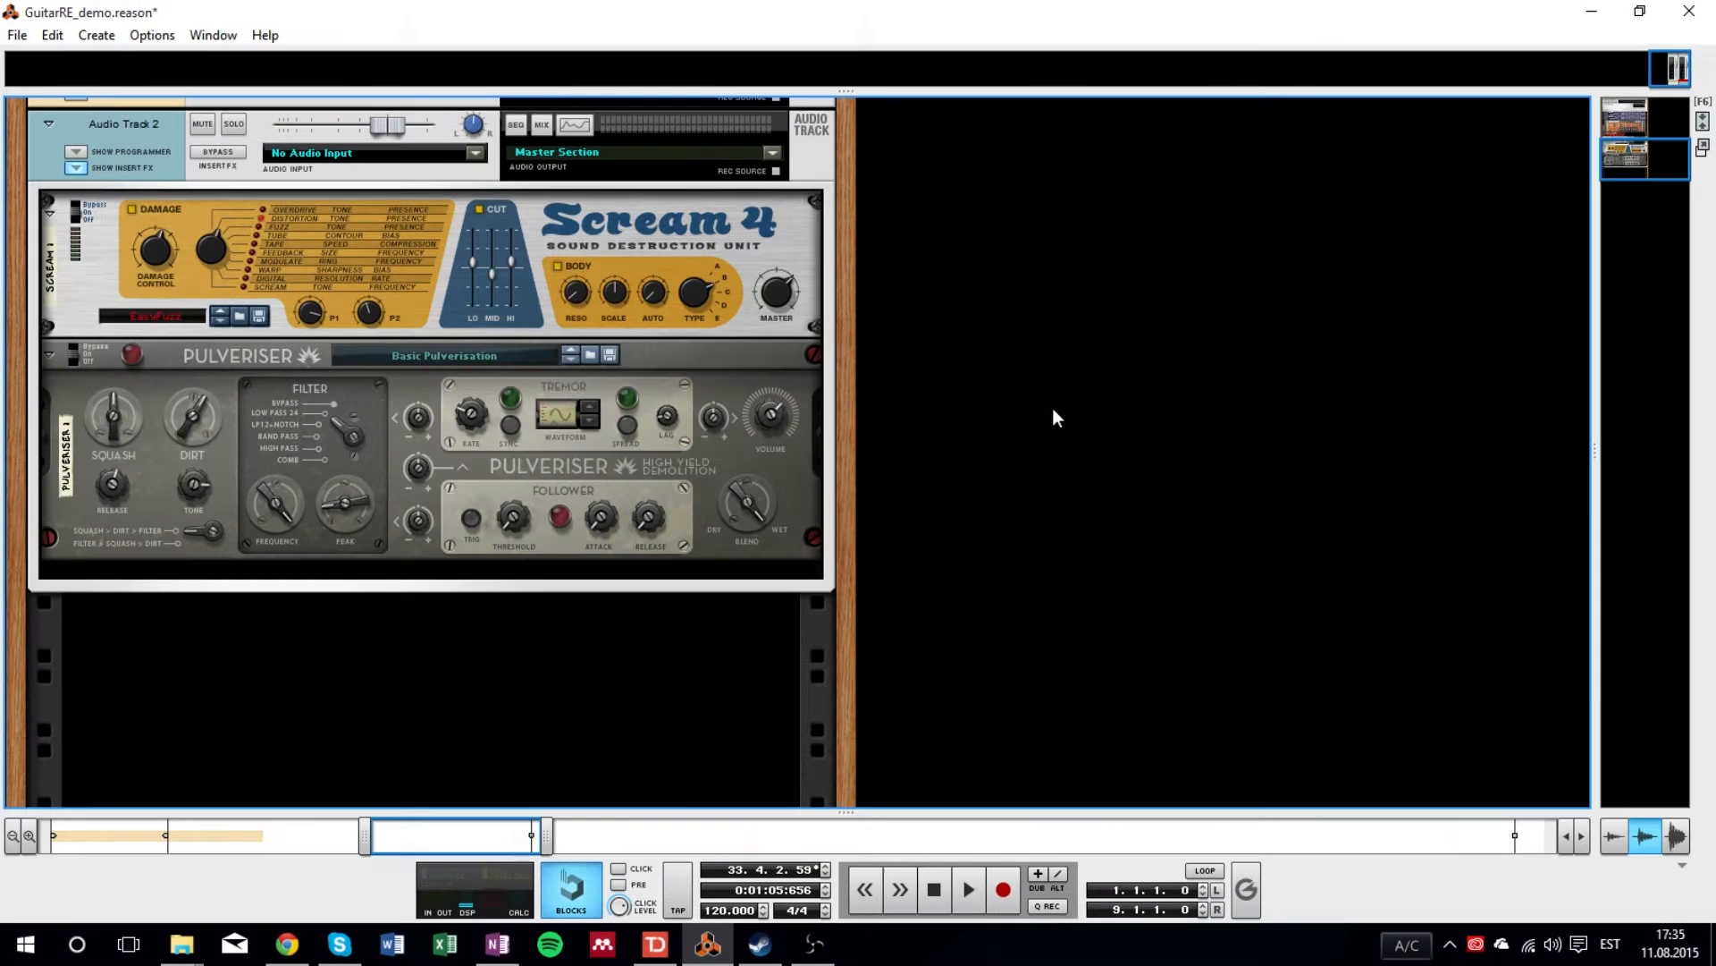
mouse_move(287, 189)
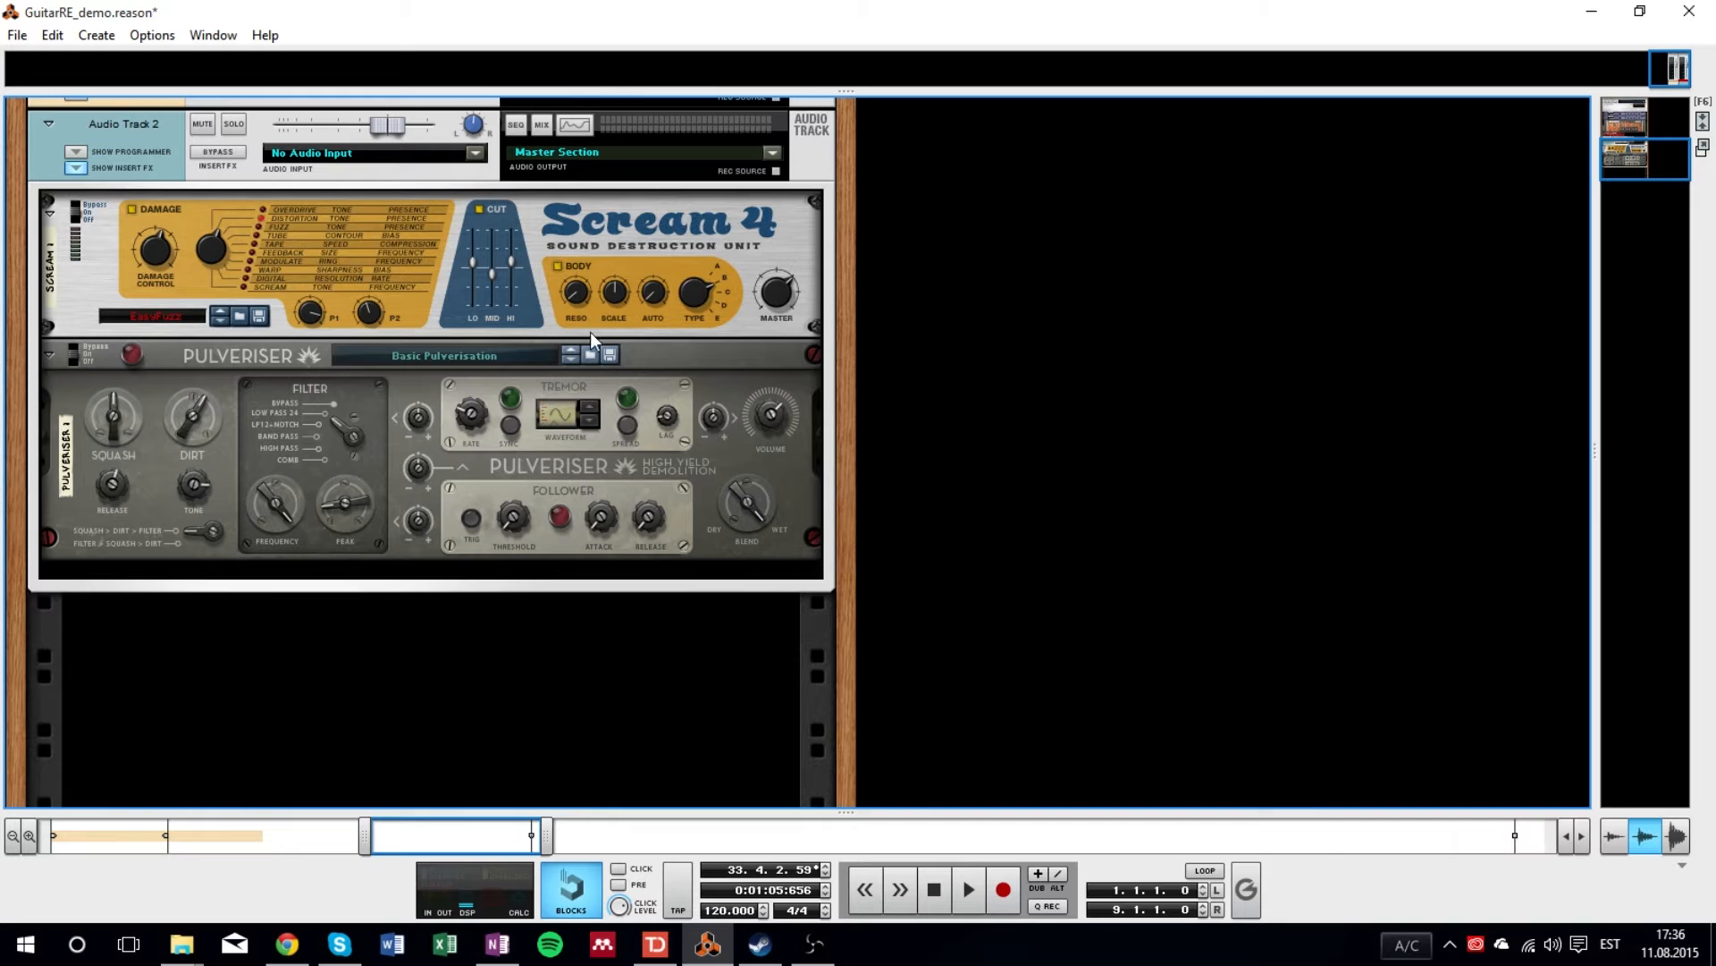
mouse_move(202, 394)
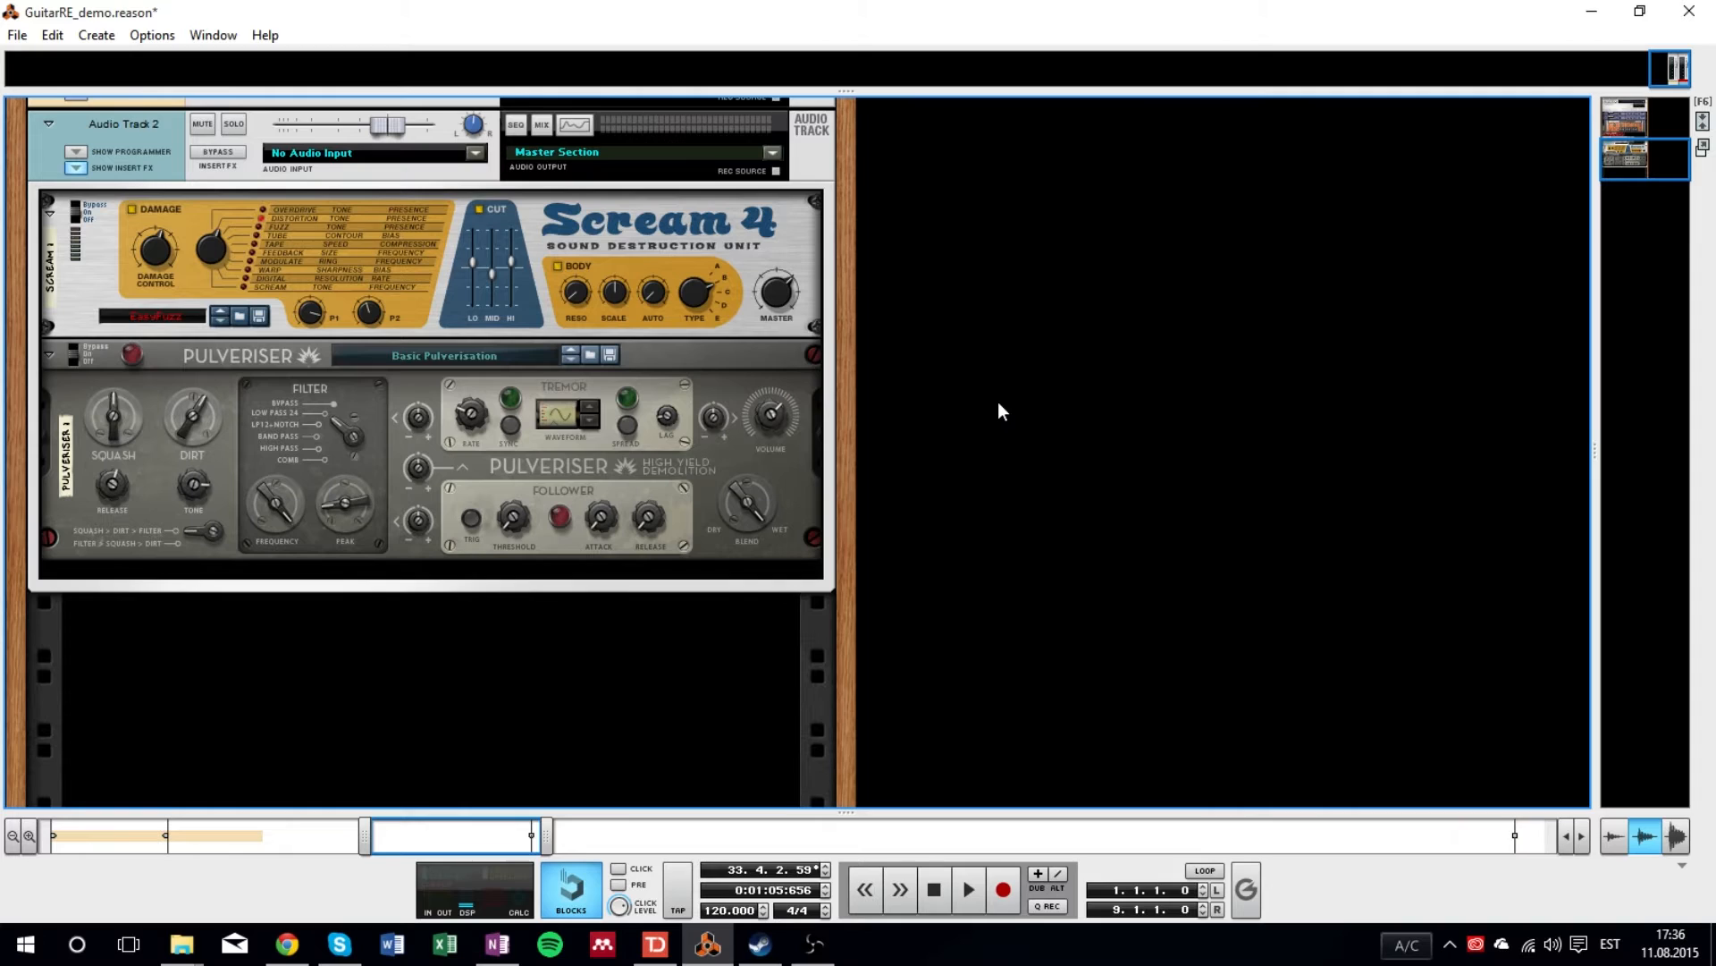
left_click(284, 942)
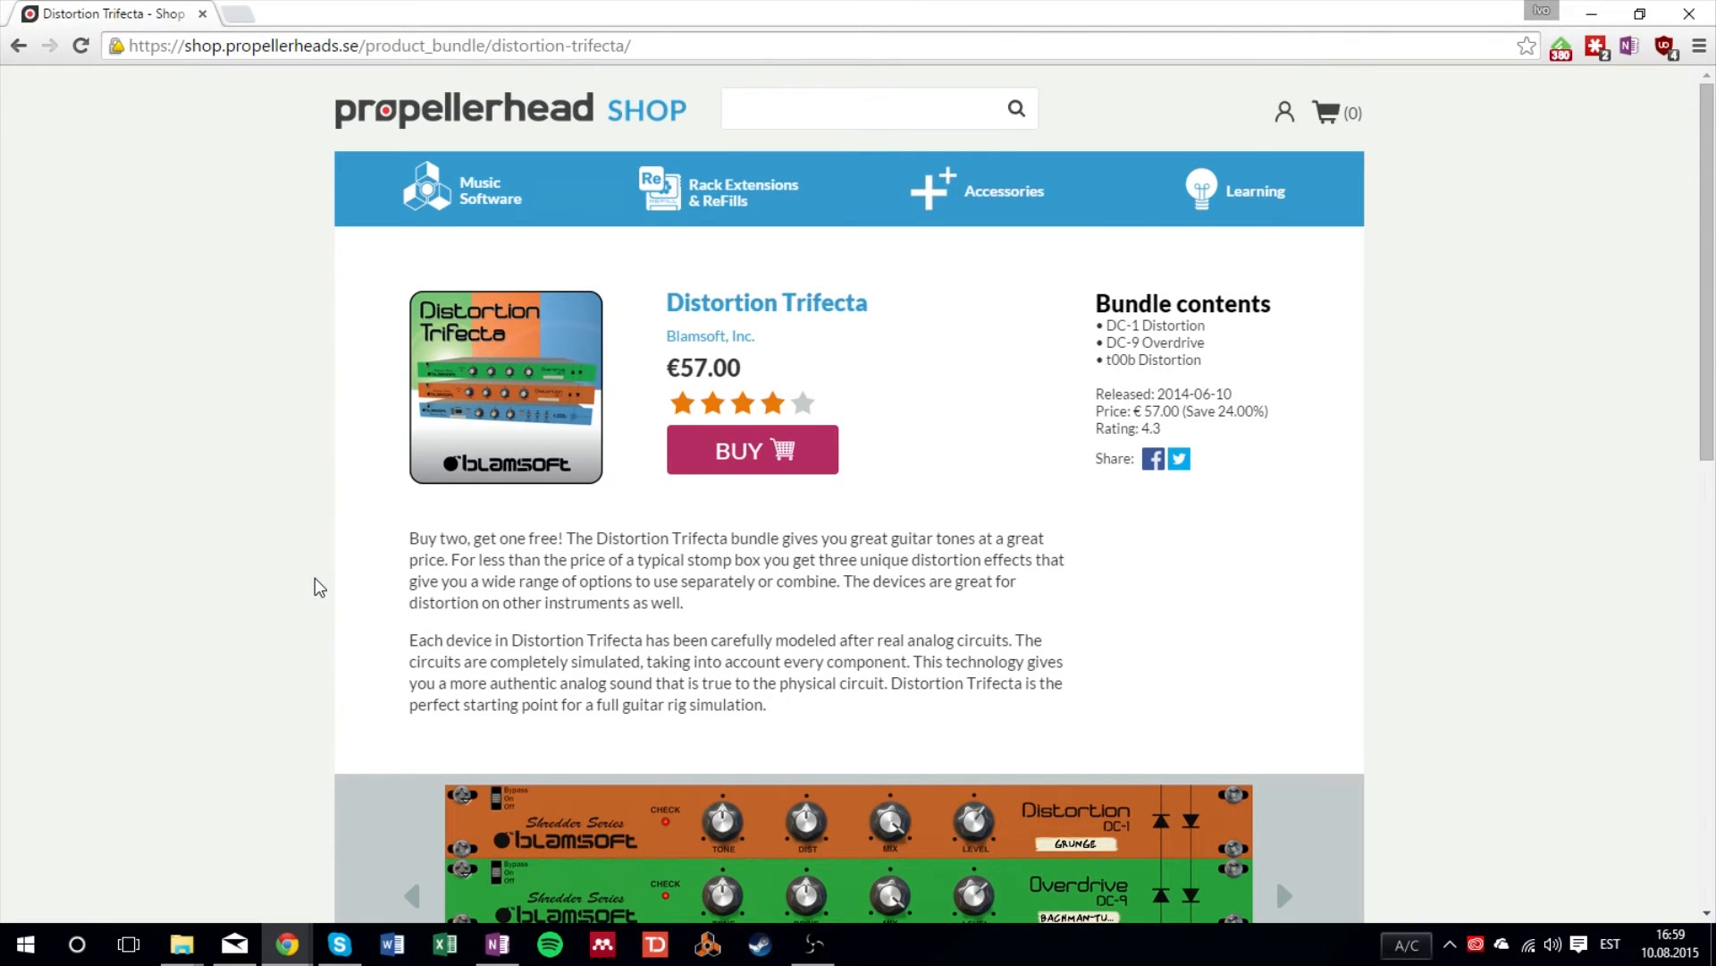
scroll("down", 3)
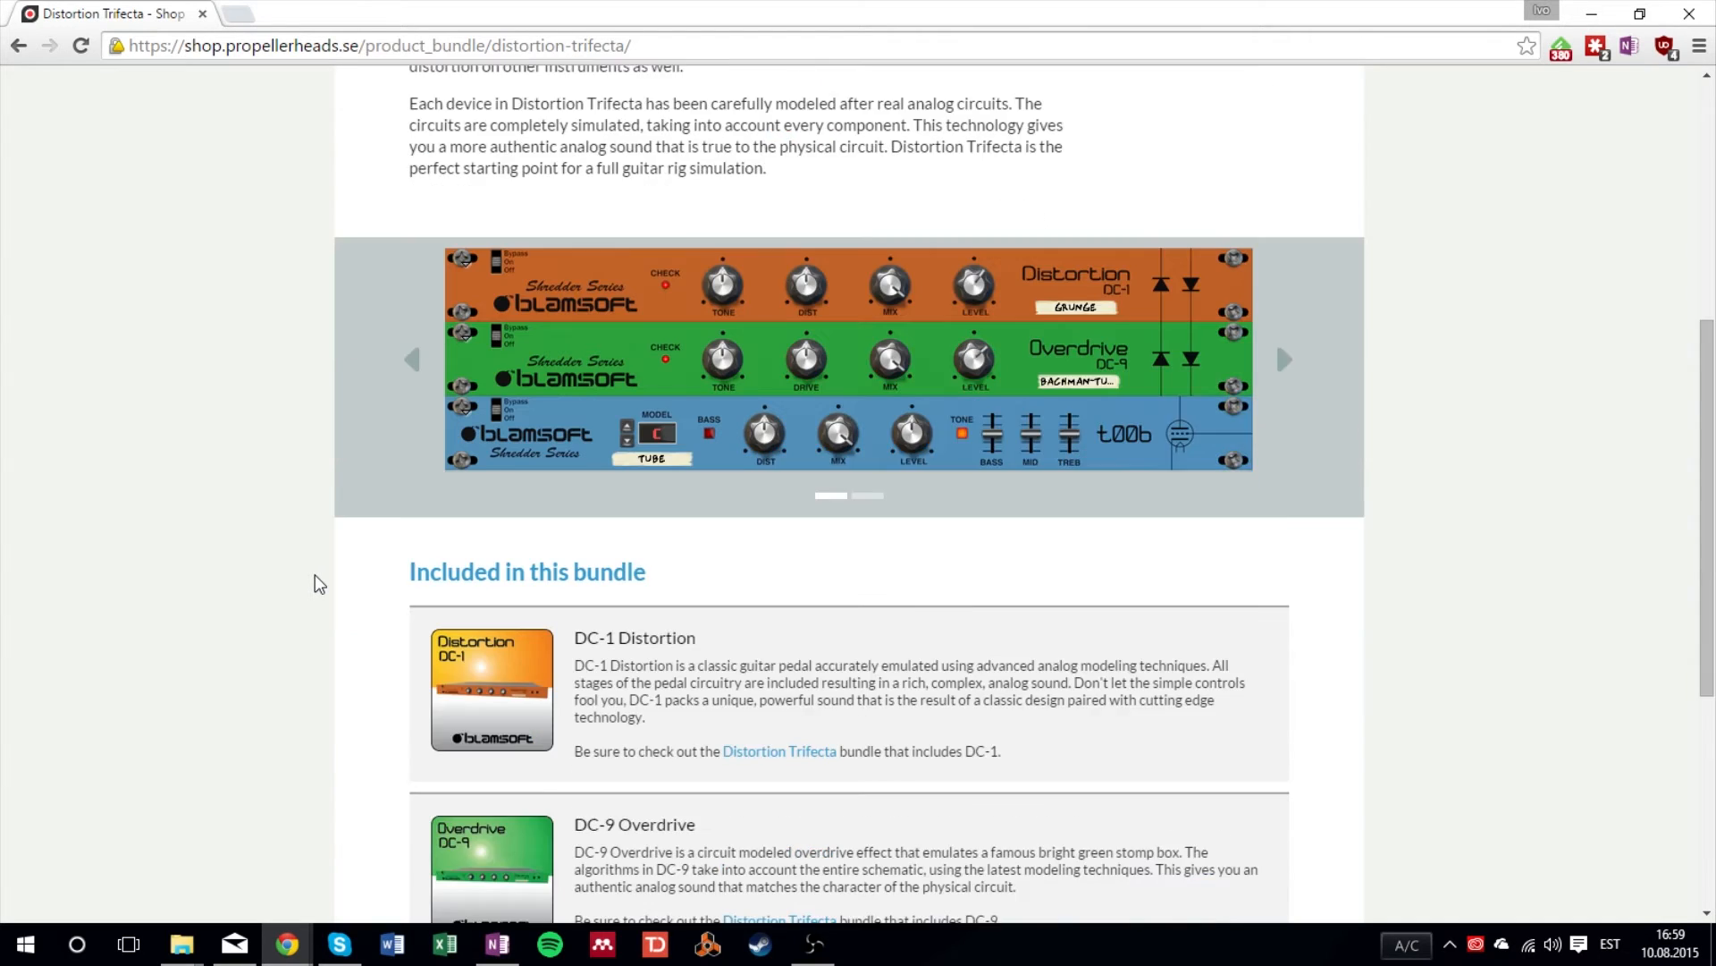
scroll("down", 3)
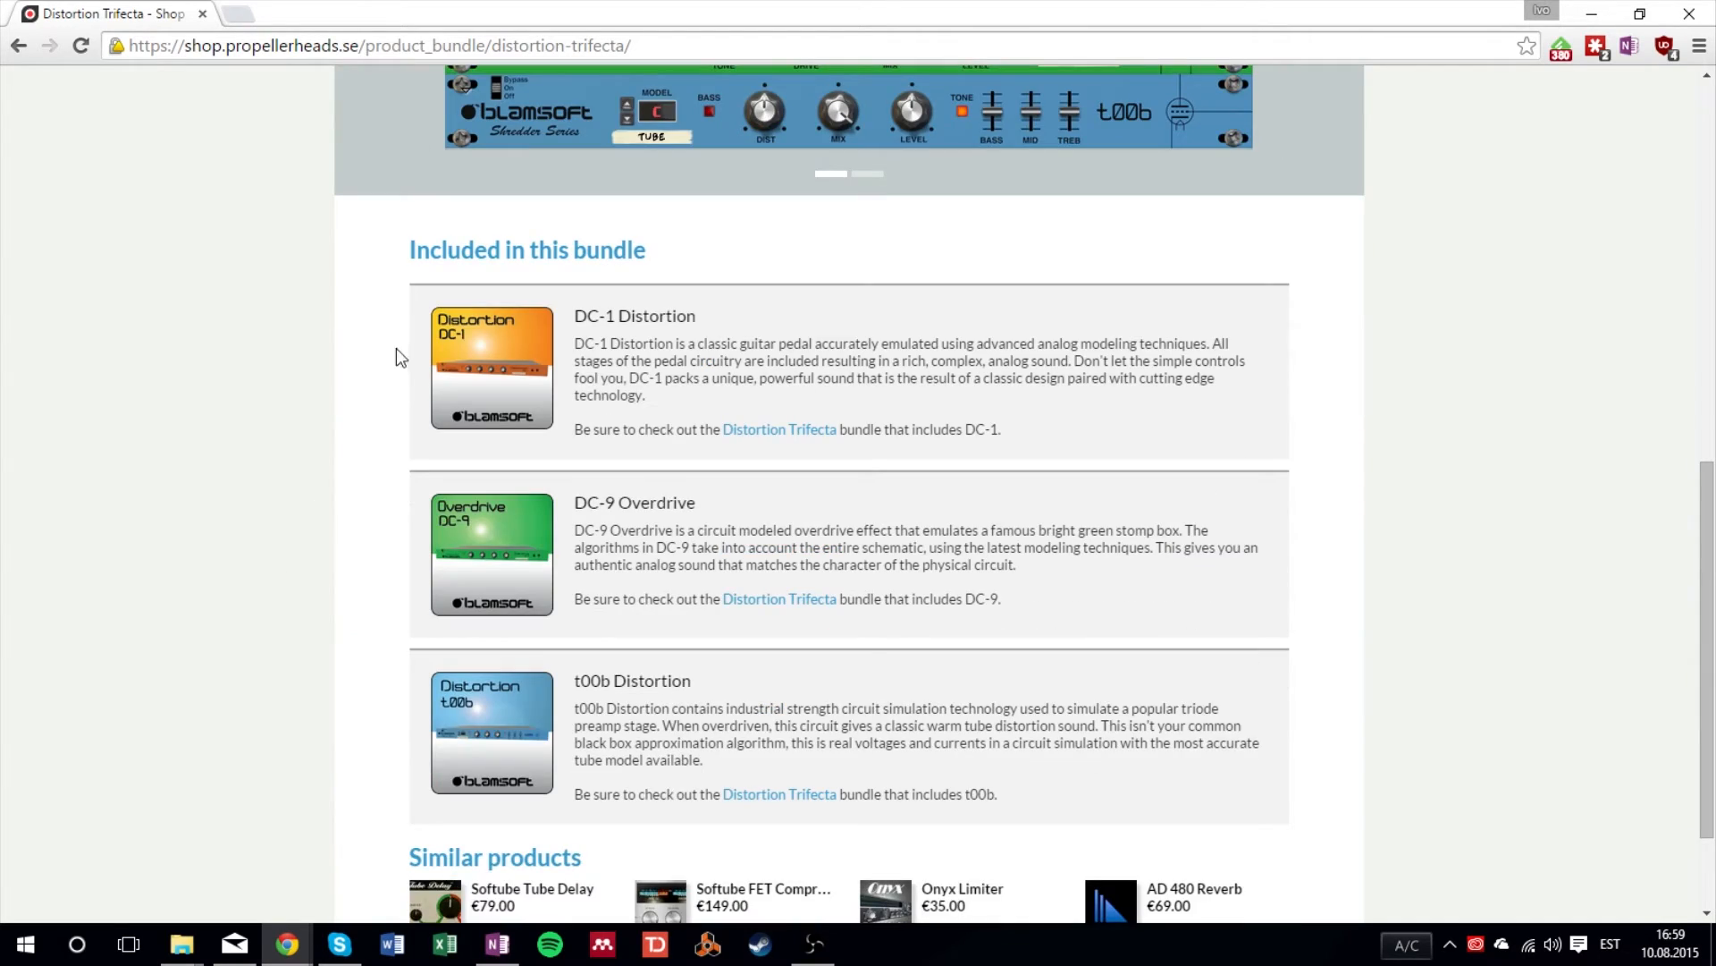
mouse_move(385, 302)
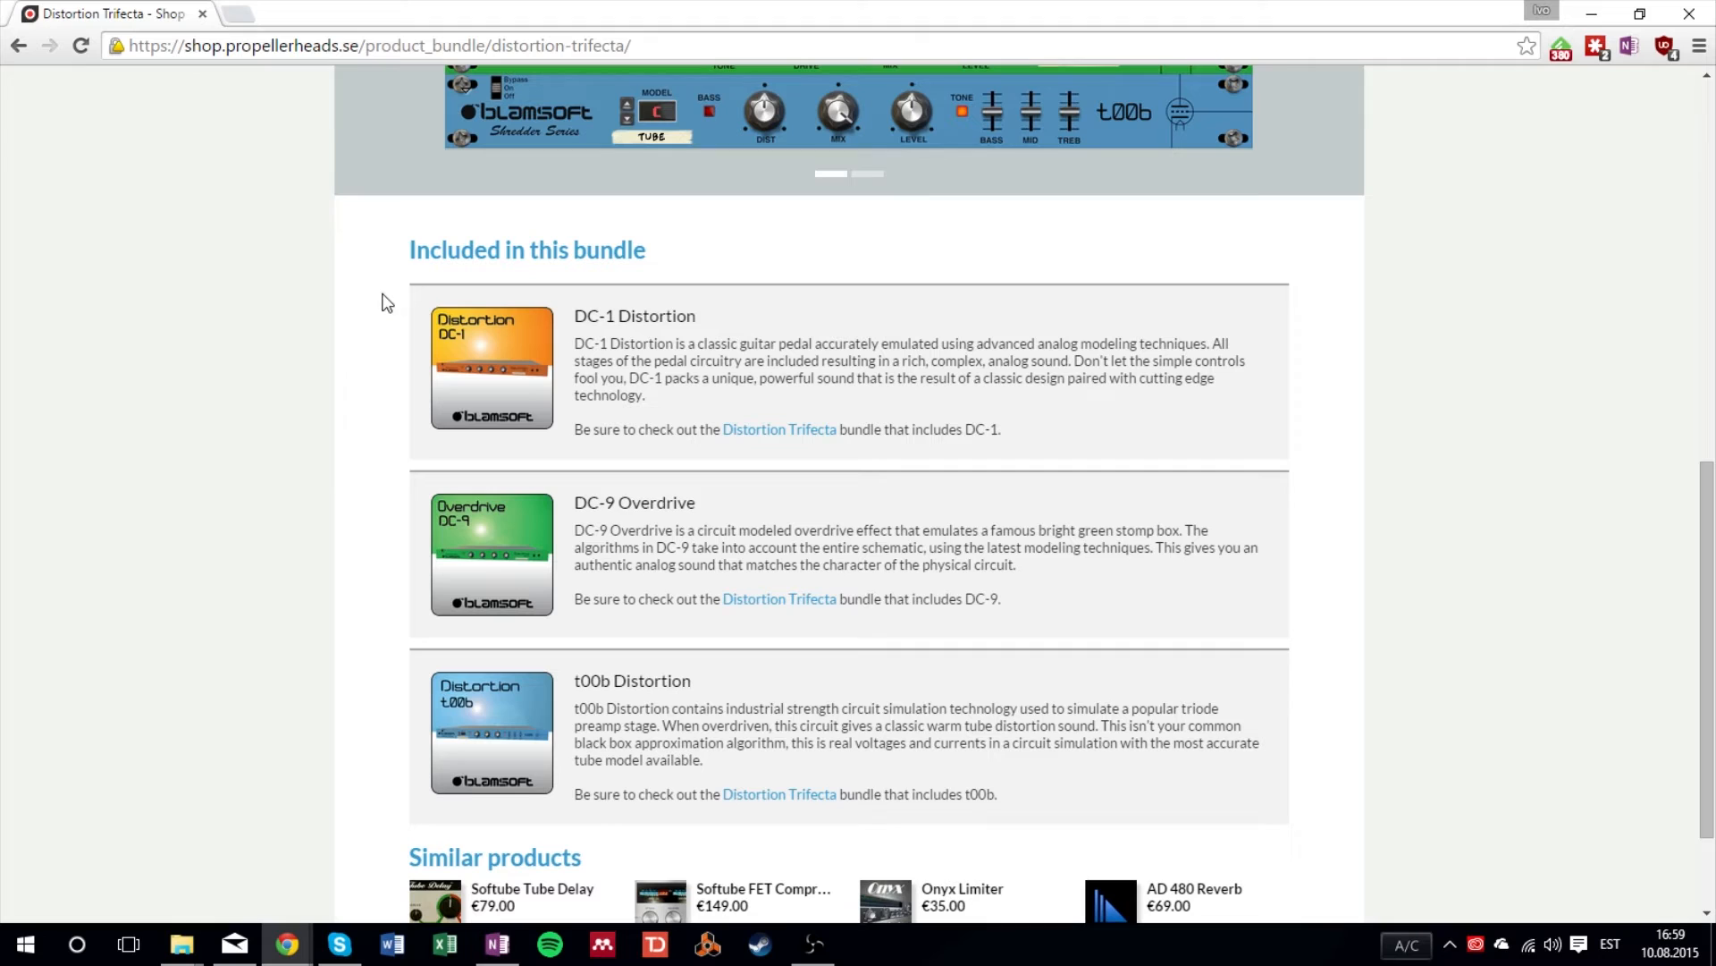
mouse_move(269, 391)
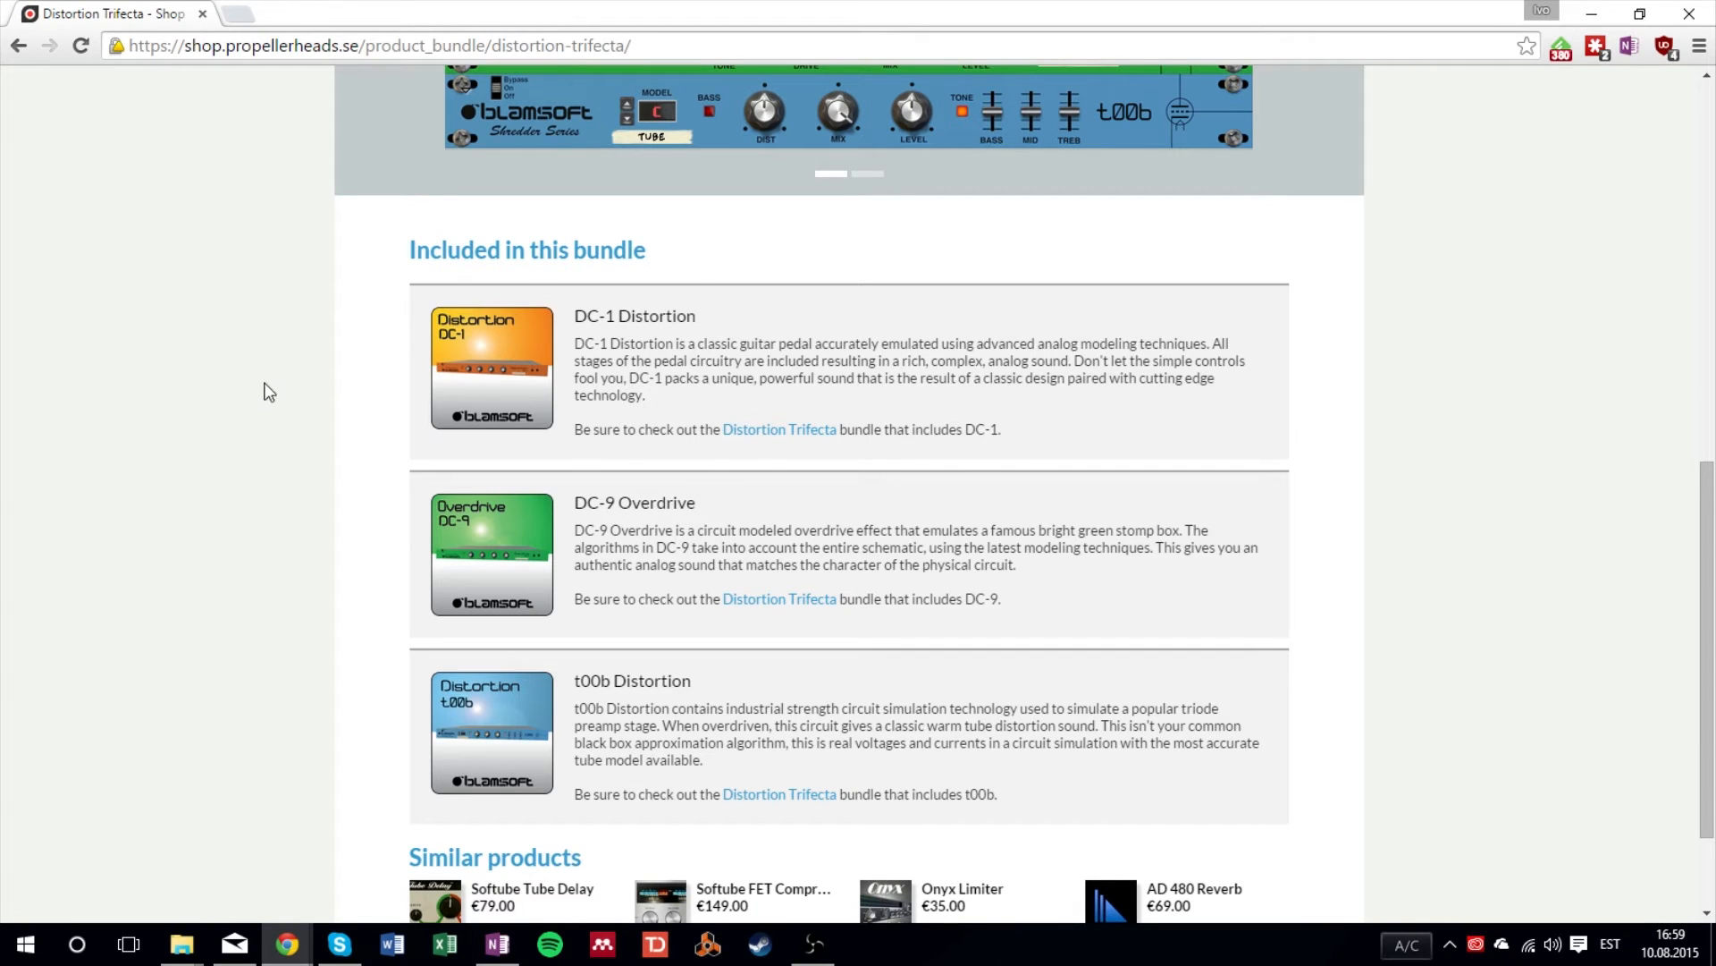
mouse_move(332, 586)
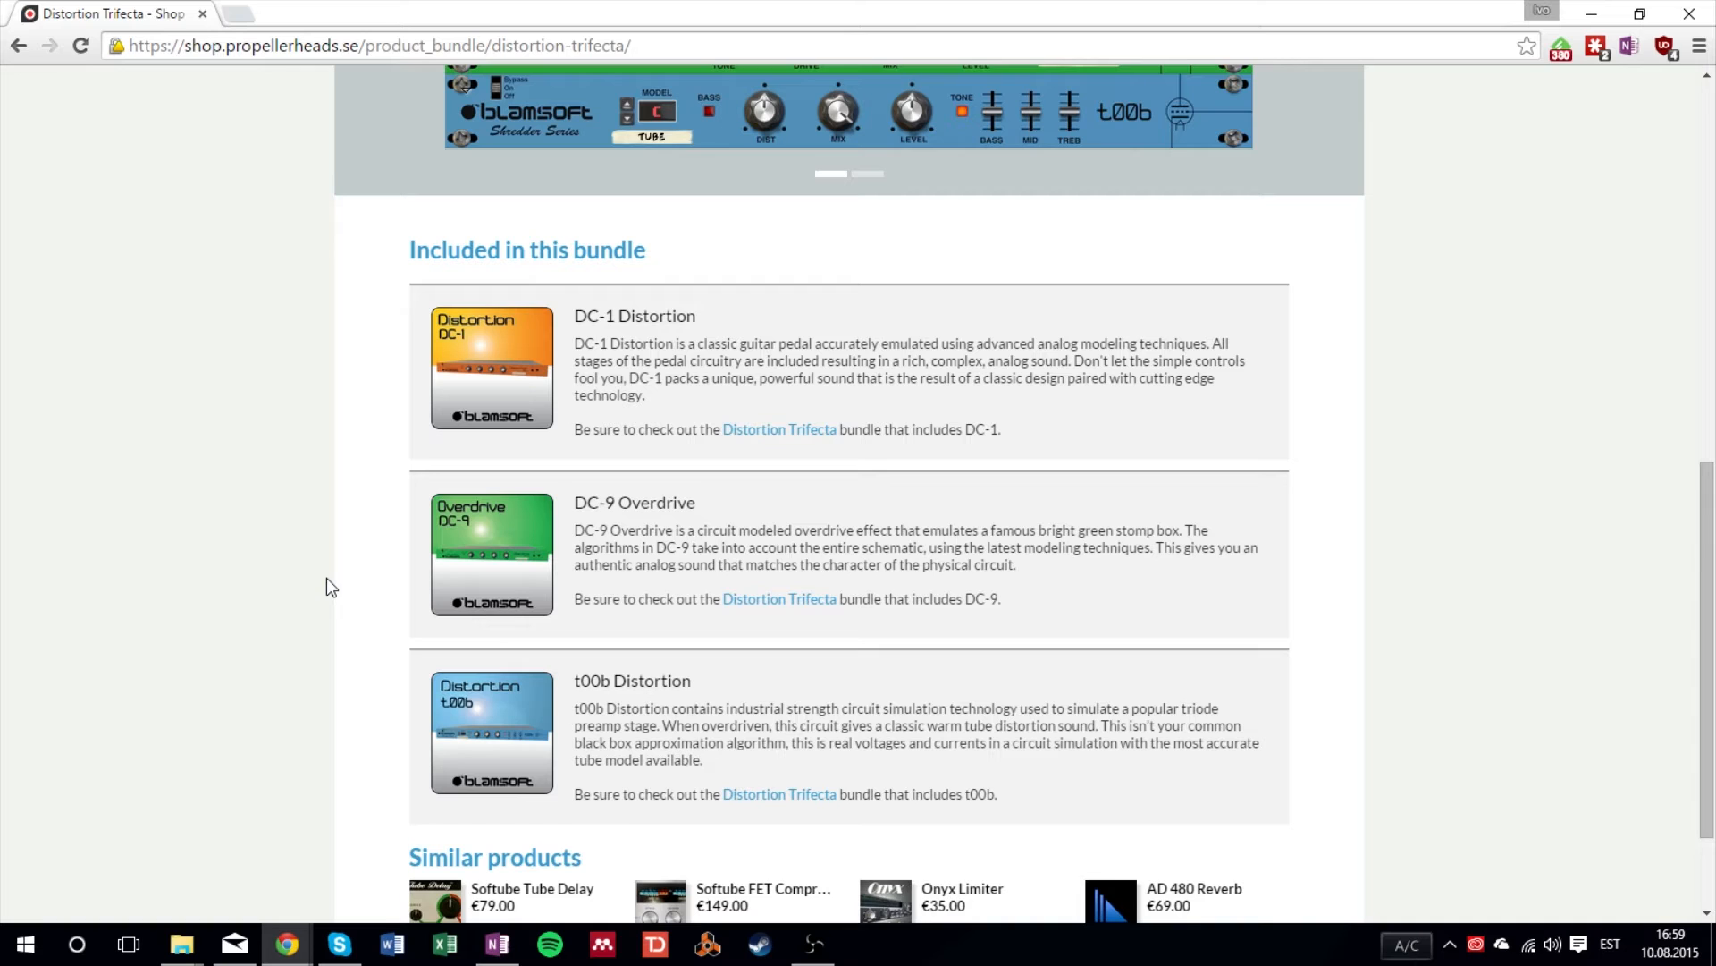
mouse_move(1019, 635)
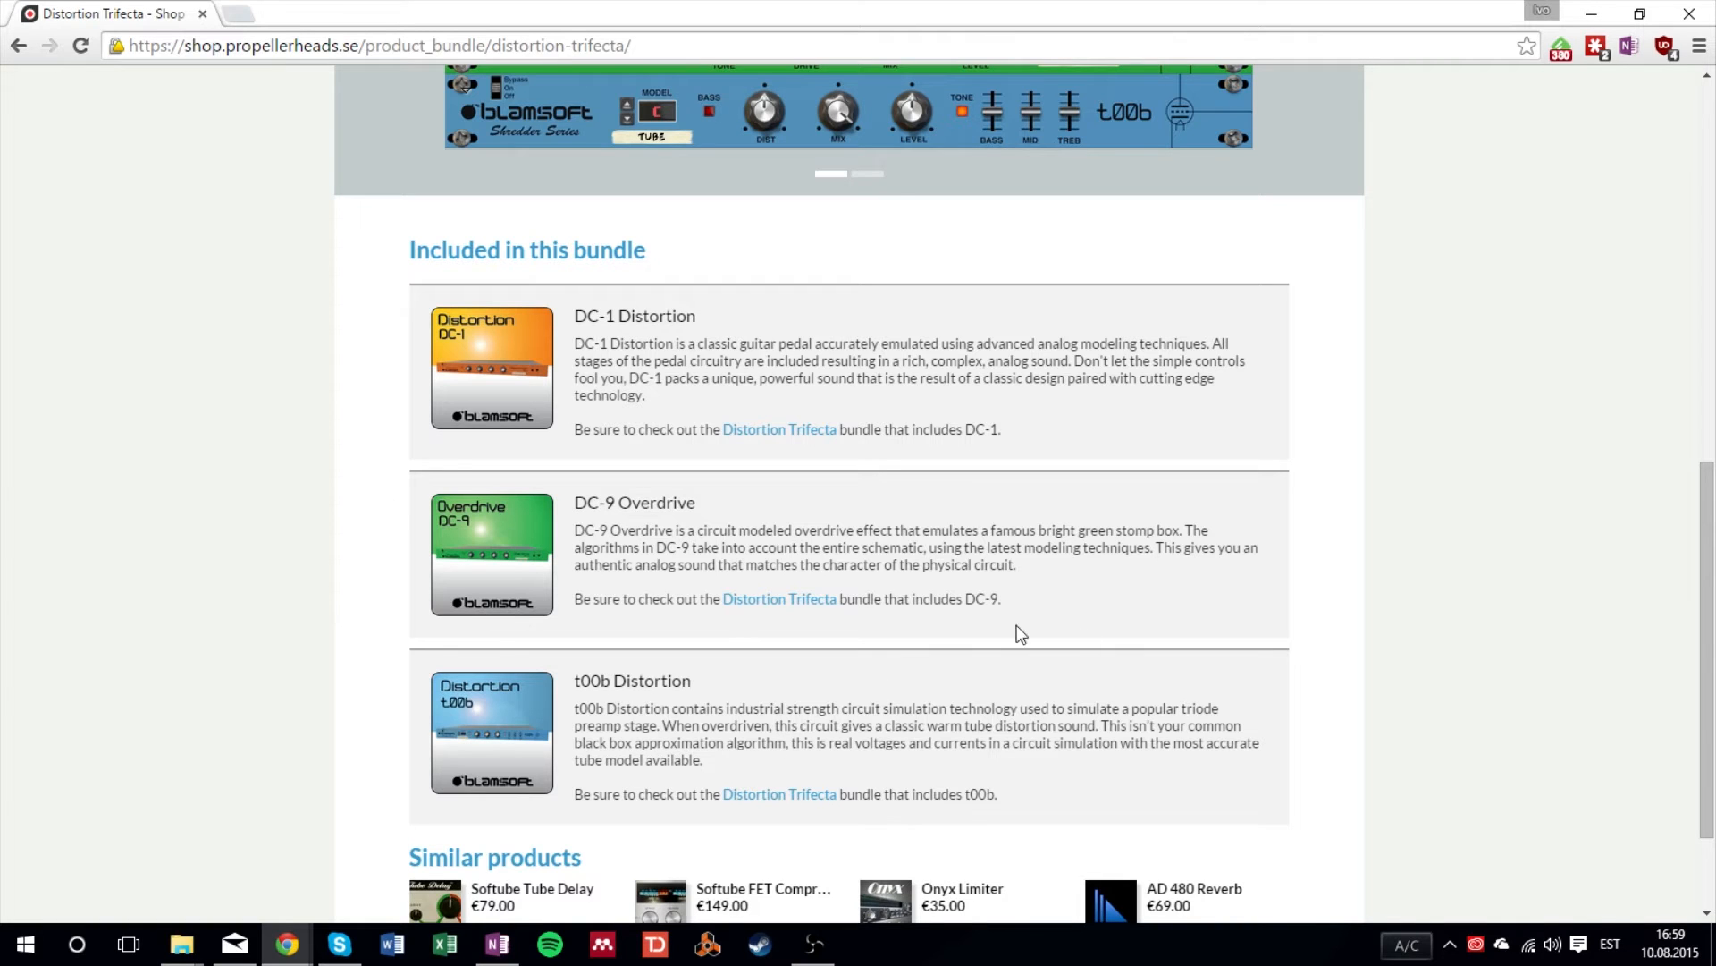
mouse_move(207, 570)
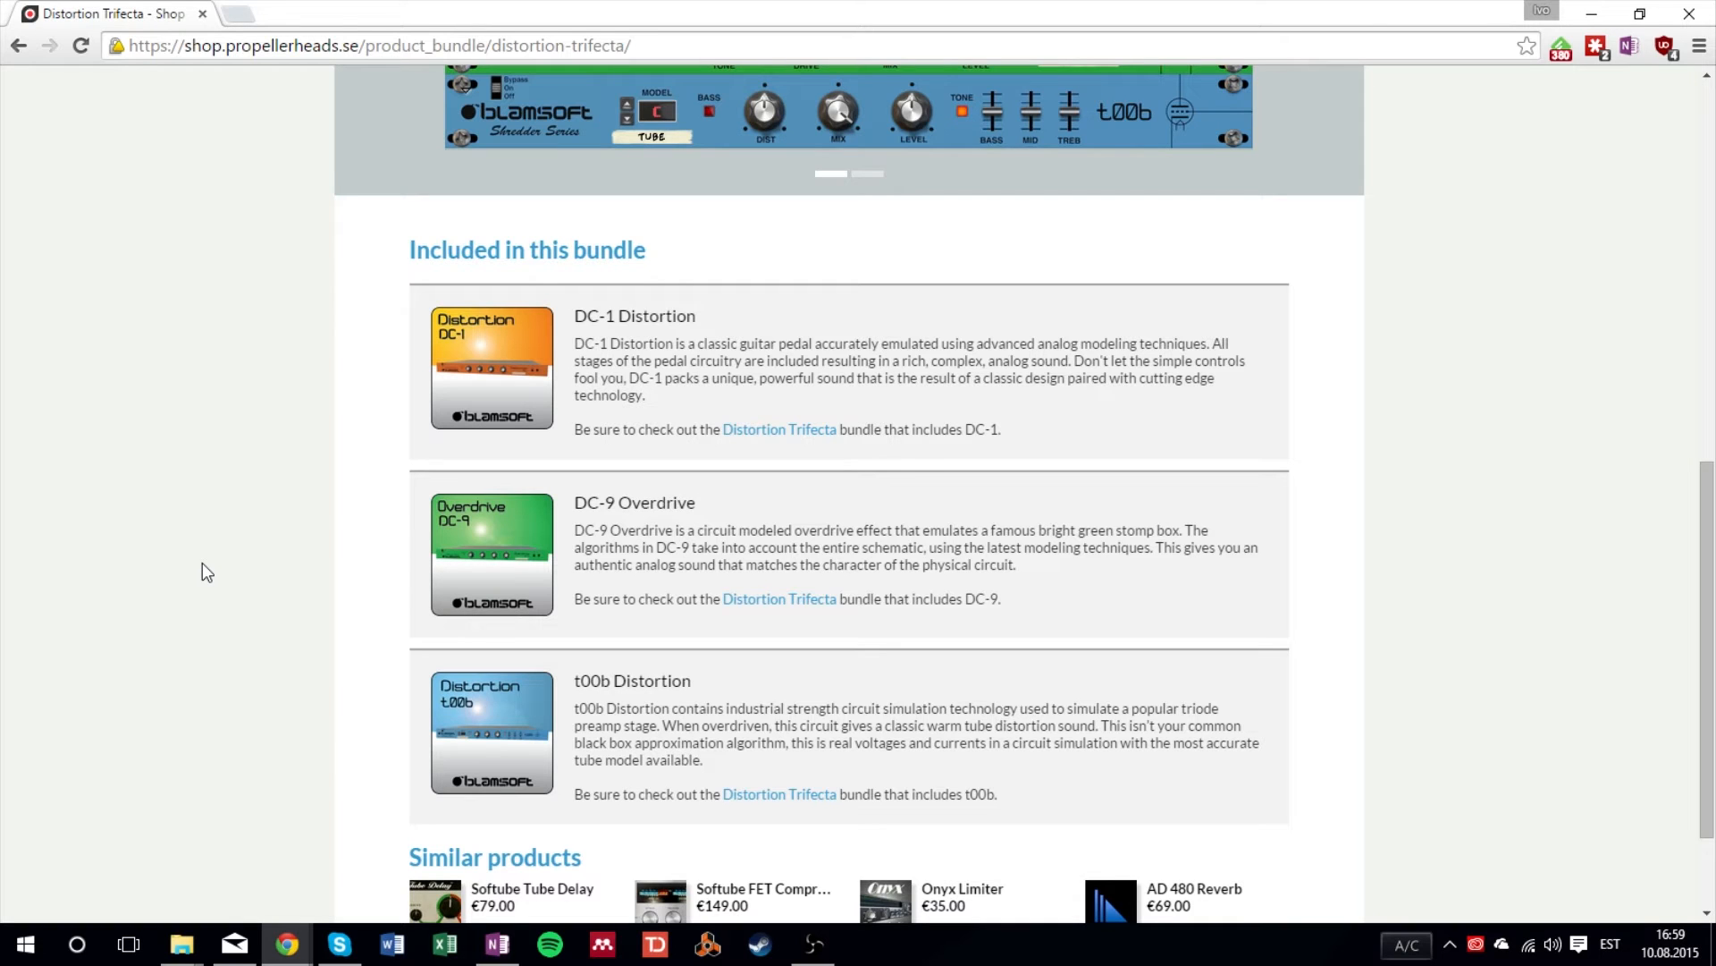
mouse_move(406, 674)
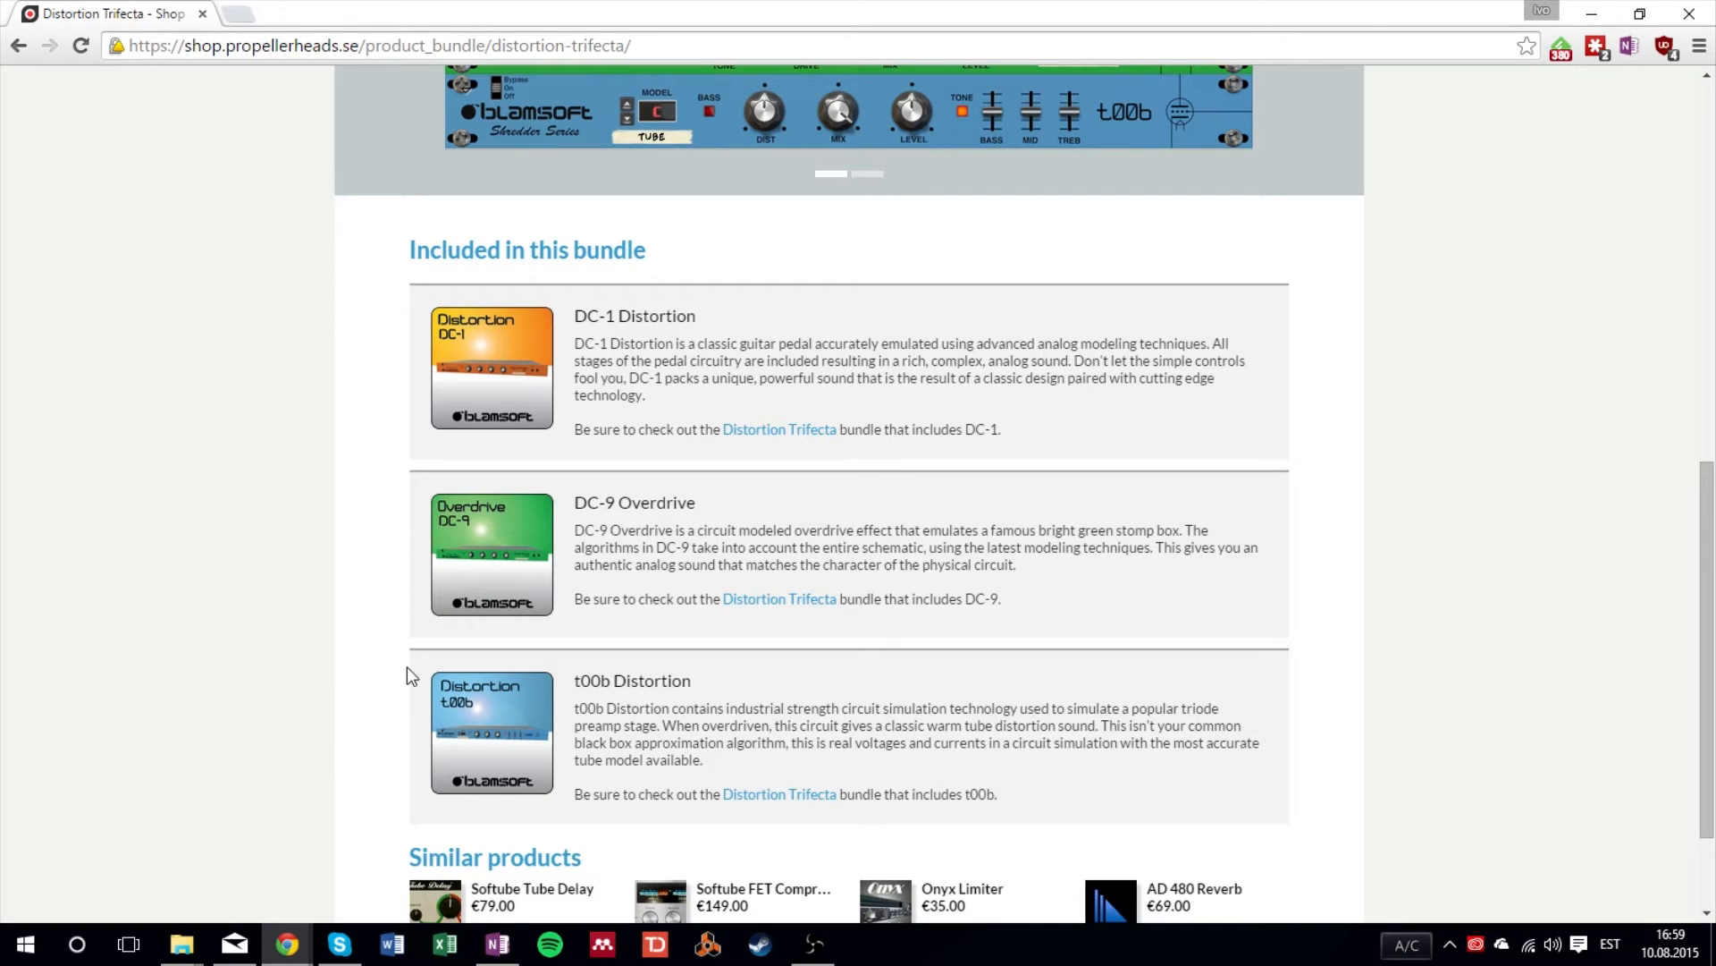
mouse_move(435, 823)
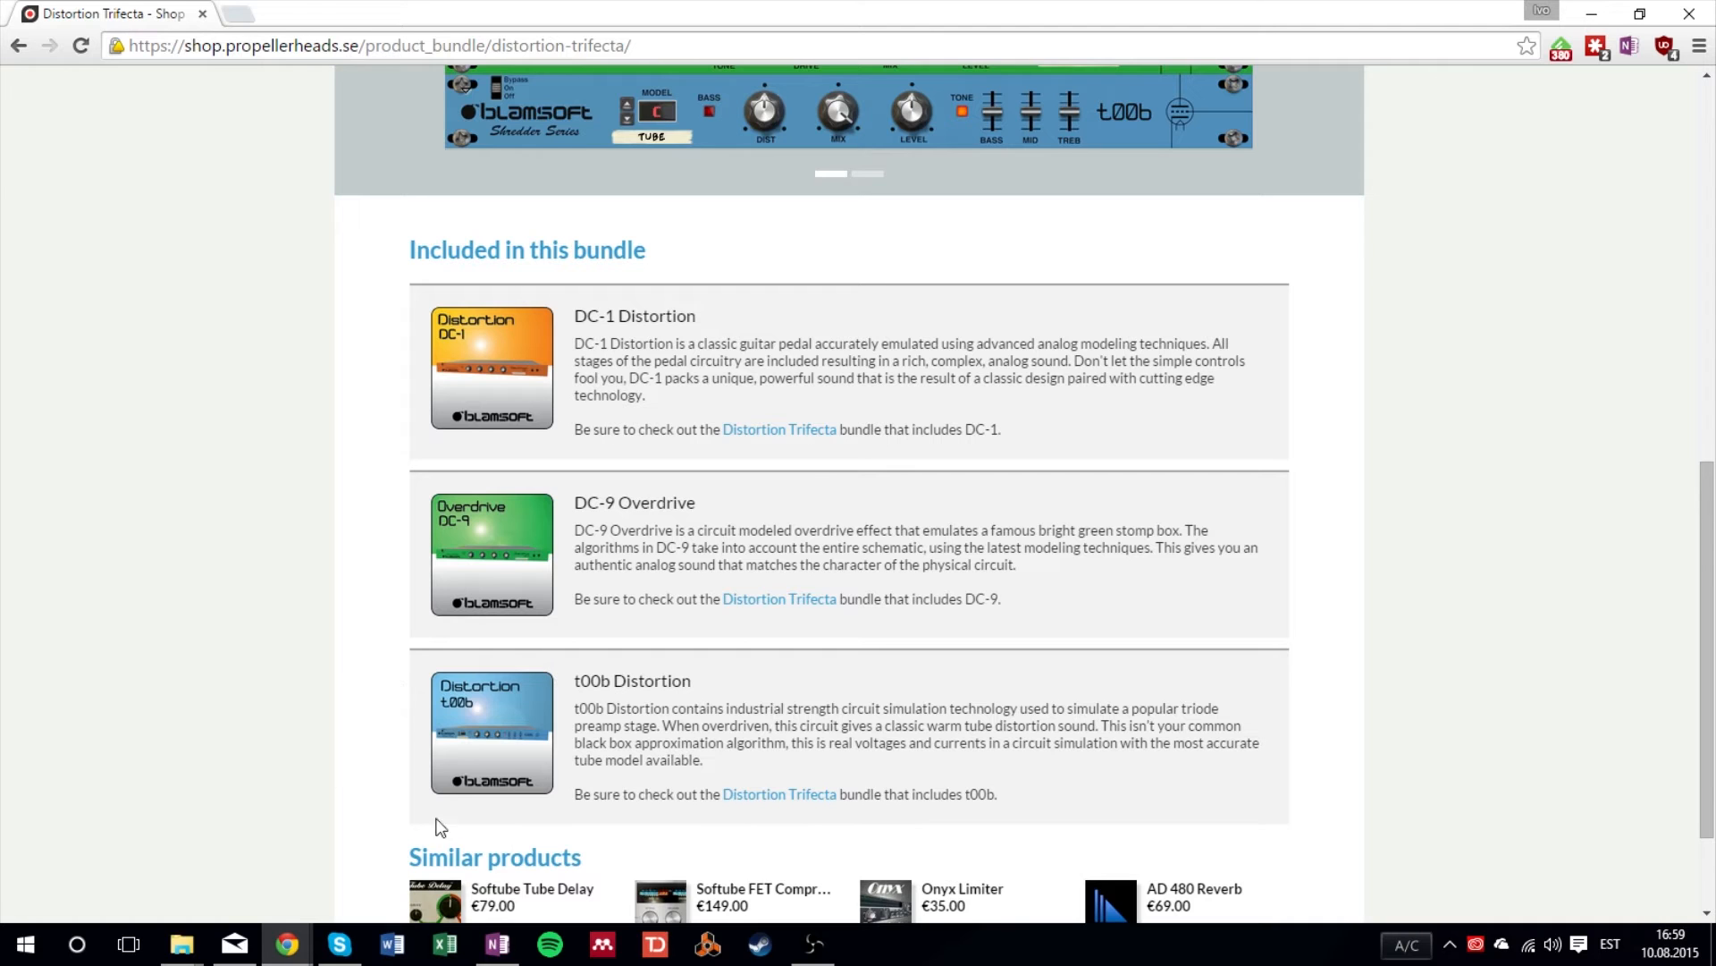
scroll("up", 3)
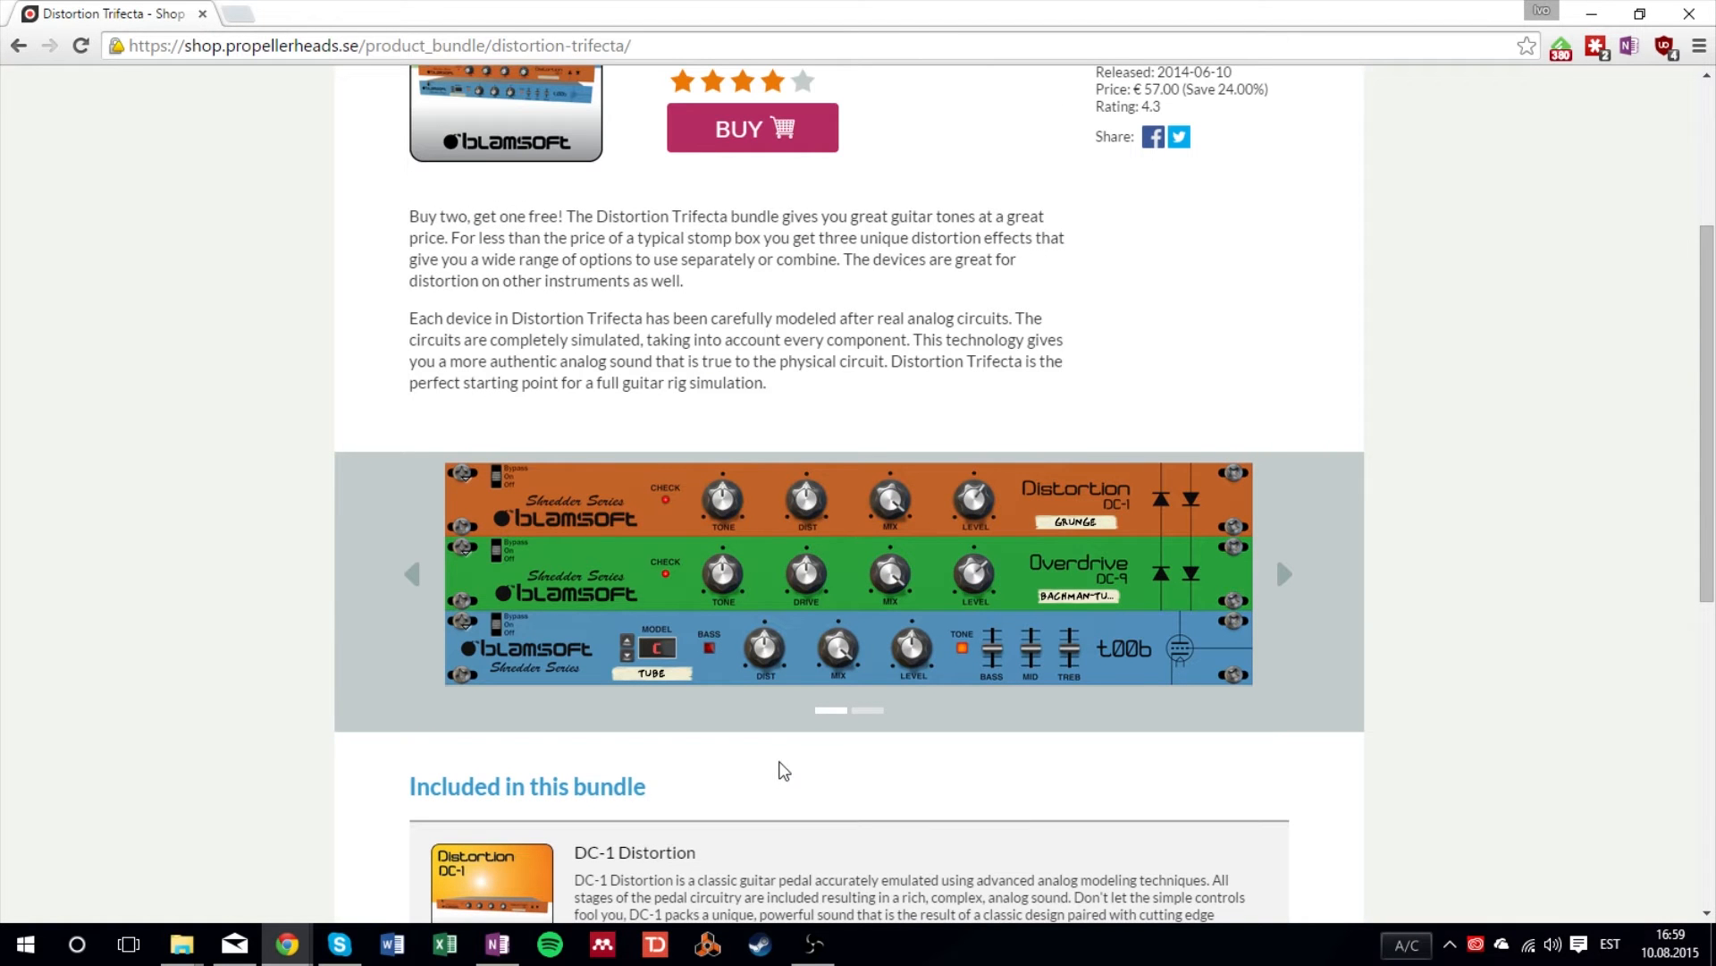
mouse_move(703, 759)
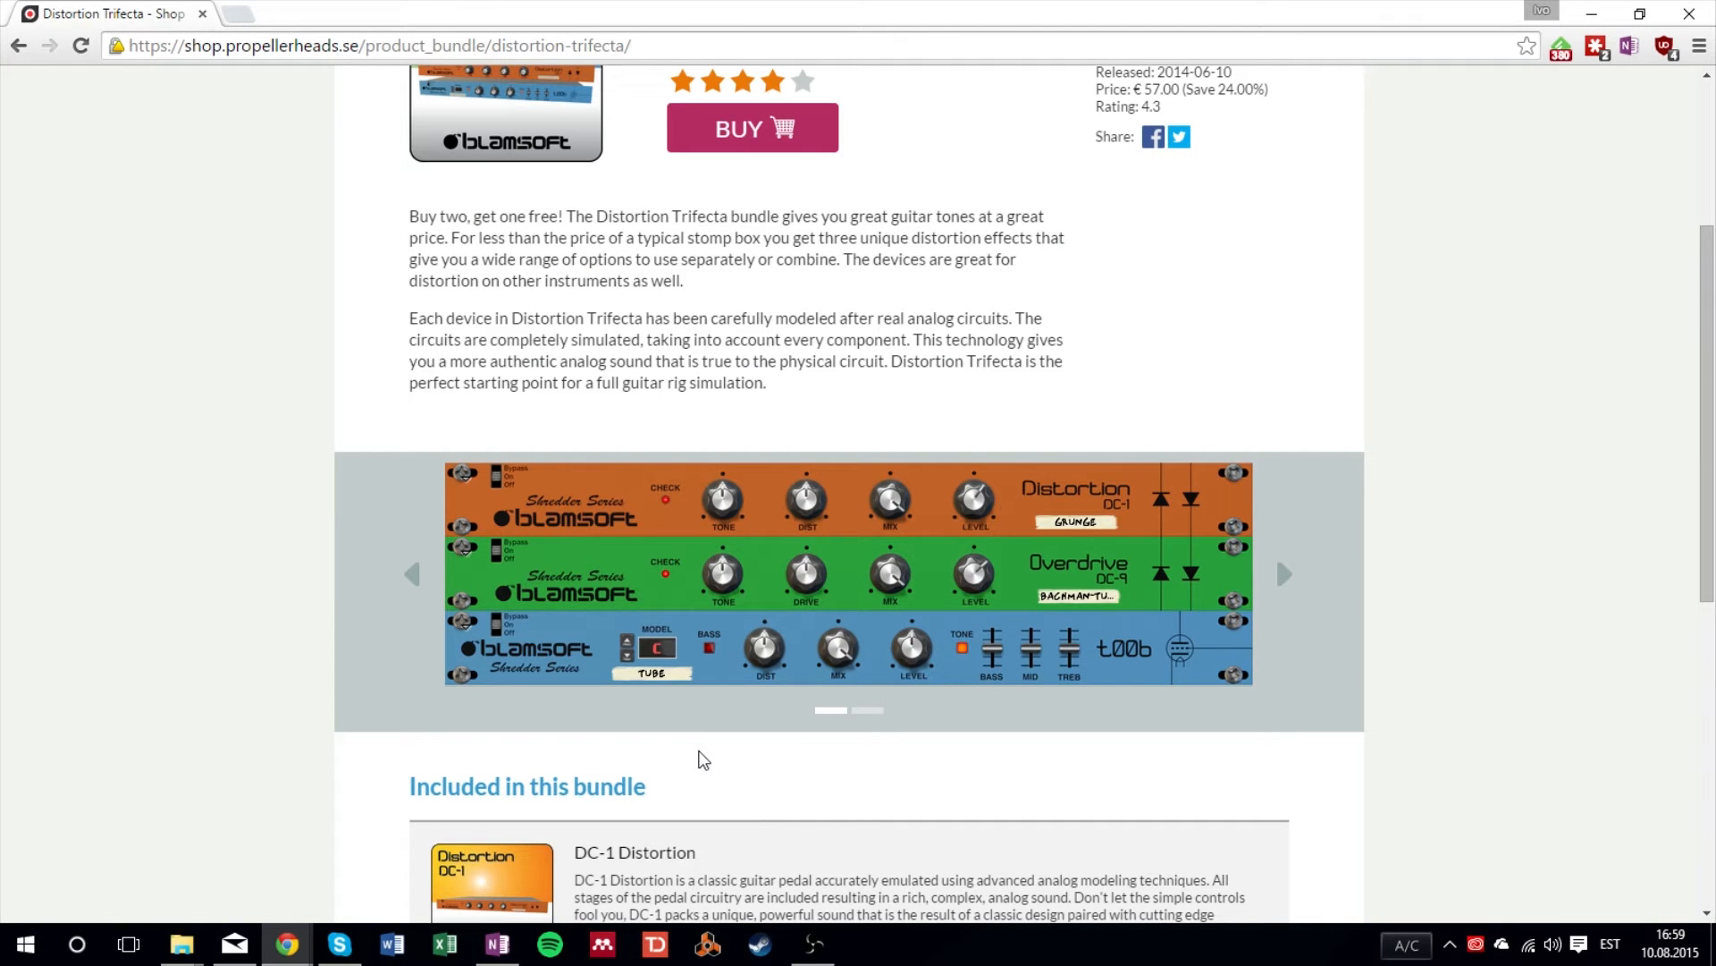
mouse_move(1140, 741)
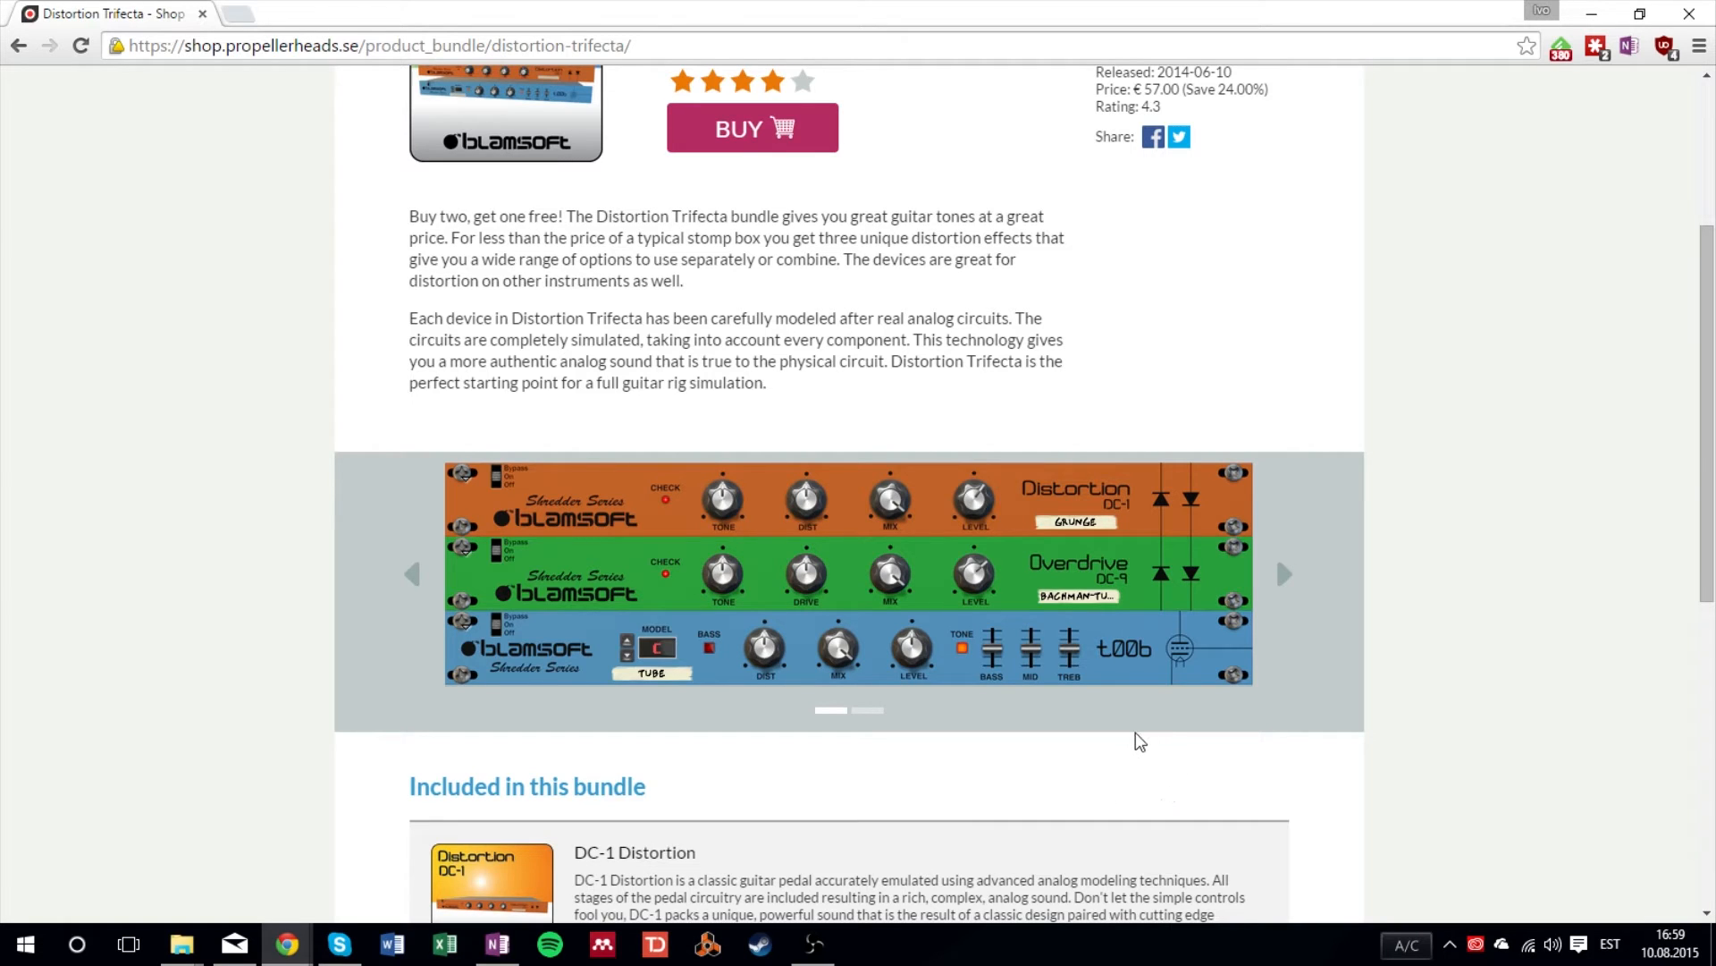
mouse_move(767, 740)
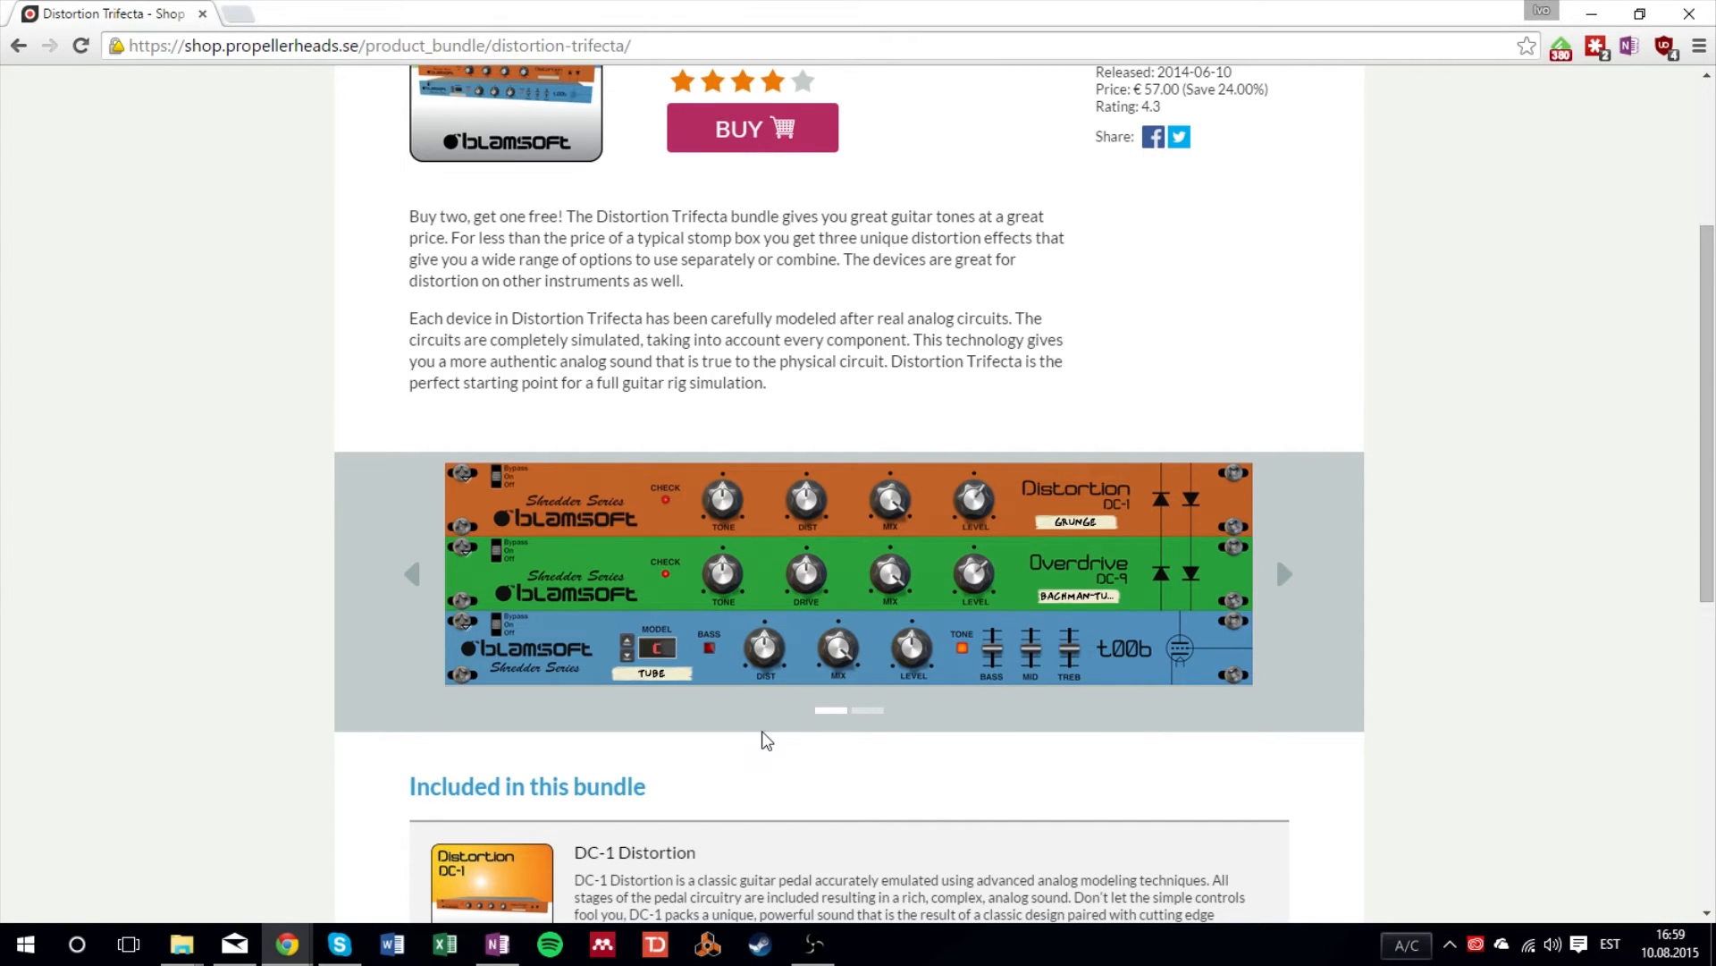
mouse_move(1118, 774)
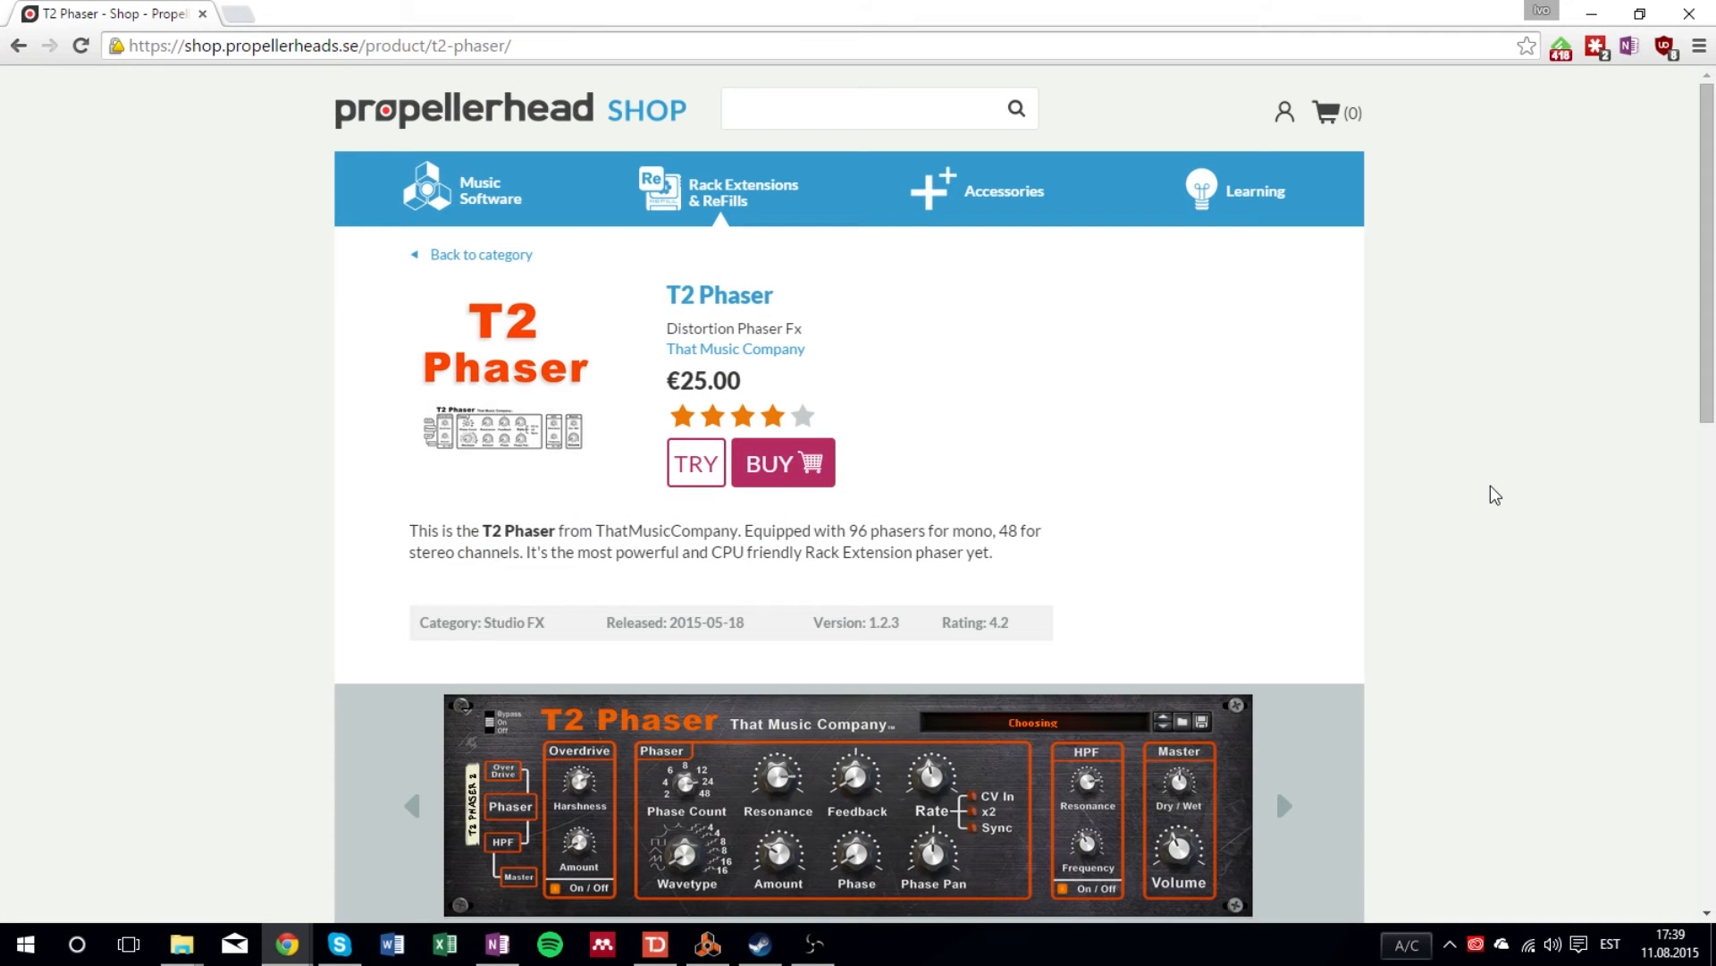
- Browse the T2 Phaser page's product details and media, then return to the image carousel
scroll("down", 3)
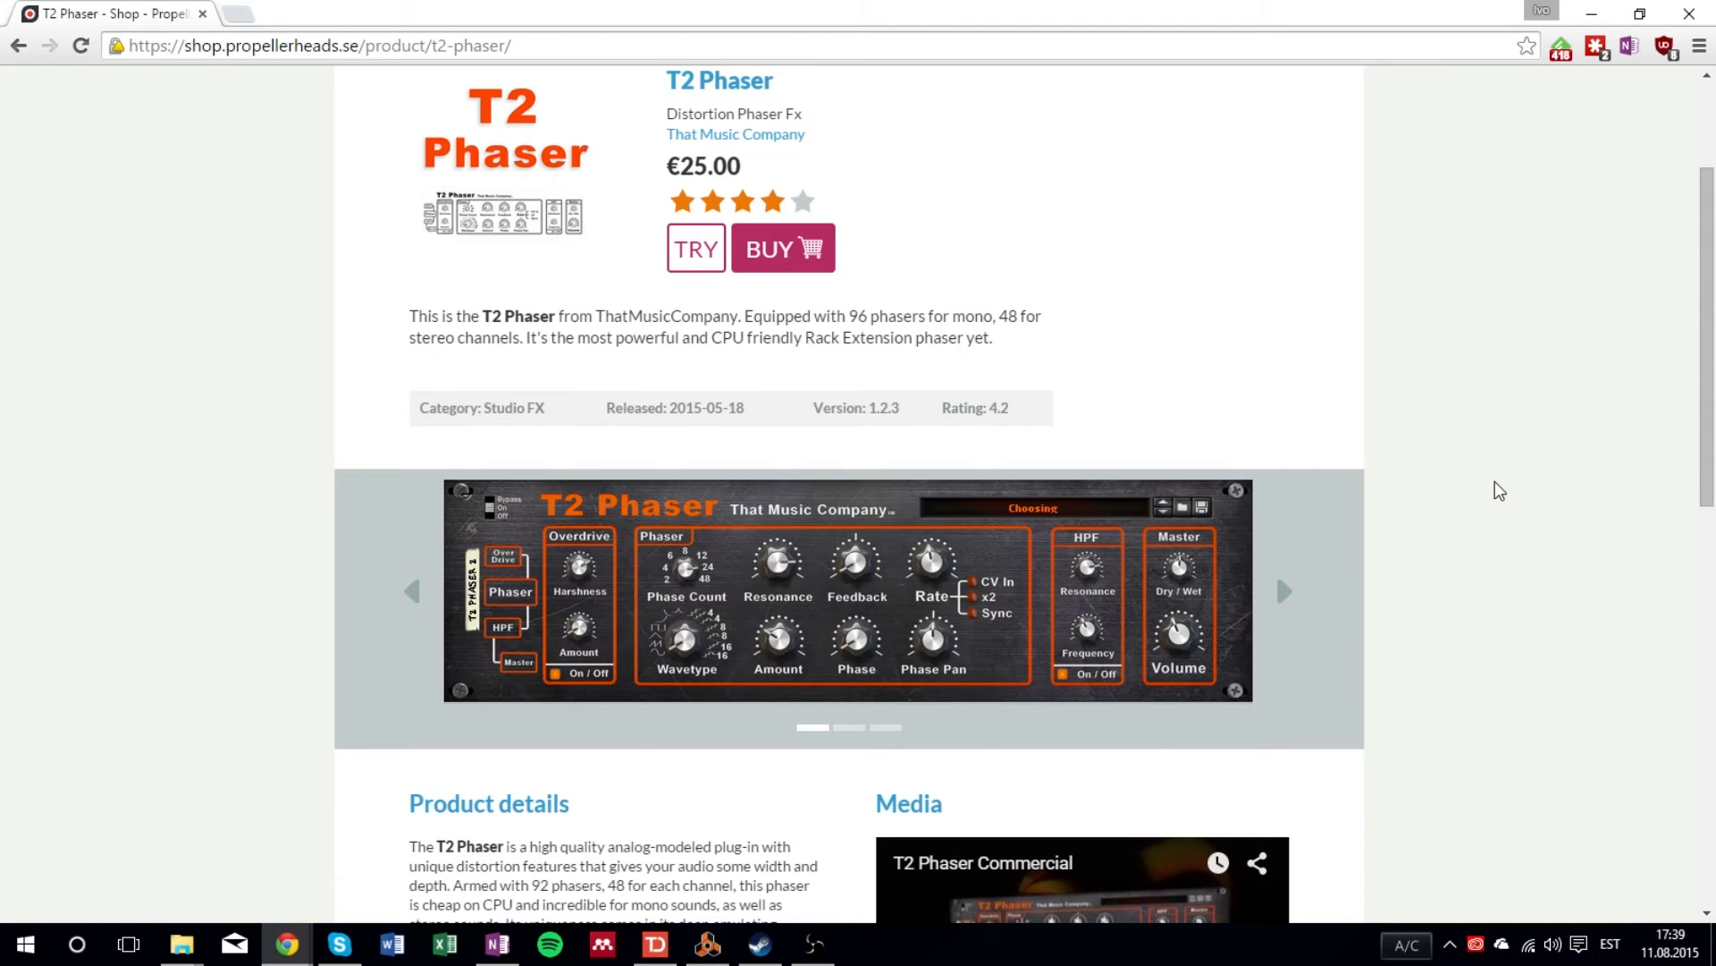
scroll("up", 3)
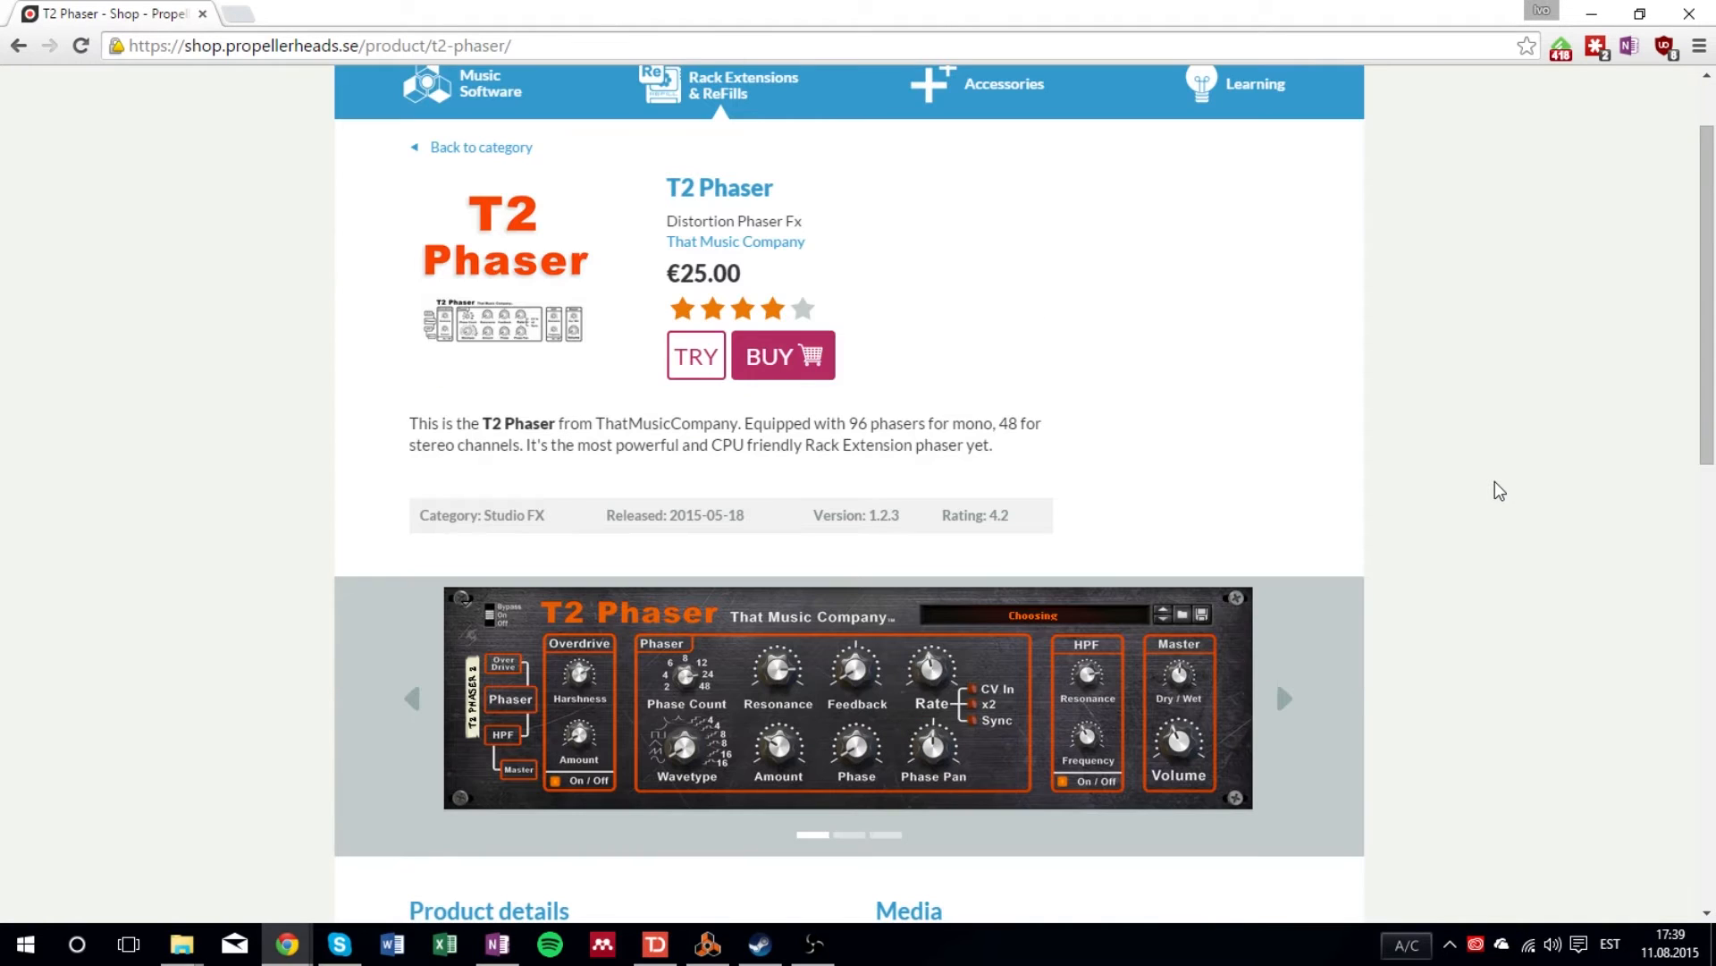
mouse_move(1058, 668)
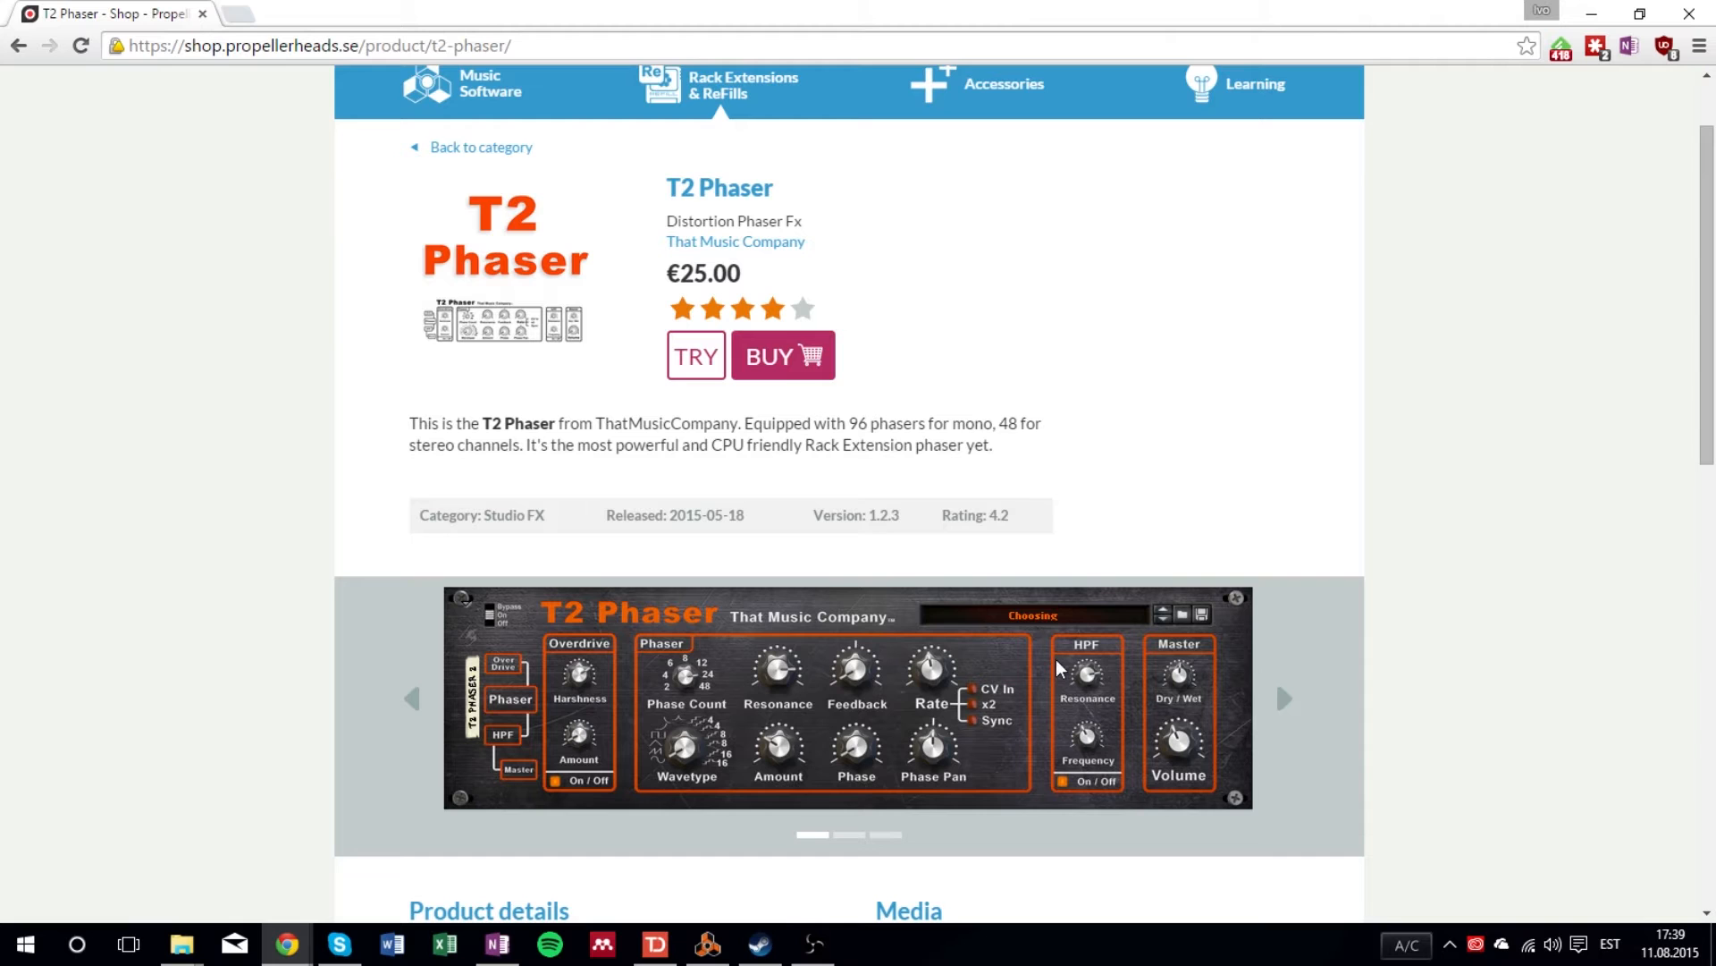
mouse_move(1176, 672)
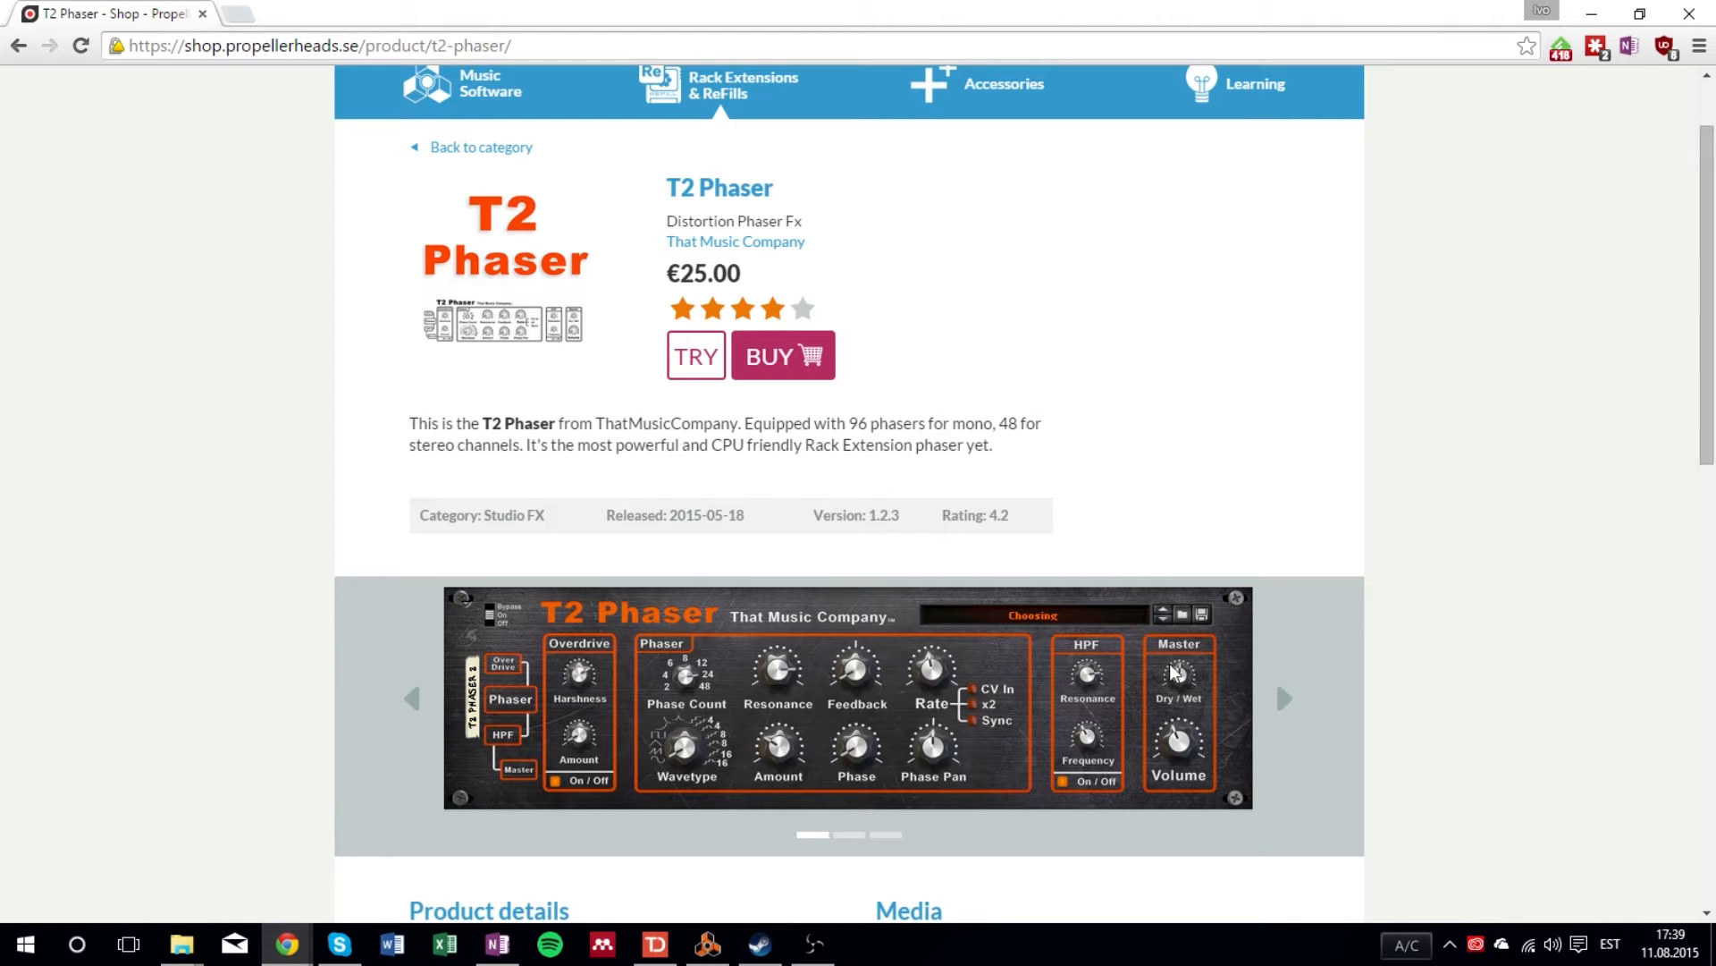
scroll("down", 3)
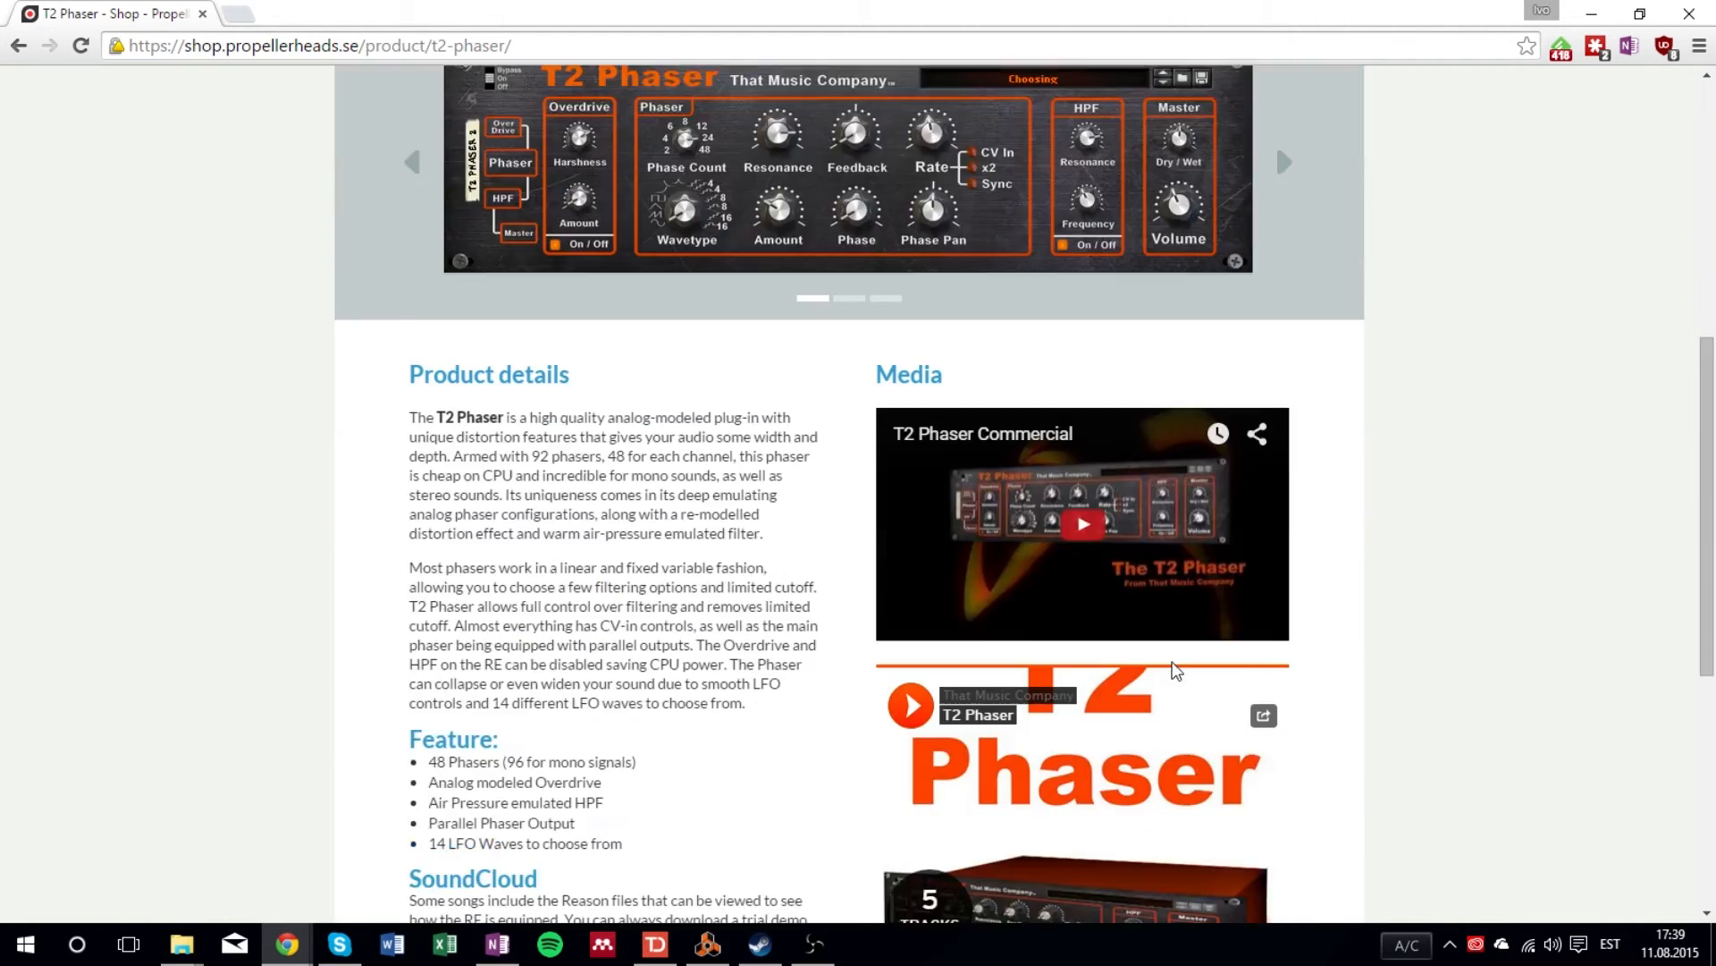
scroll("down", 3)
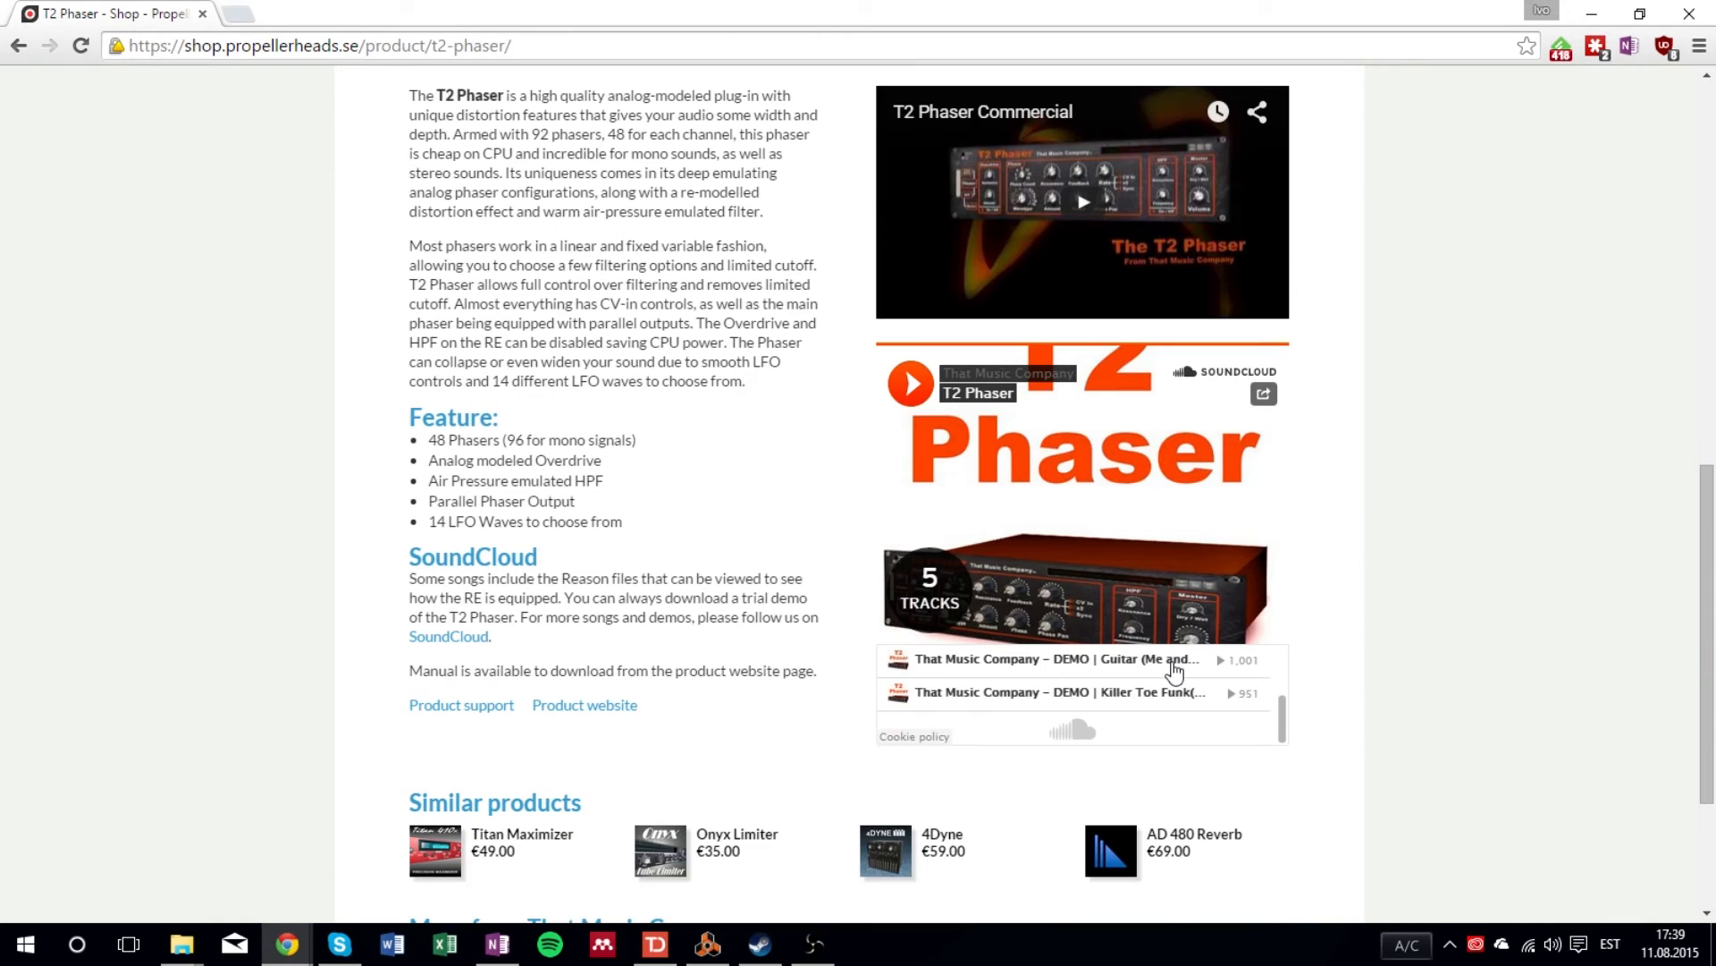
scroll("up", 3)
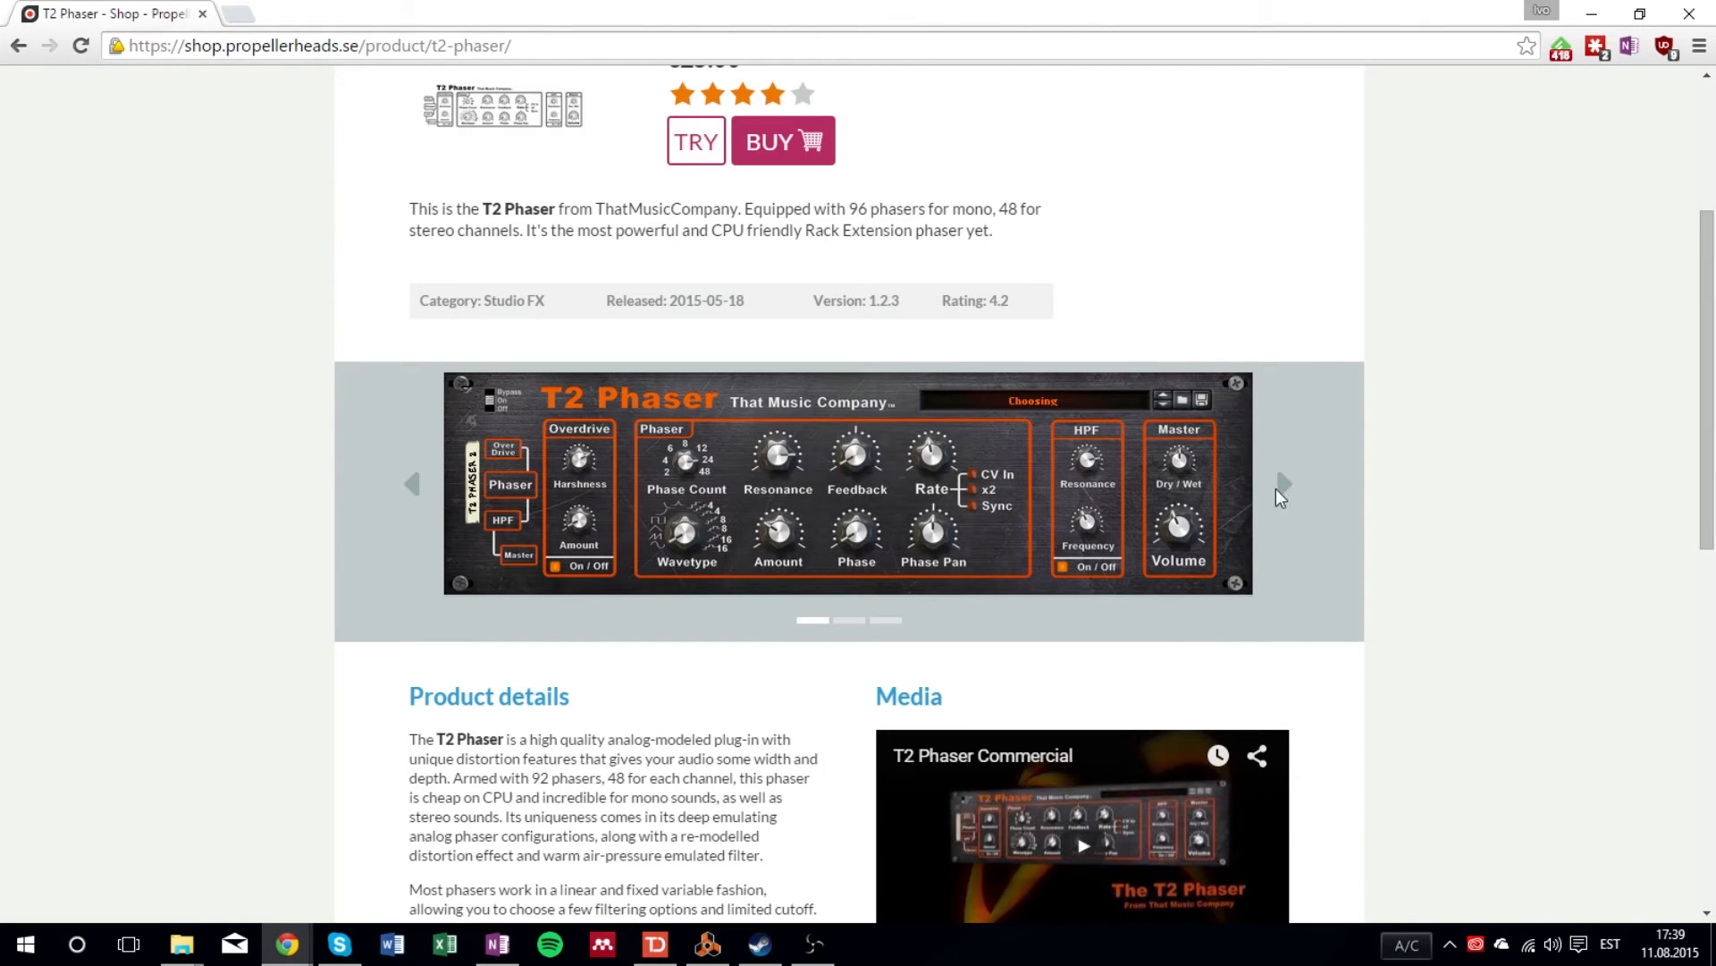
left_click(1283, 484)
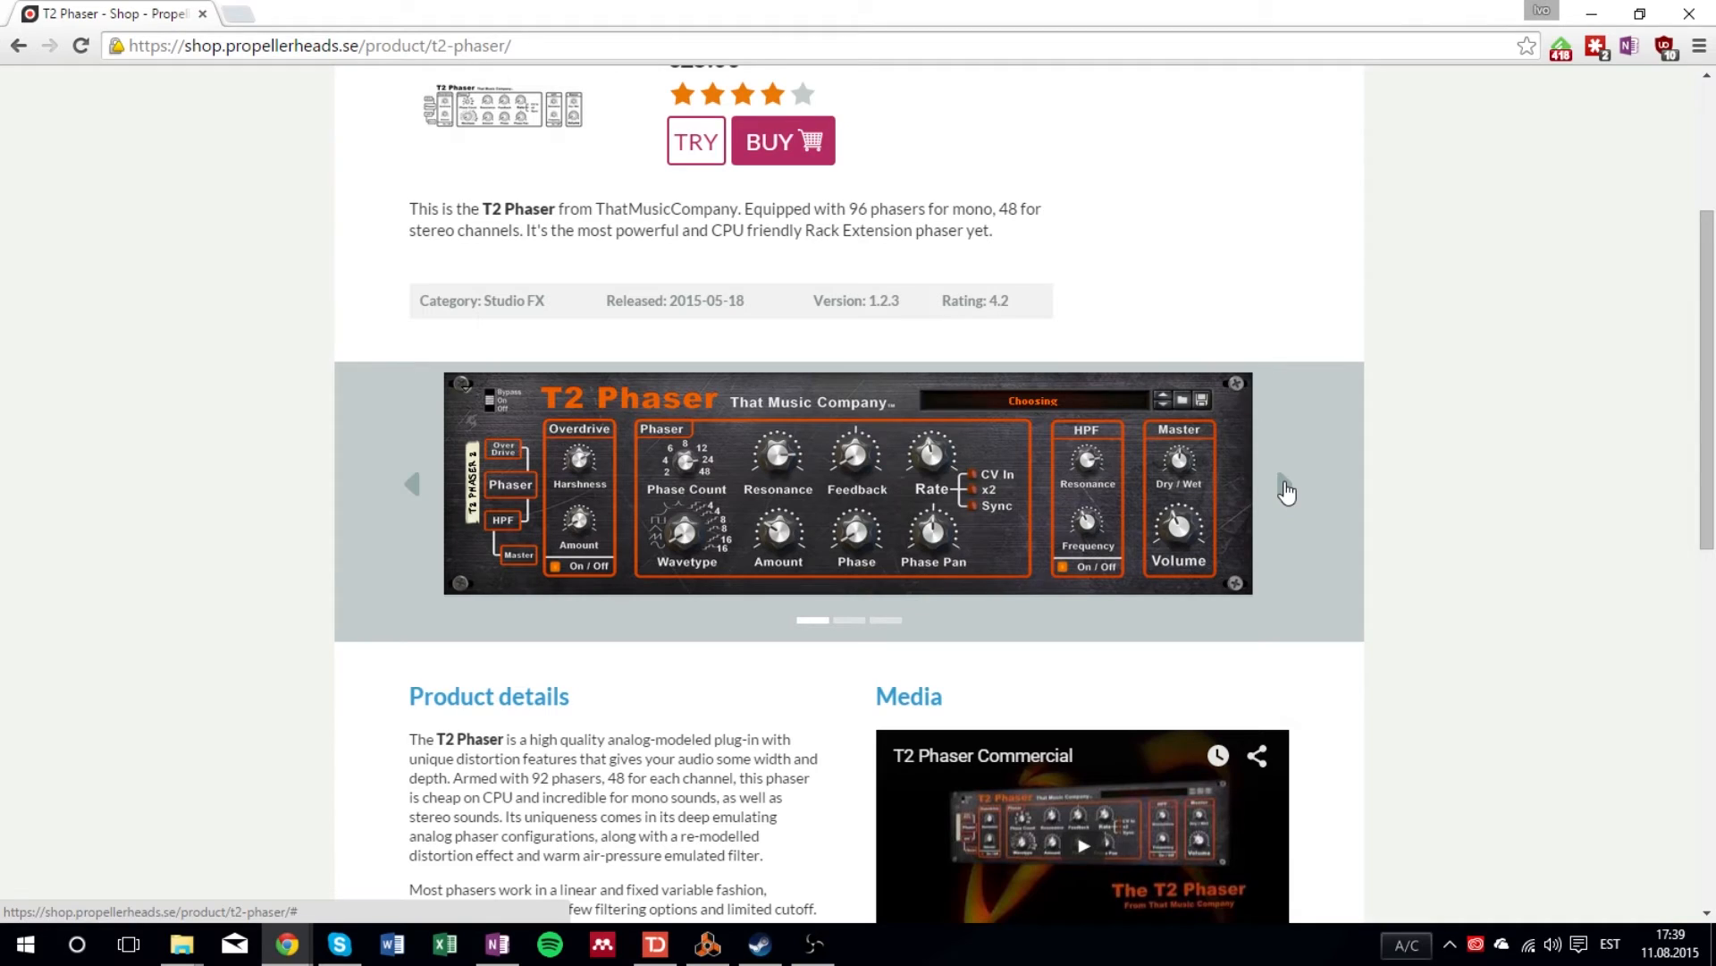
left_click(706, 942)
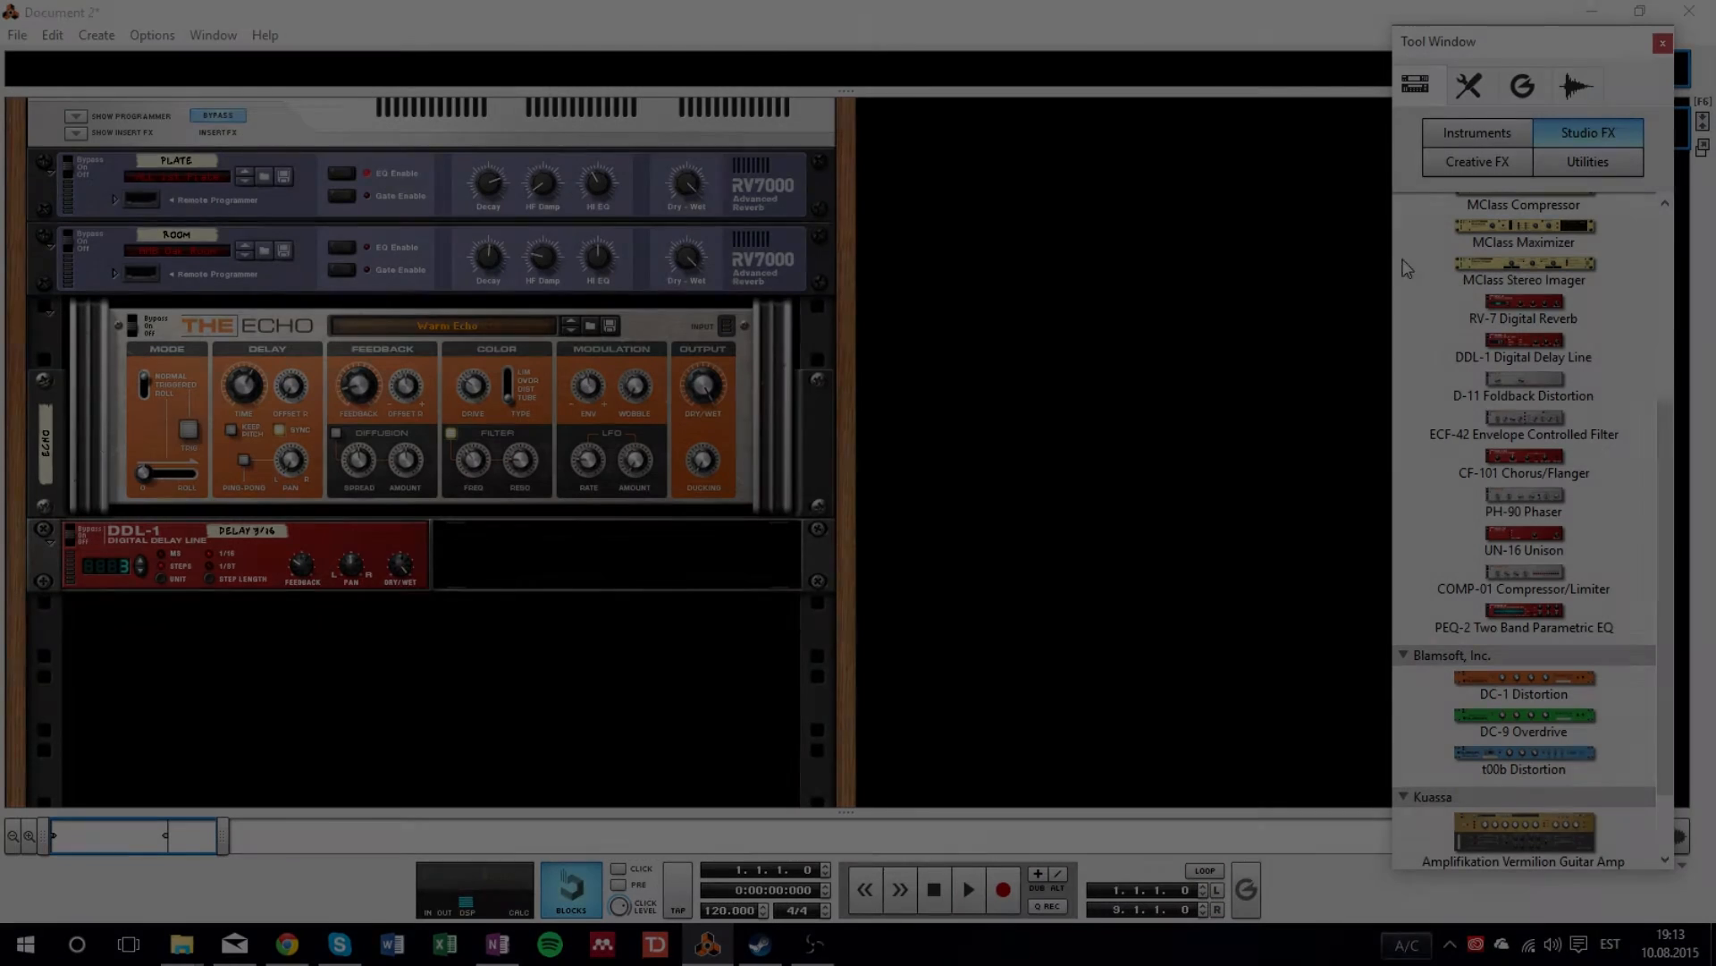
- Create Audio Track 1 from the Create menu and show its insert effects section
left_click(95, 35)
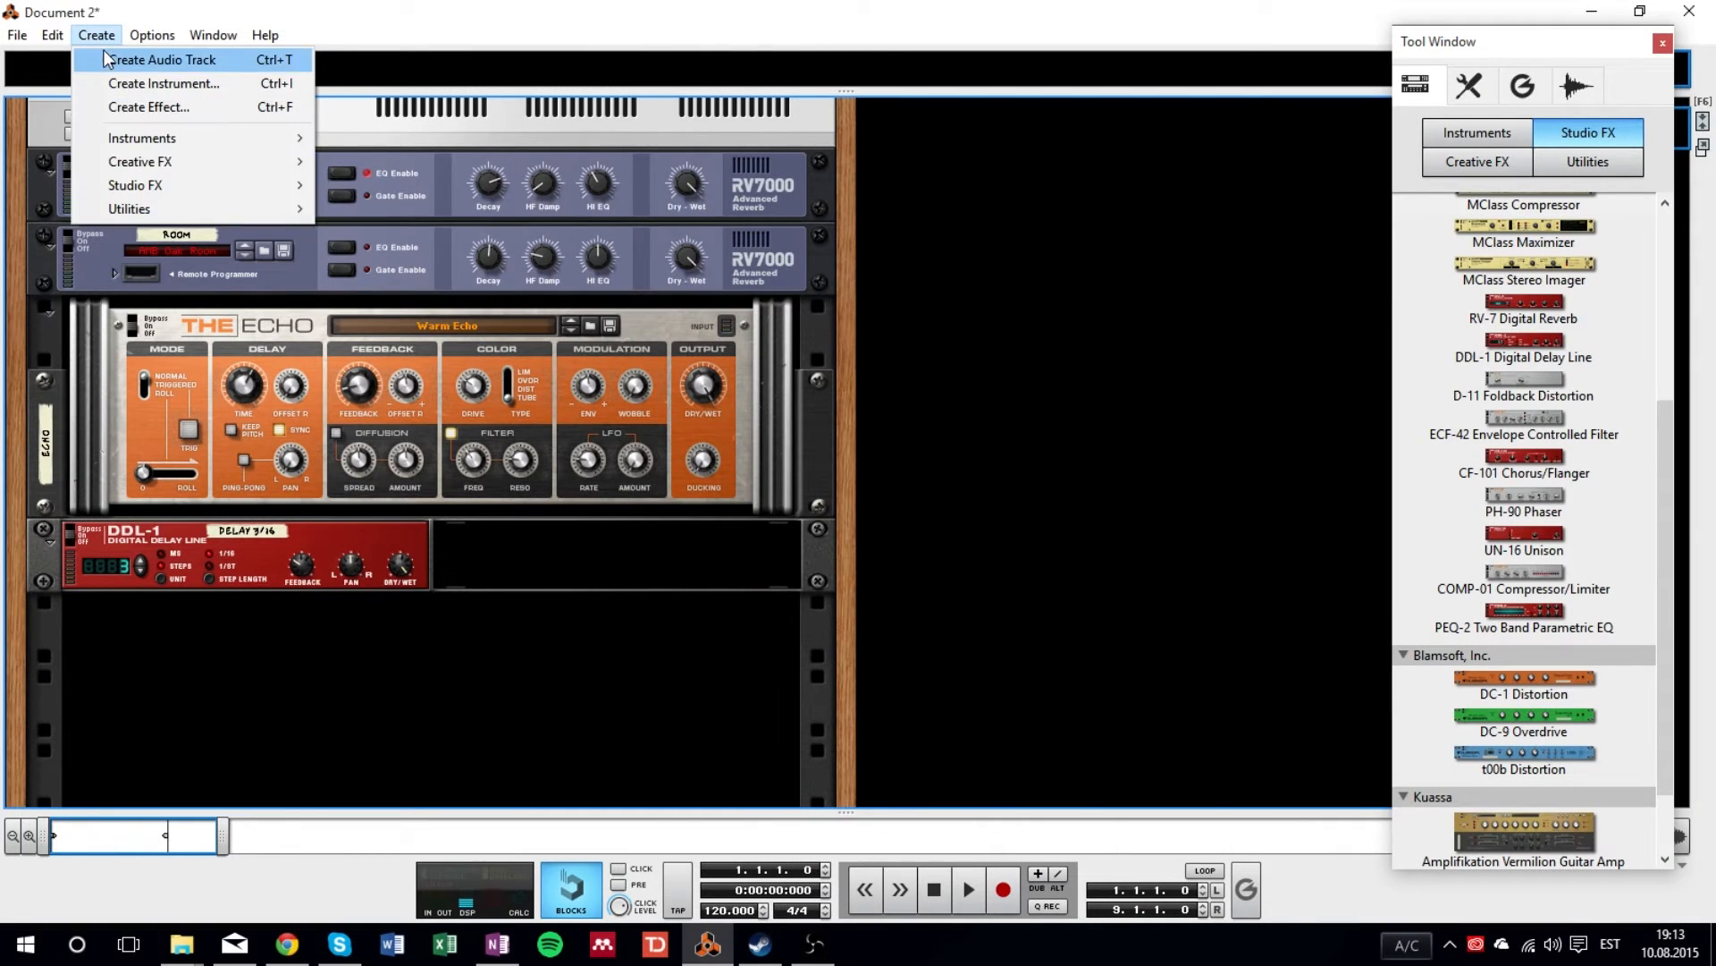
left_click(160, 59)
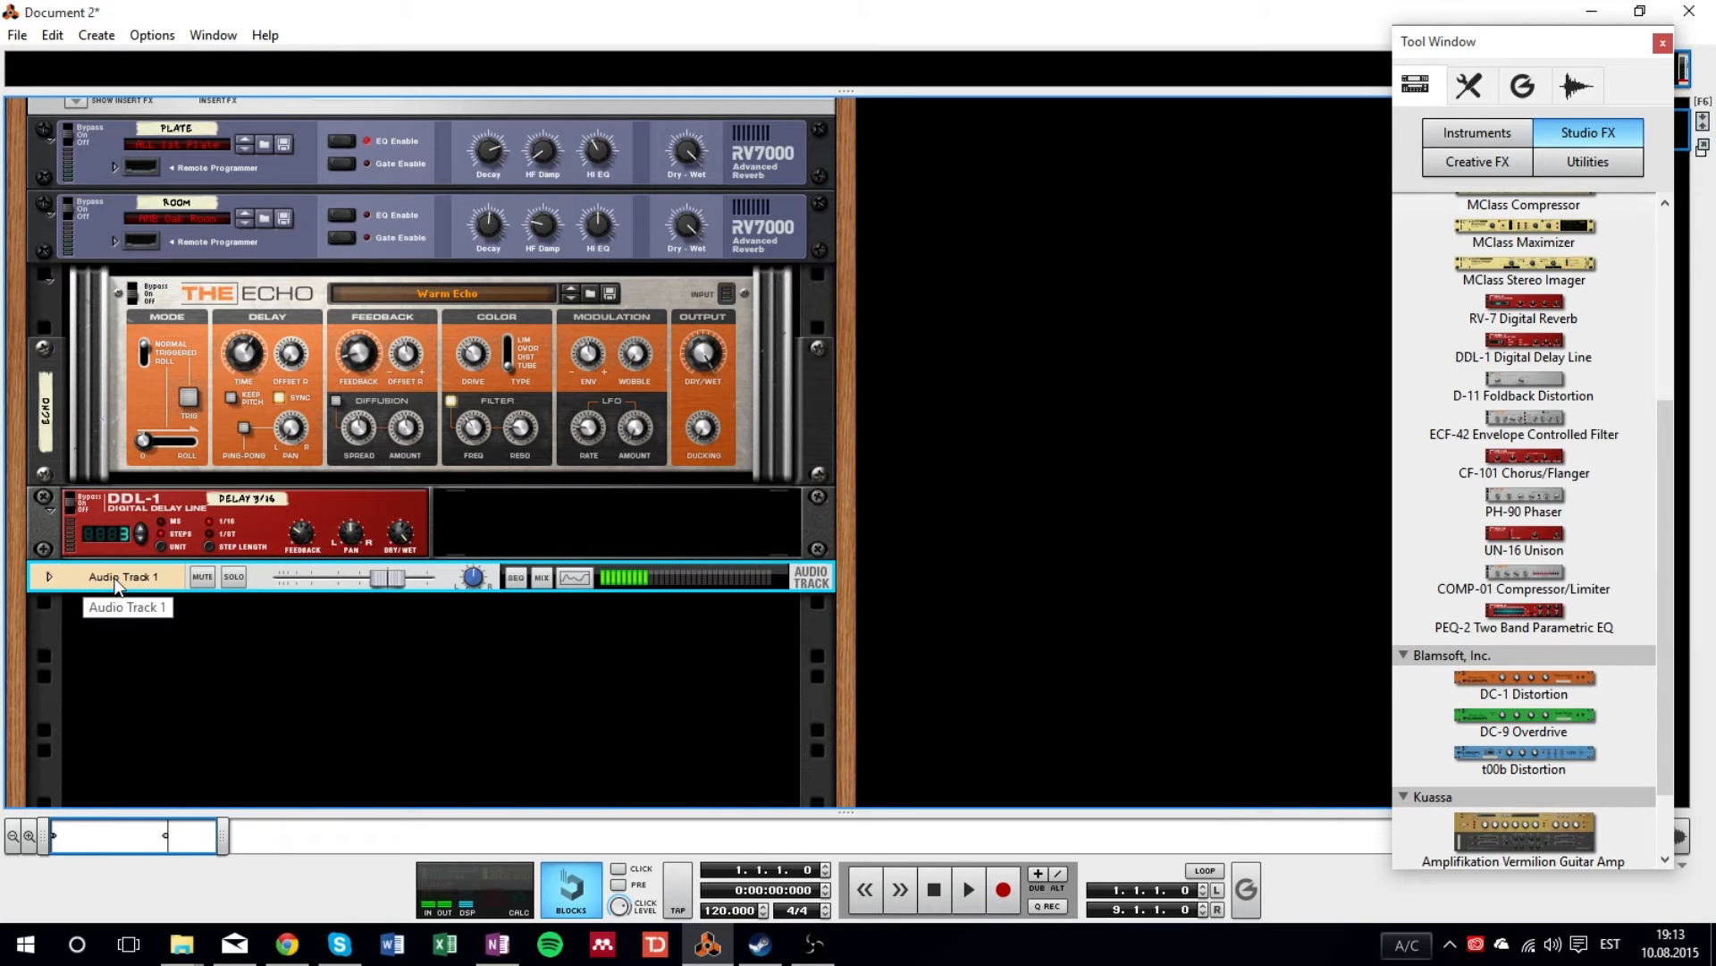
left_click(49, 577)
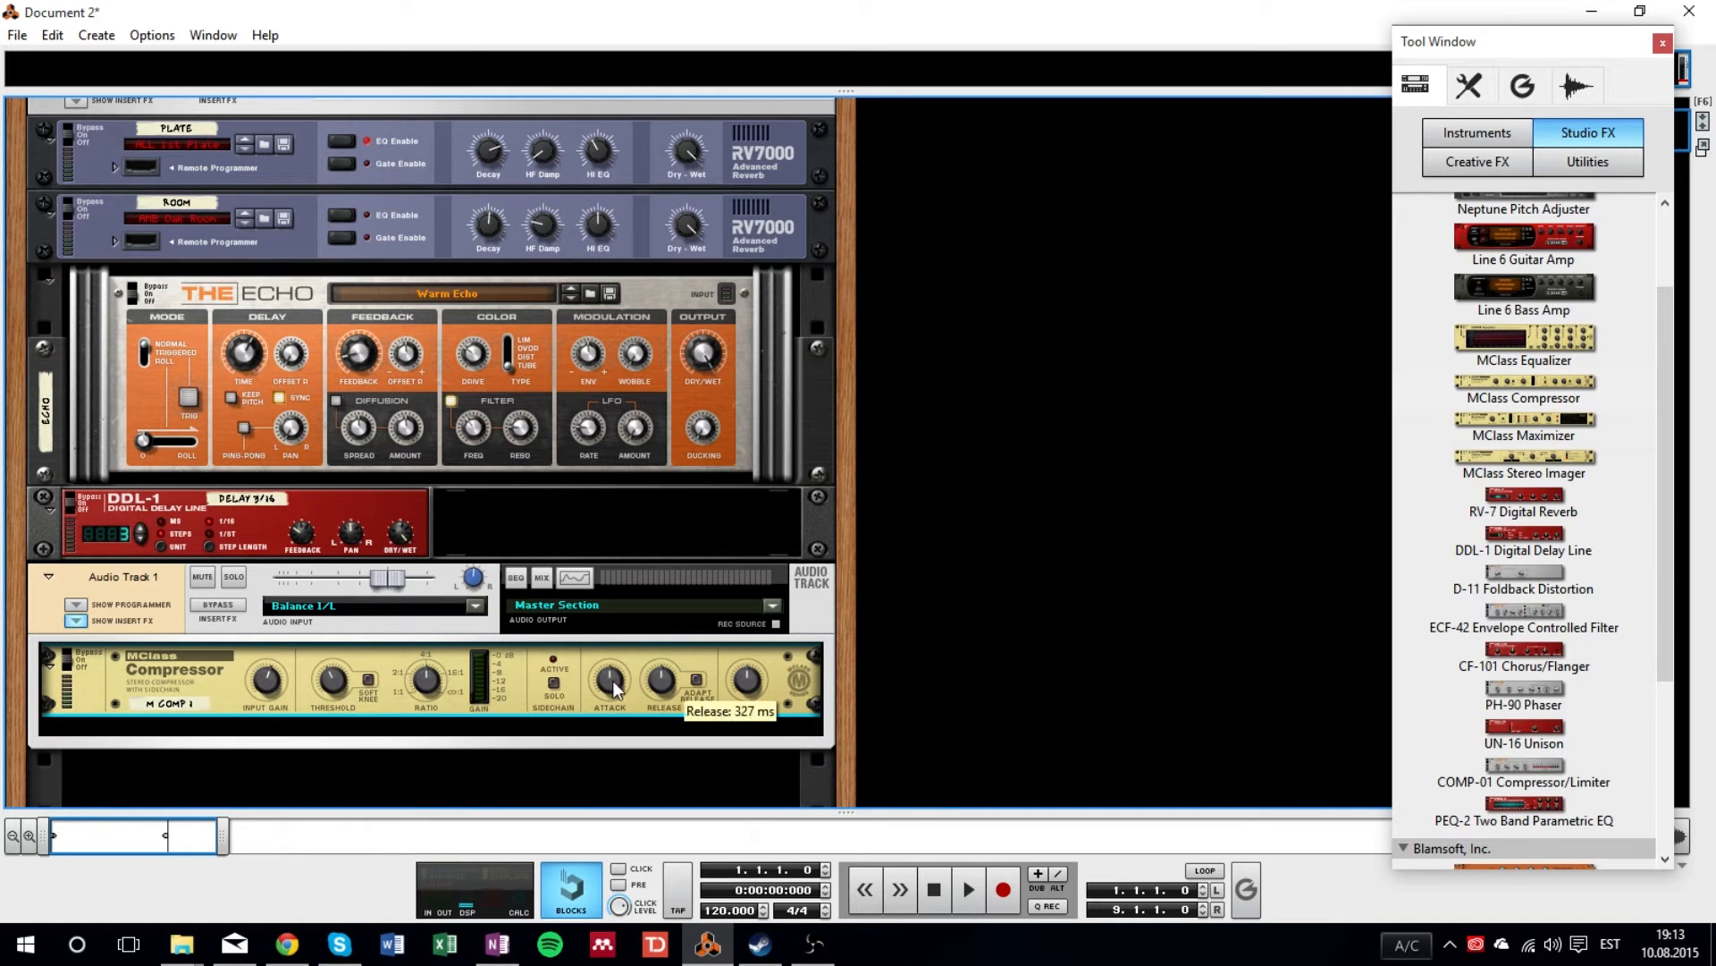
- Insert Blamsoft t00b Distortion, DC-9 Overdrive and DC-1 Distortion into the combinator
scroll("down", 3)
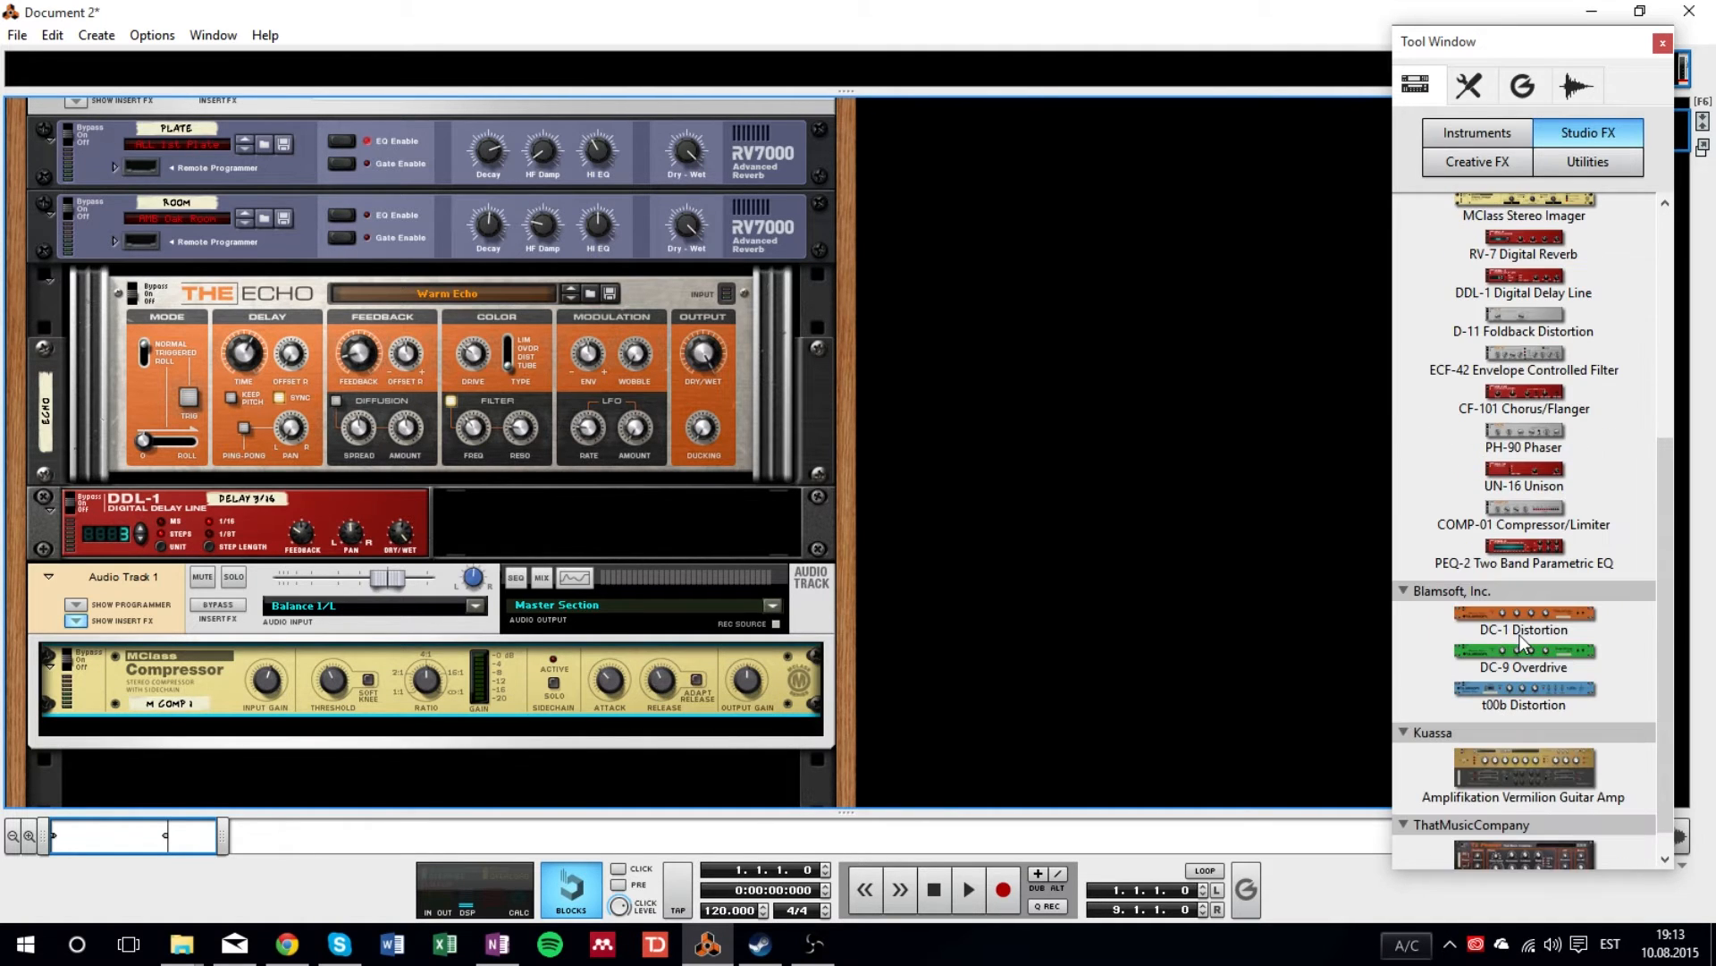
left_click(1522, 703)
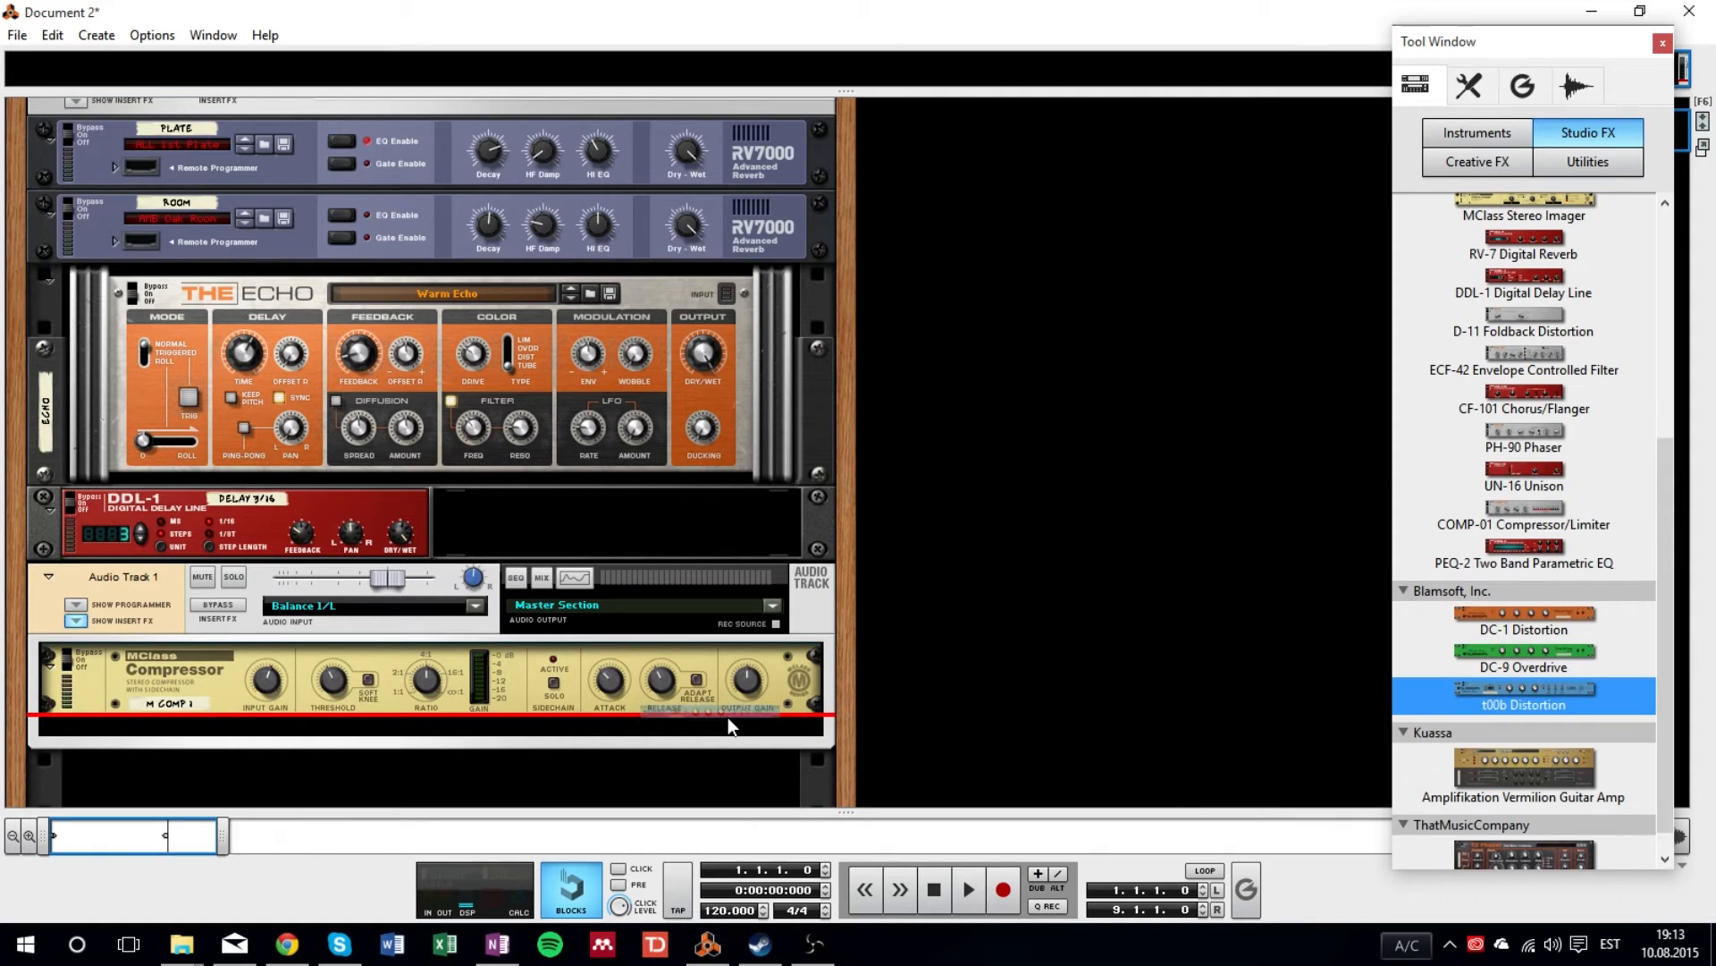
double_click(1522, 667)
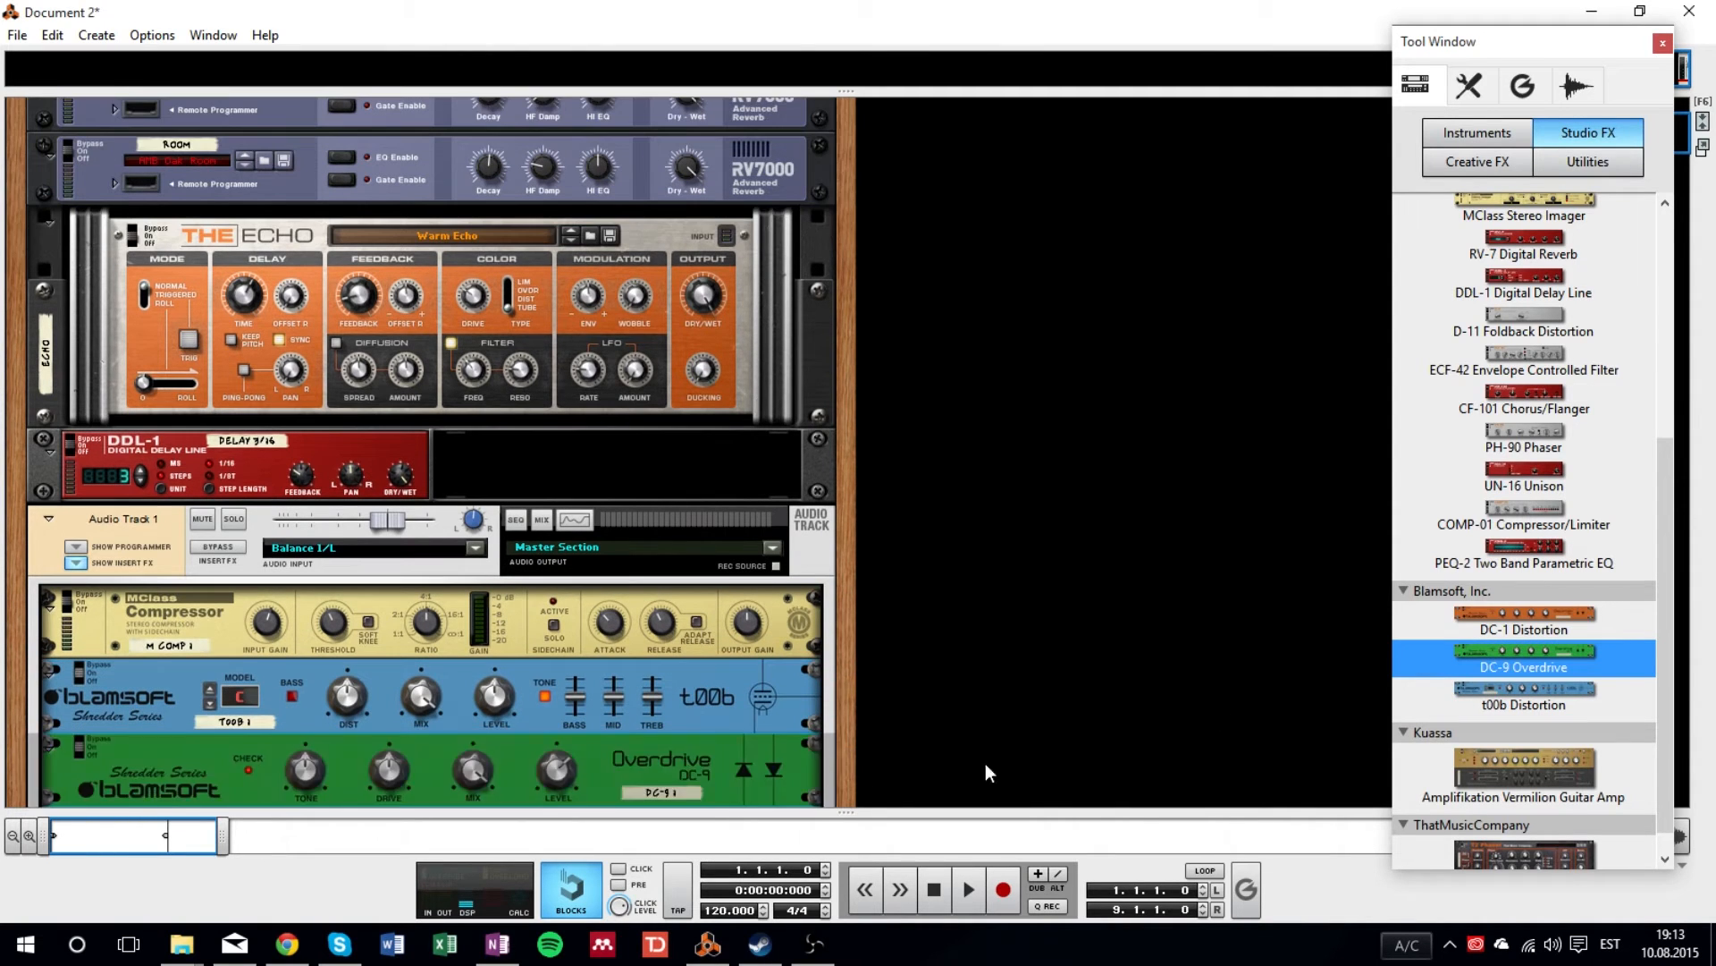
left_click(1522, 629)
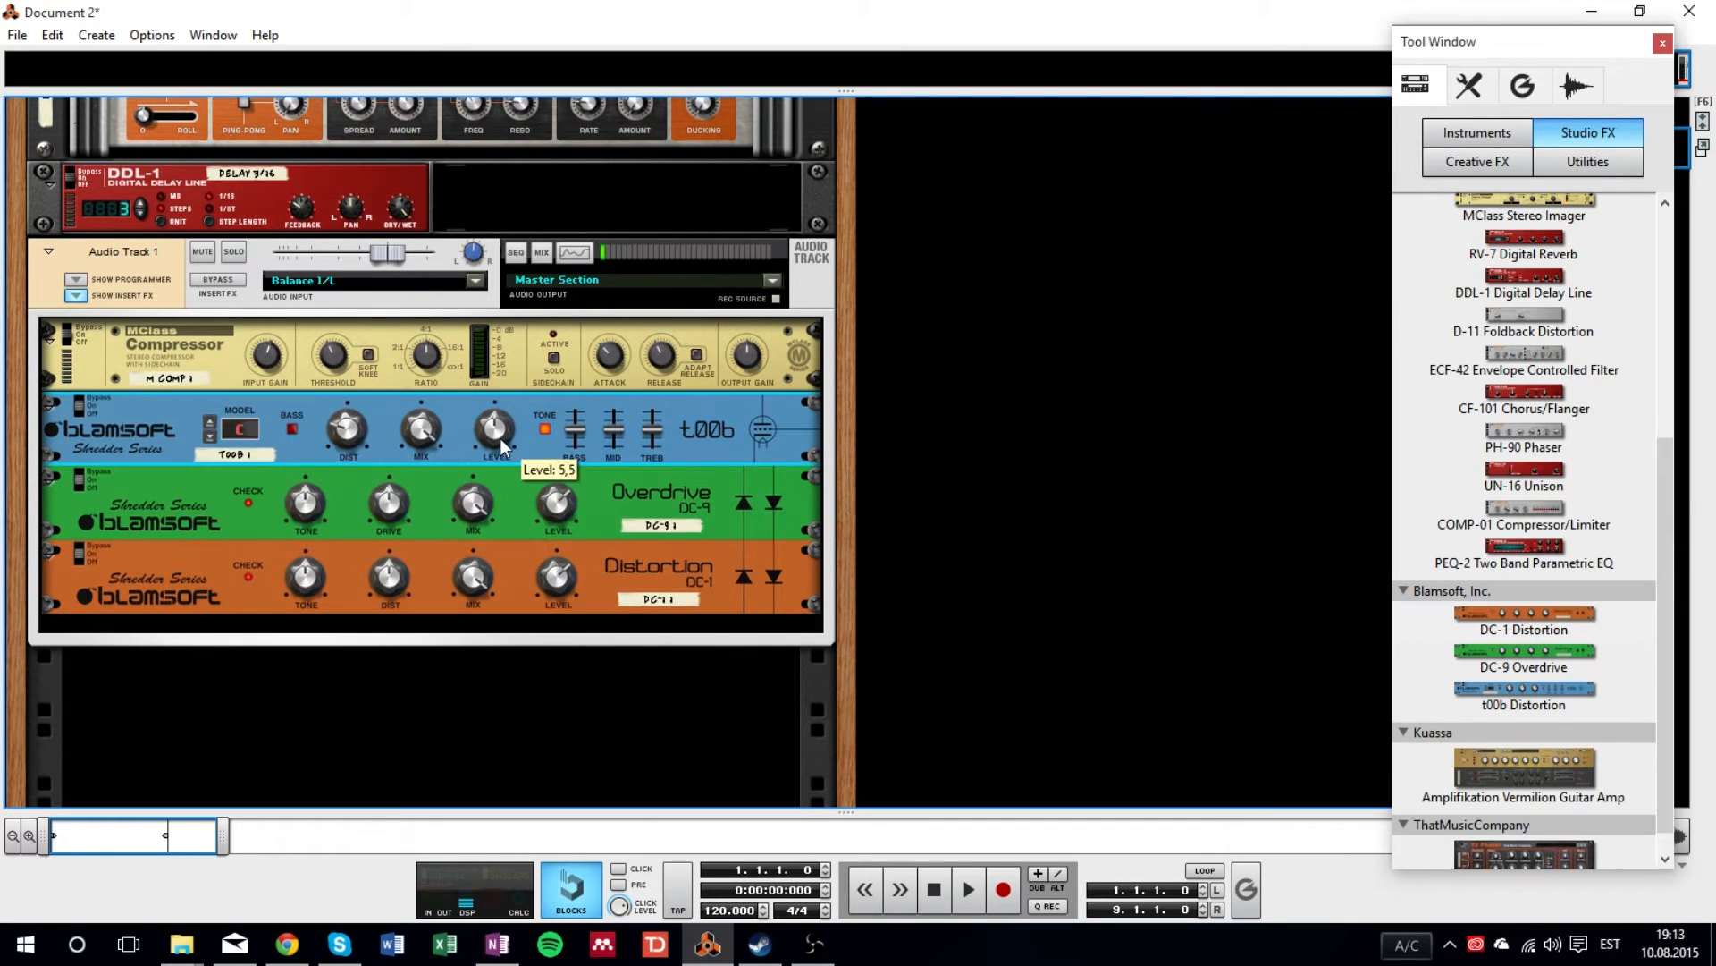
mouse_move(393, 520)
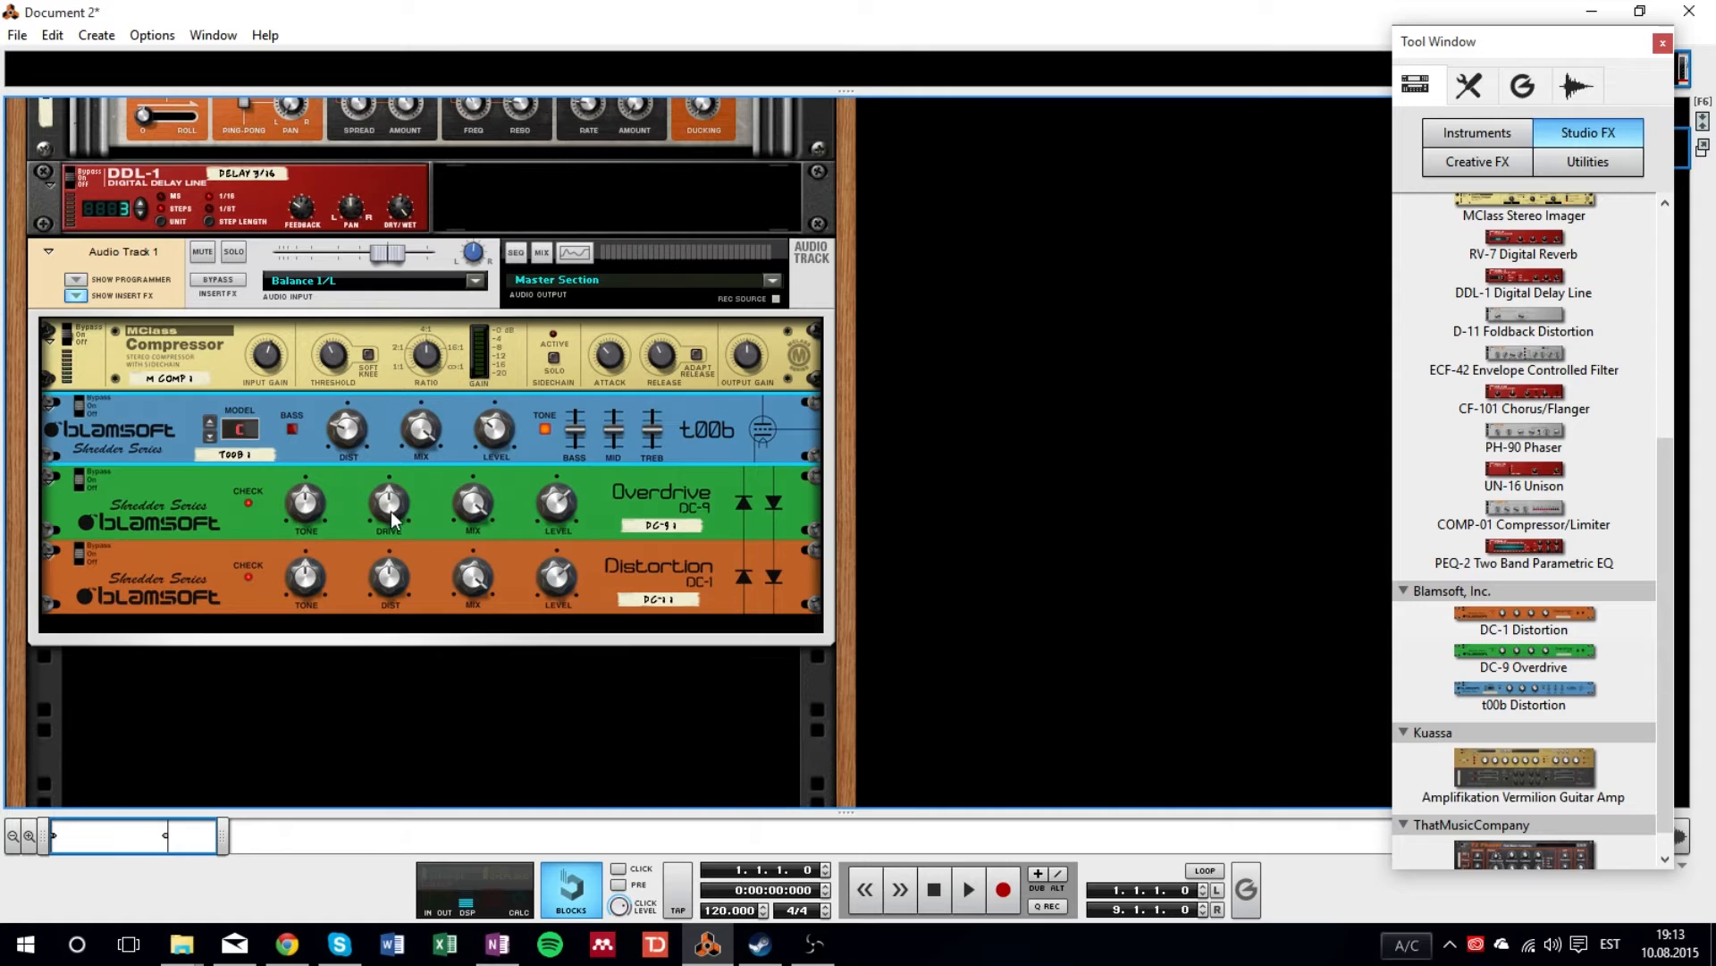
mouse_move(585, 513)
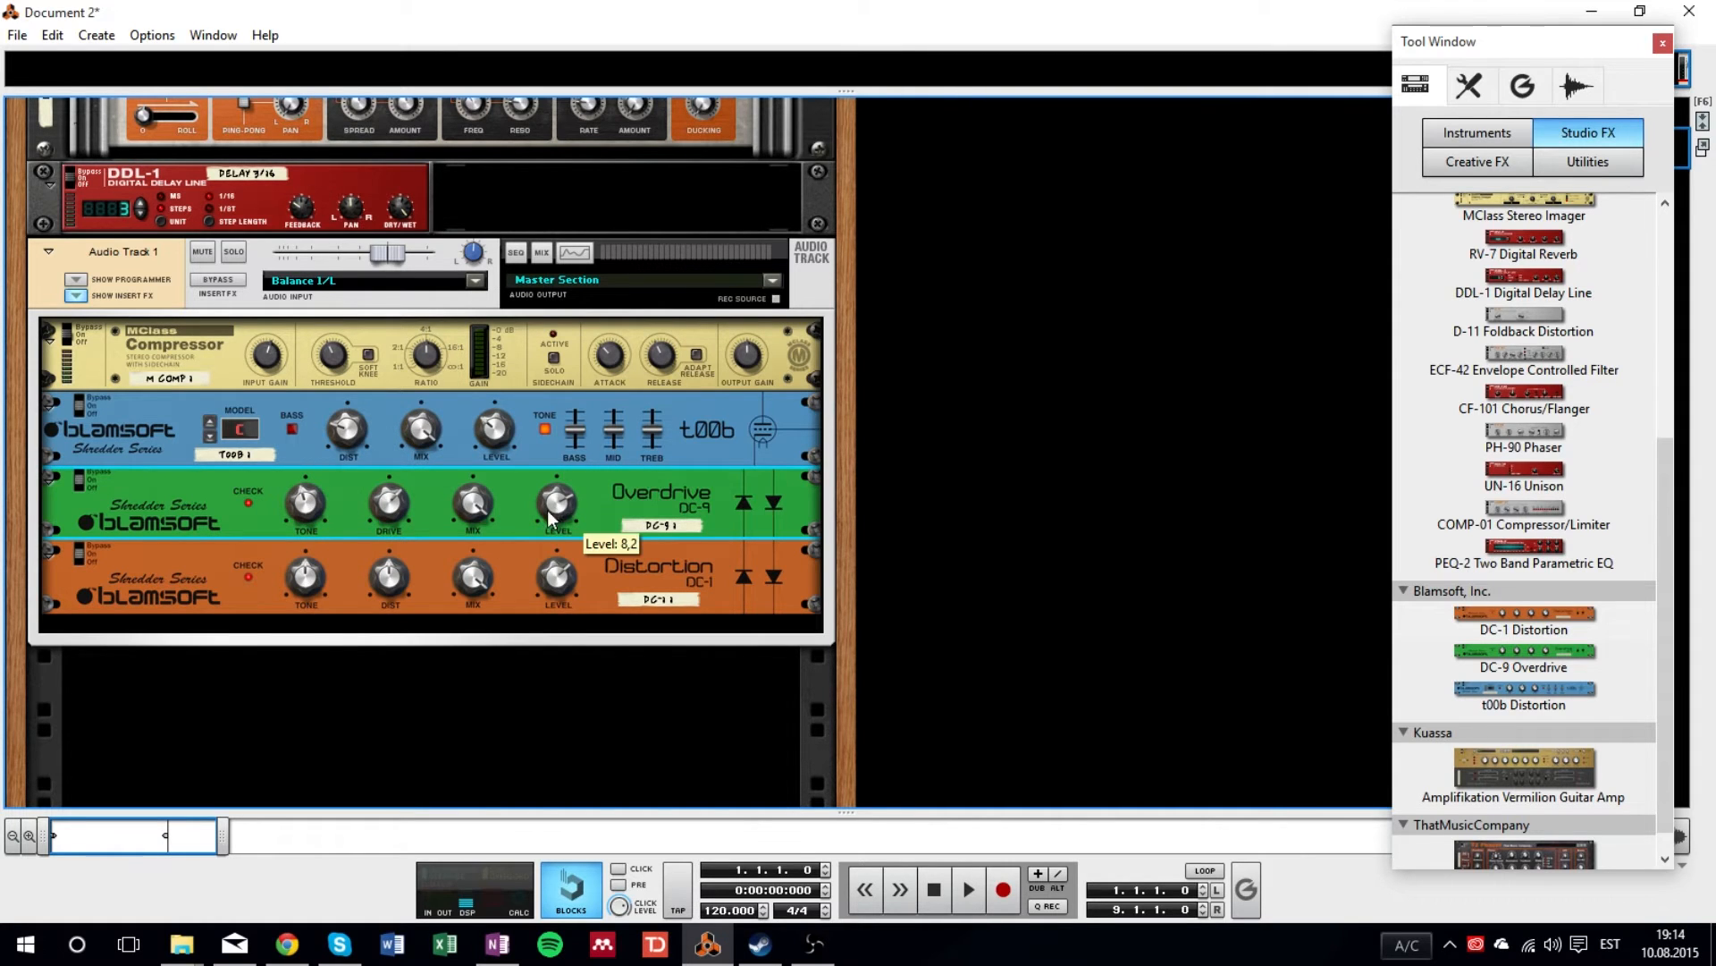
mouse_move(711, 599)
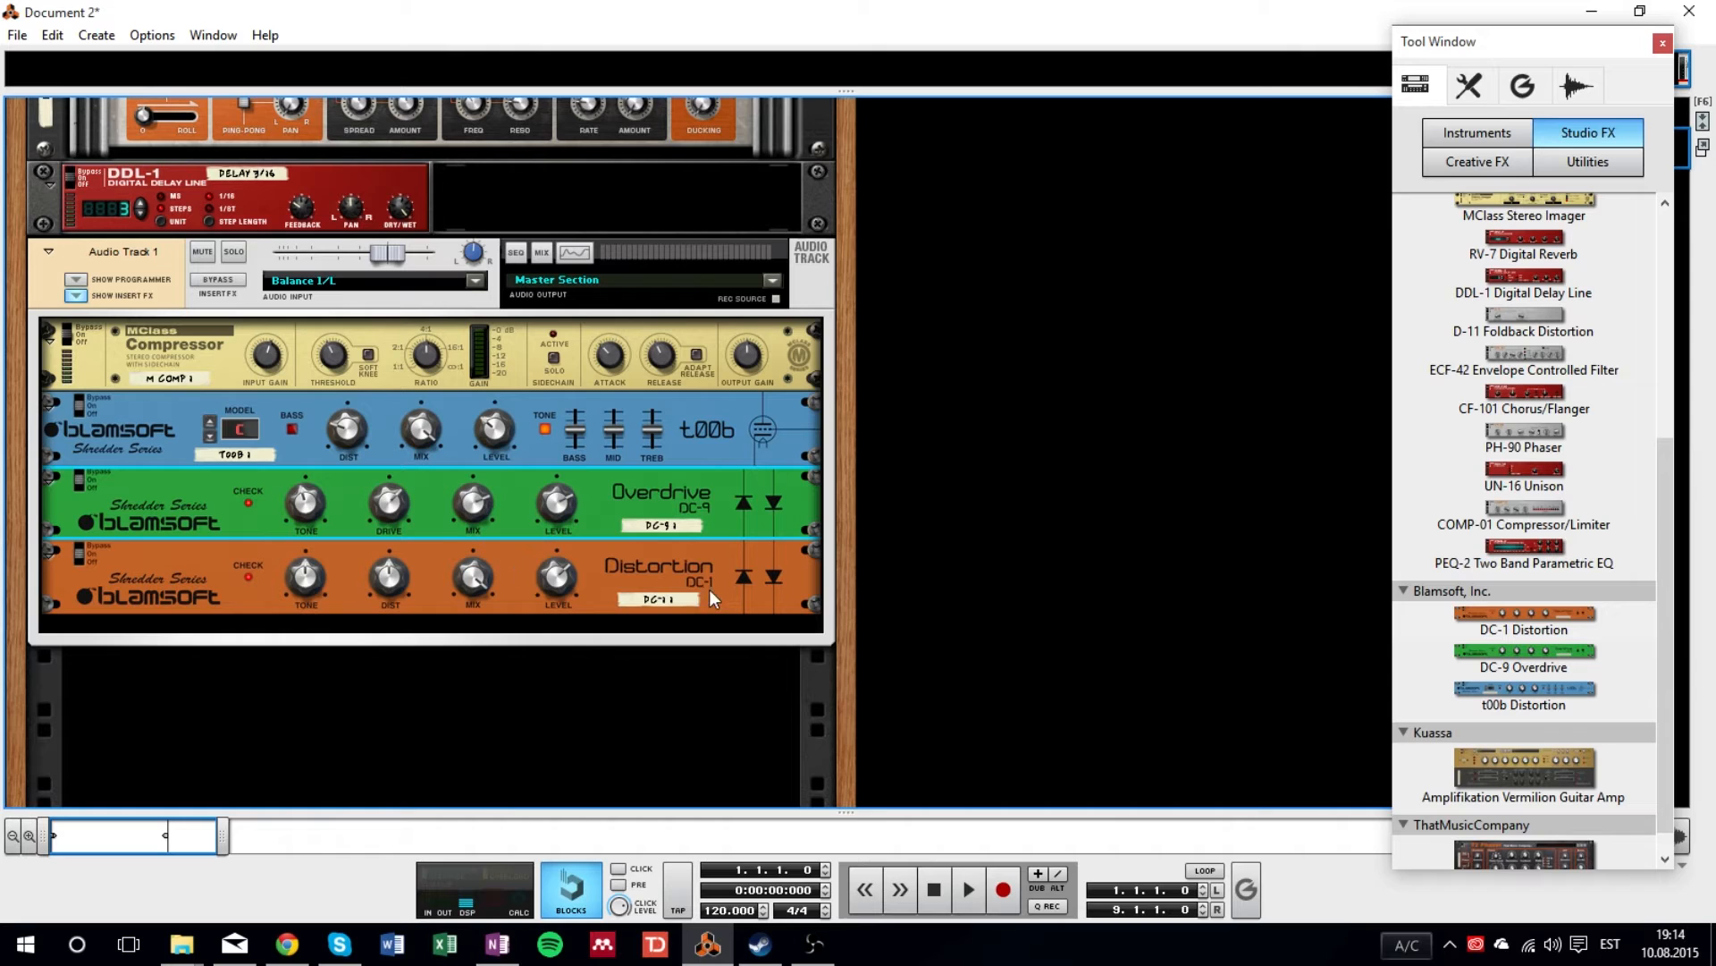
mouse_move(657, 535)
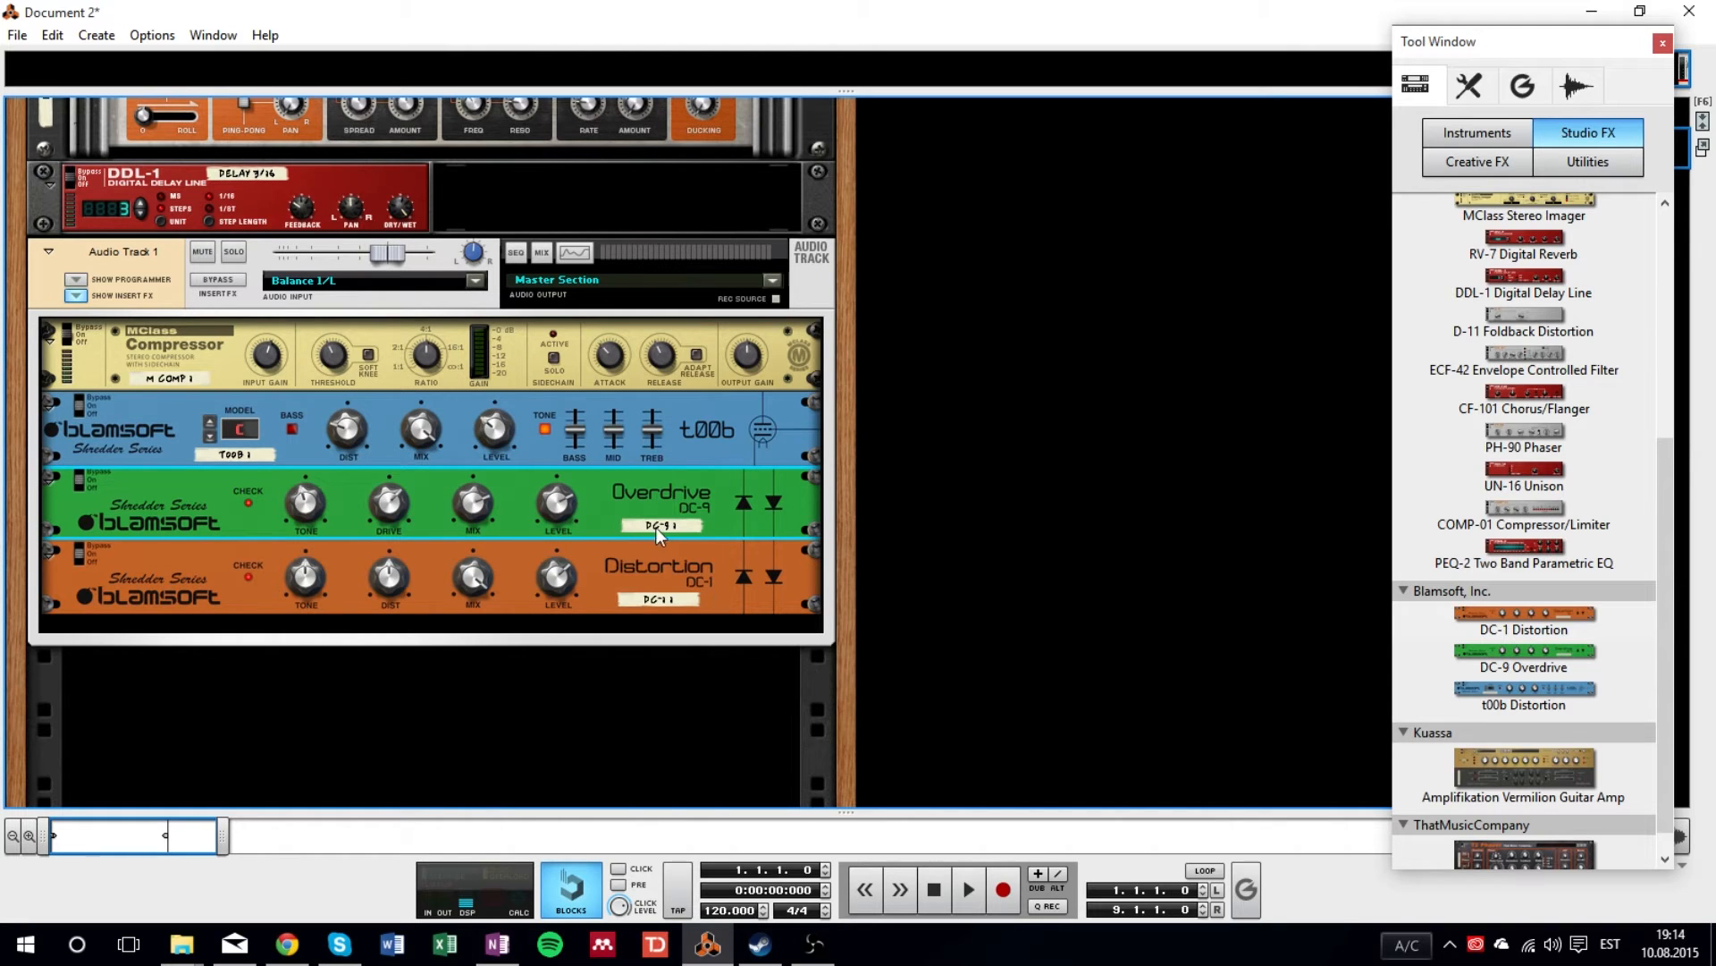
mouse_move(591, 584)
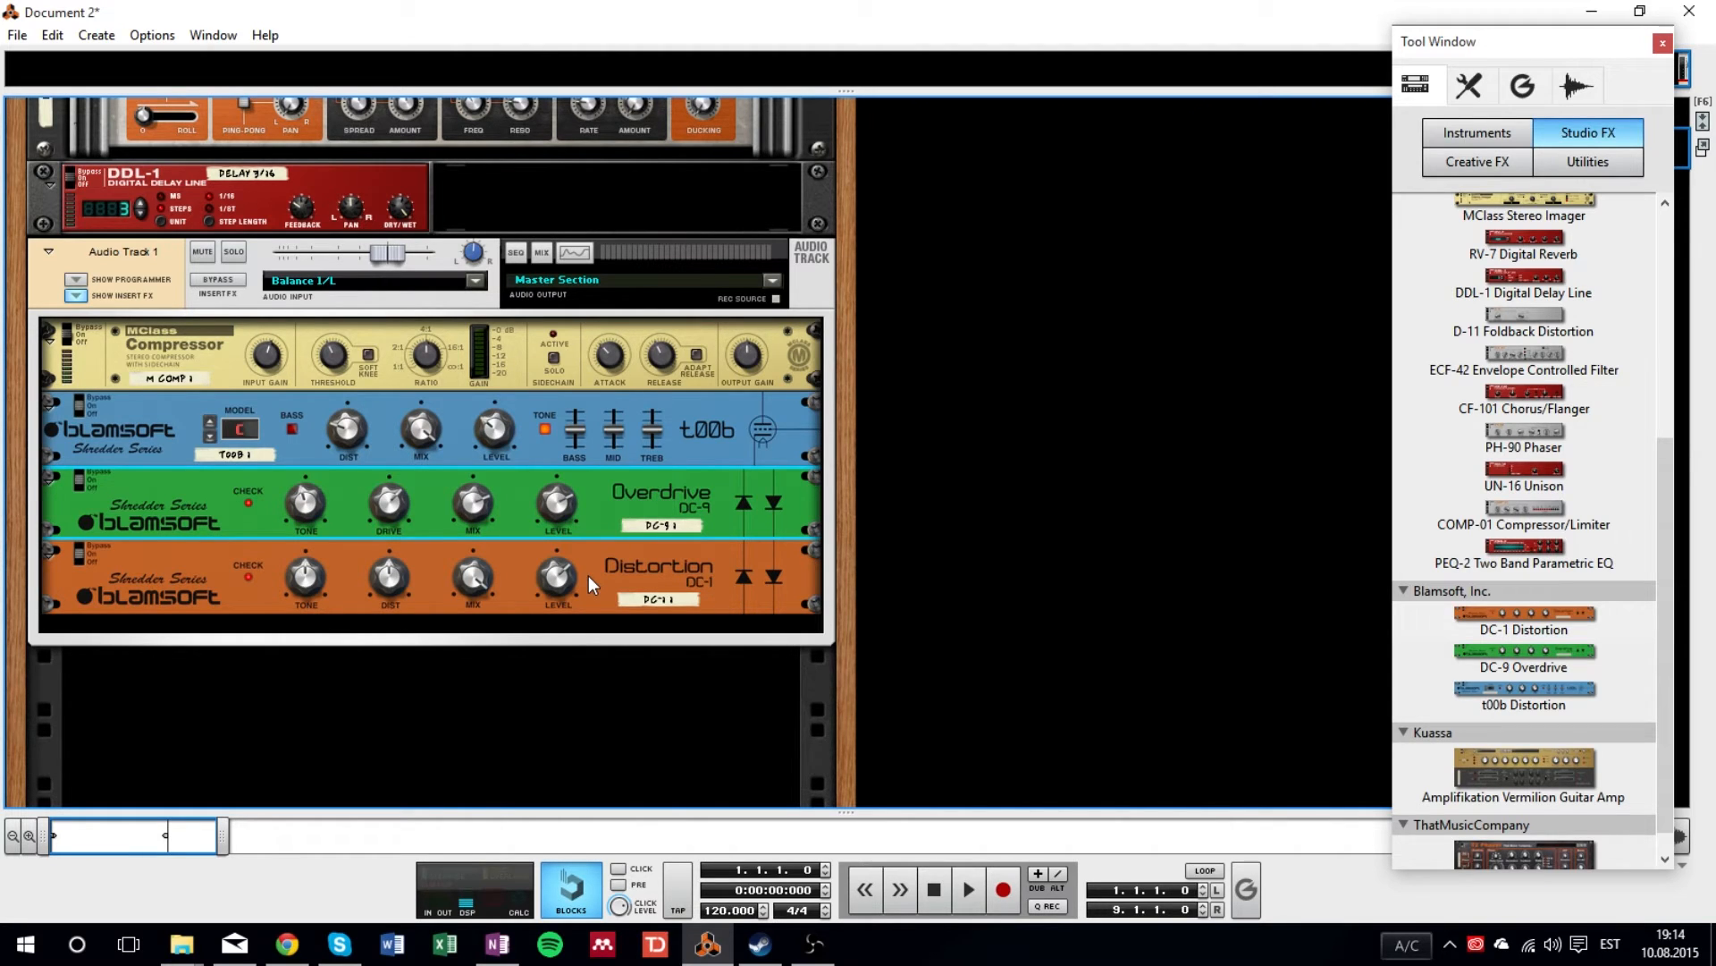
mouse_move(71, 482)
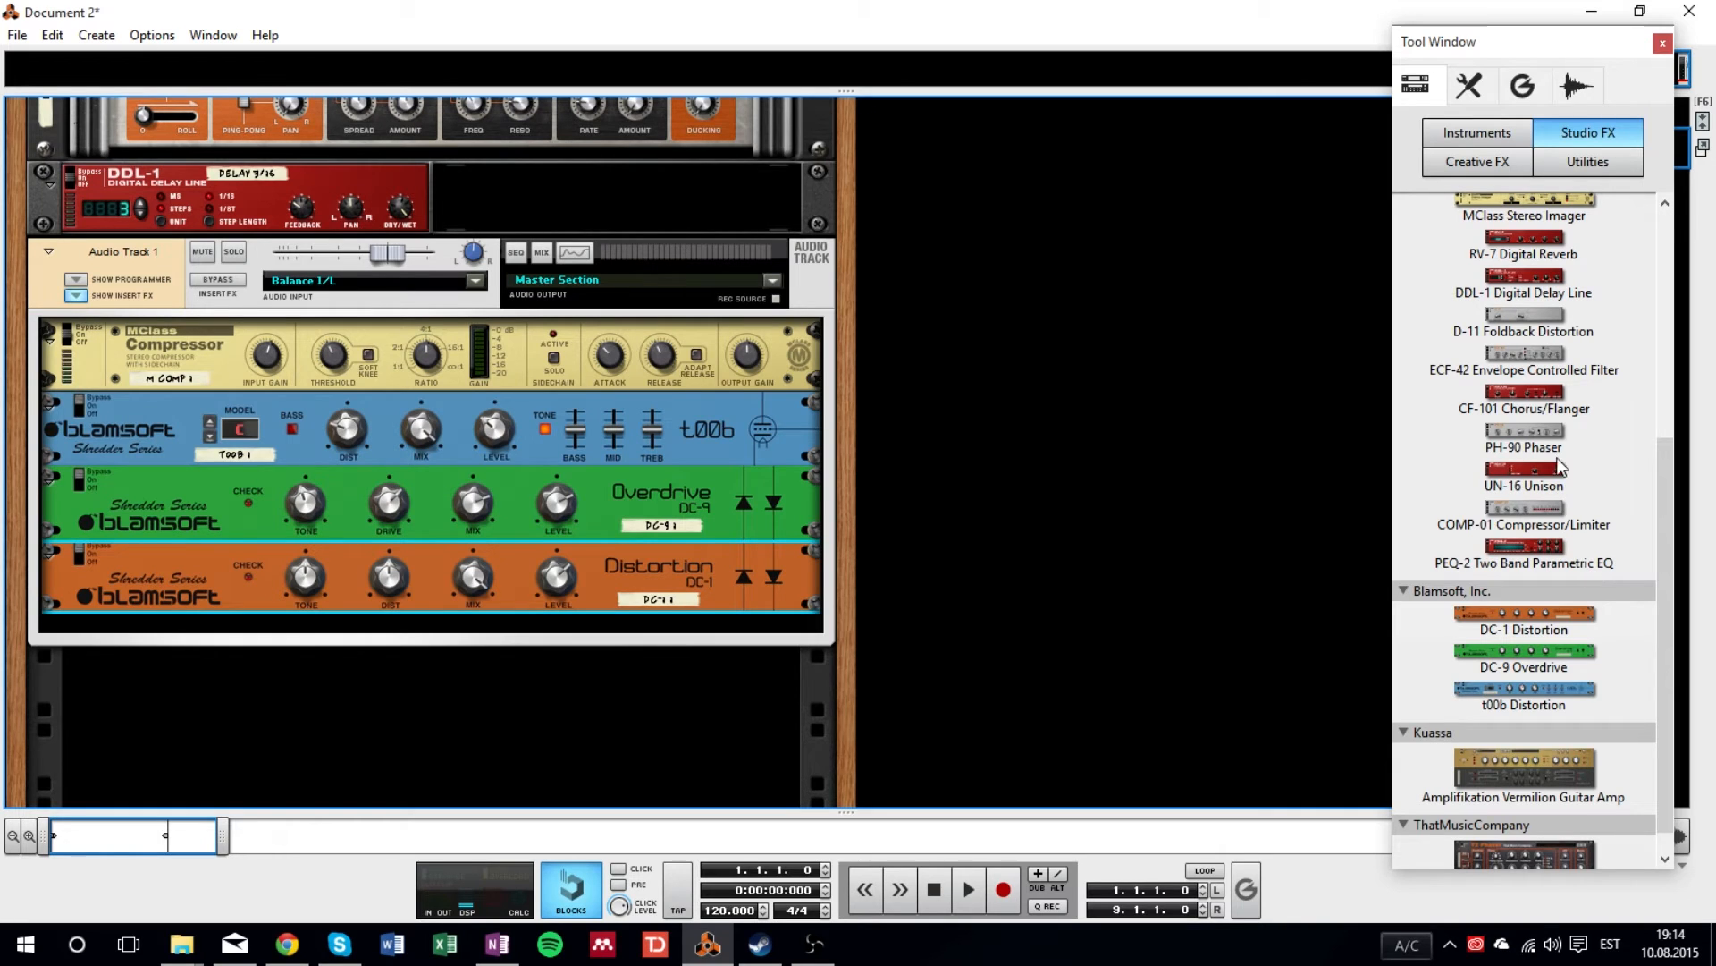
- Add the CF-101 Chorus/Flanger and UN-16 Unison below the distortions
double_click(1523, 408)
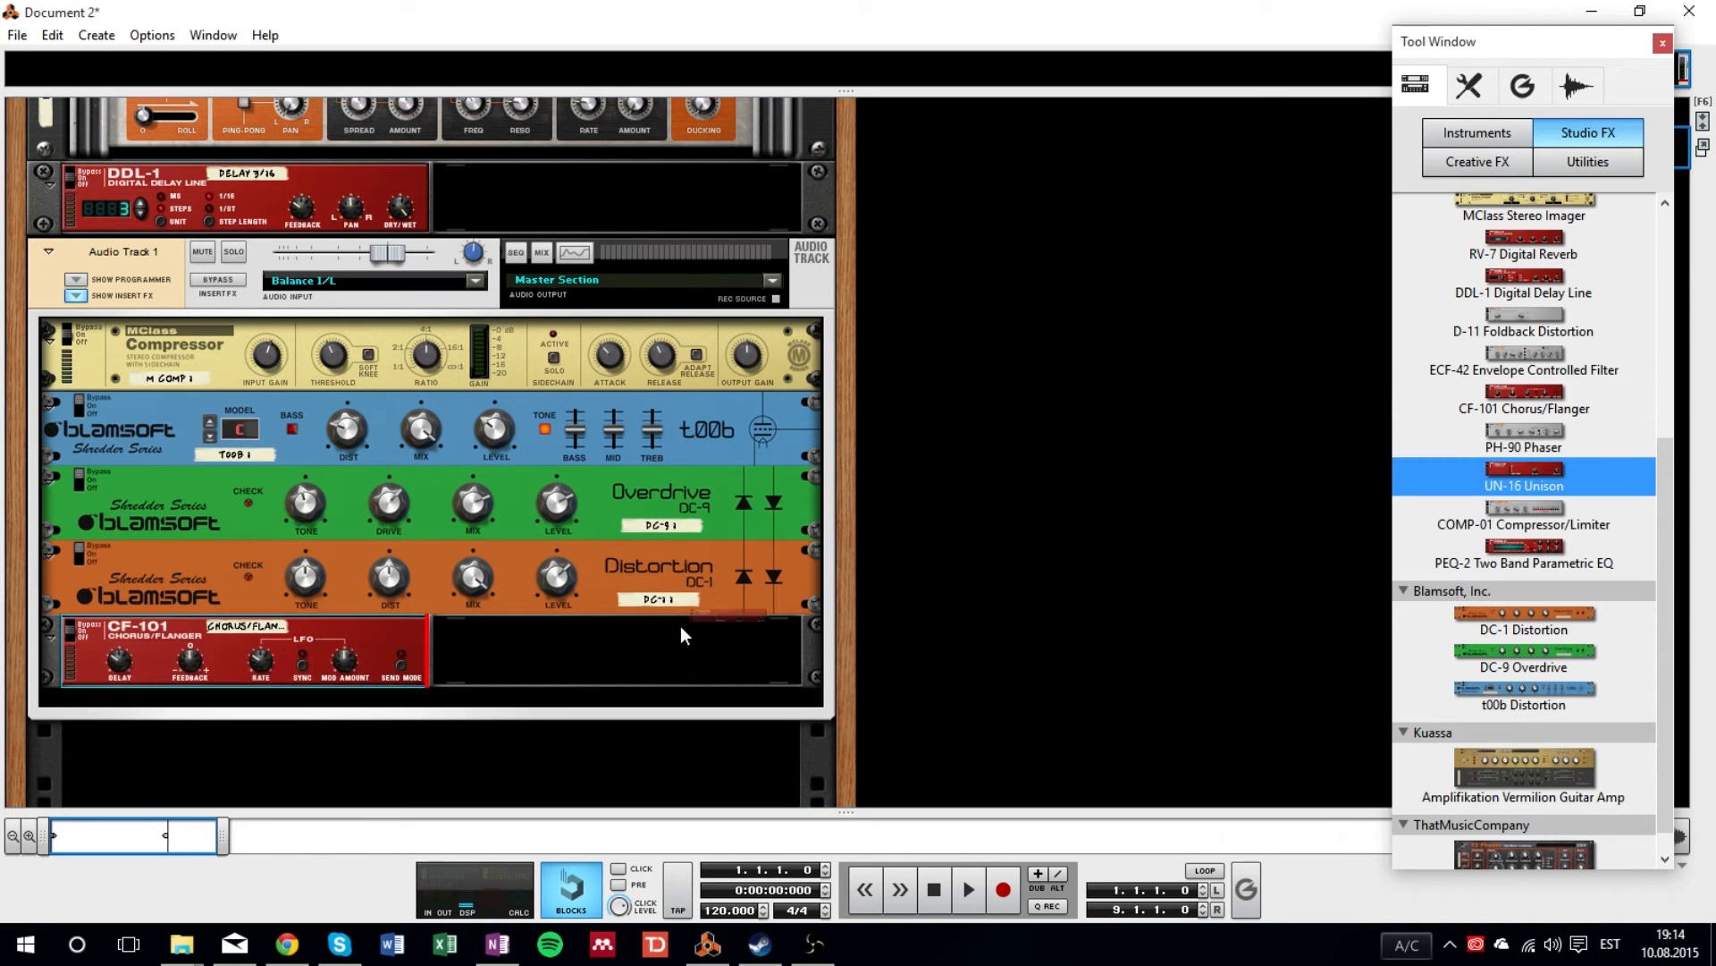
double_click(1523, 484)
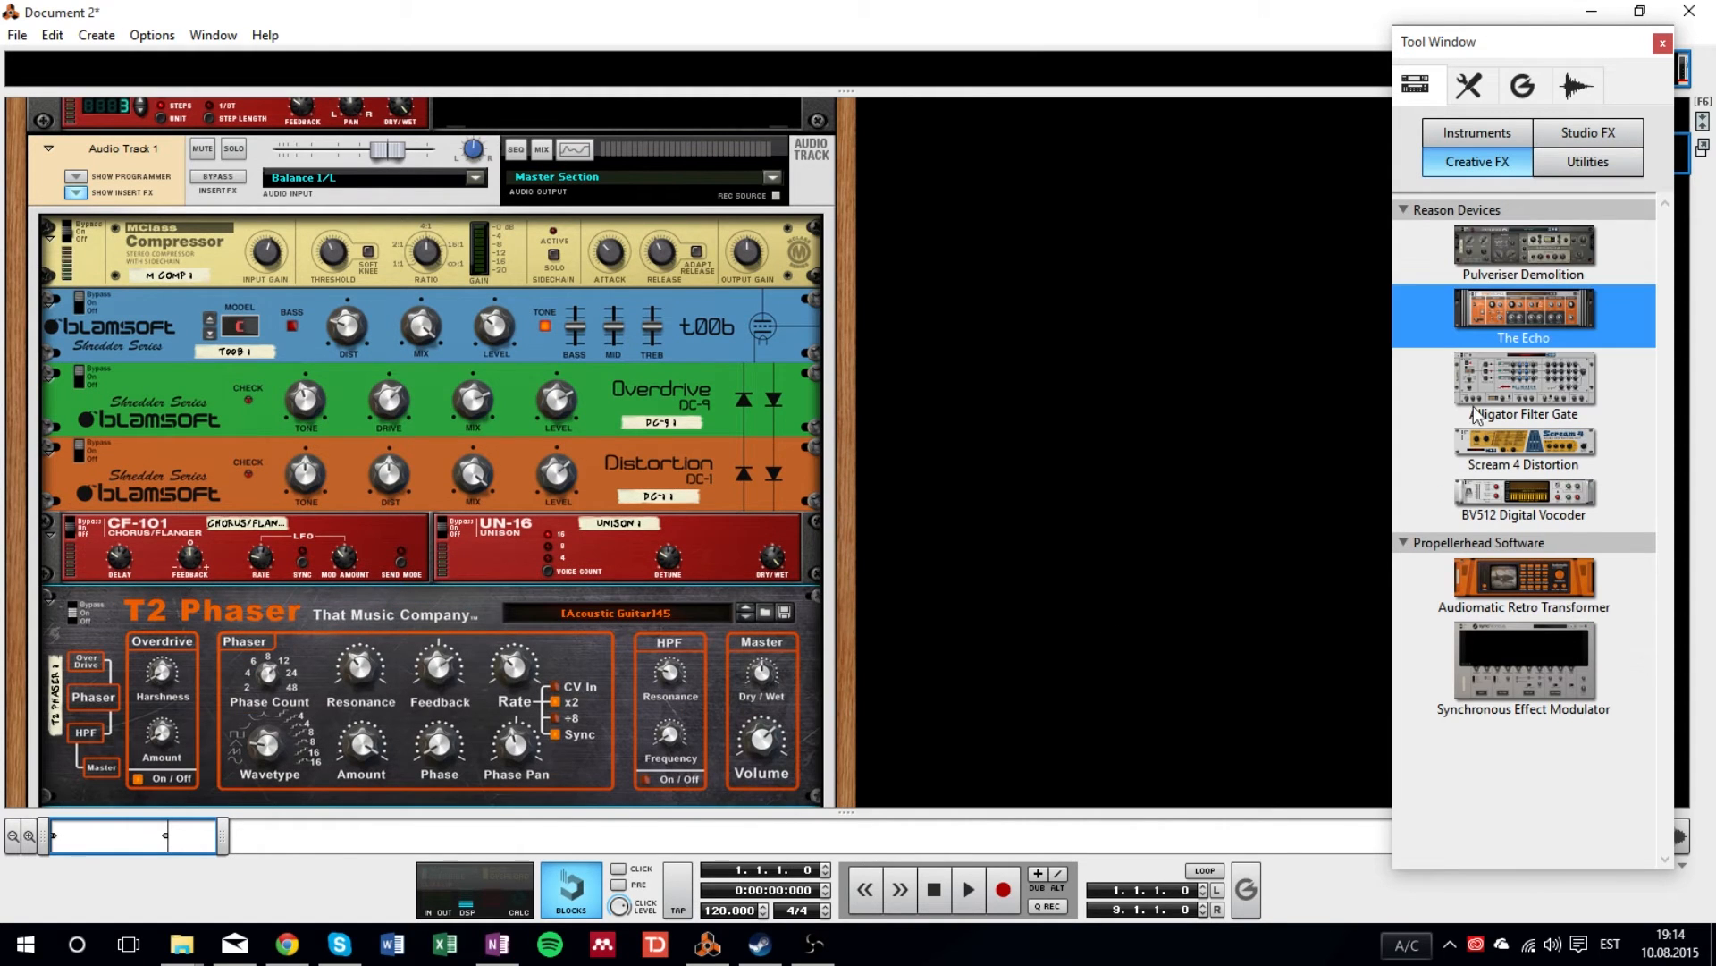
scroll("down", 3)
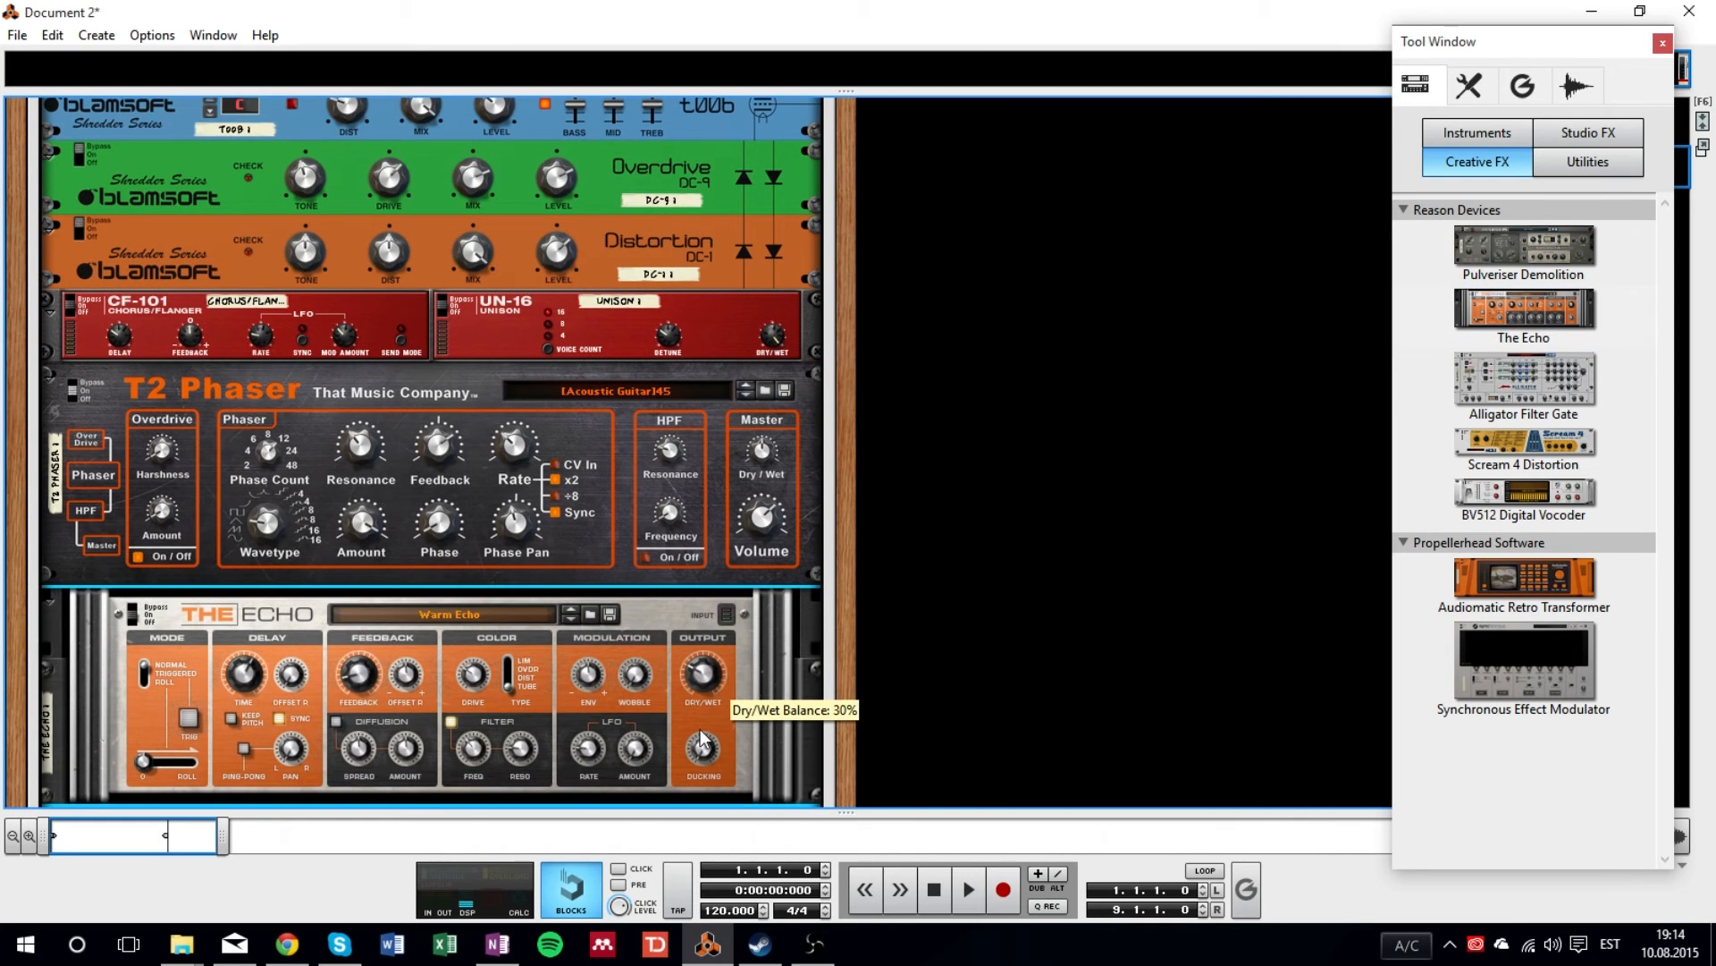
mouse_move(766, 721)
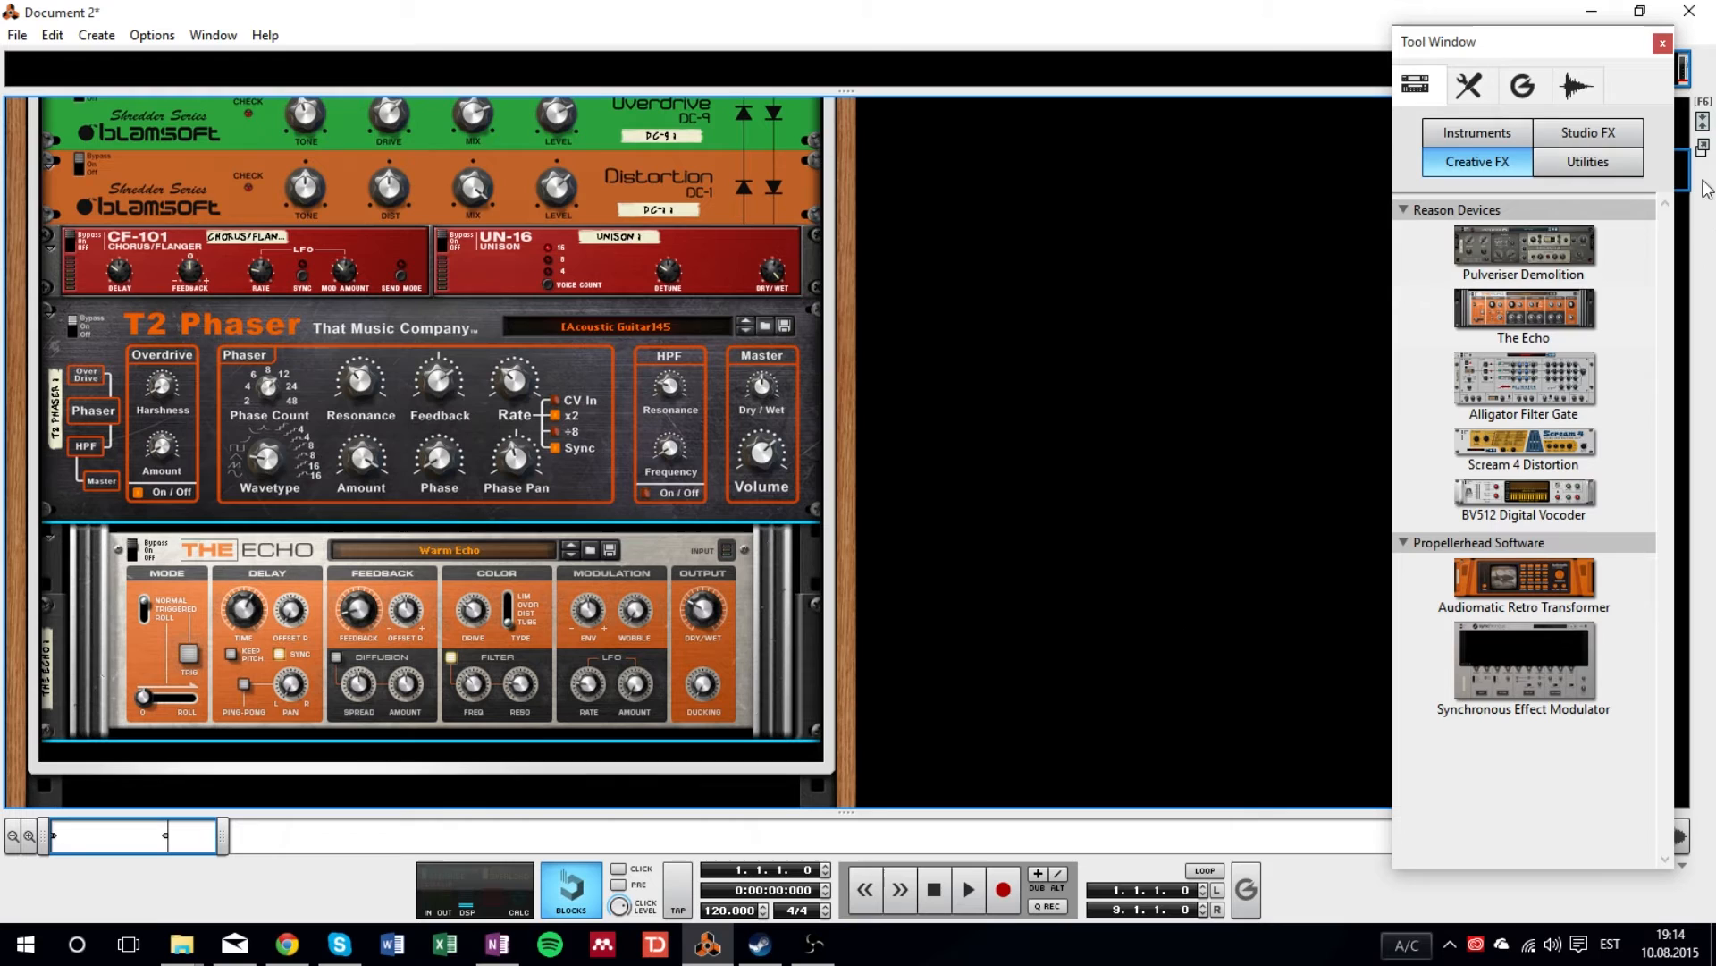
- Add the Kuassa Amplifikation Vermilion guitar amp from the Studio FX list
left_click(1588, 133)
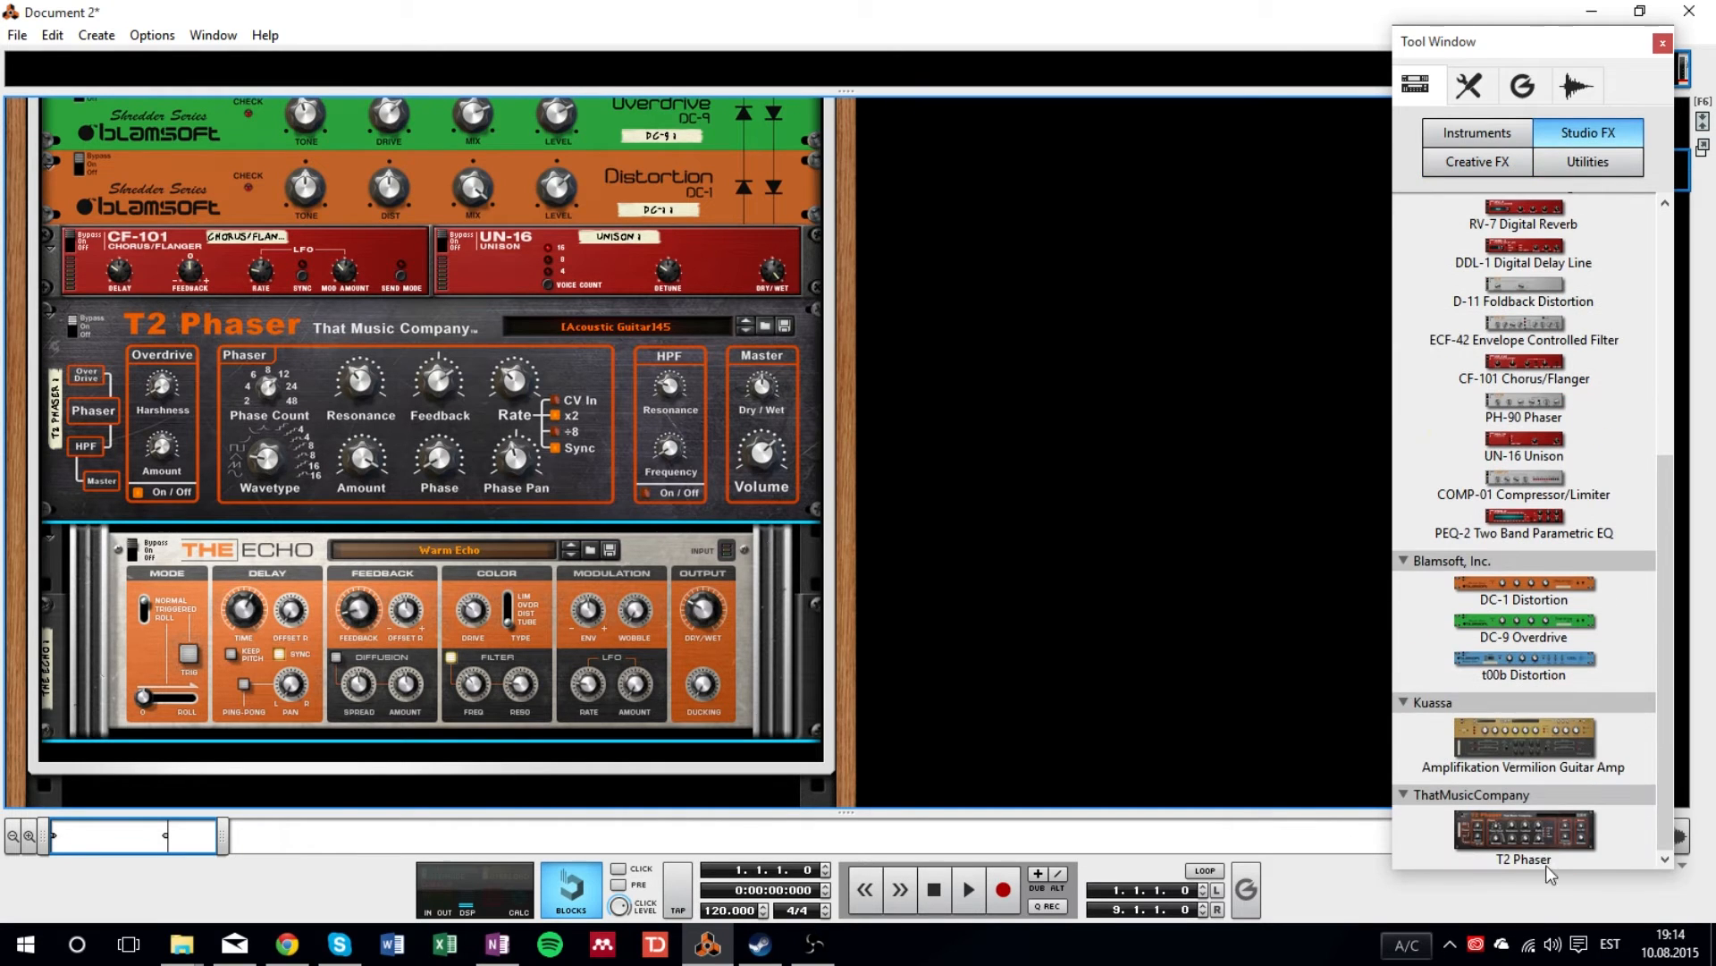
double_click(1522, 746)
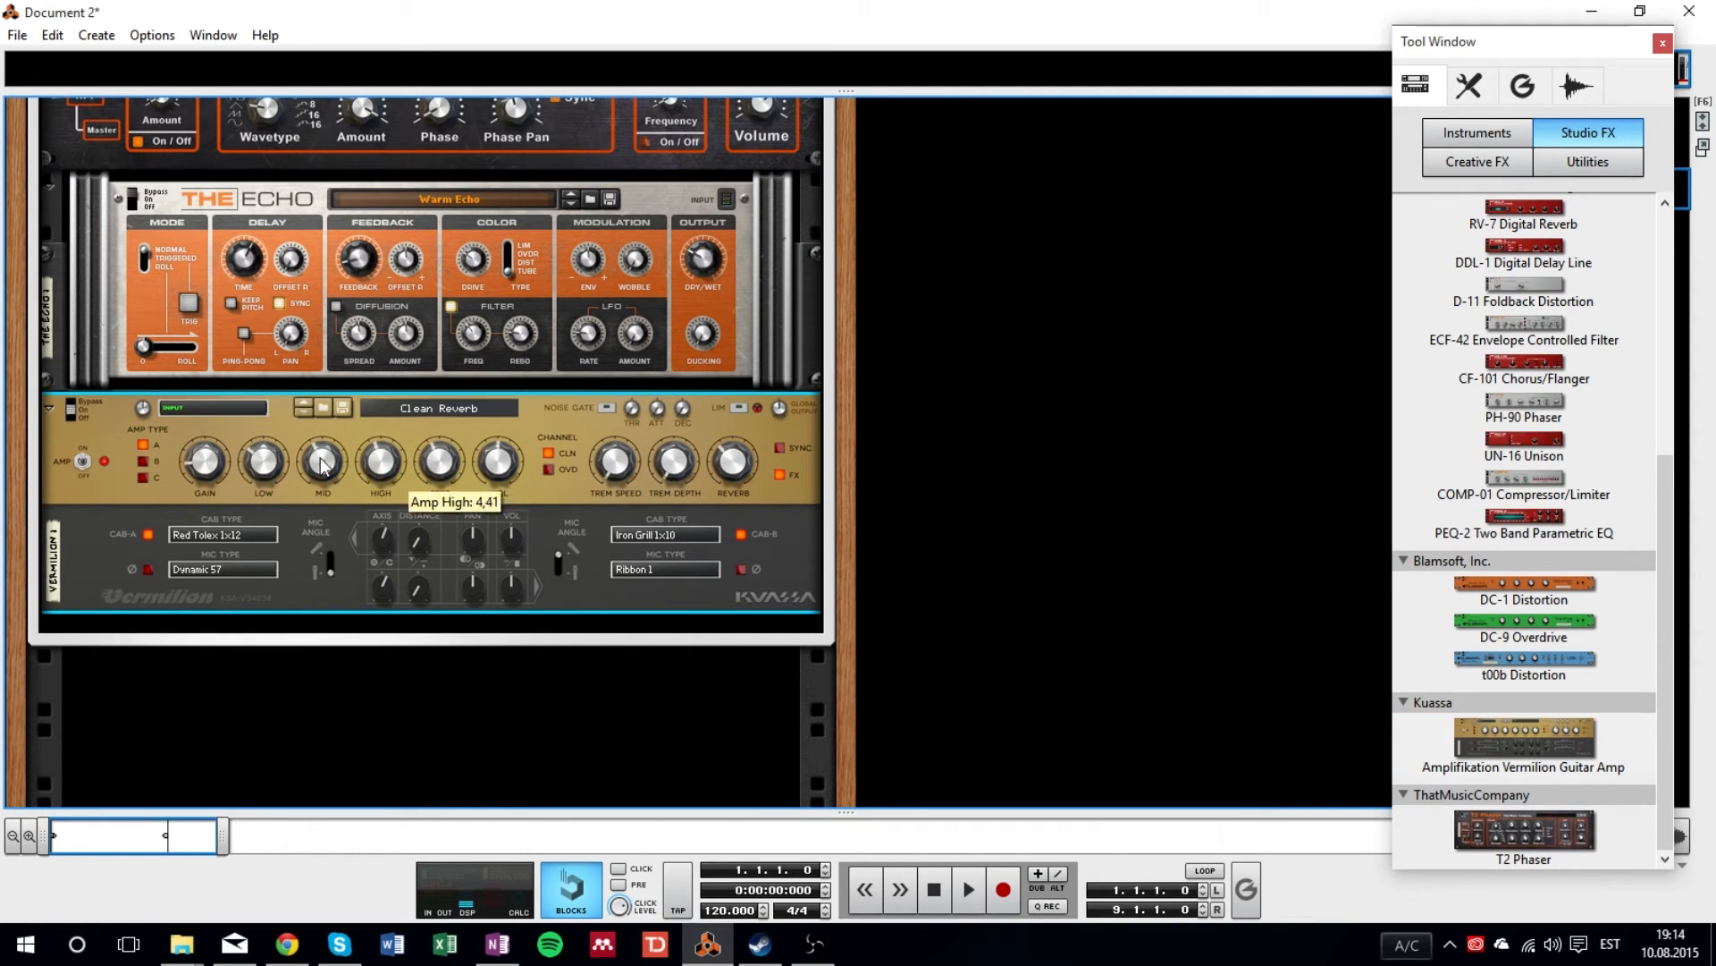
mouse_move(731, 465)
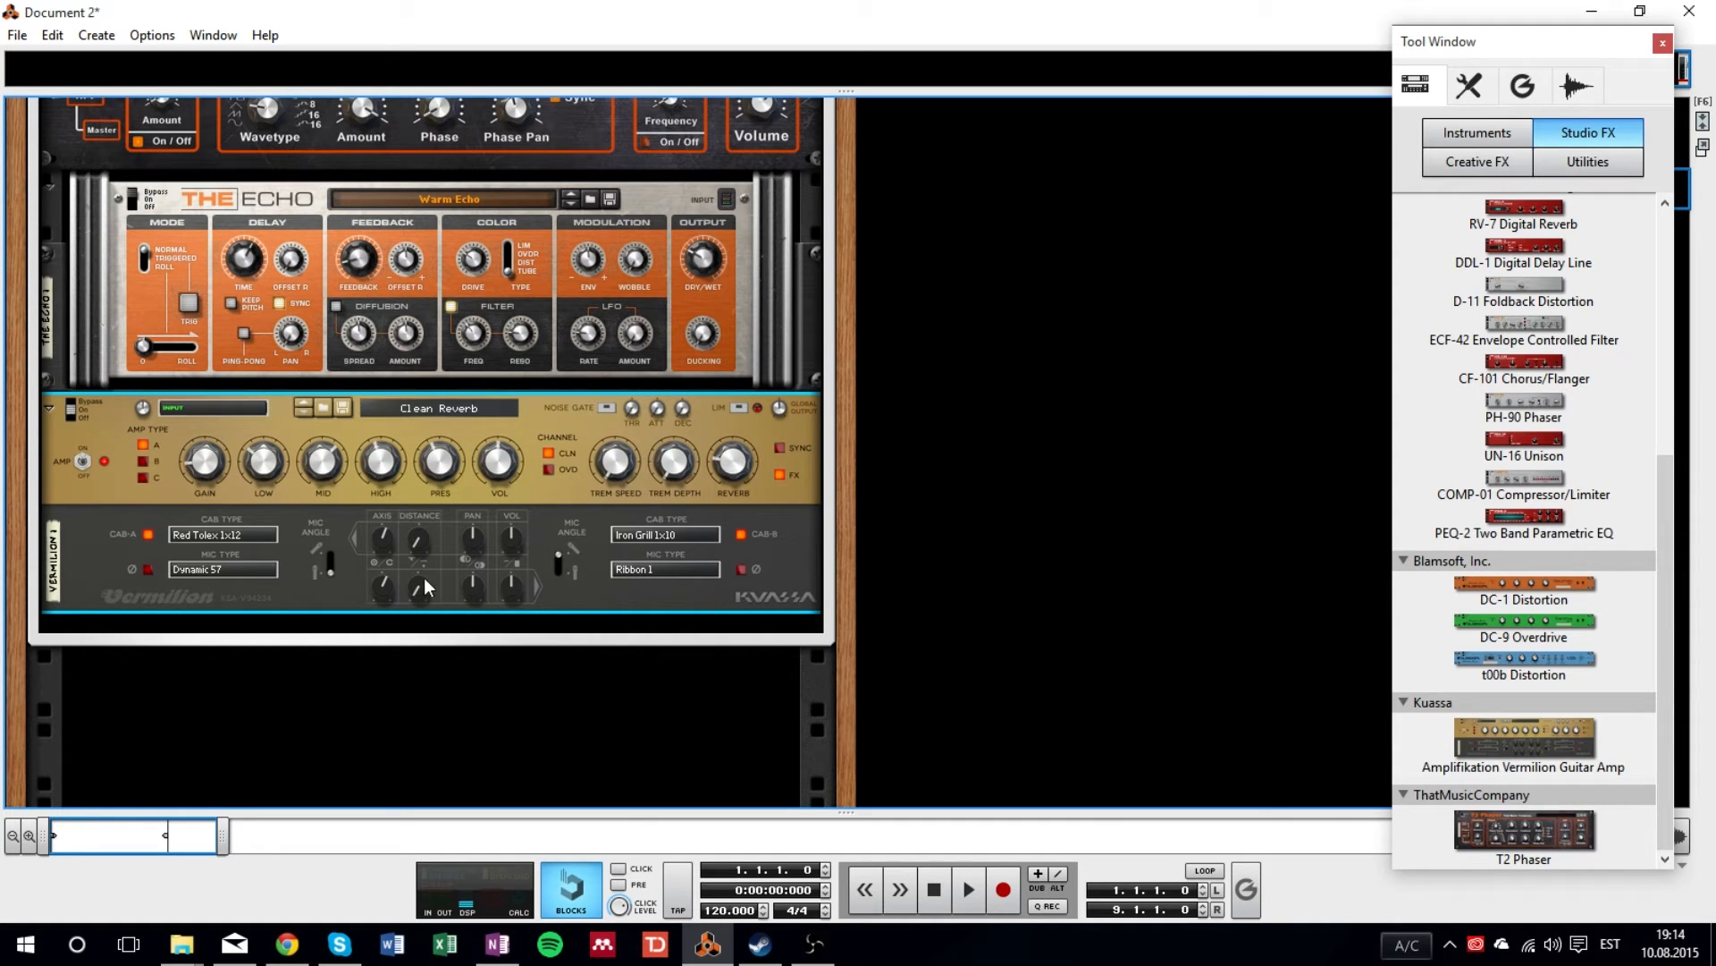
mouse_move(1237, 597)
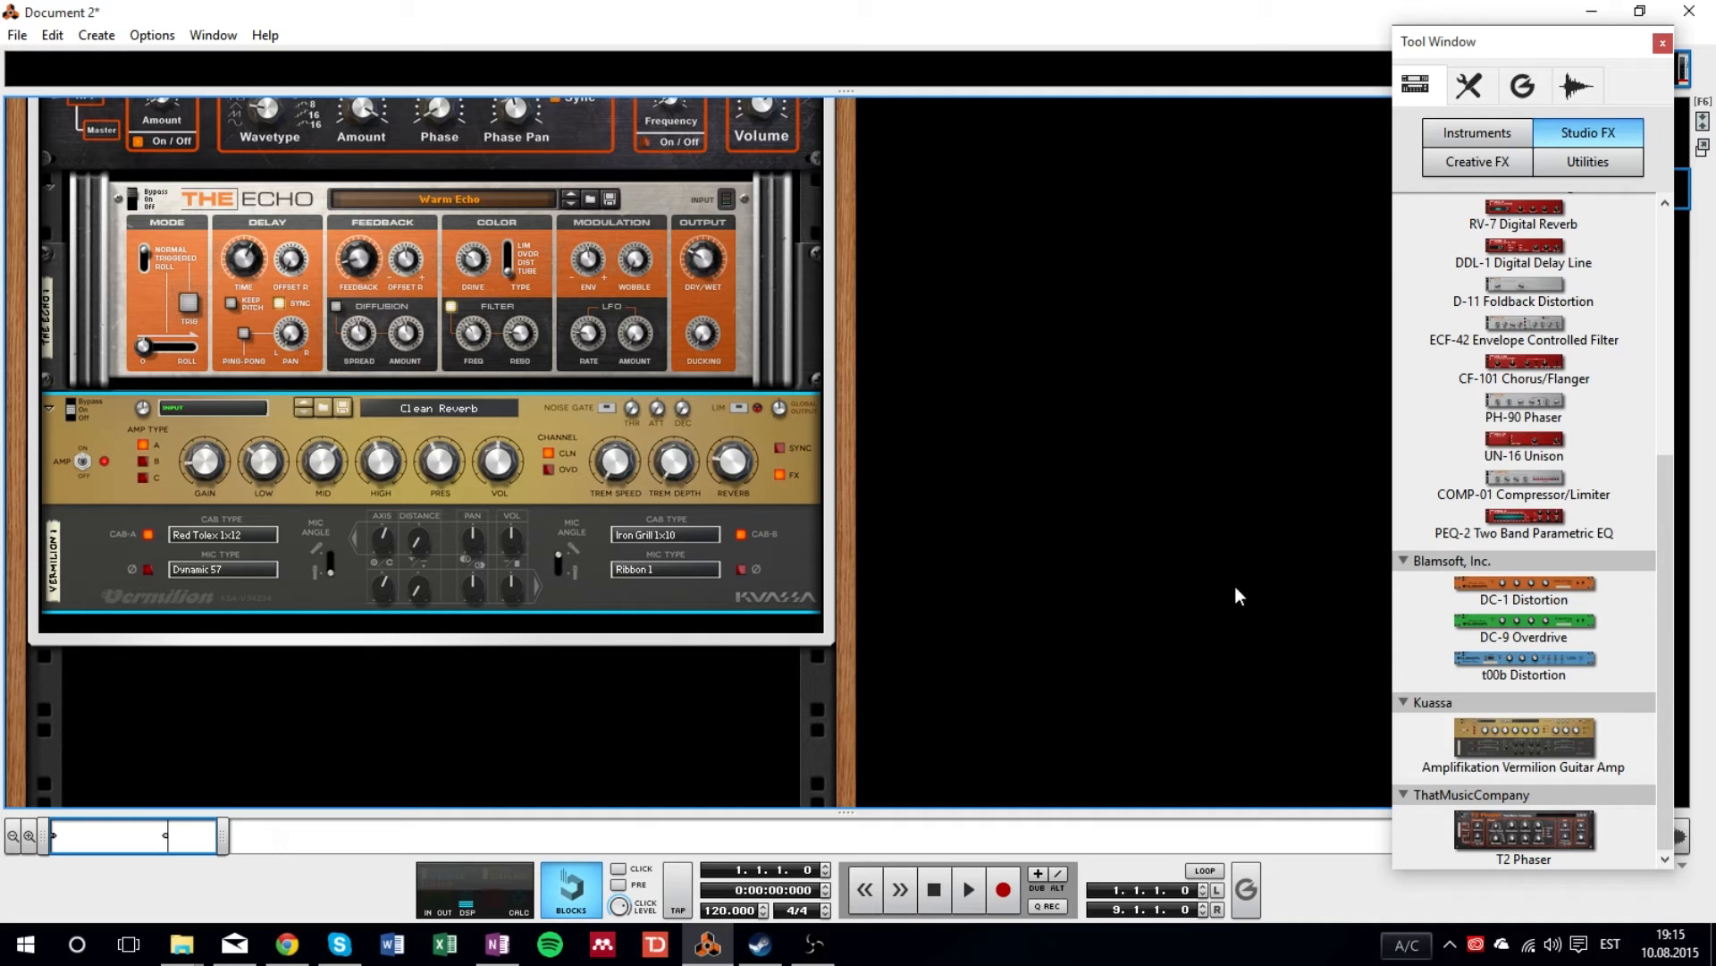
mouse_move(766, 566)
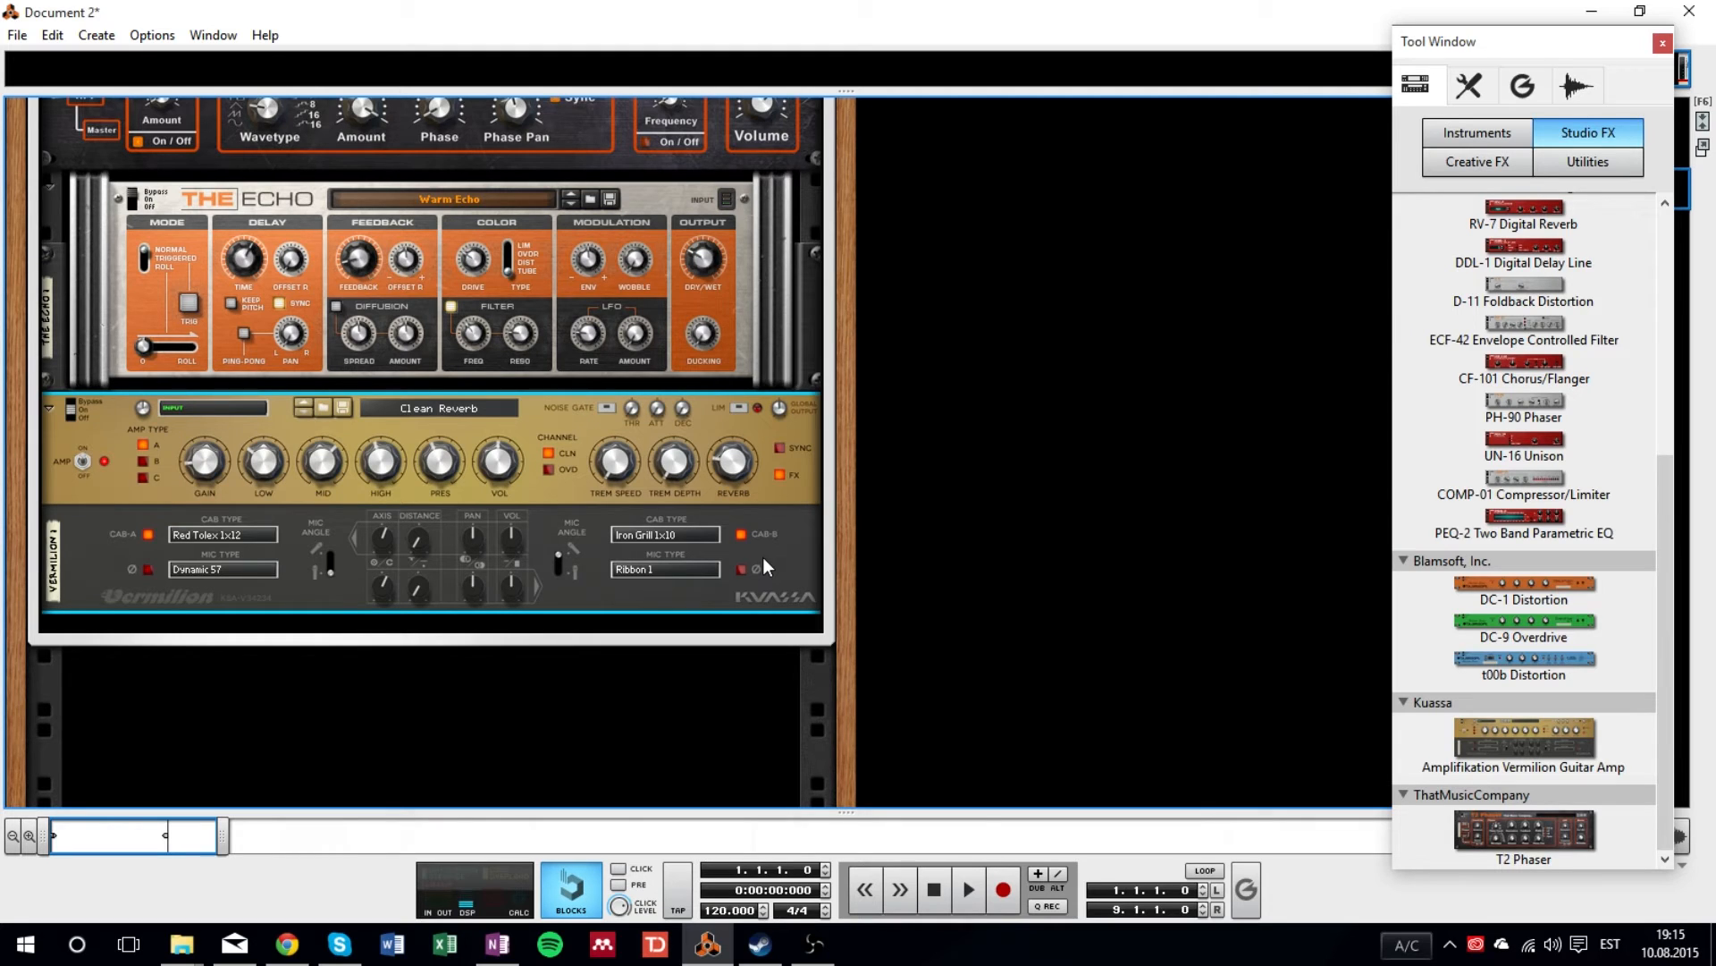
mouse_move(1457, 599)
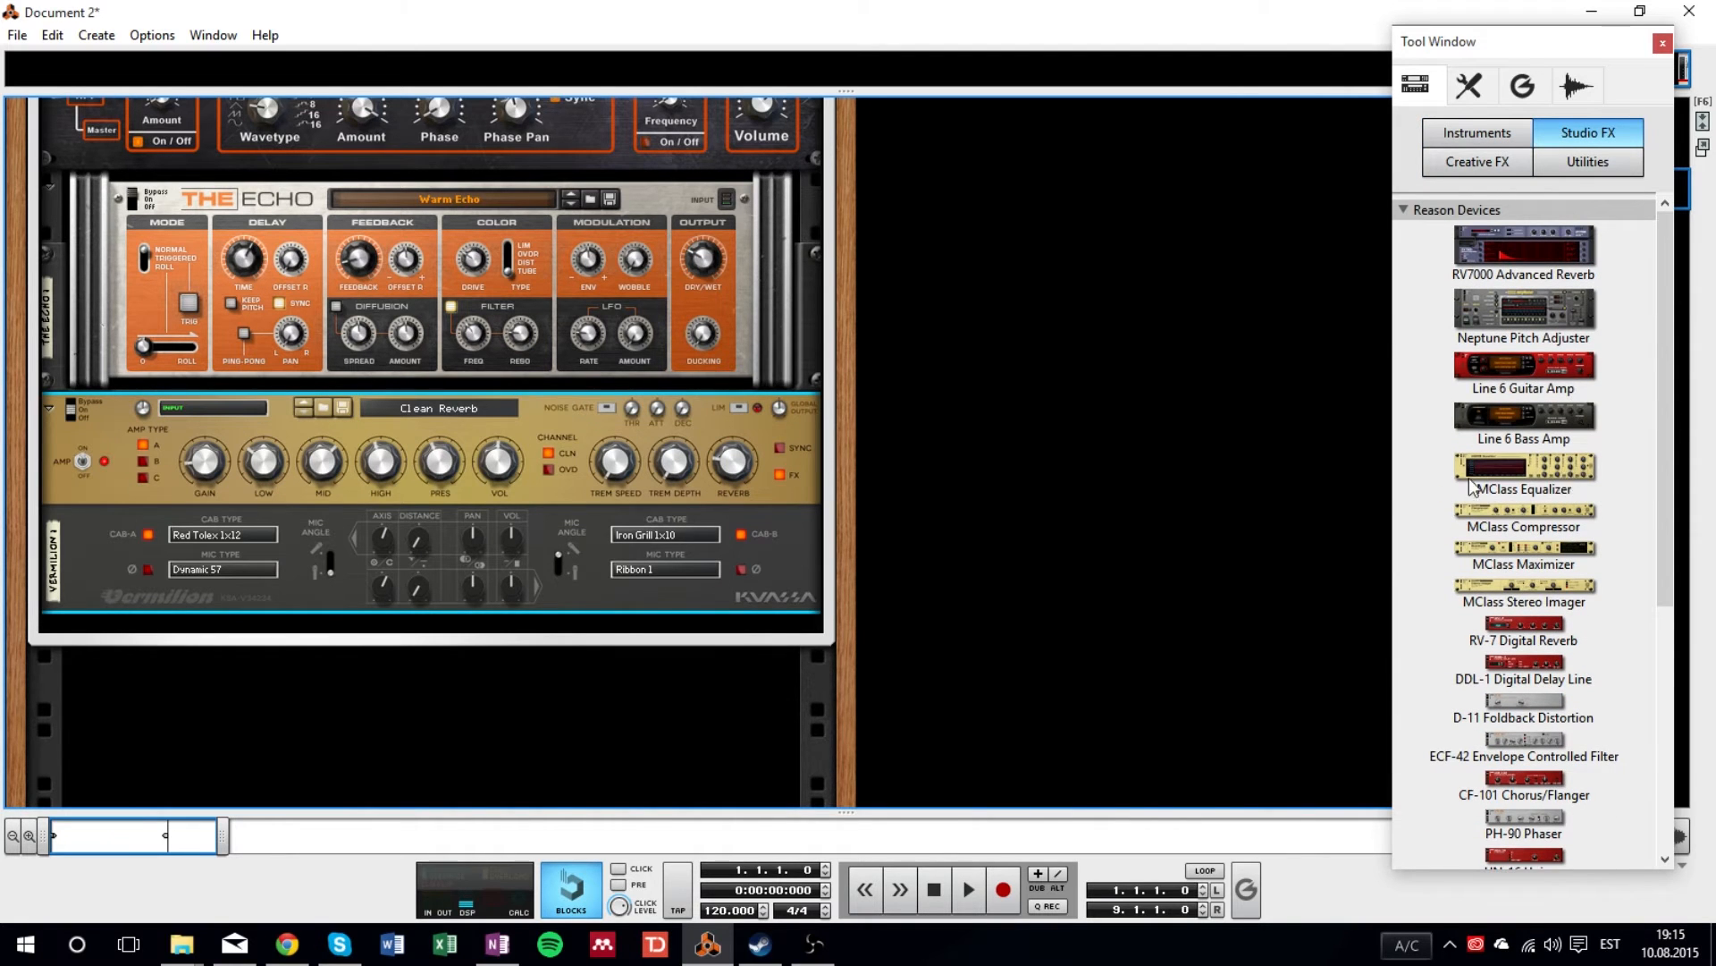
- Insert an MClass Equalizer from Studio FX under the Vermilion amp
double_click(1522, 467)
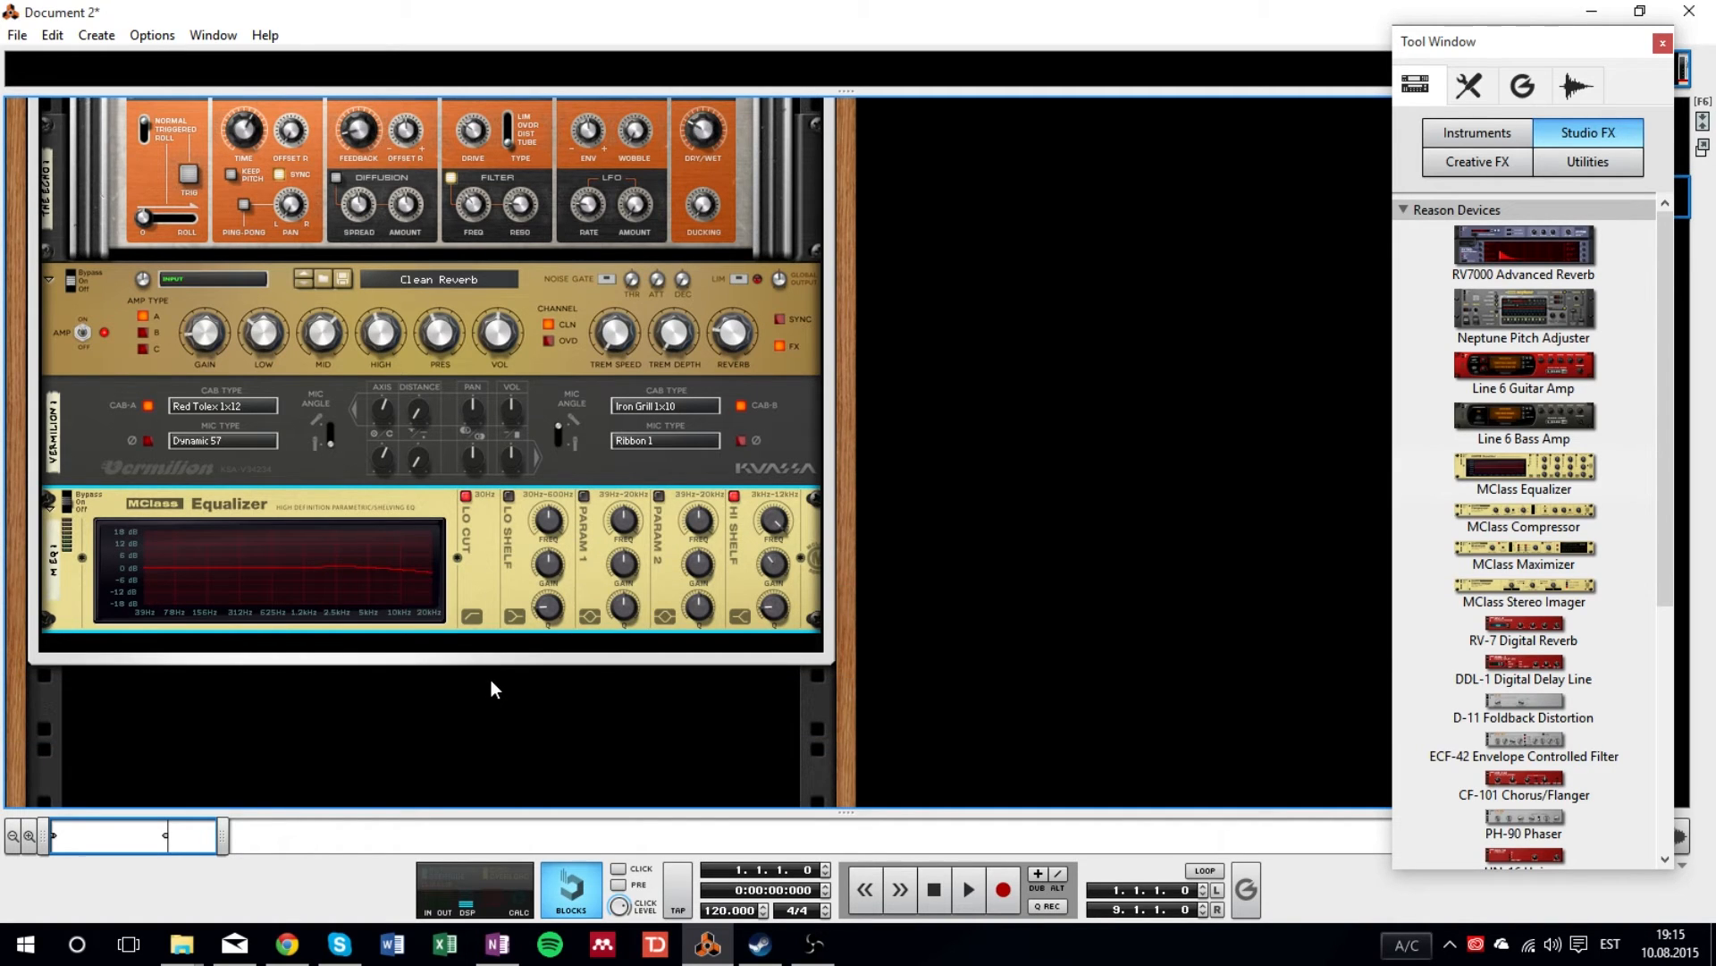
mouse_move(520, 625)
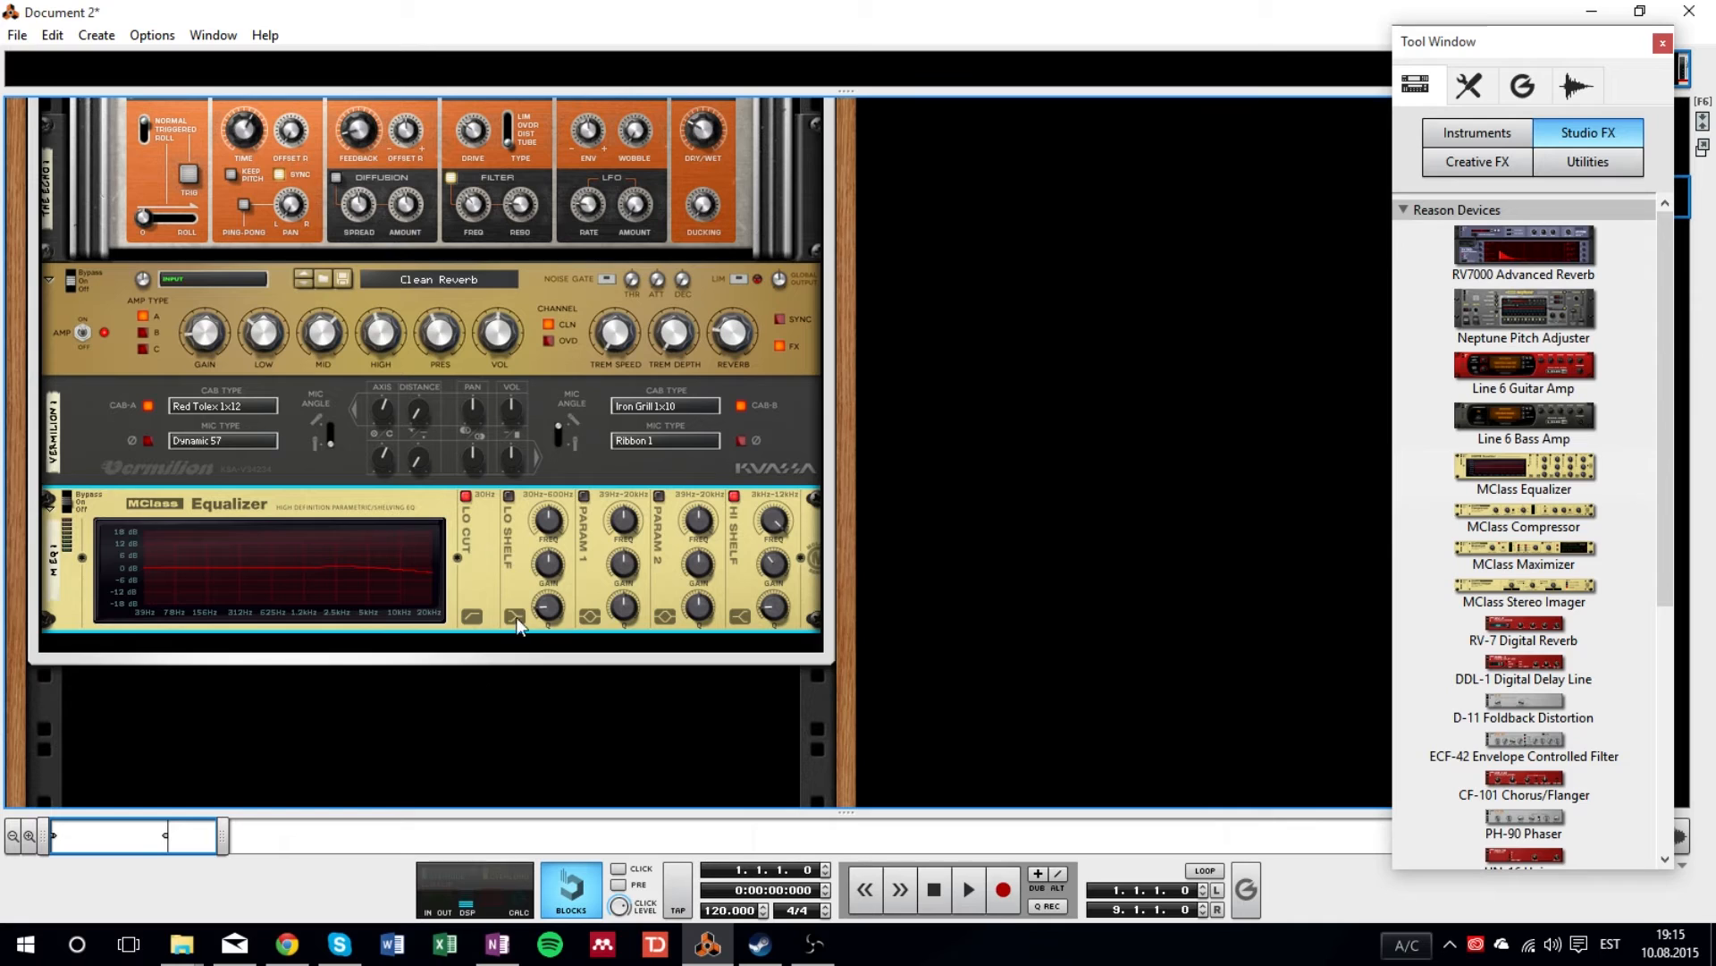
mouse_move(761, 678)
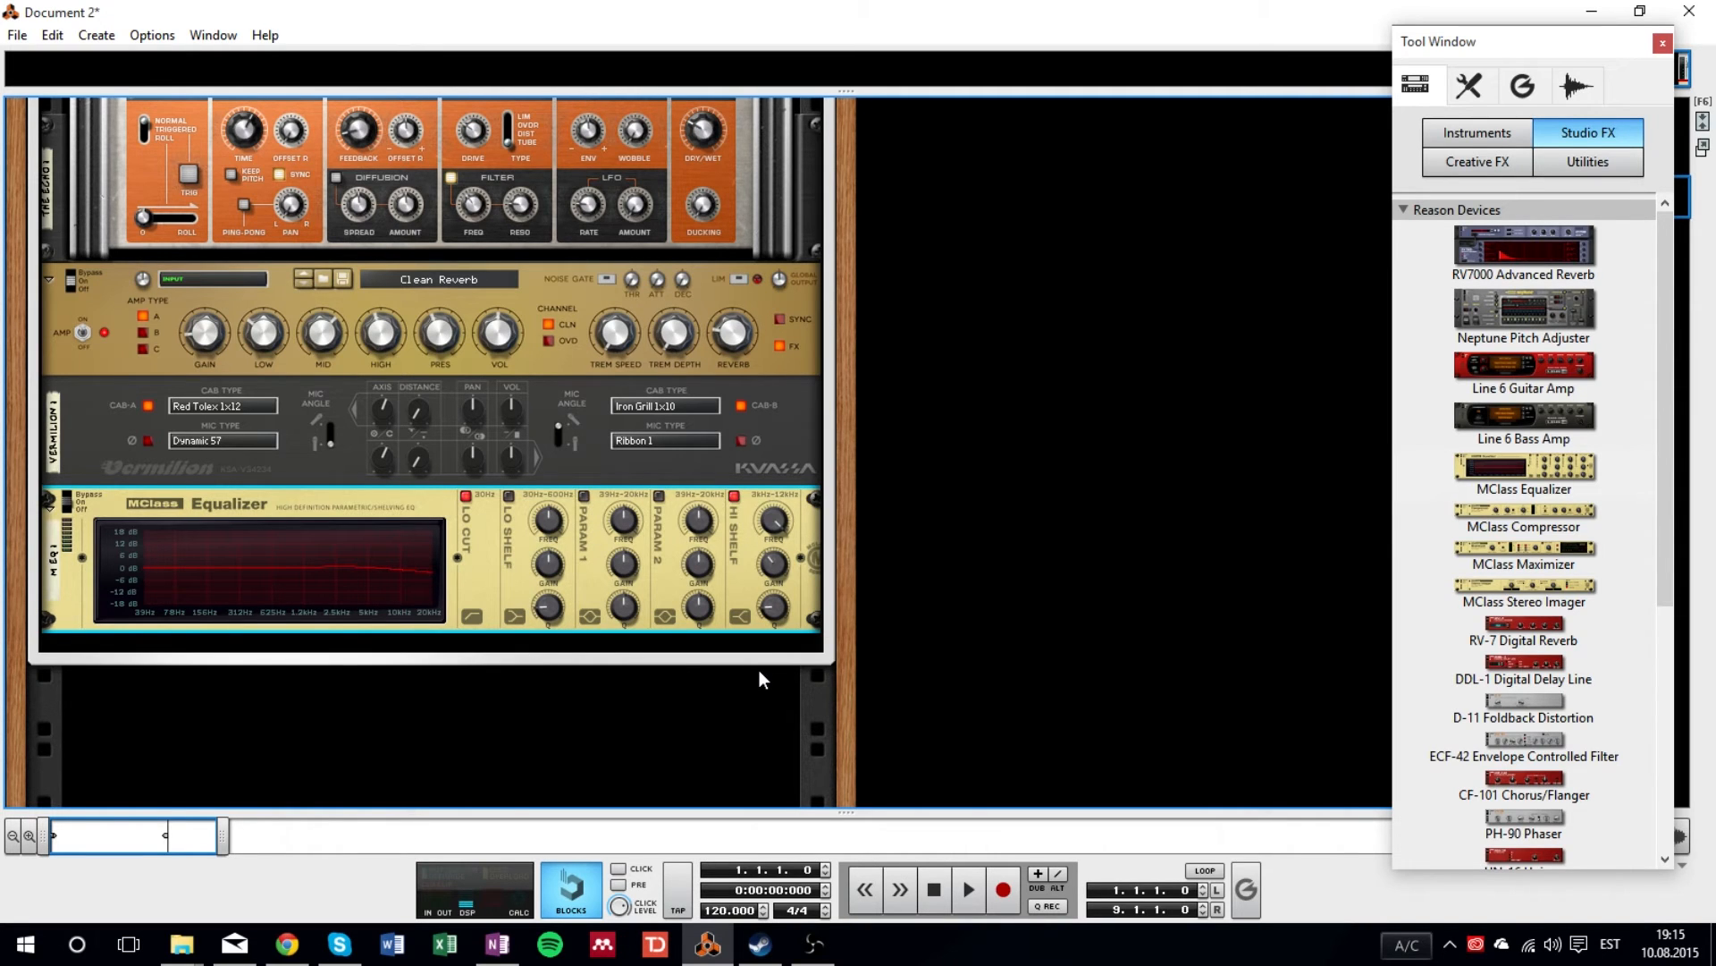
mouse_move(1508, 646)
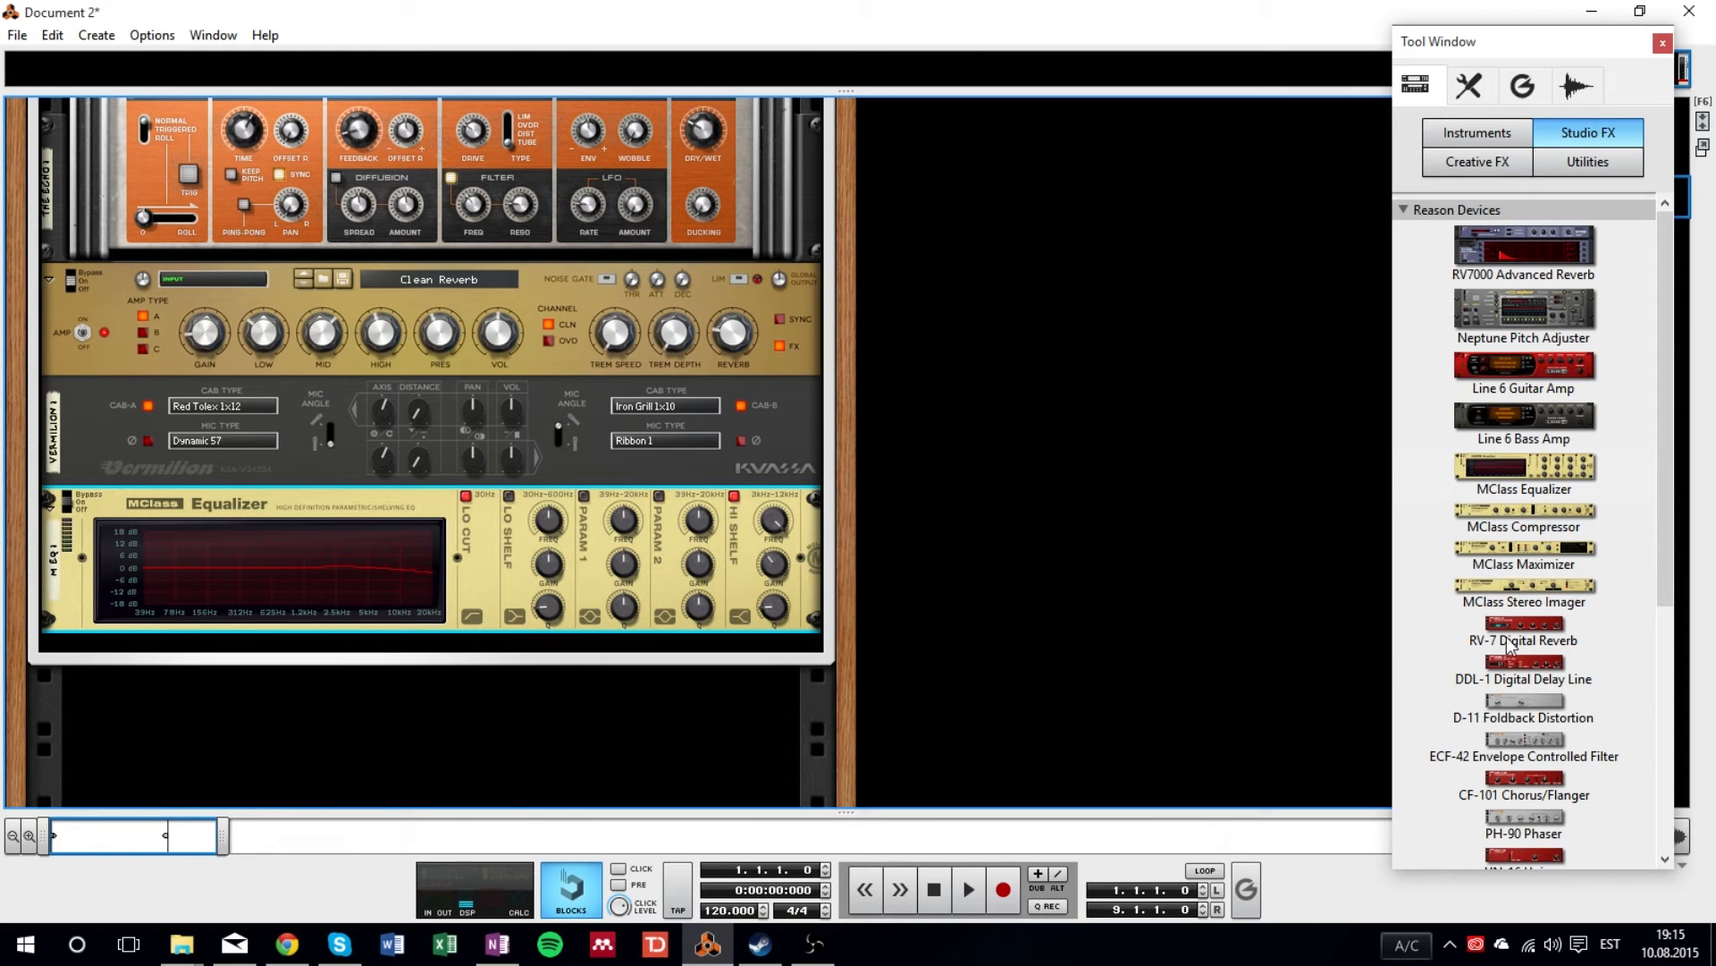
- Add the Audiomatic Retro Transformer from the Creative FX list
left_click(1477, 161)
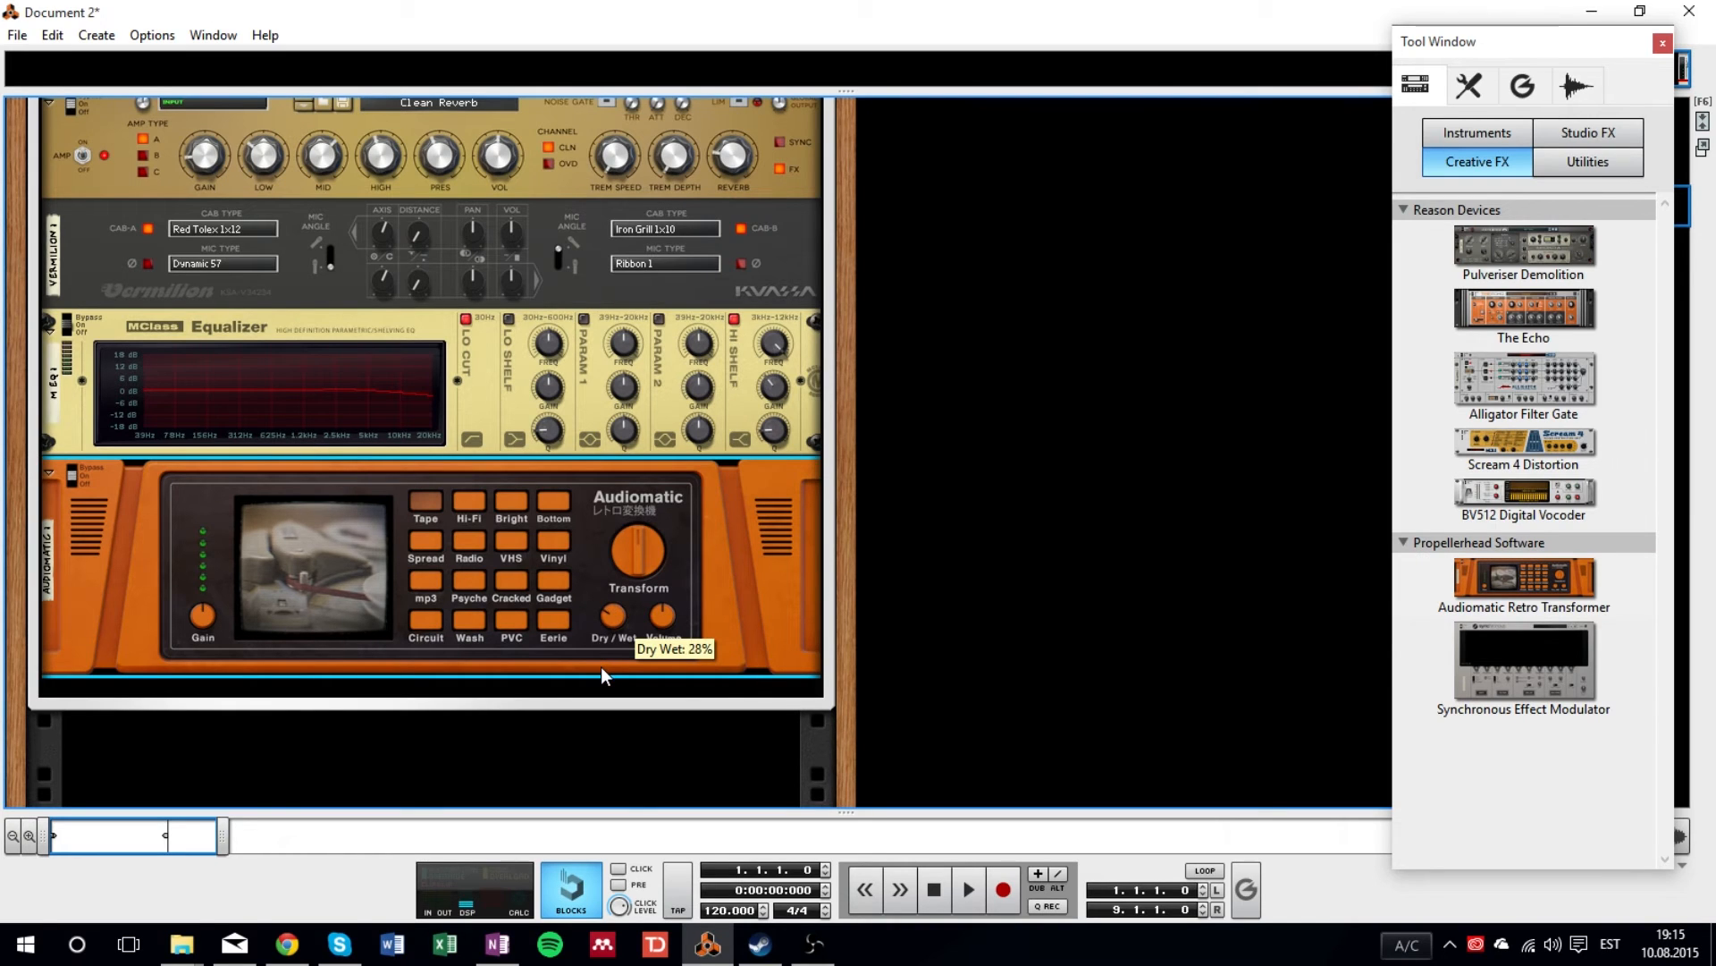
mouse_move(859, 646)
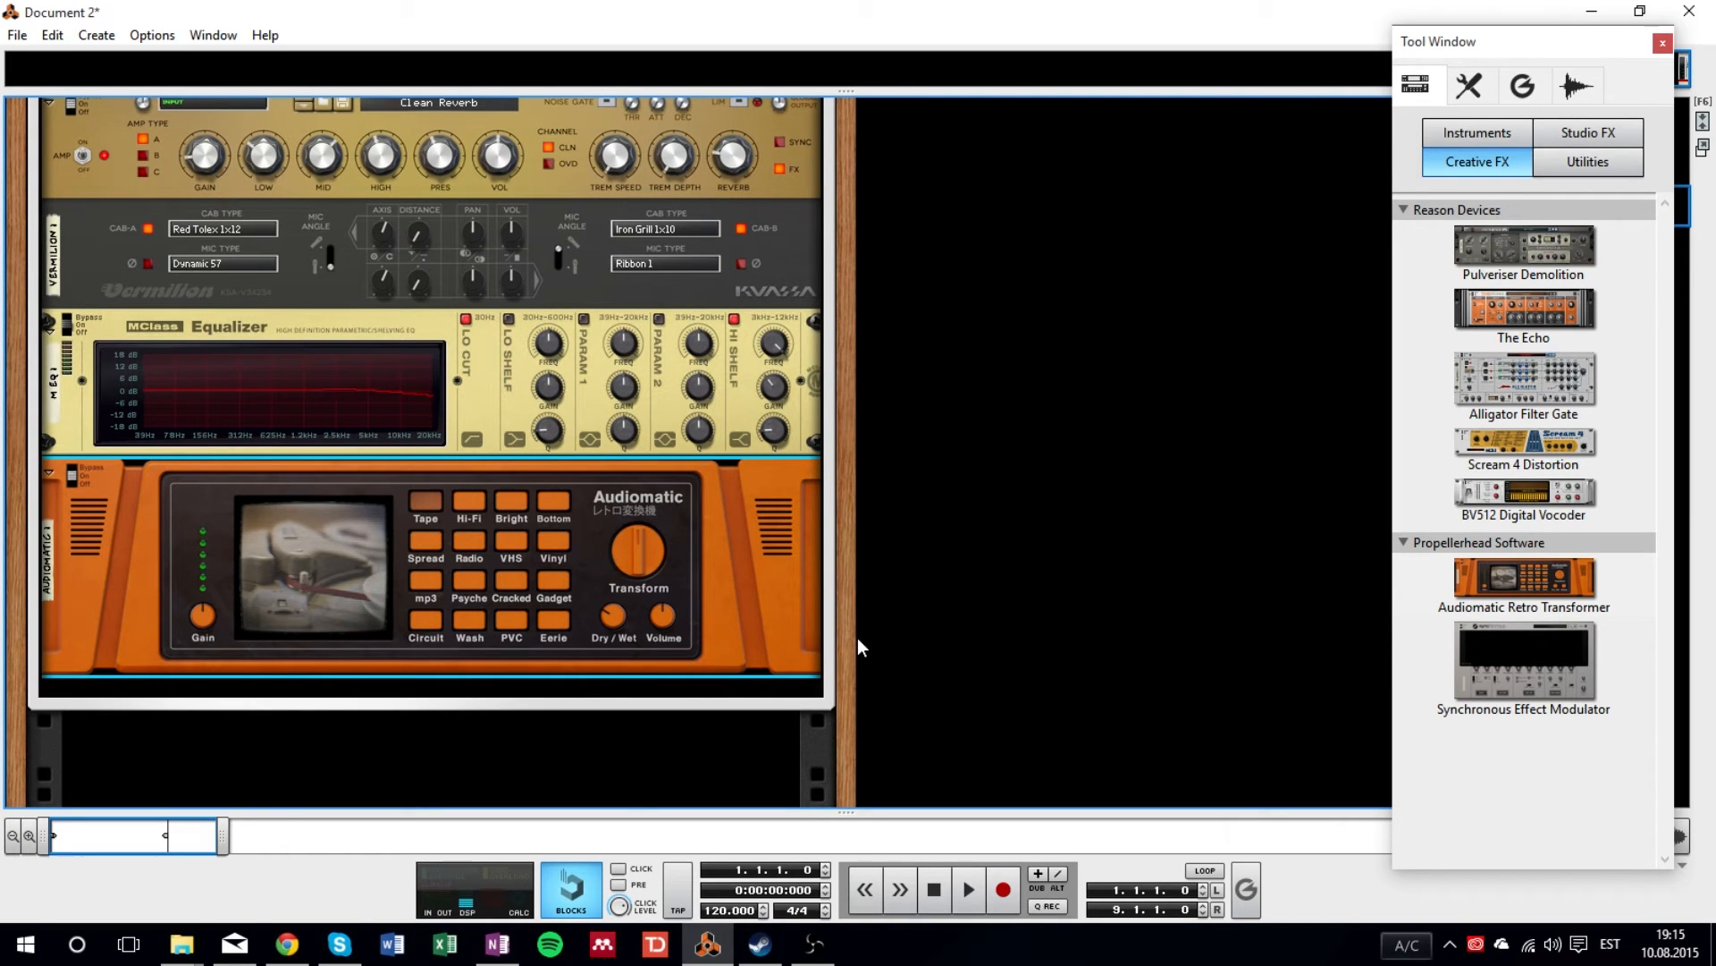
scroll("up", 3)
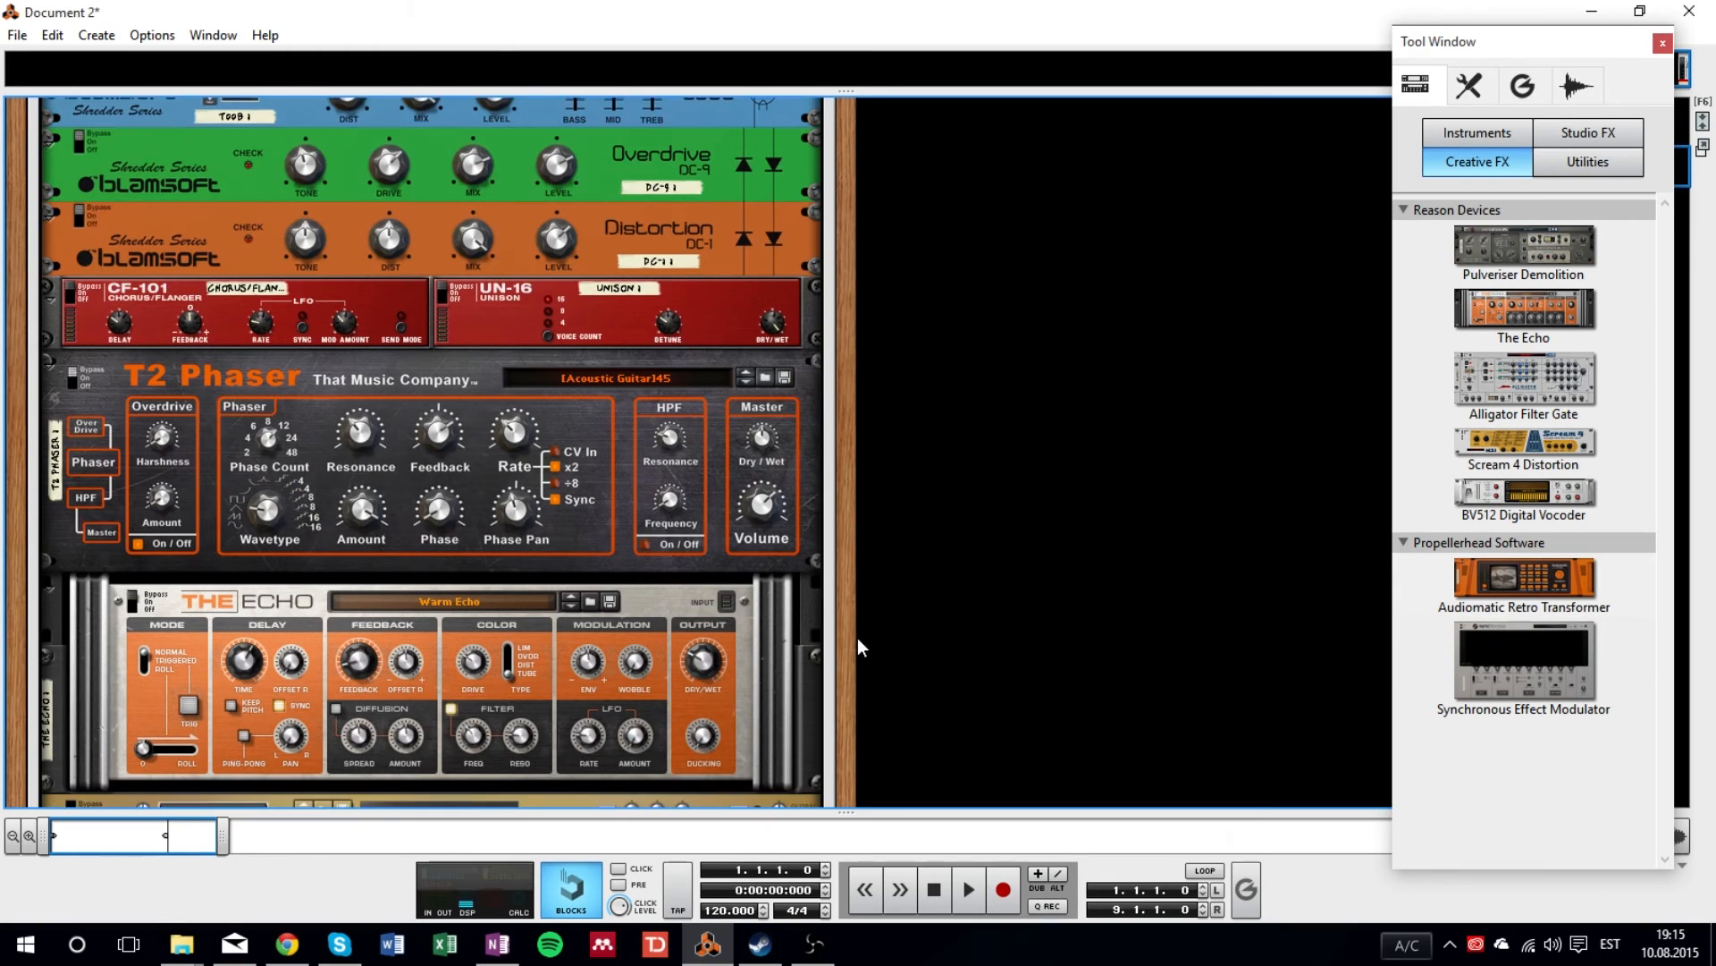
scroll("up", 3)
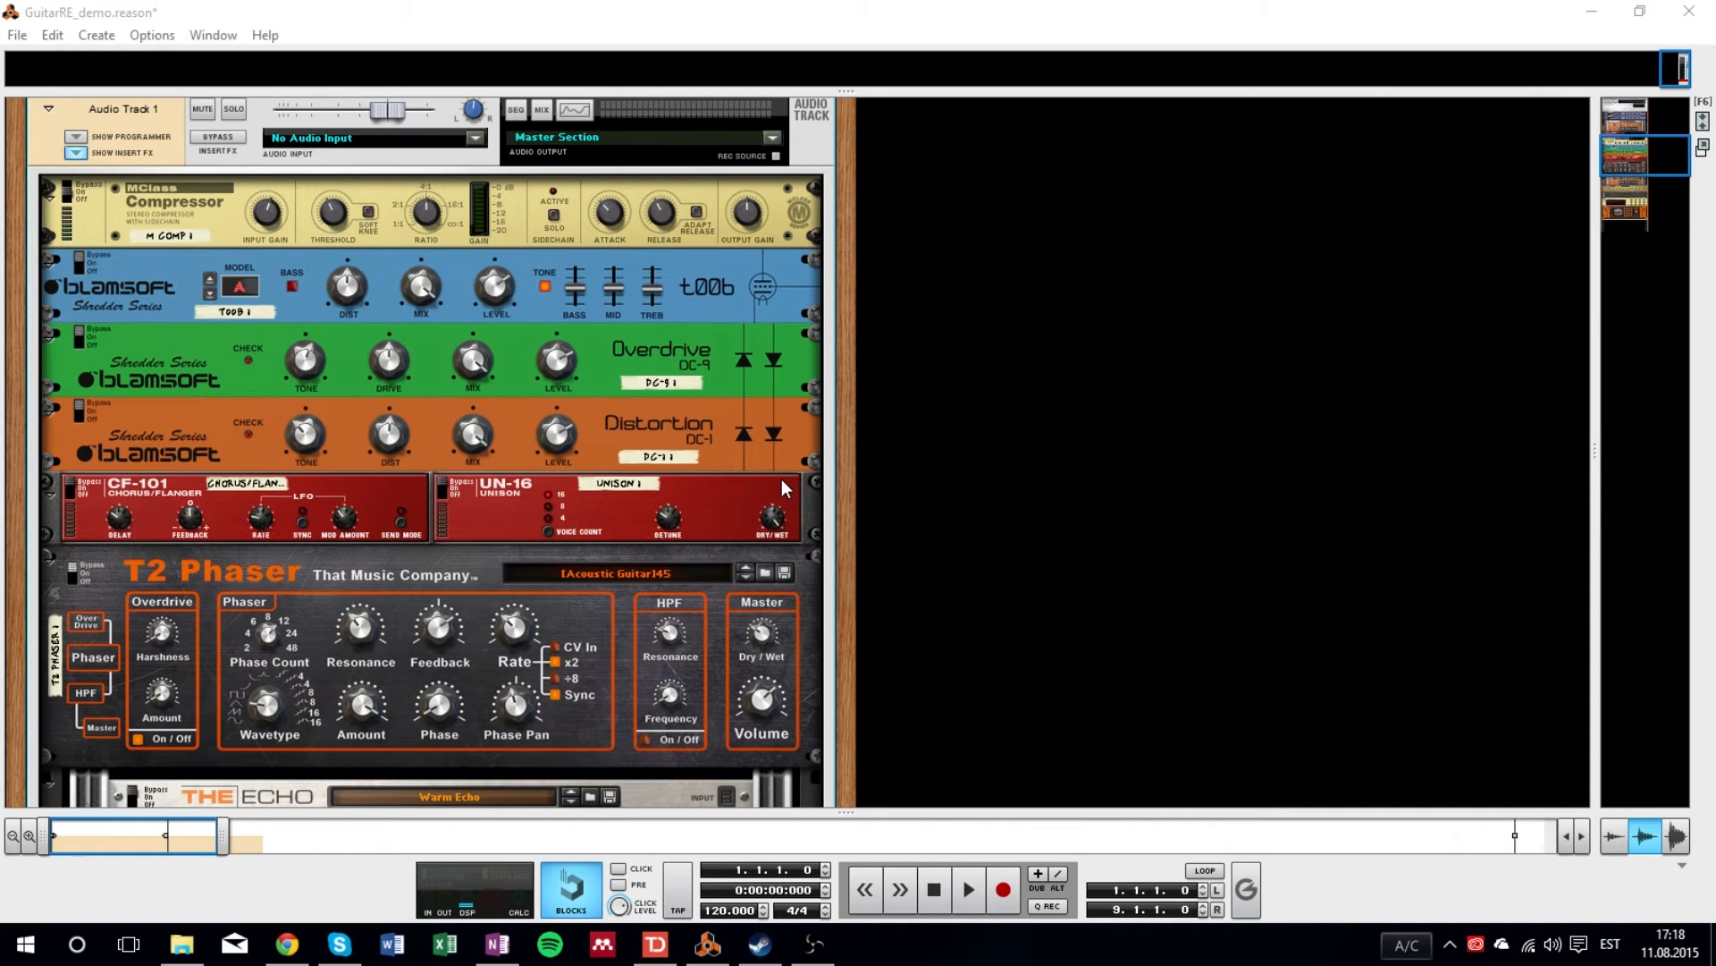
- Play and stop the GuitarRE_demo song to audition the effects chain
scroll("down", 3)
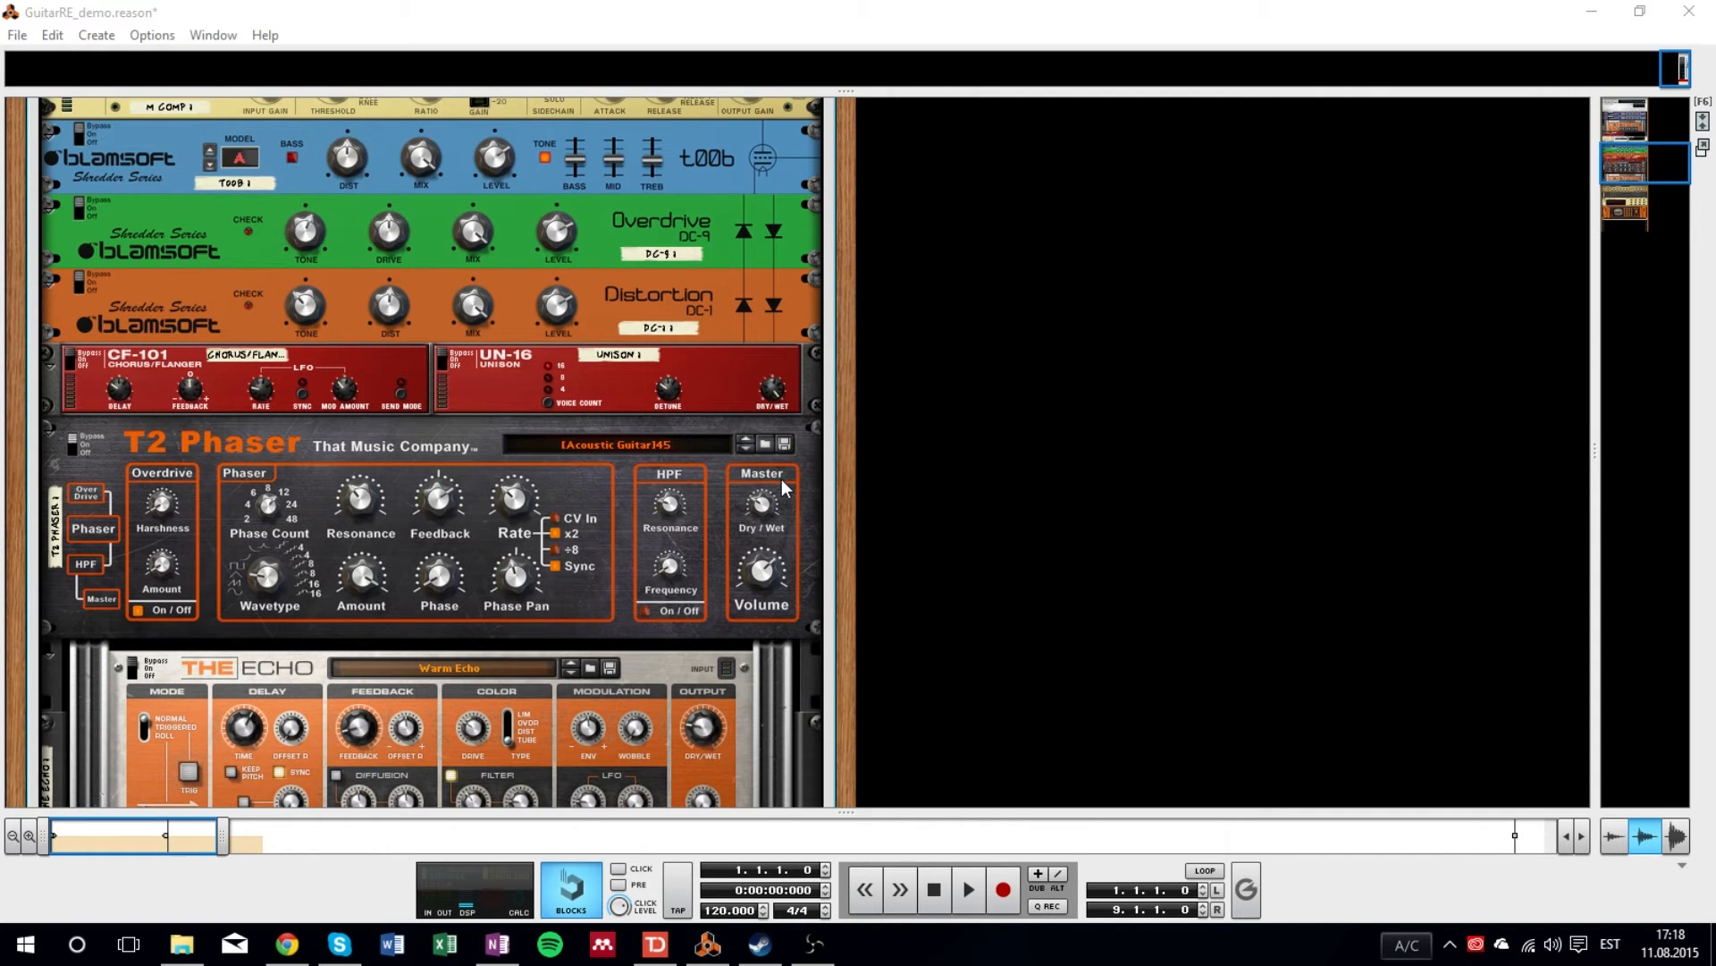
mouse_move(838, 678)
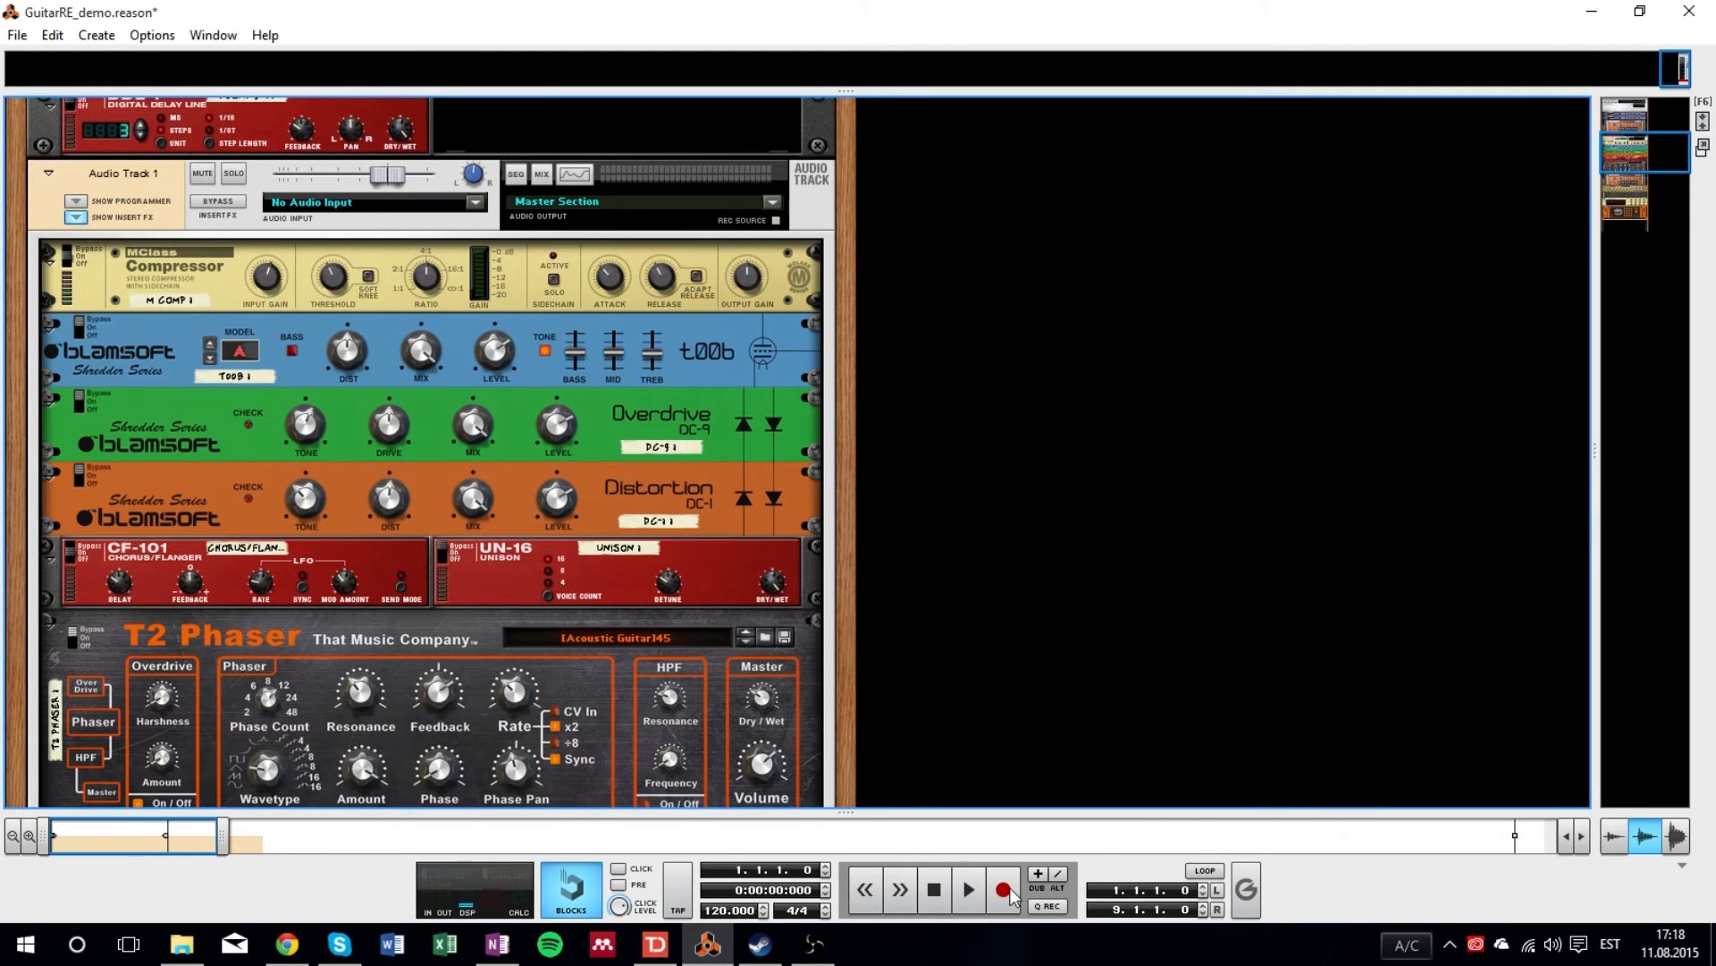
left_click(968, 889)
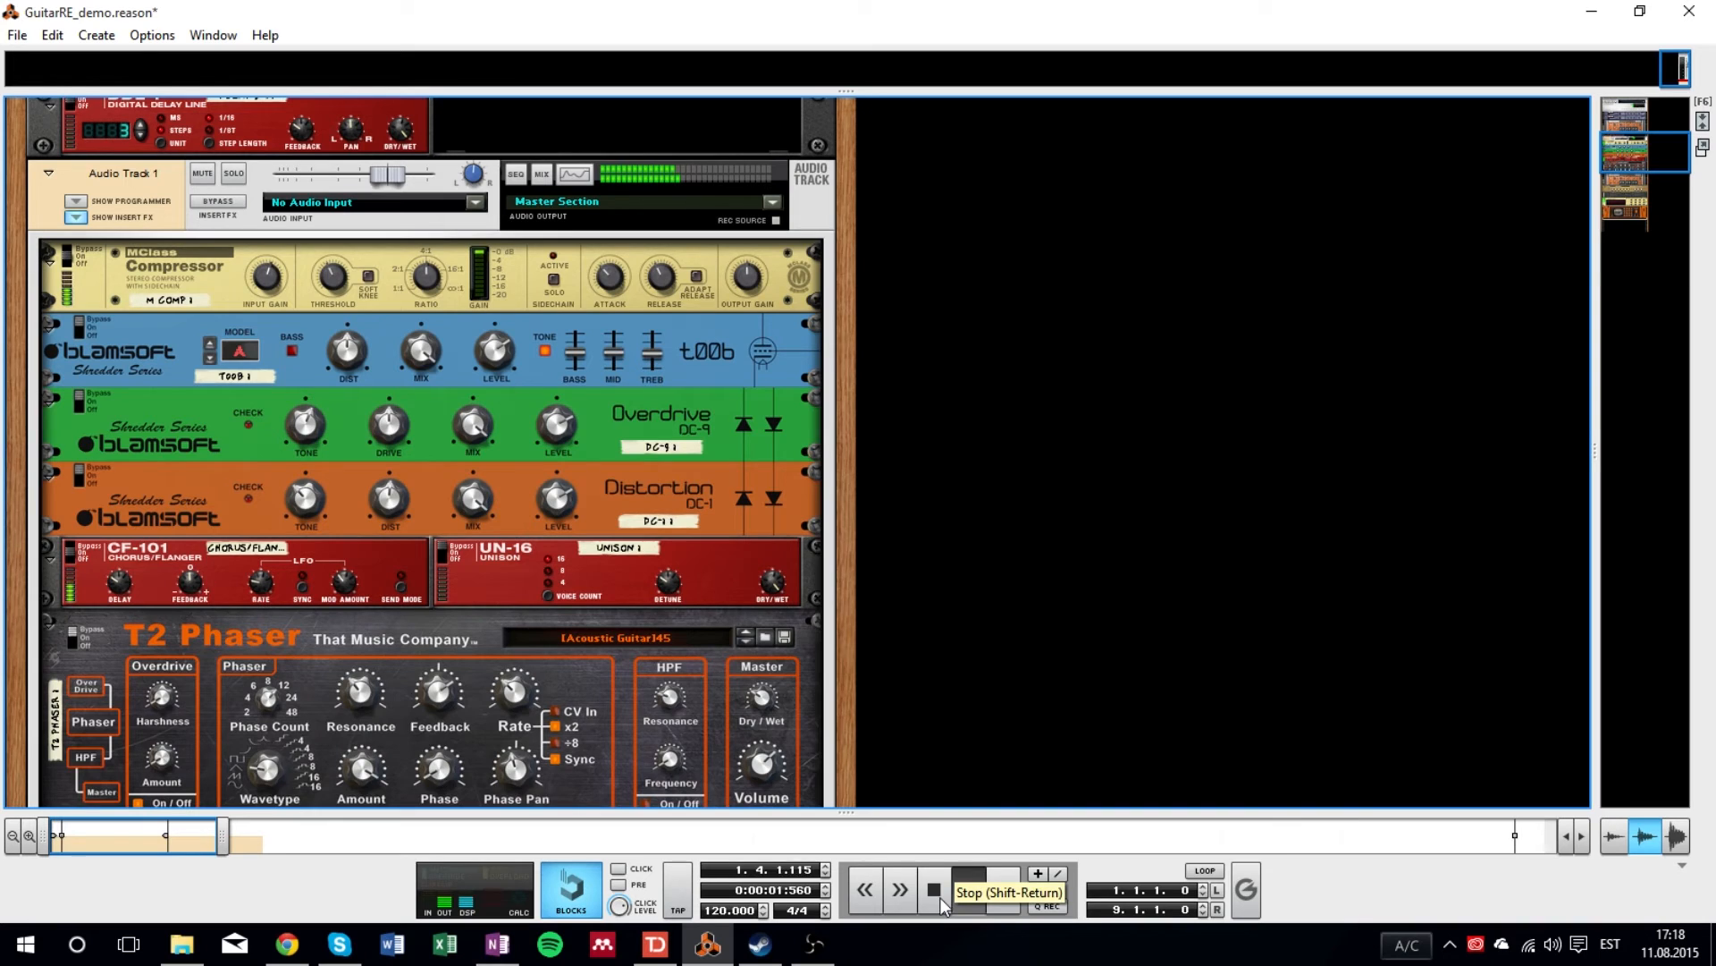
left_click(933, 889)
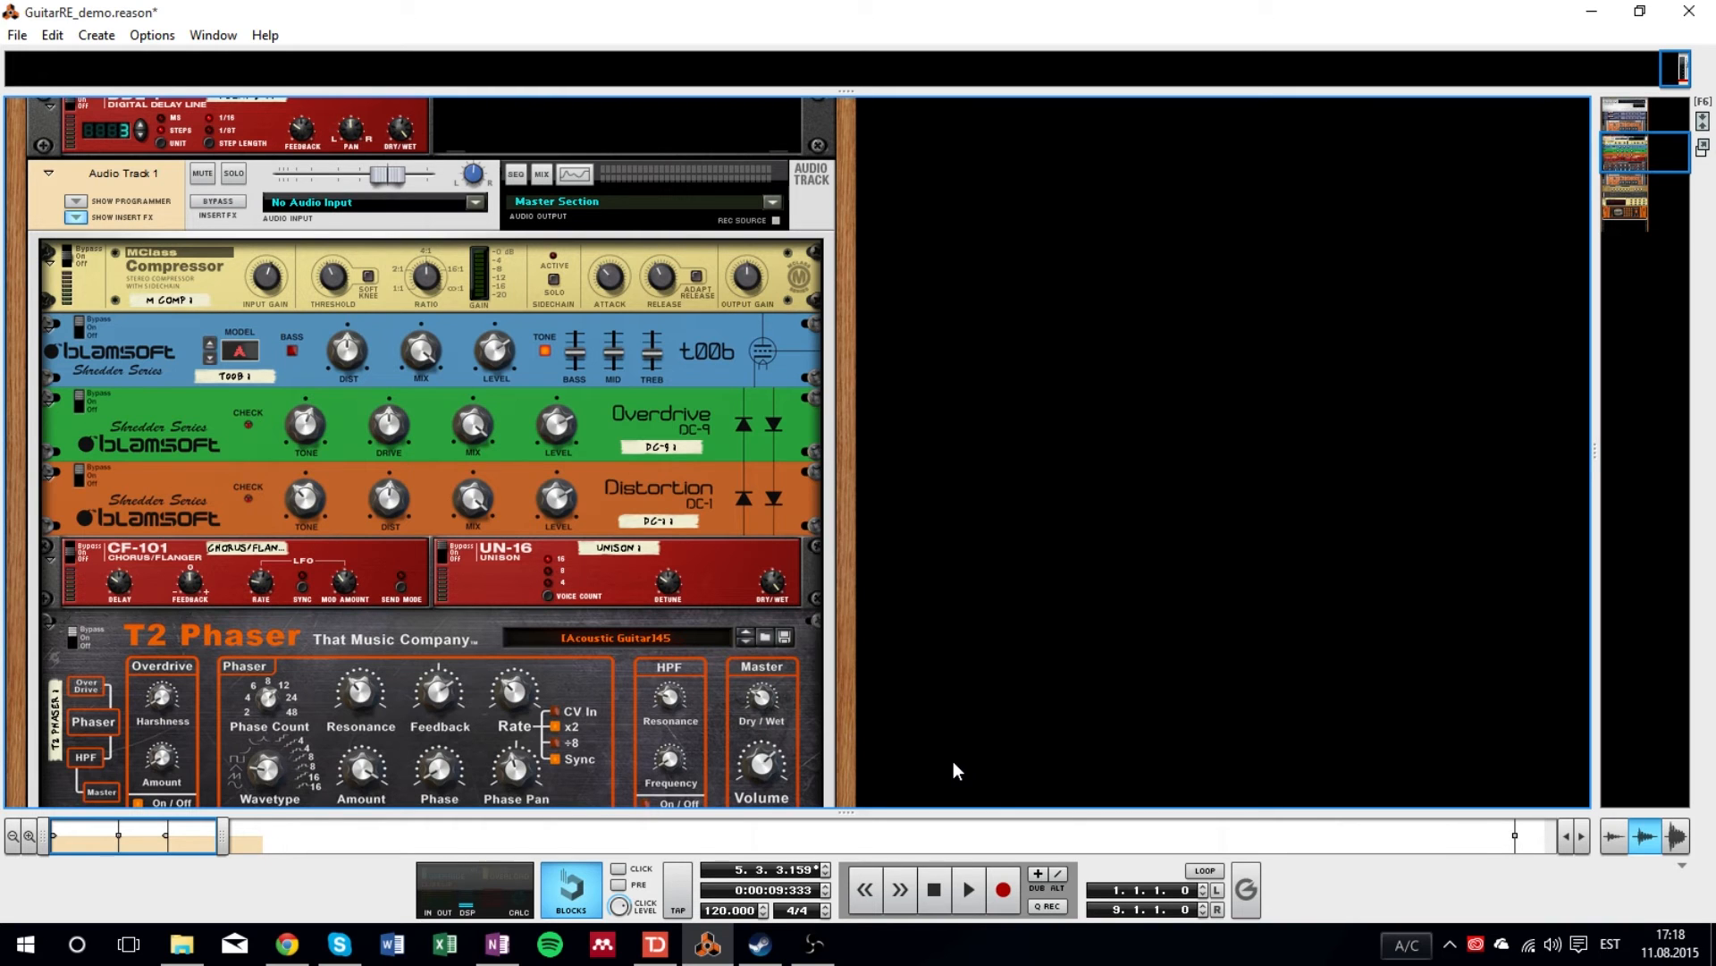
- Show the combinator programmer and view The Echo 1's modulation routing
left_click(75, 200)
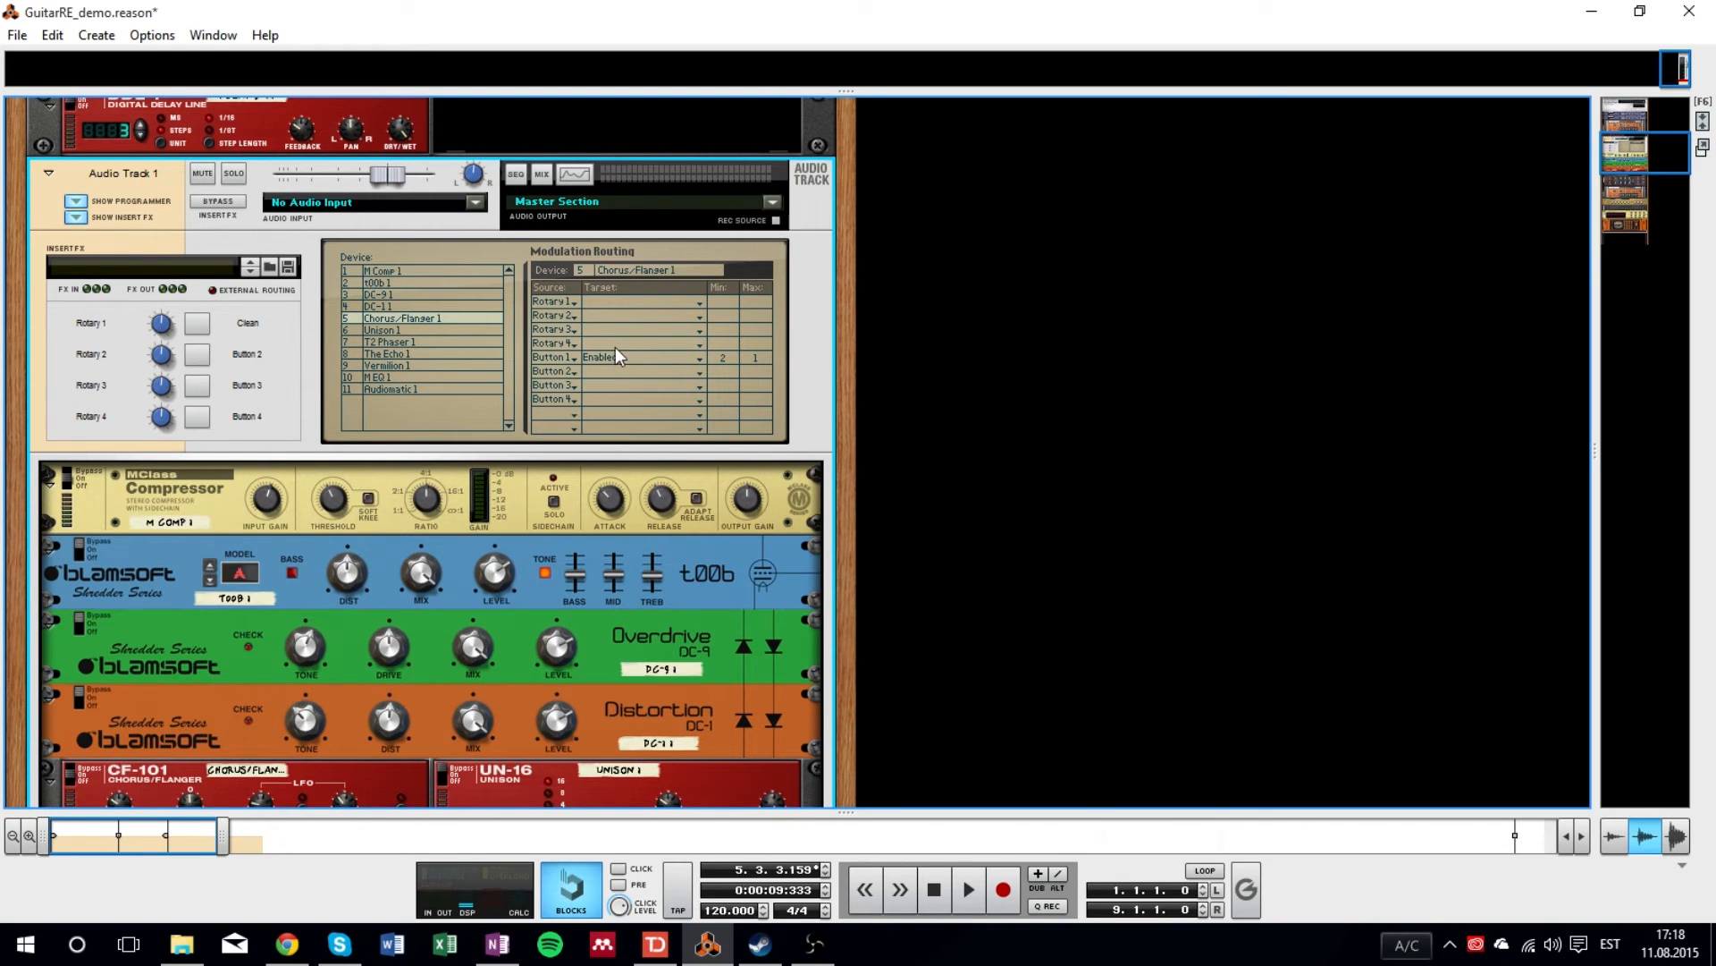
mouse_move(352, 372)
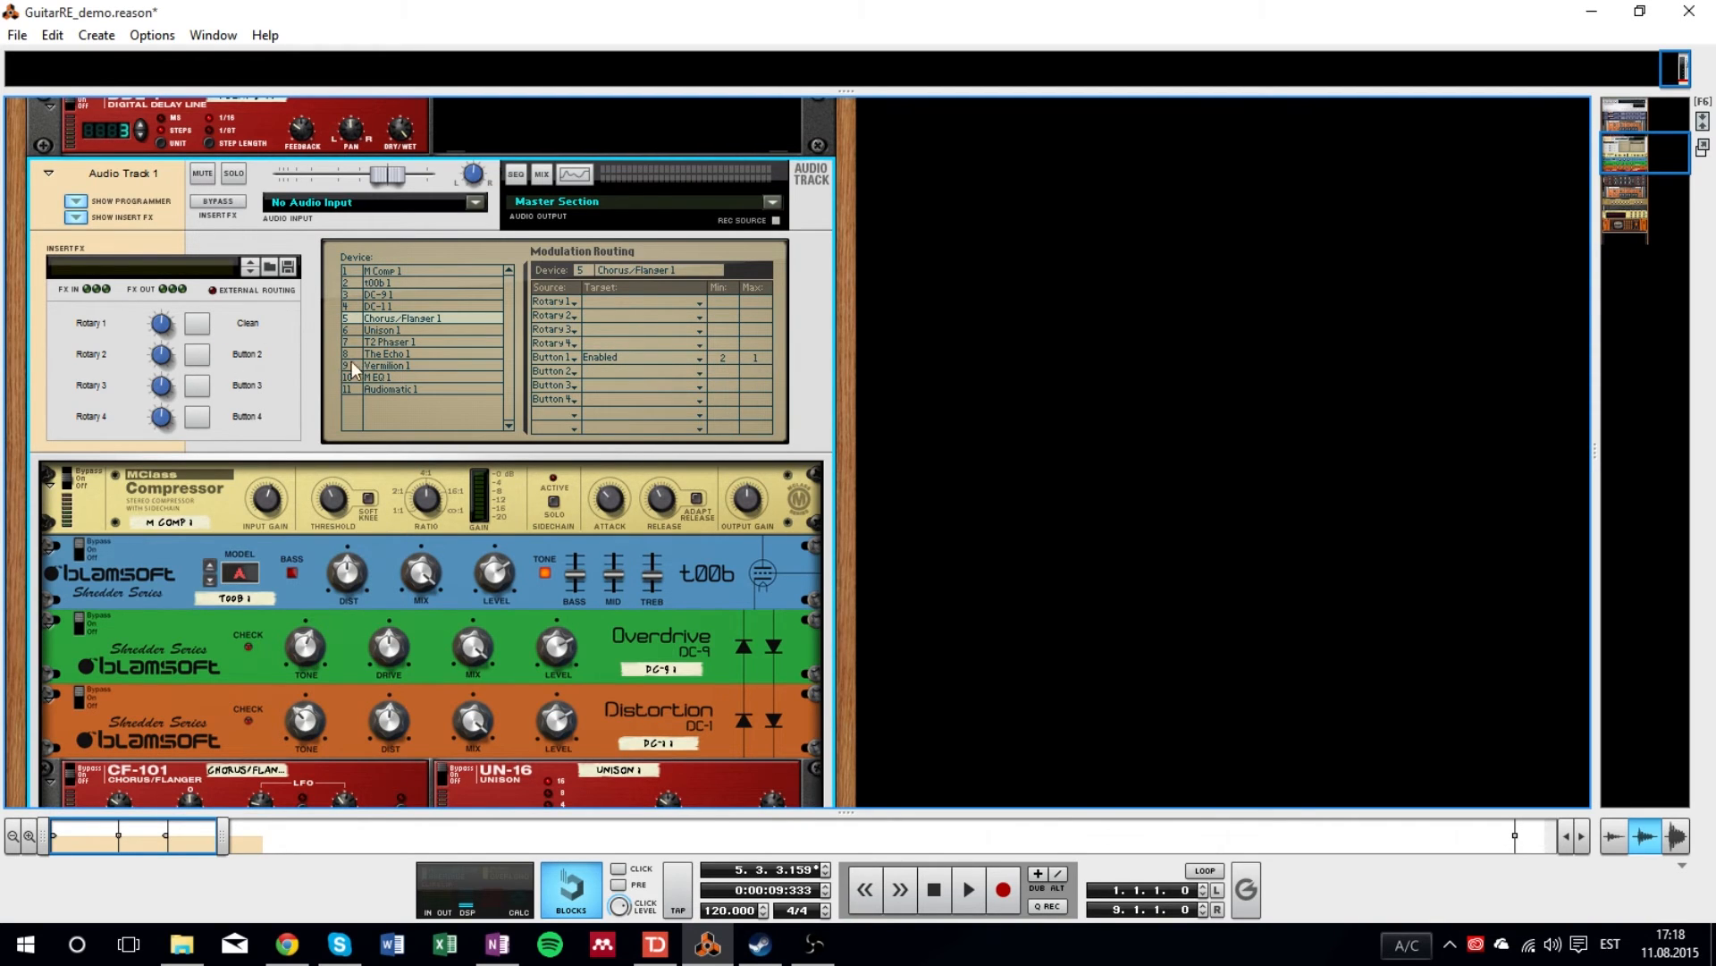
left_click(385, 354)
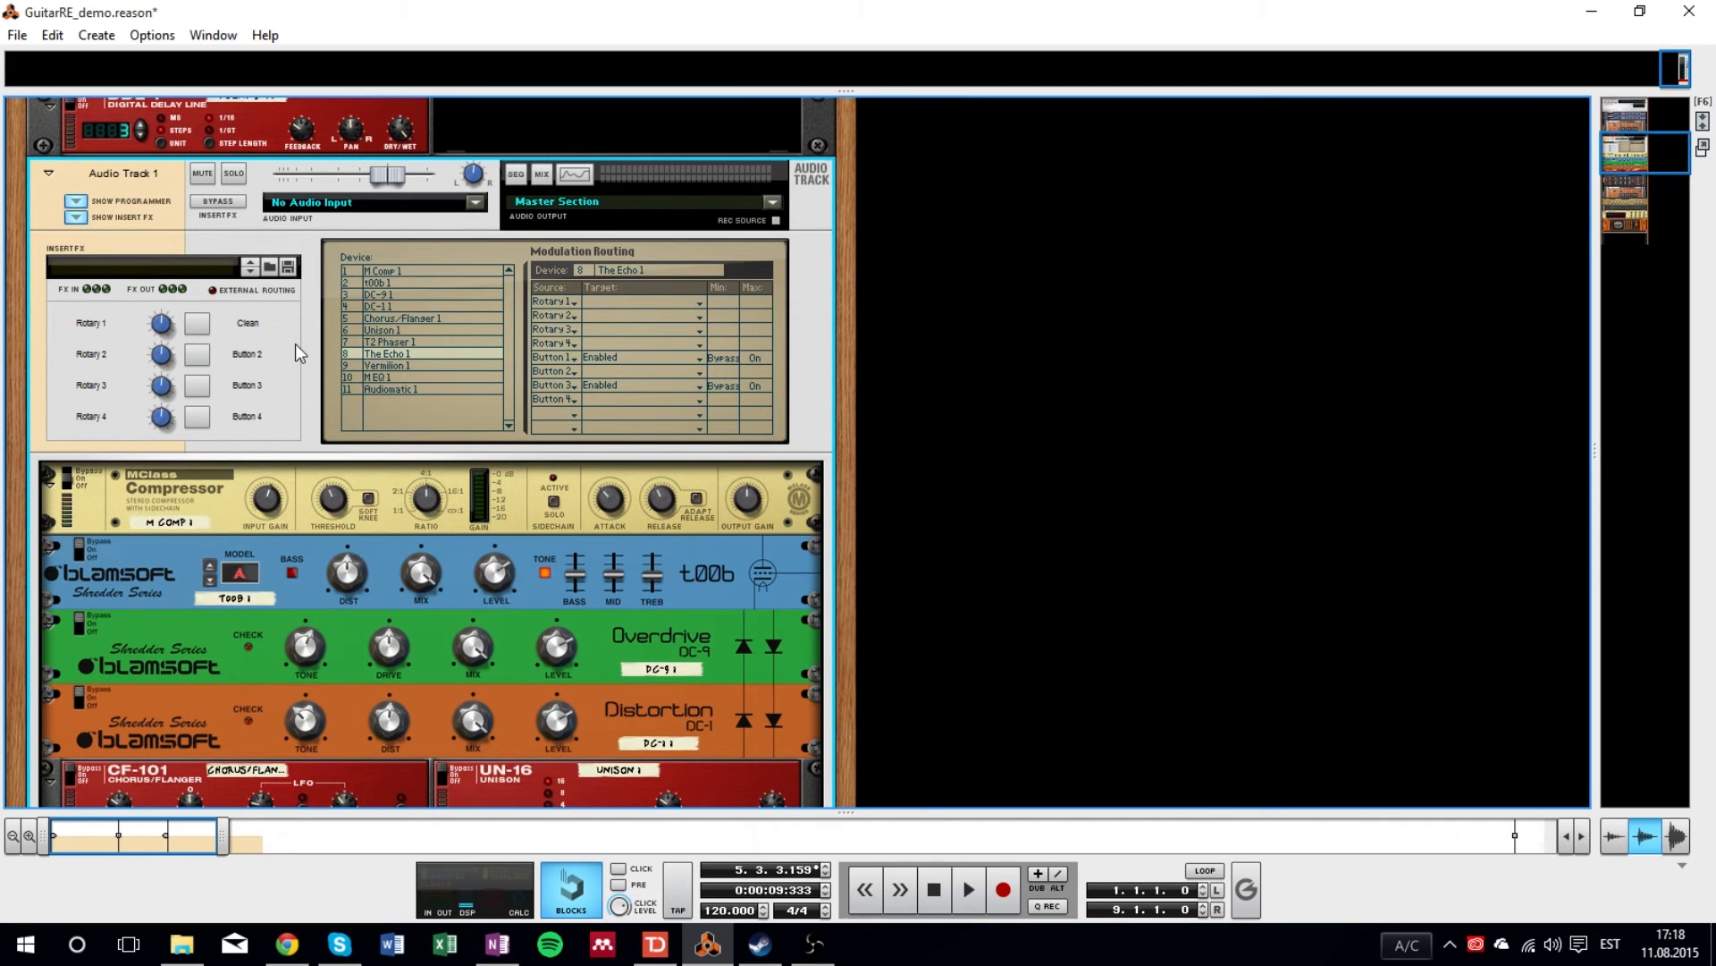
- Scroll through the rack devices and start GuitarRE_demo playback
scroll("down", 3)
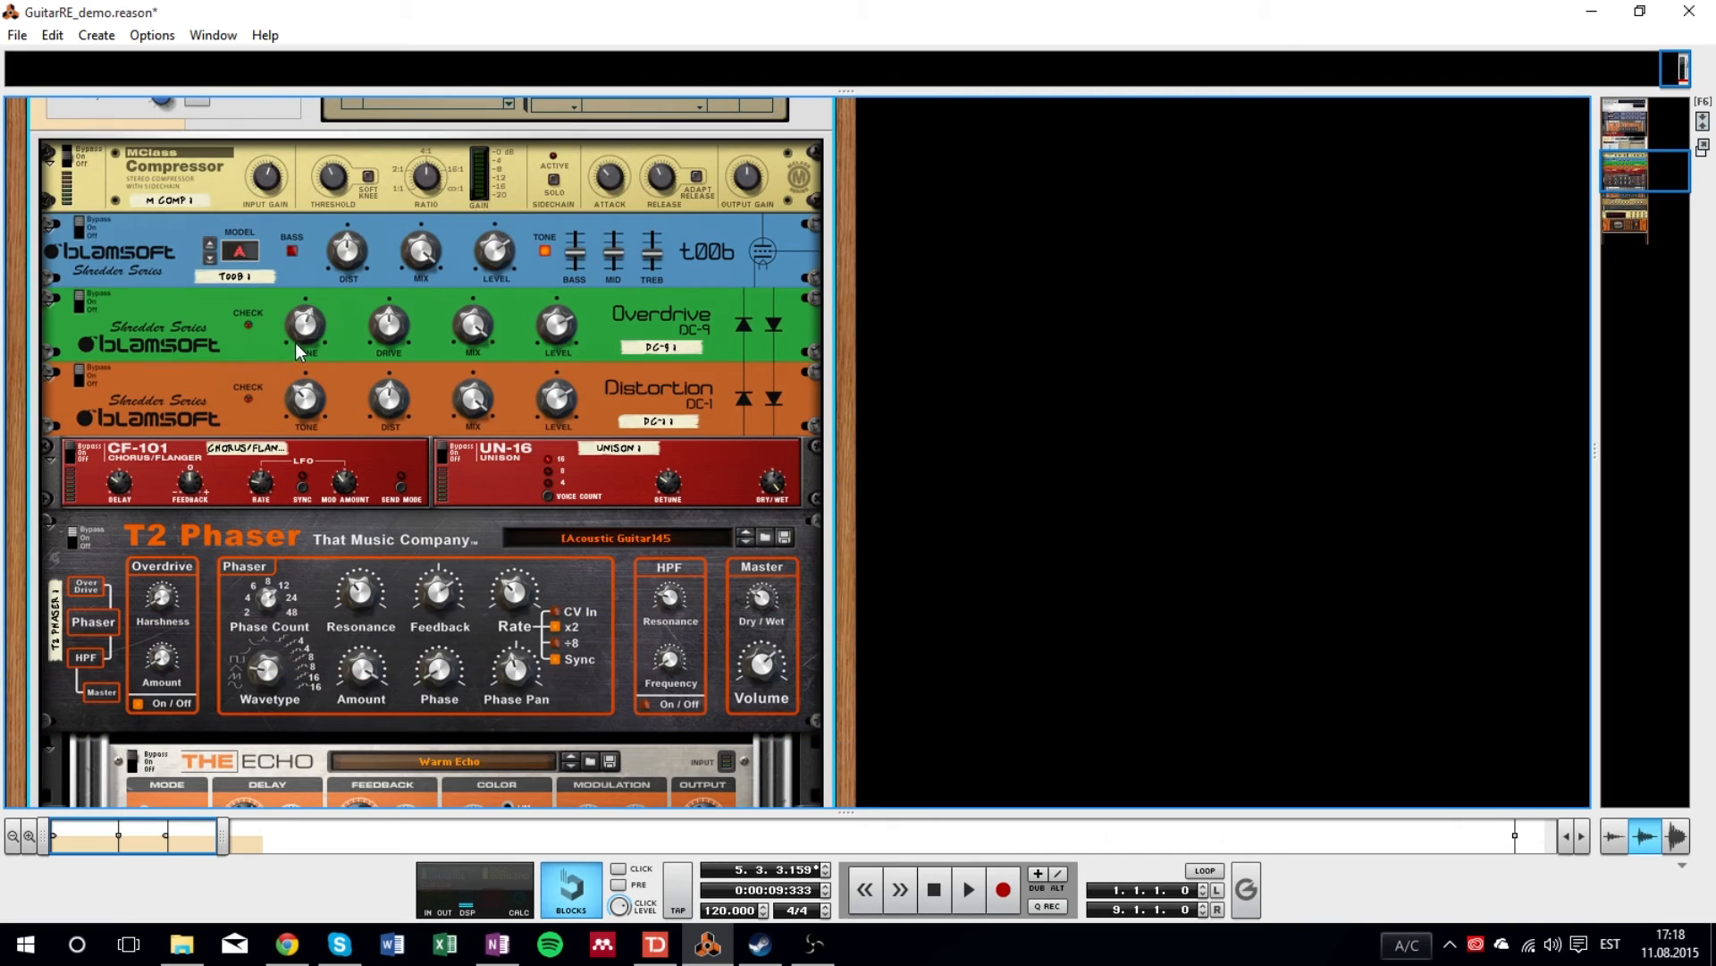
mouse_move(567, 444)
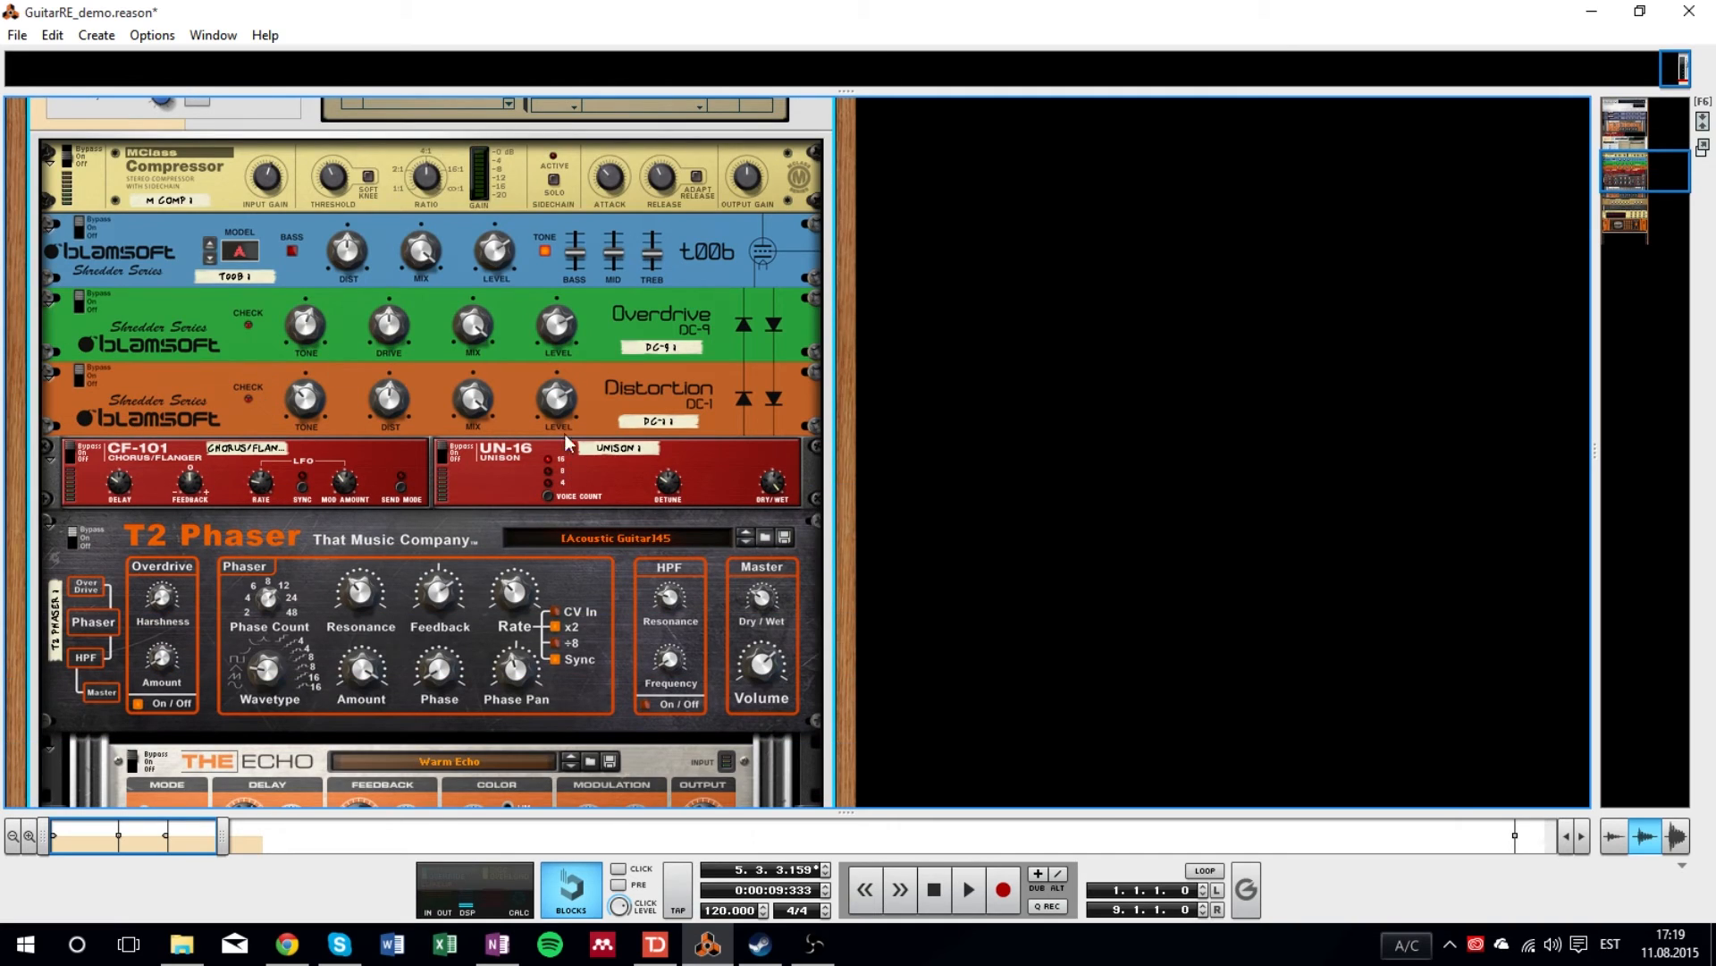
mouse_move(129, 226)
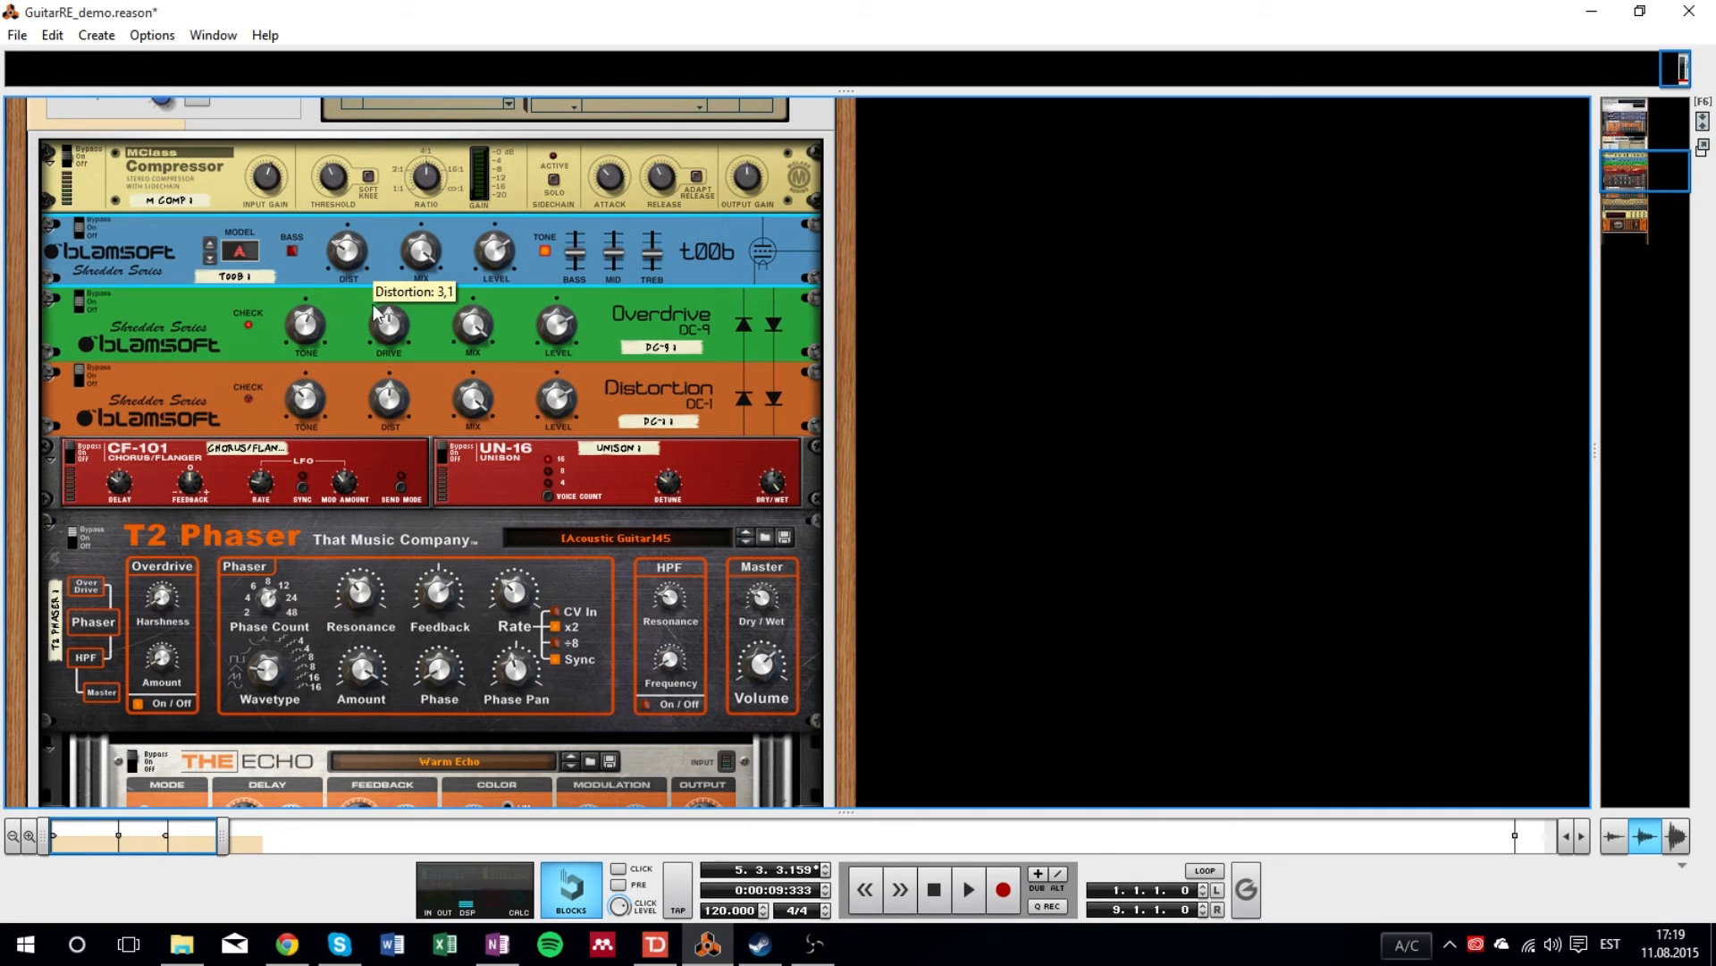
mouse_move(580, 268)
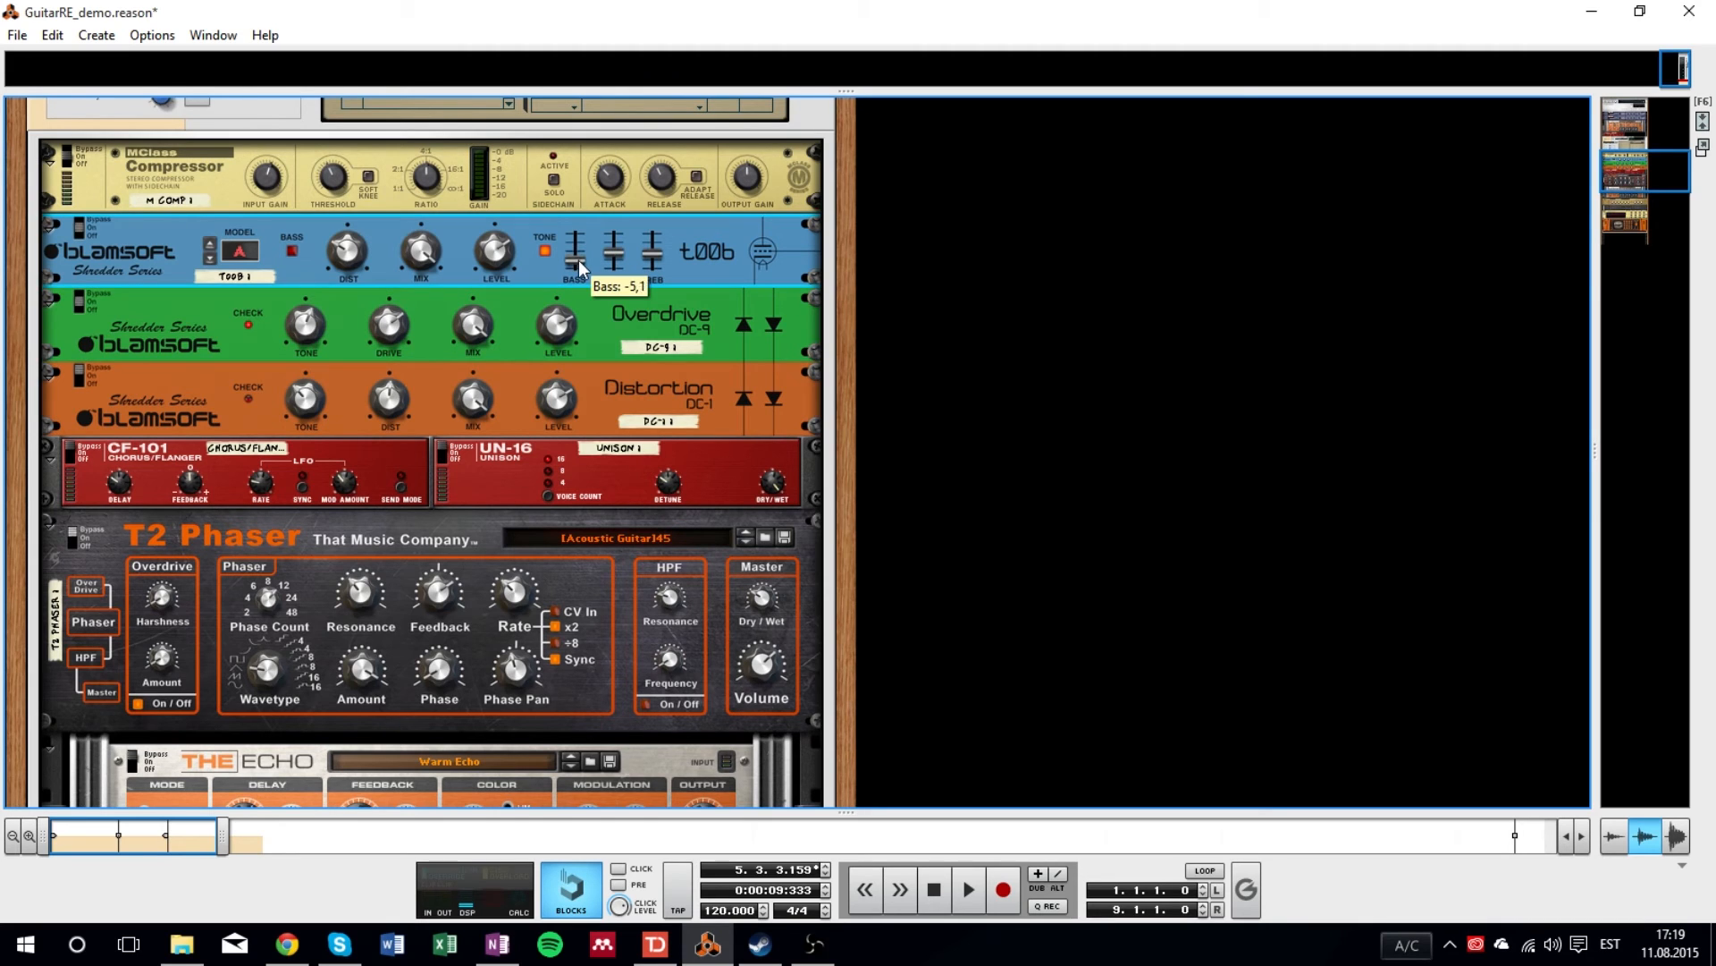
mouse_move(652, 252)
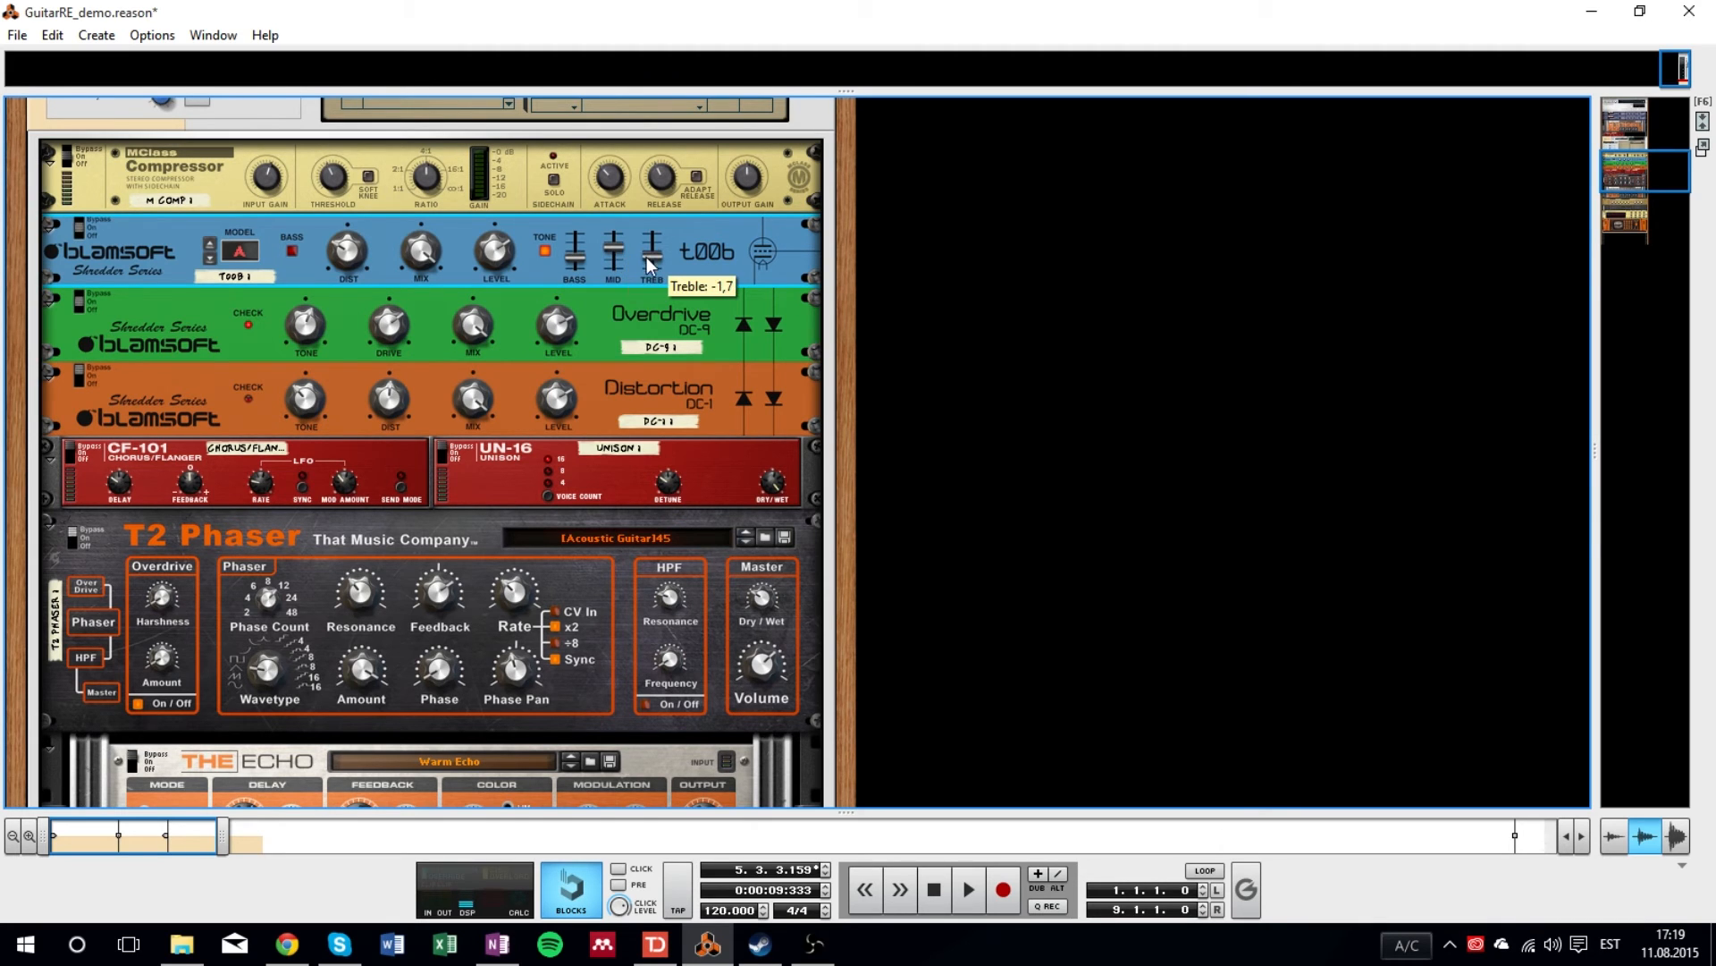
mouse_move(895, 923)
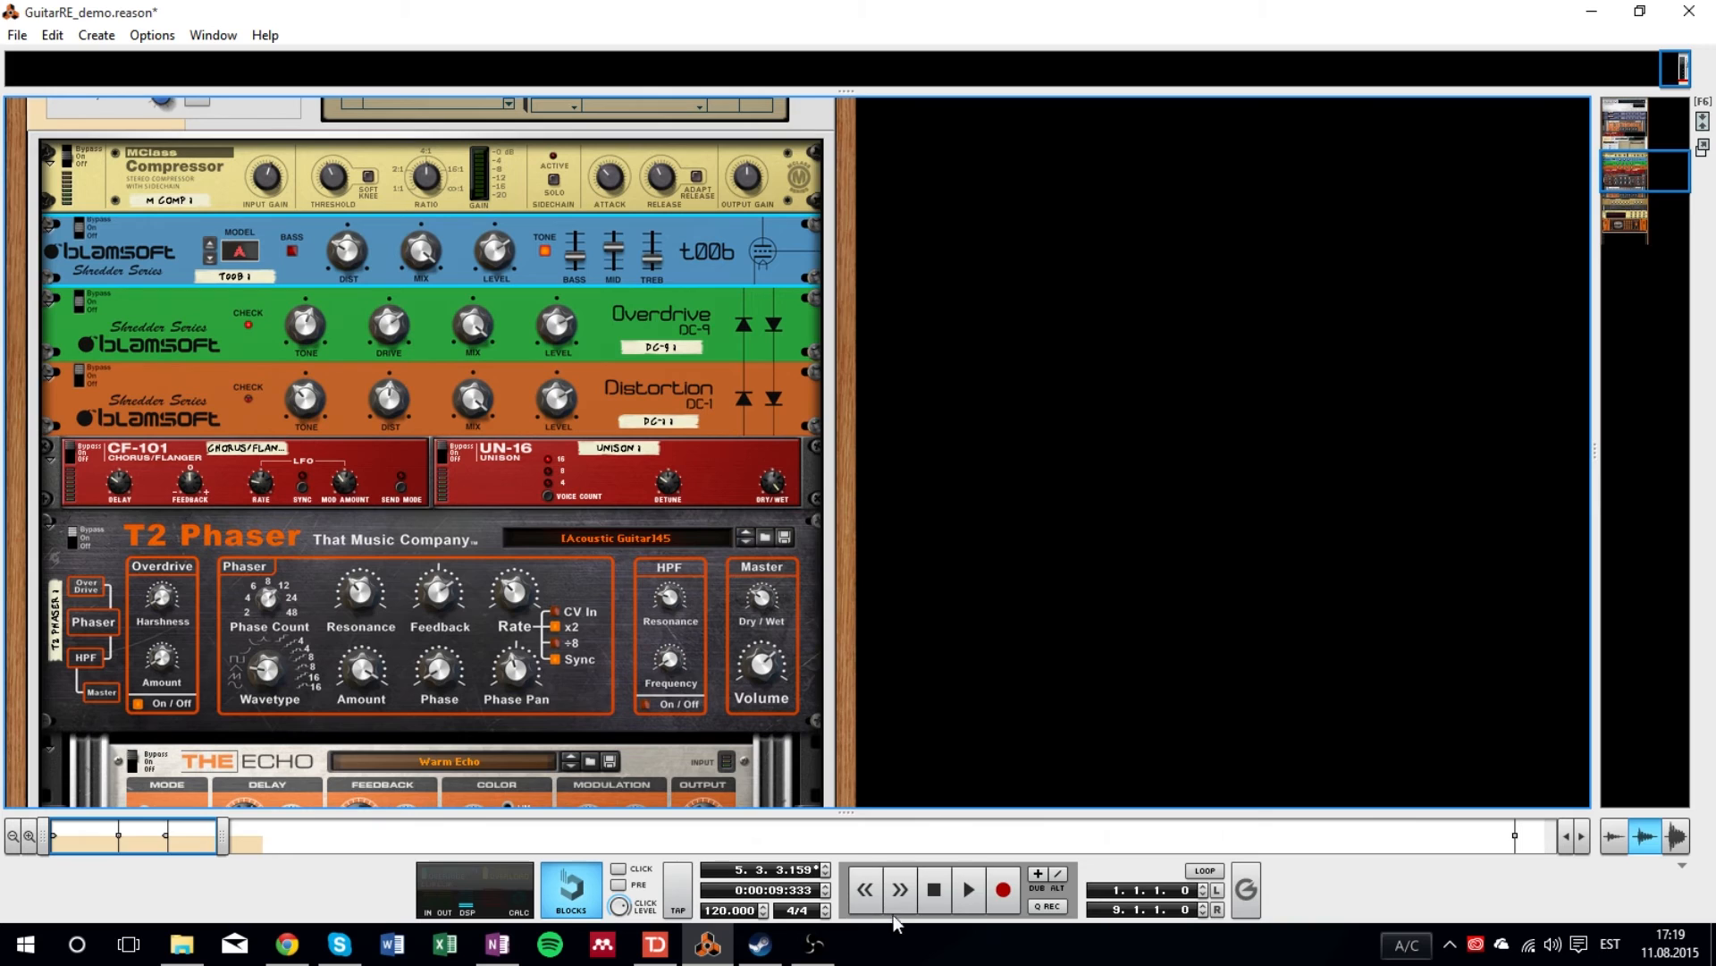
left_click(967, 888)
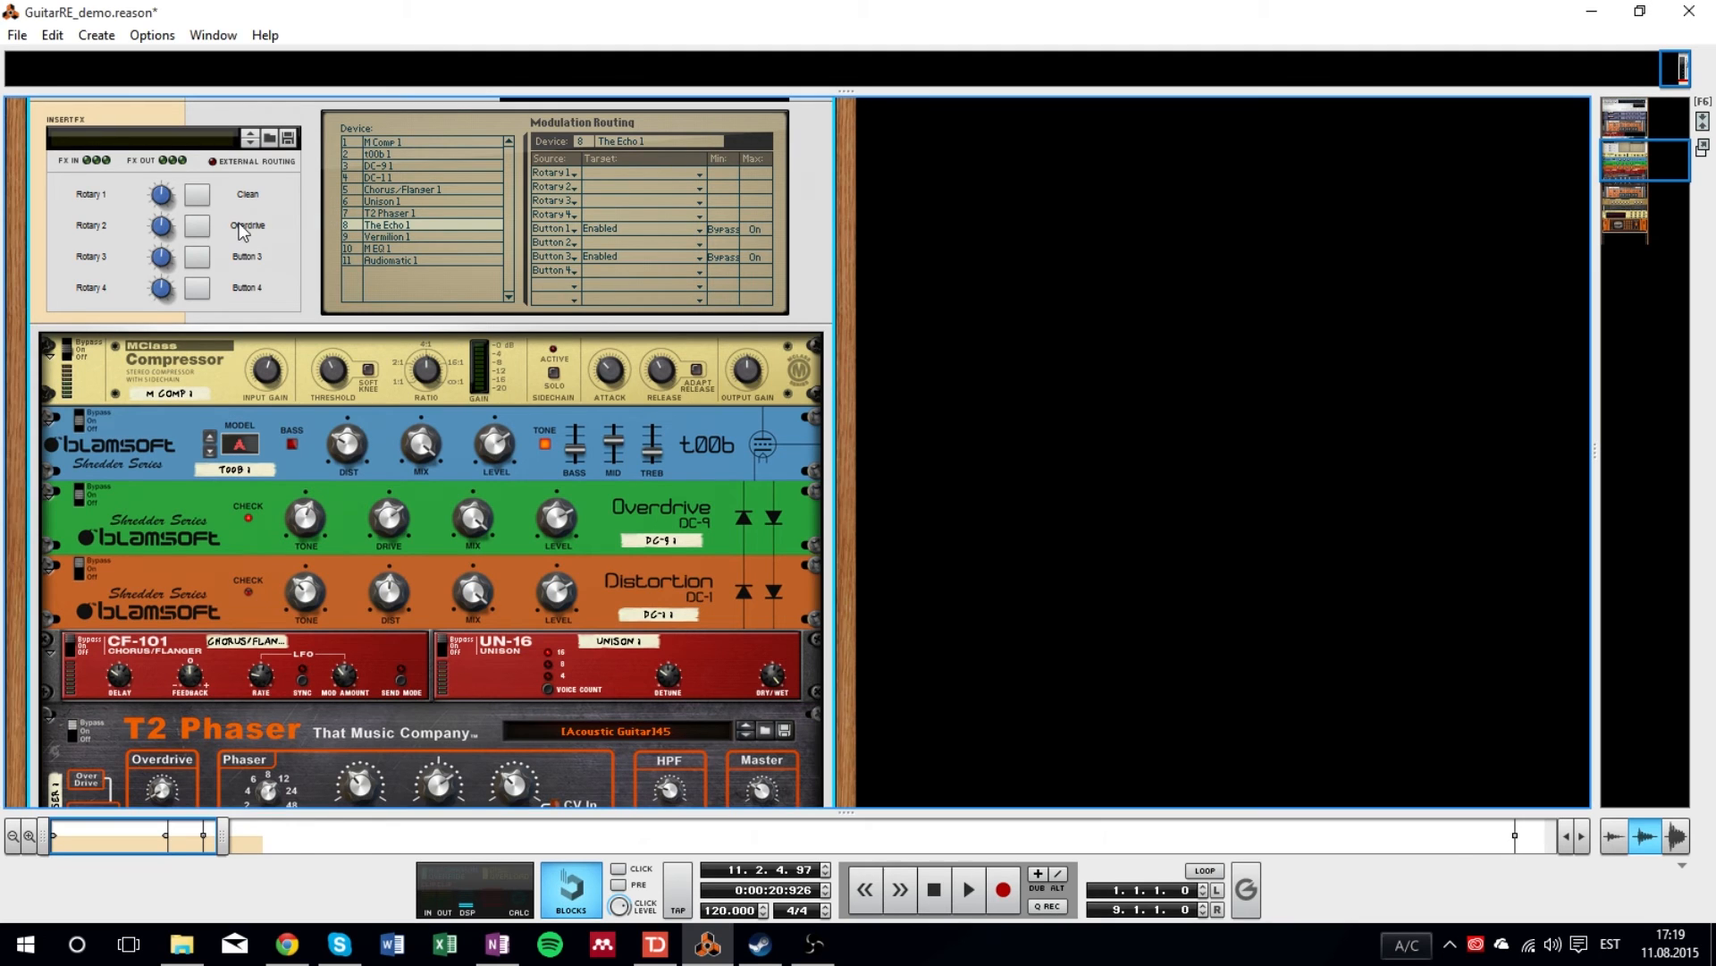
- Show t00b 1's modulation routing, where the Overdrive button enables distortion
left_click(377, 166)
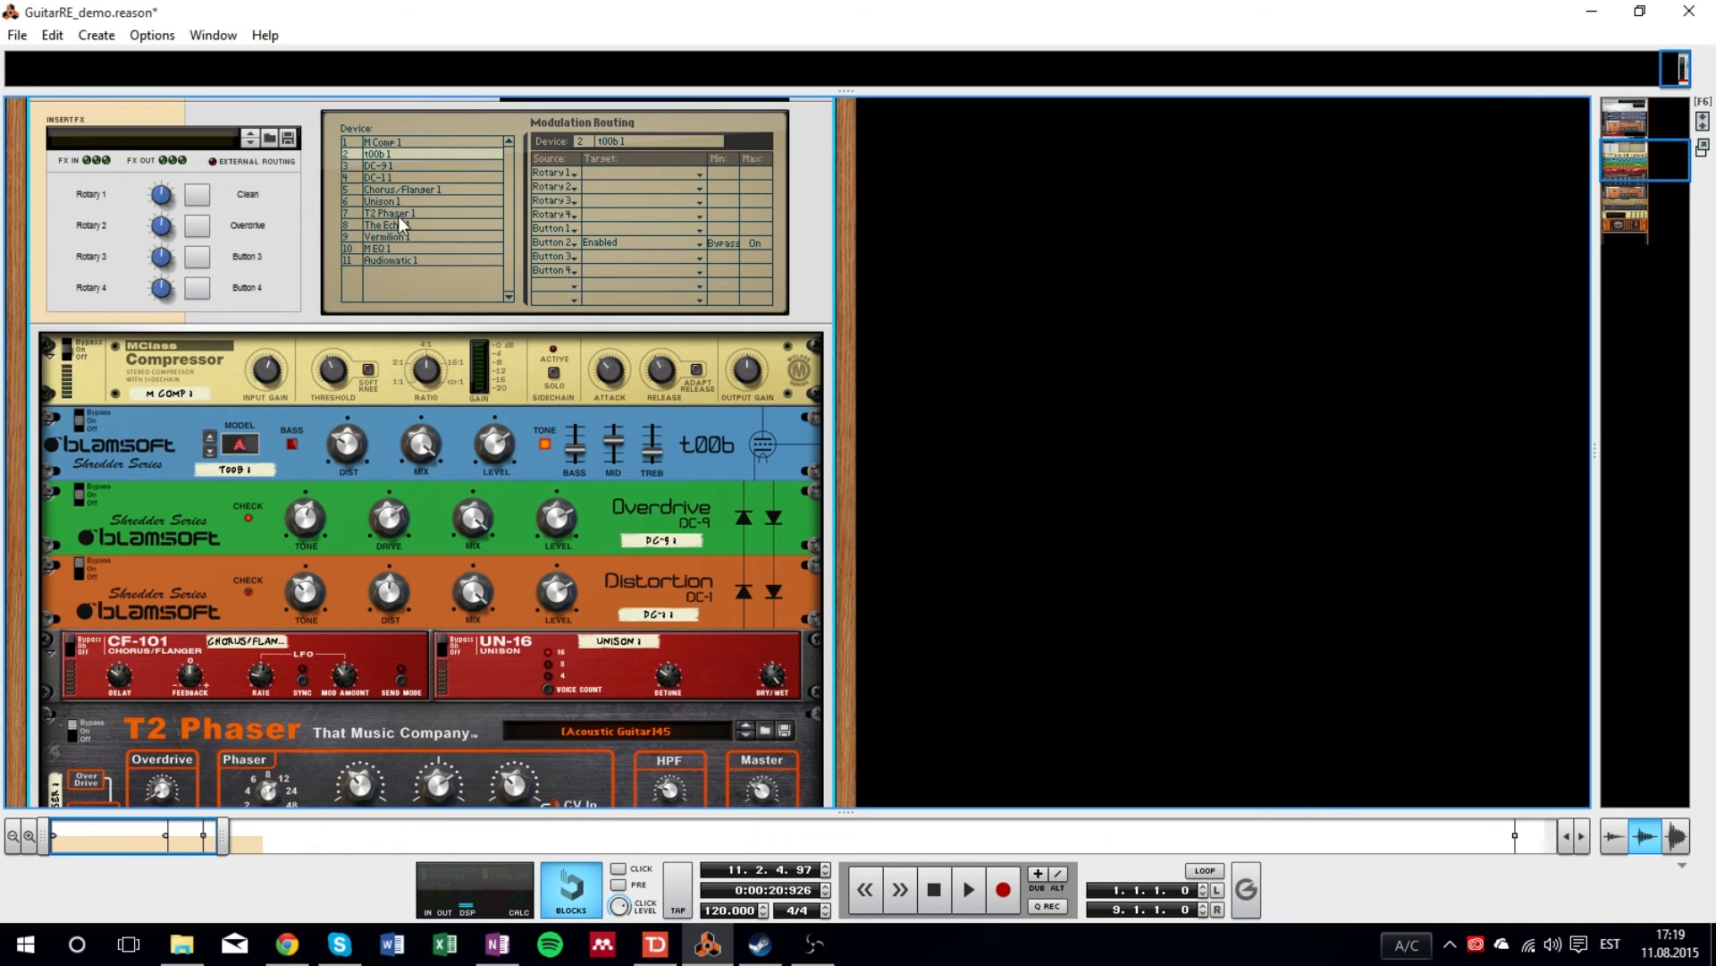
mouse_move(198, 226)
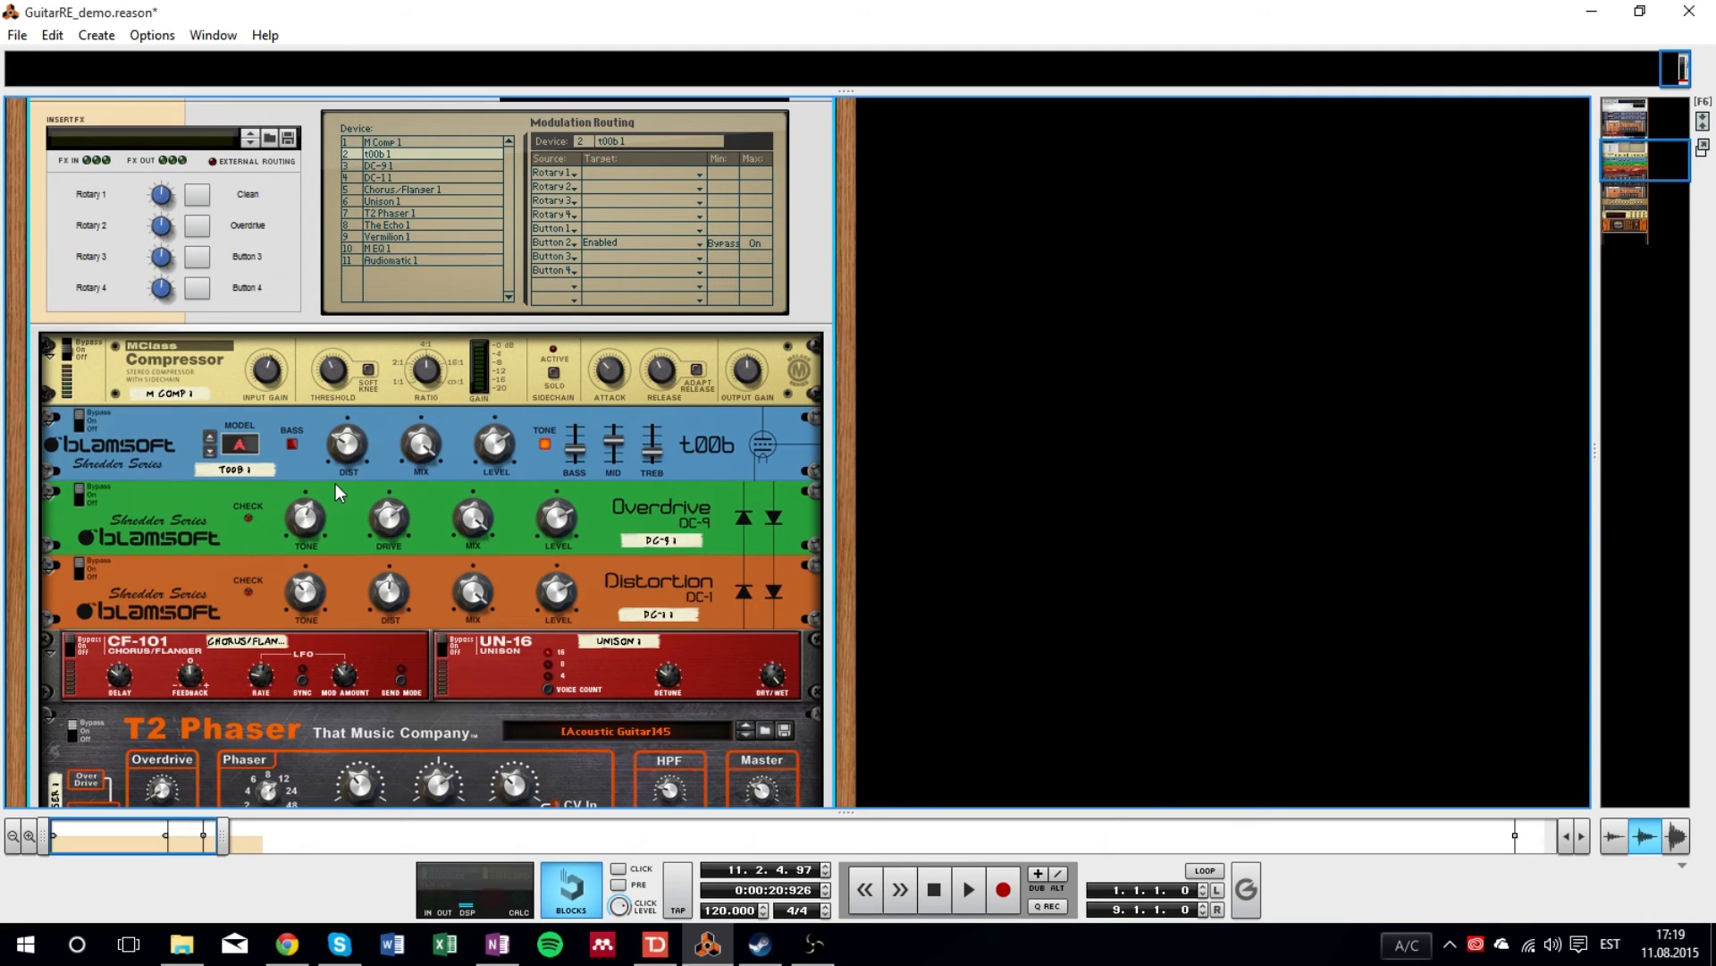
- Label the combinator's Button 3 'lead'
scroll("down", 3)
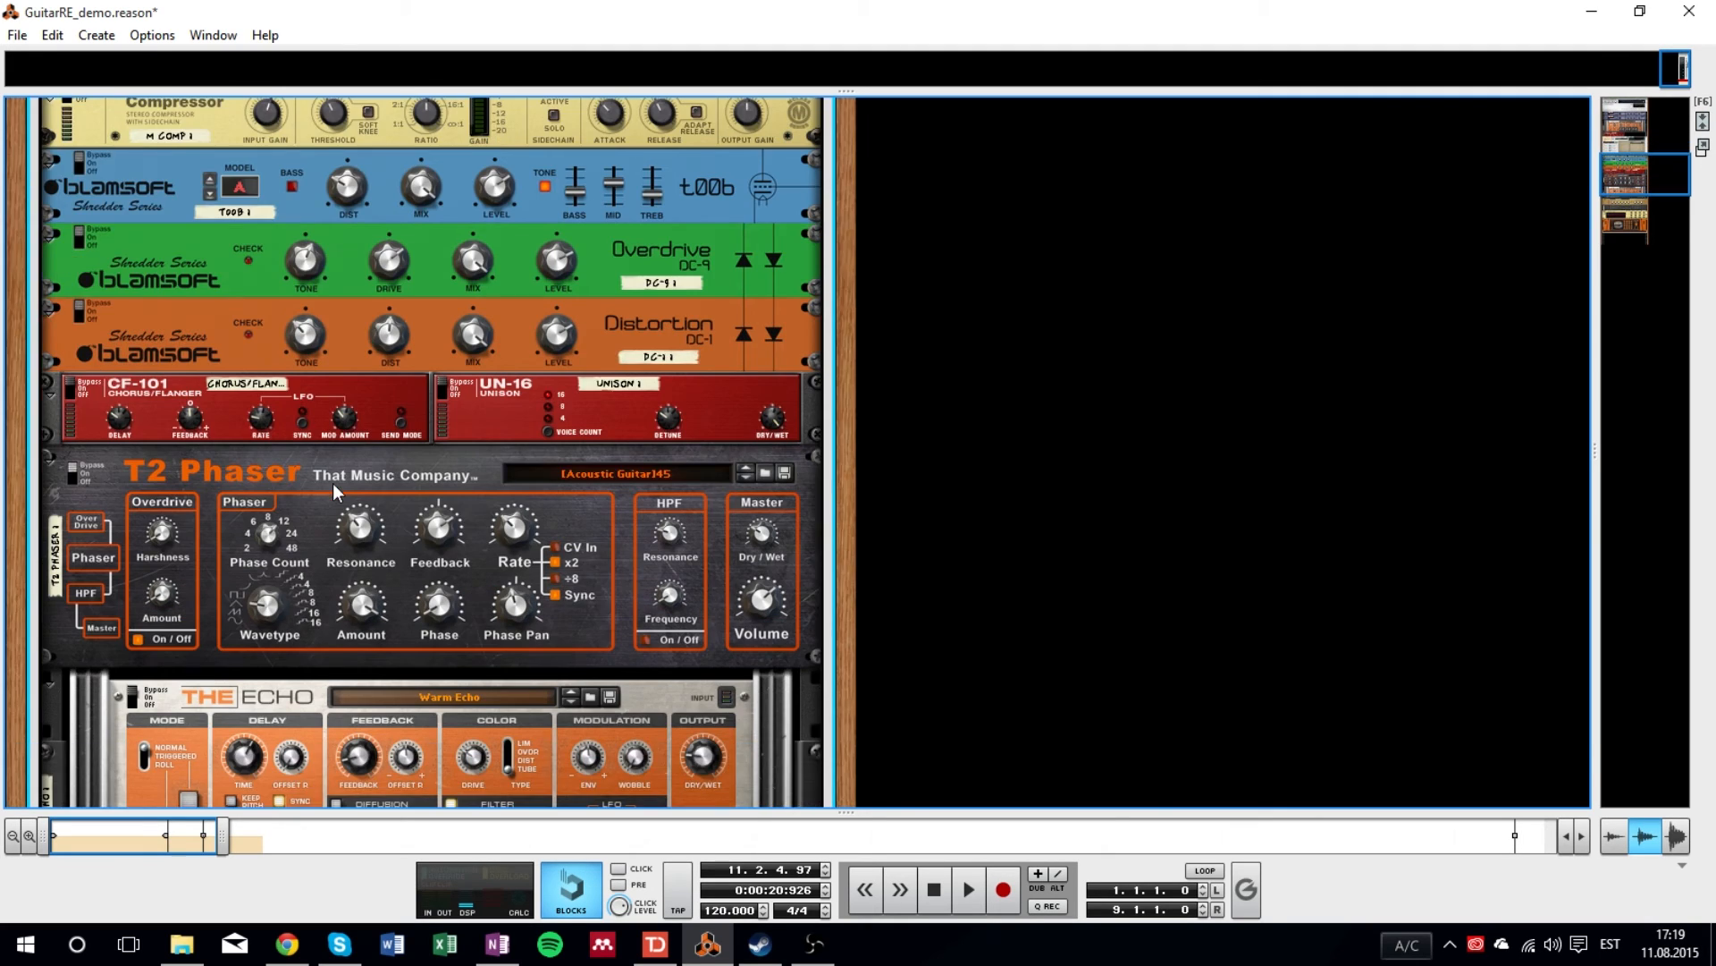
mouse_move(386, 333)
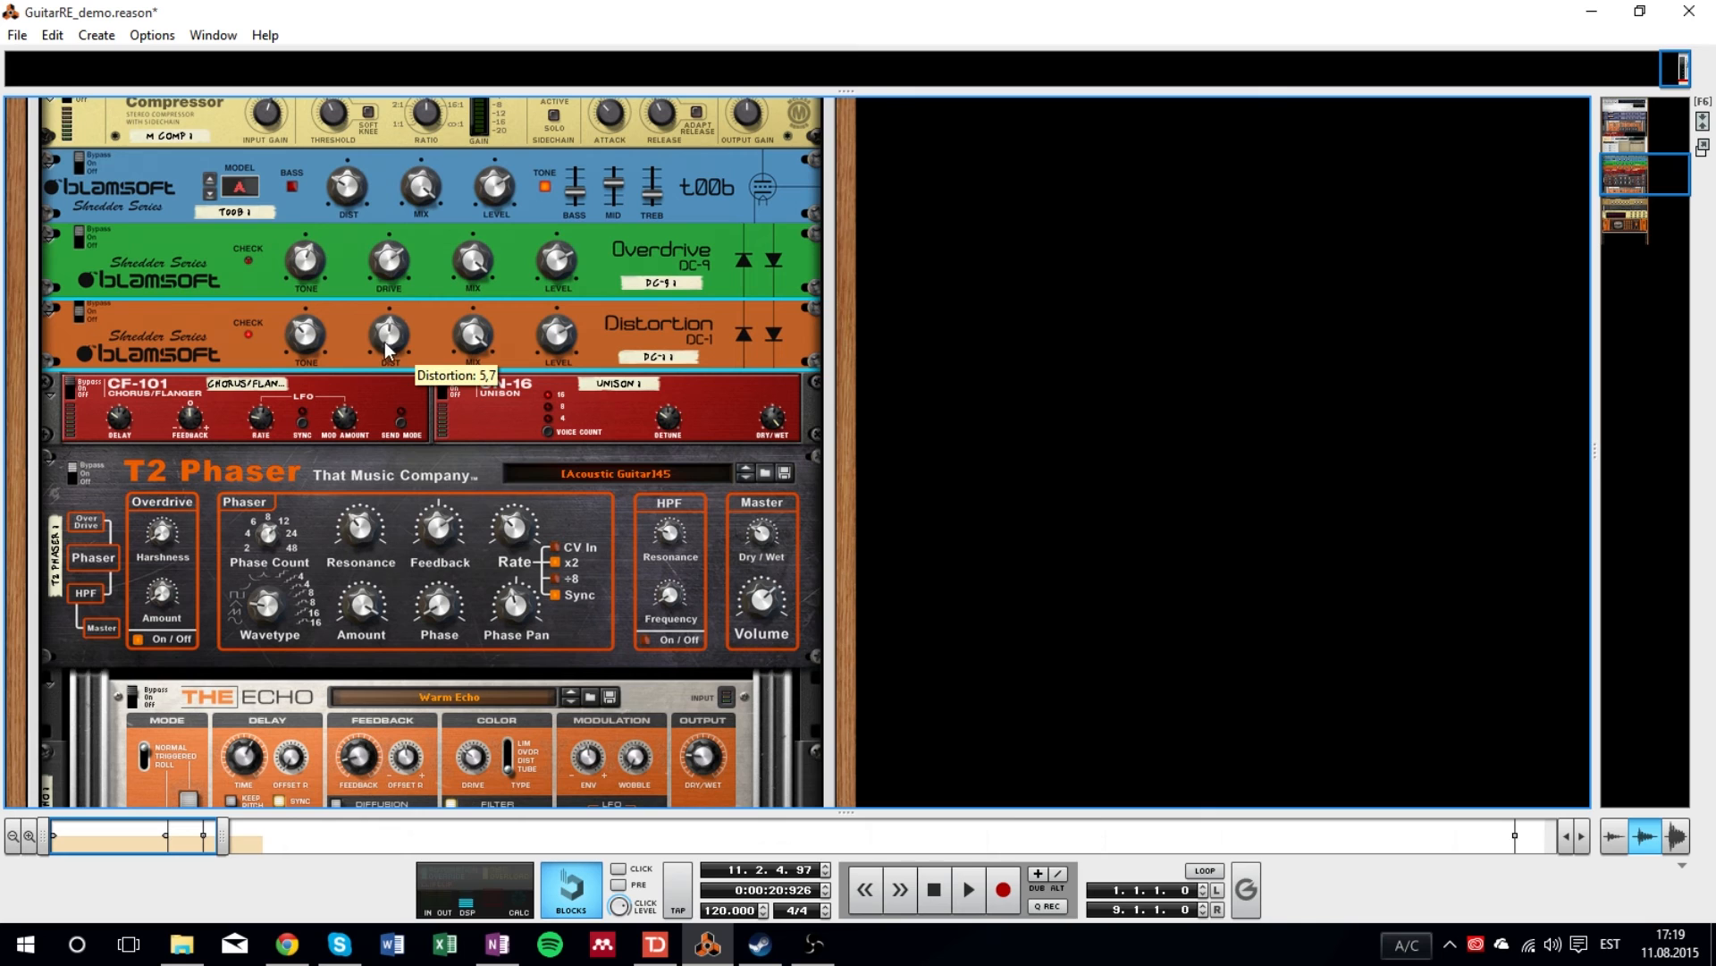
mouse_move(283, 542)
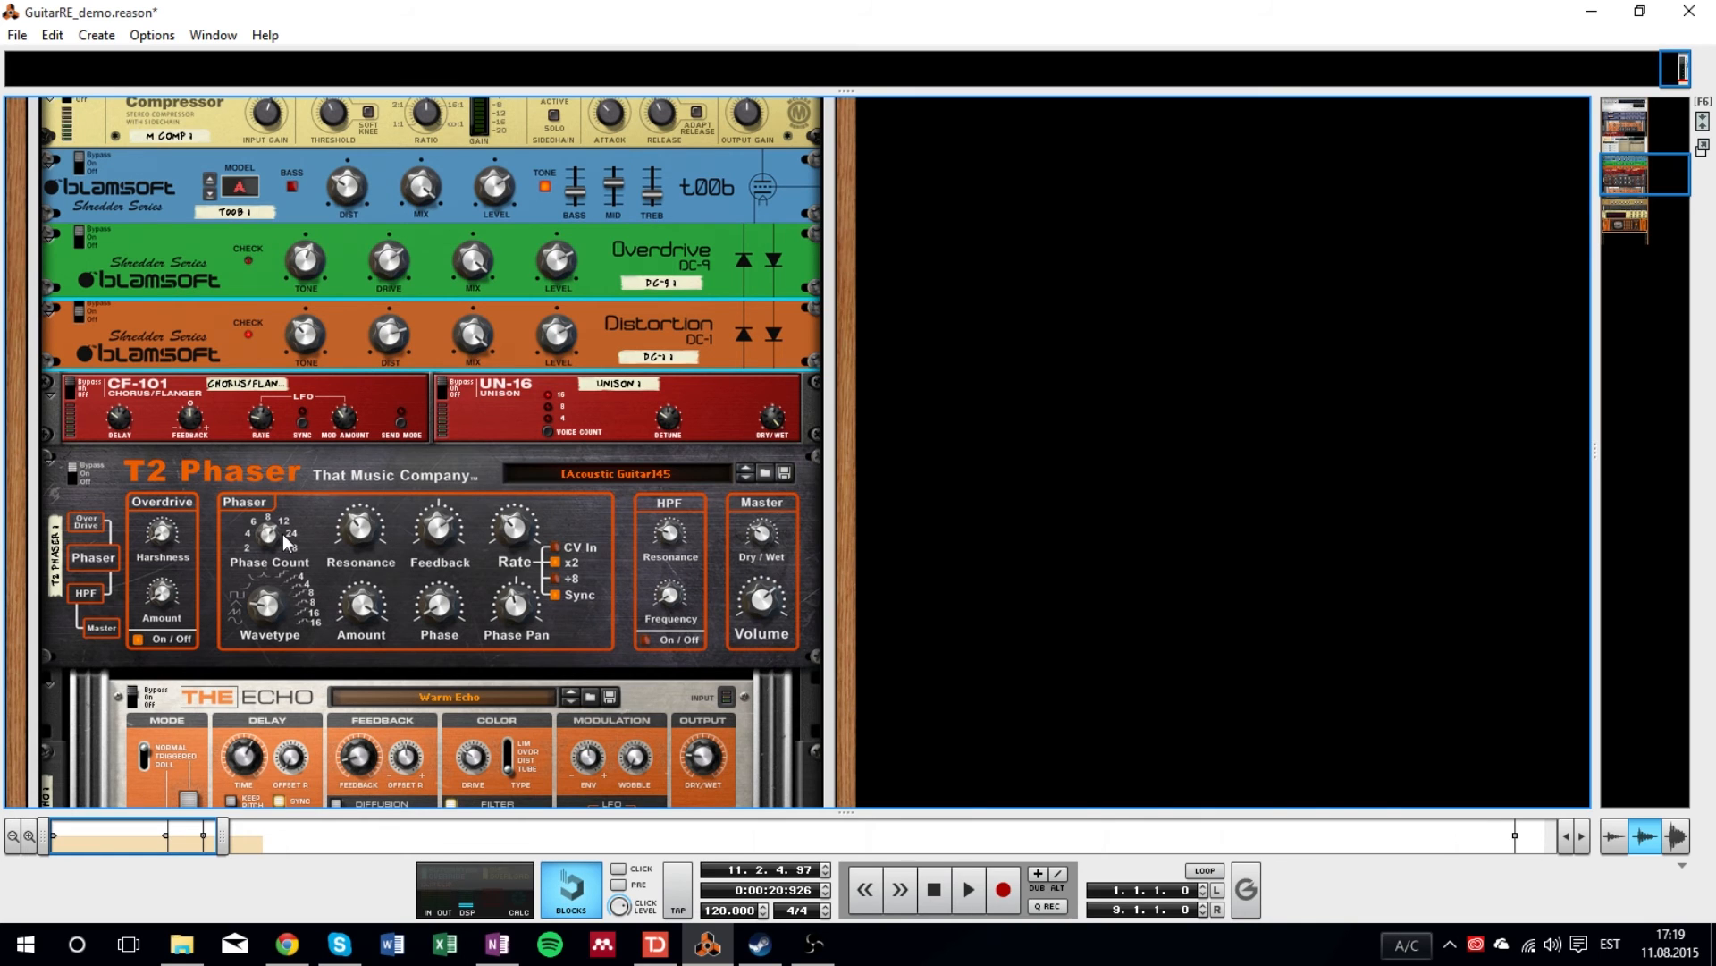
mouse_move(86, 476)
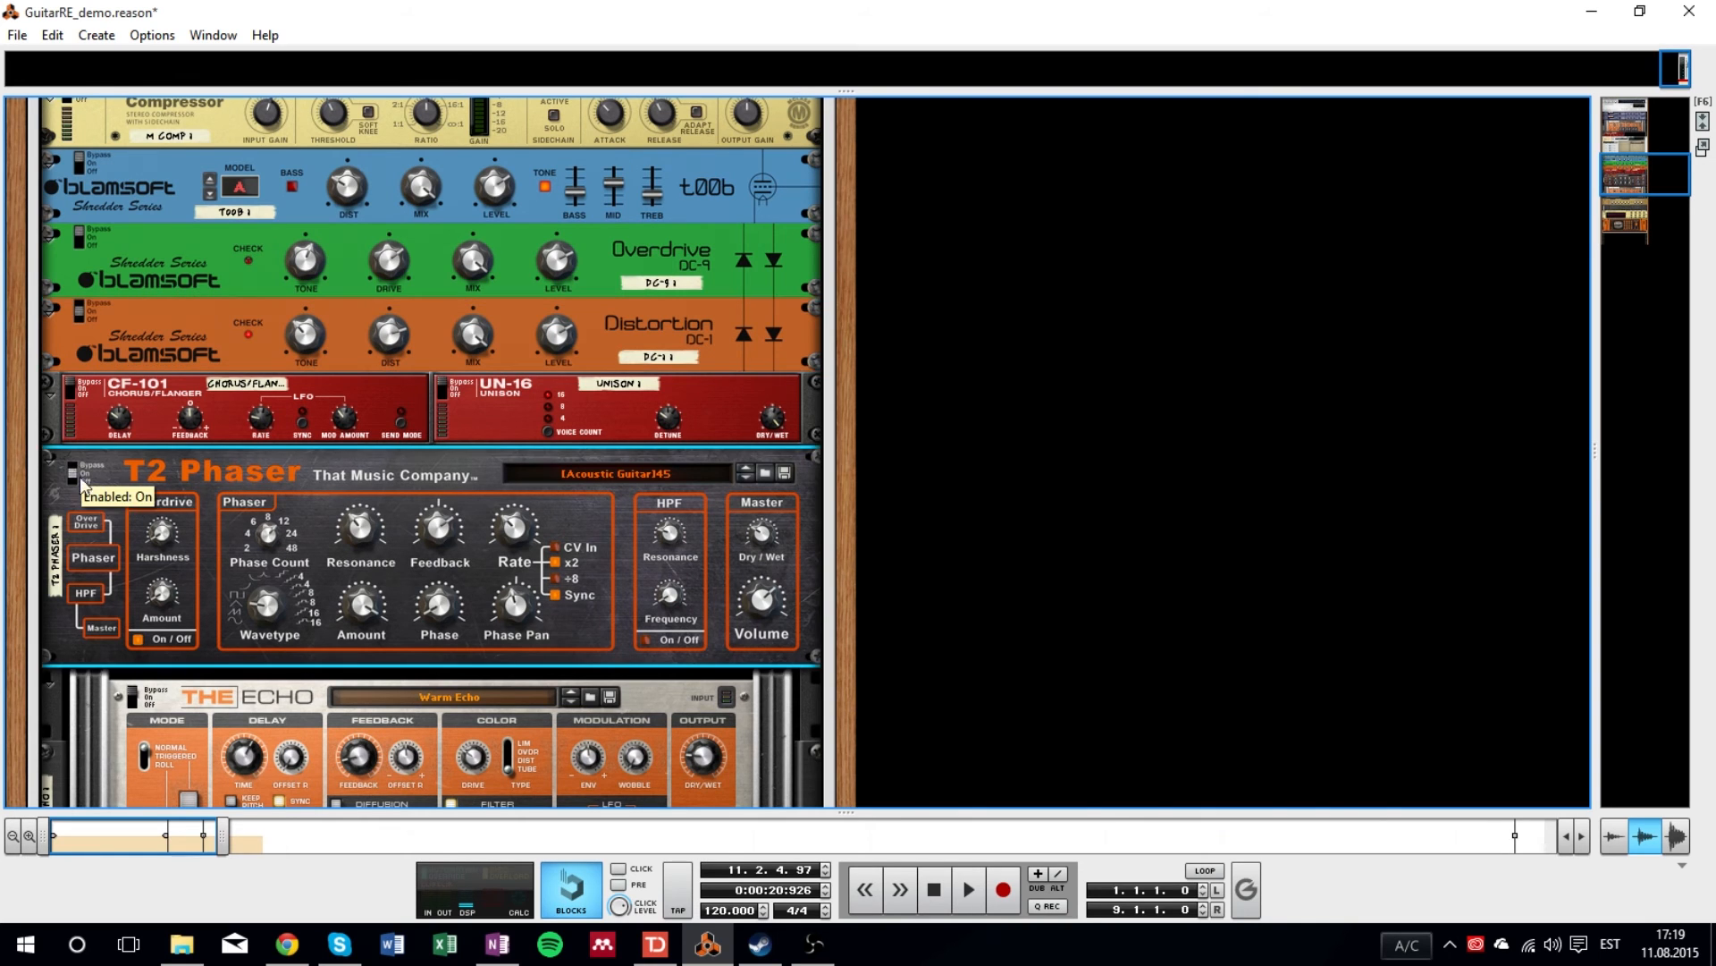
scroll("down", 3)
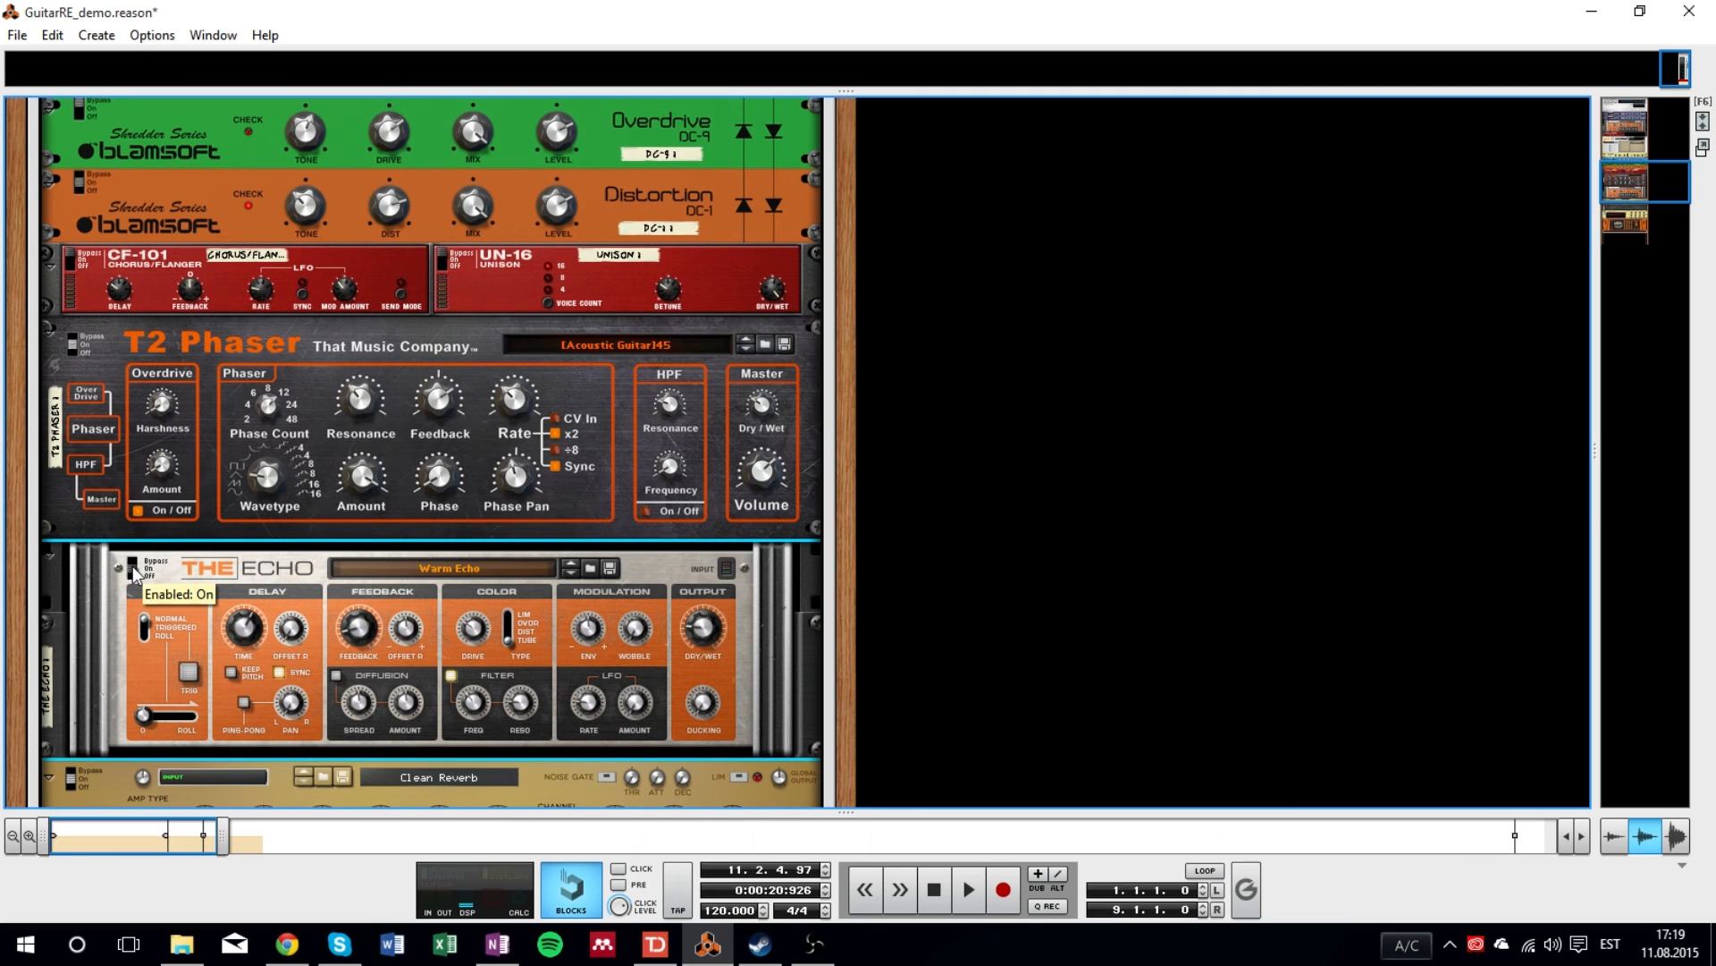
scroll("up", 3)
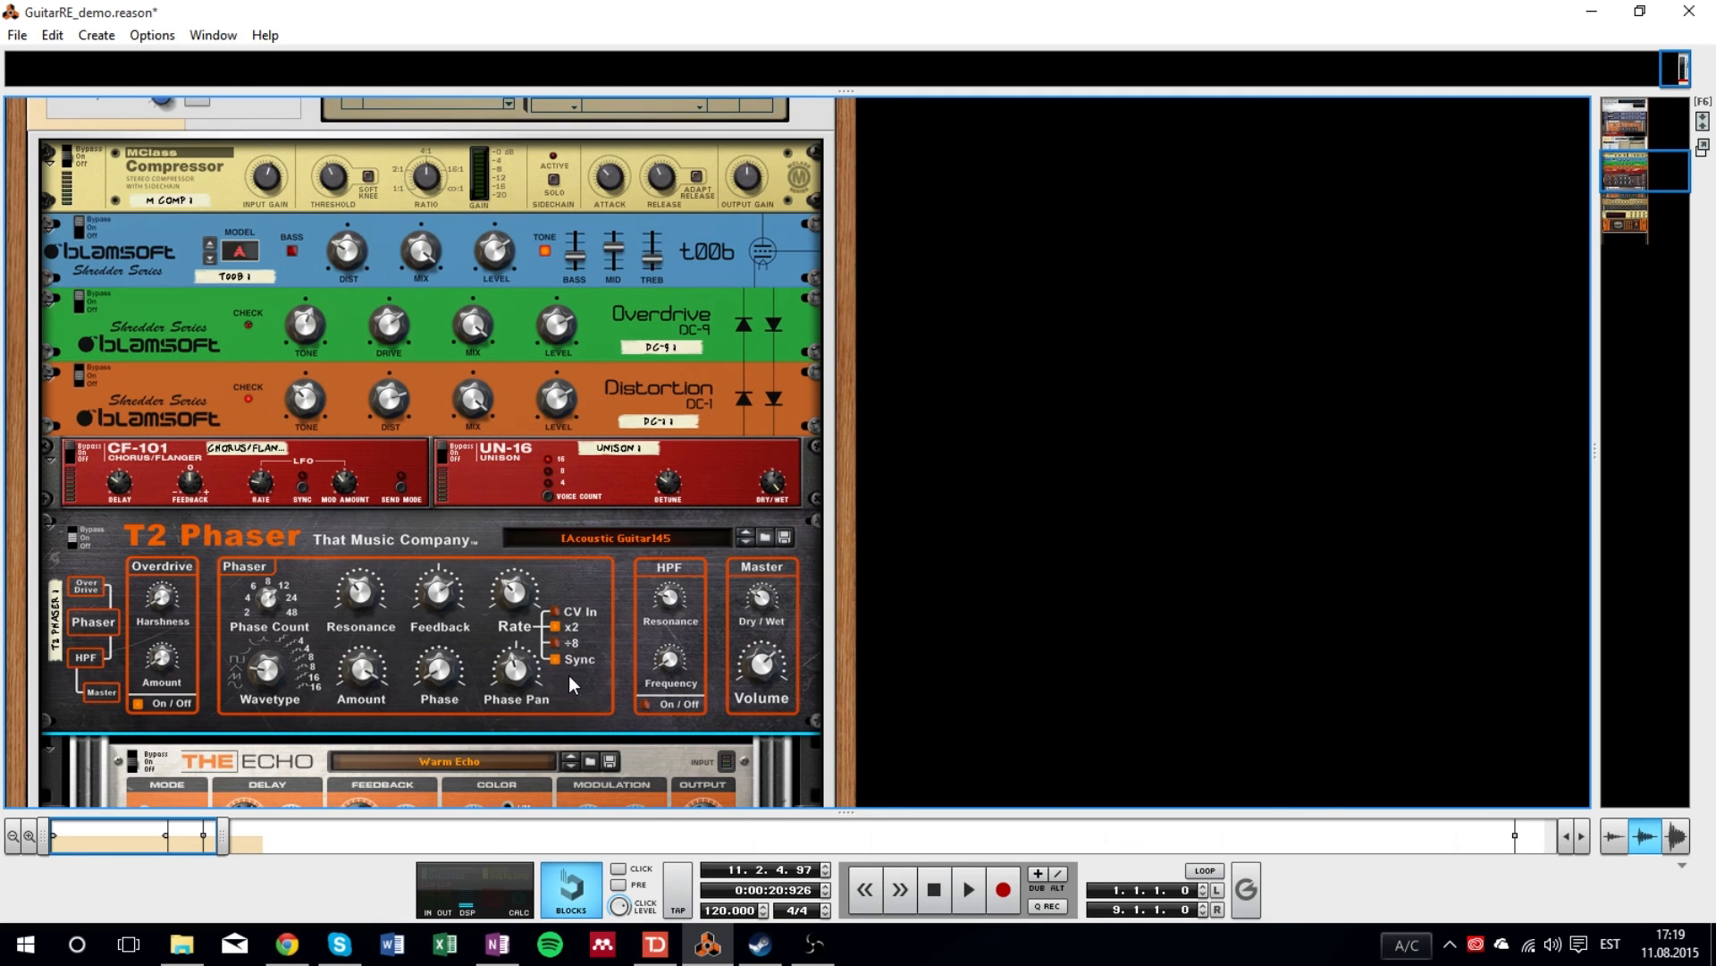
left_click(967, 889)
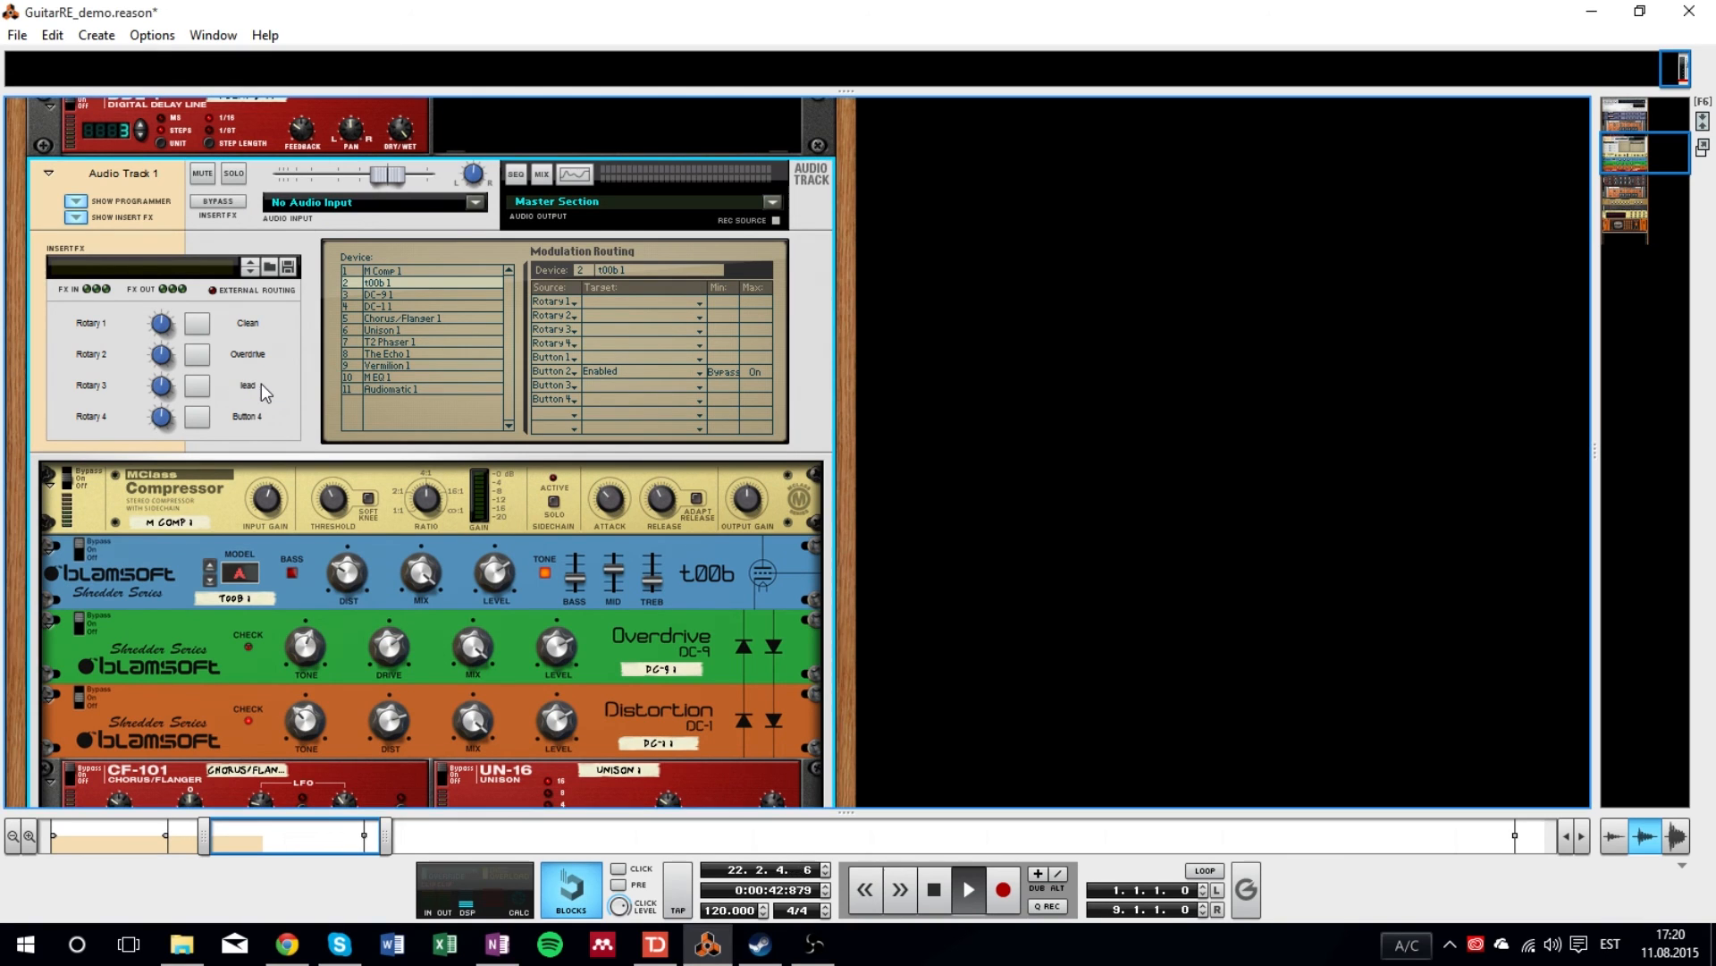
- Check that DC-1 1, T2 Phaser 1 and The Echo 1 follow Button 3, then toggle it on and off
left_click(394, 306)
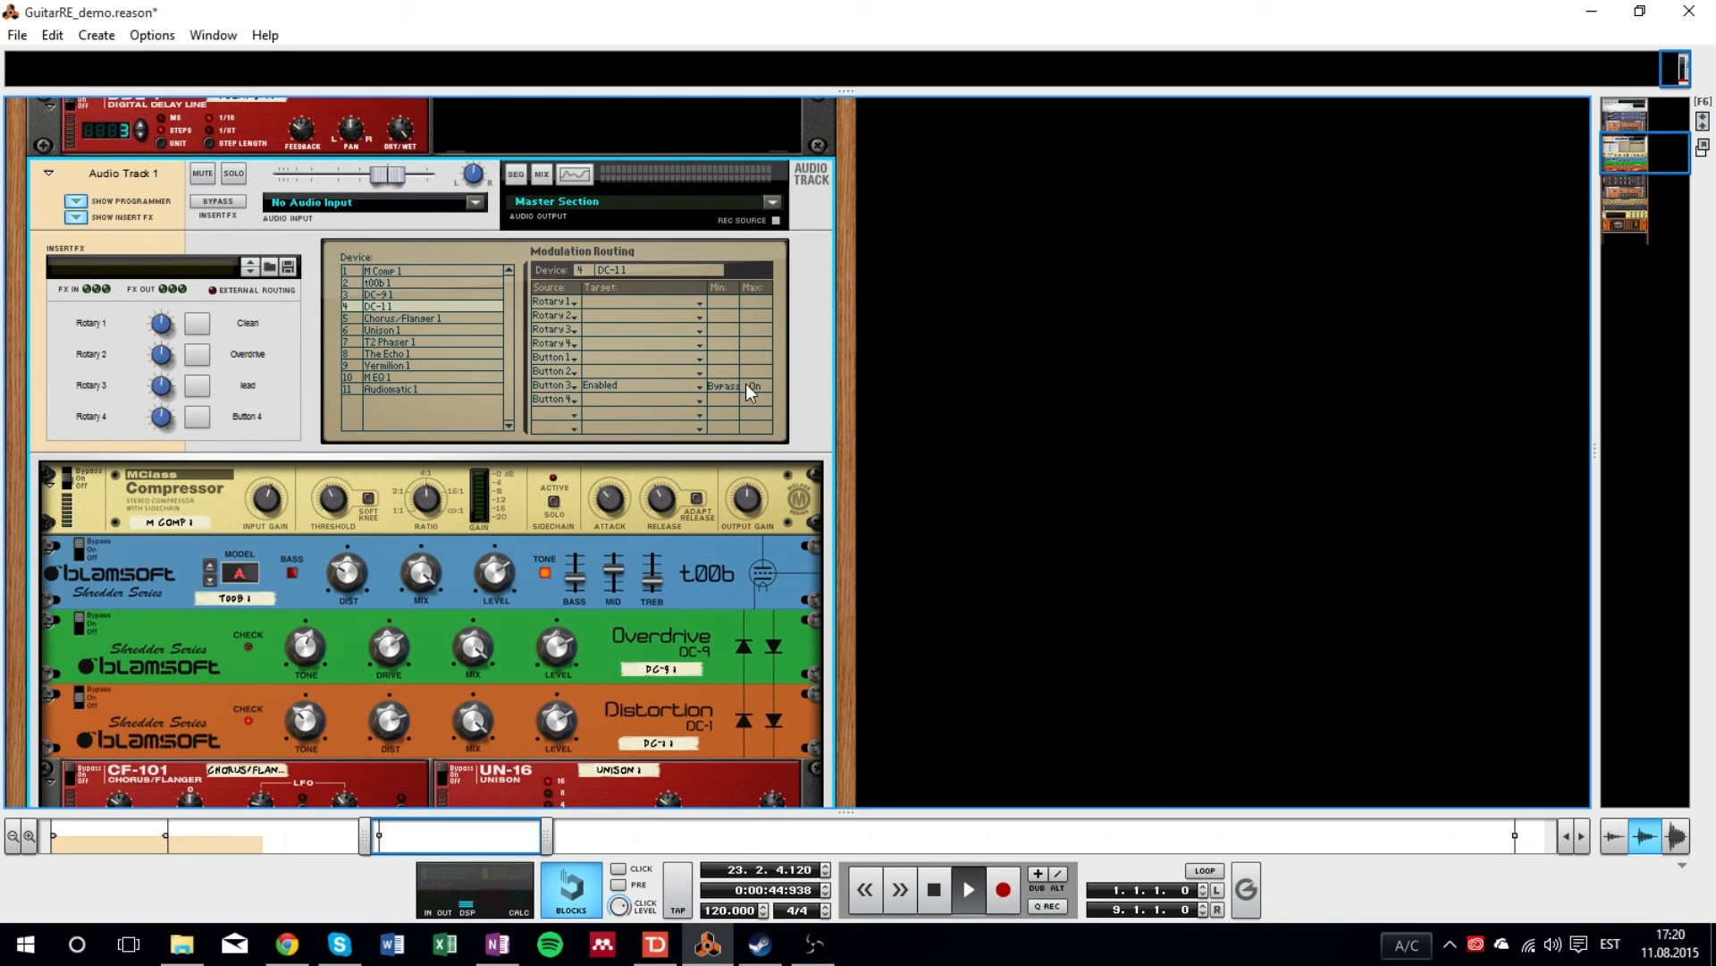
left_click(388, 342)
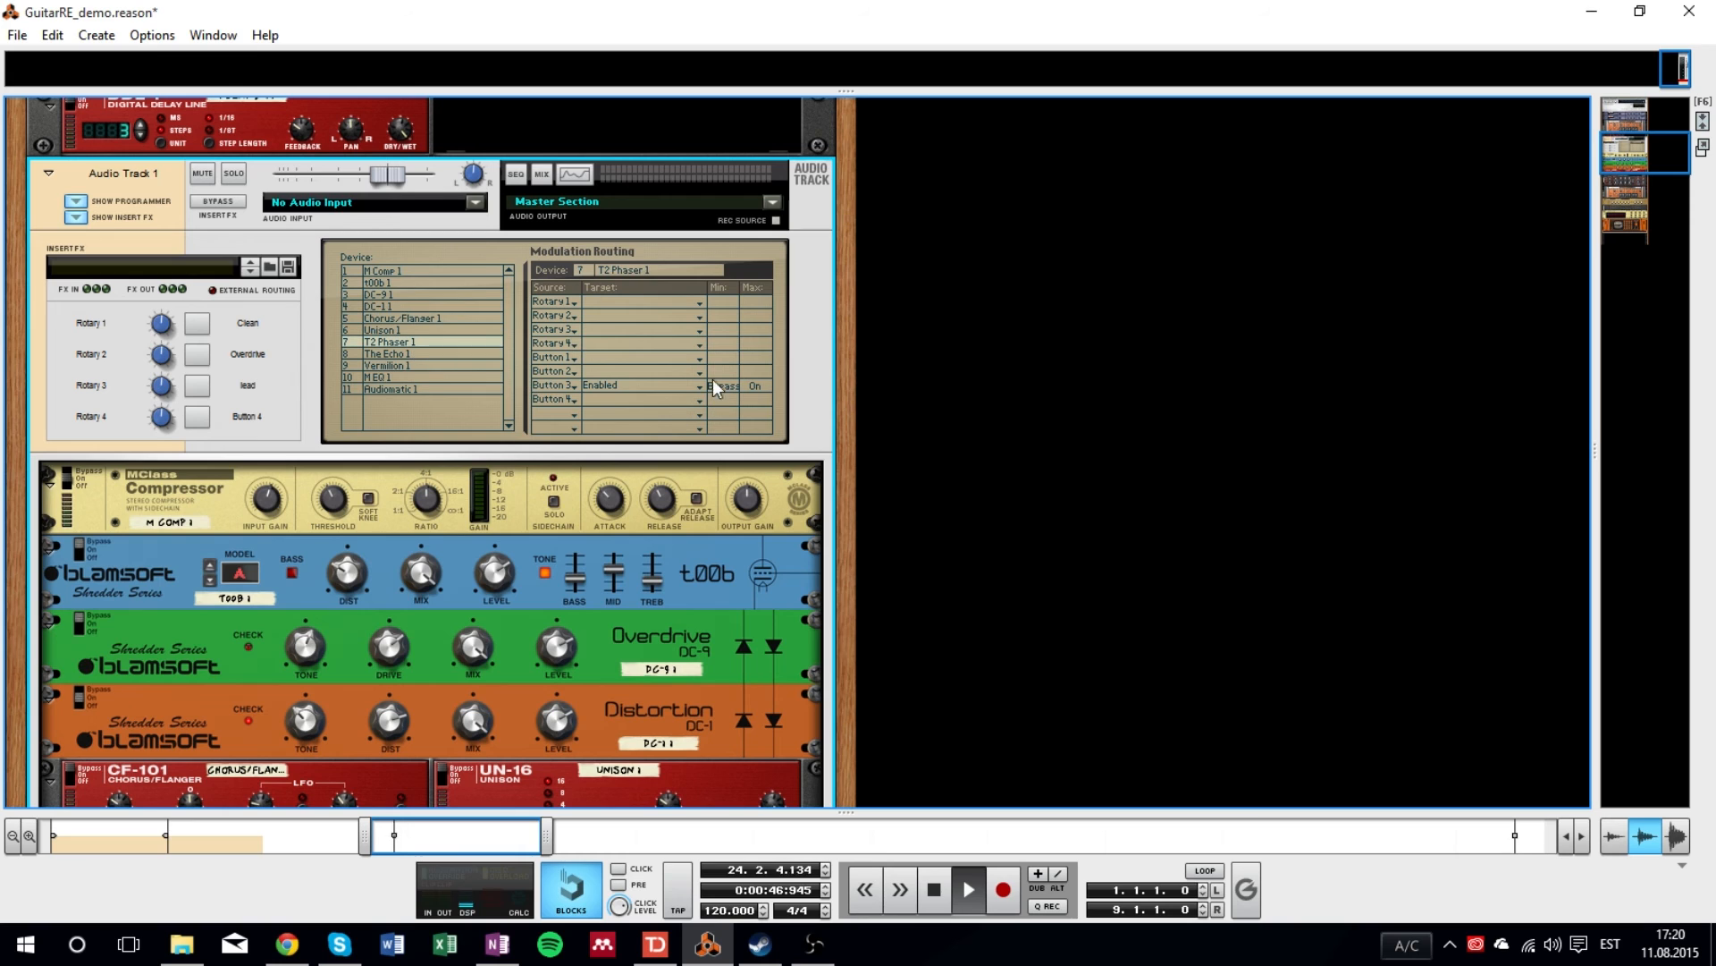
left_click(387, 354)
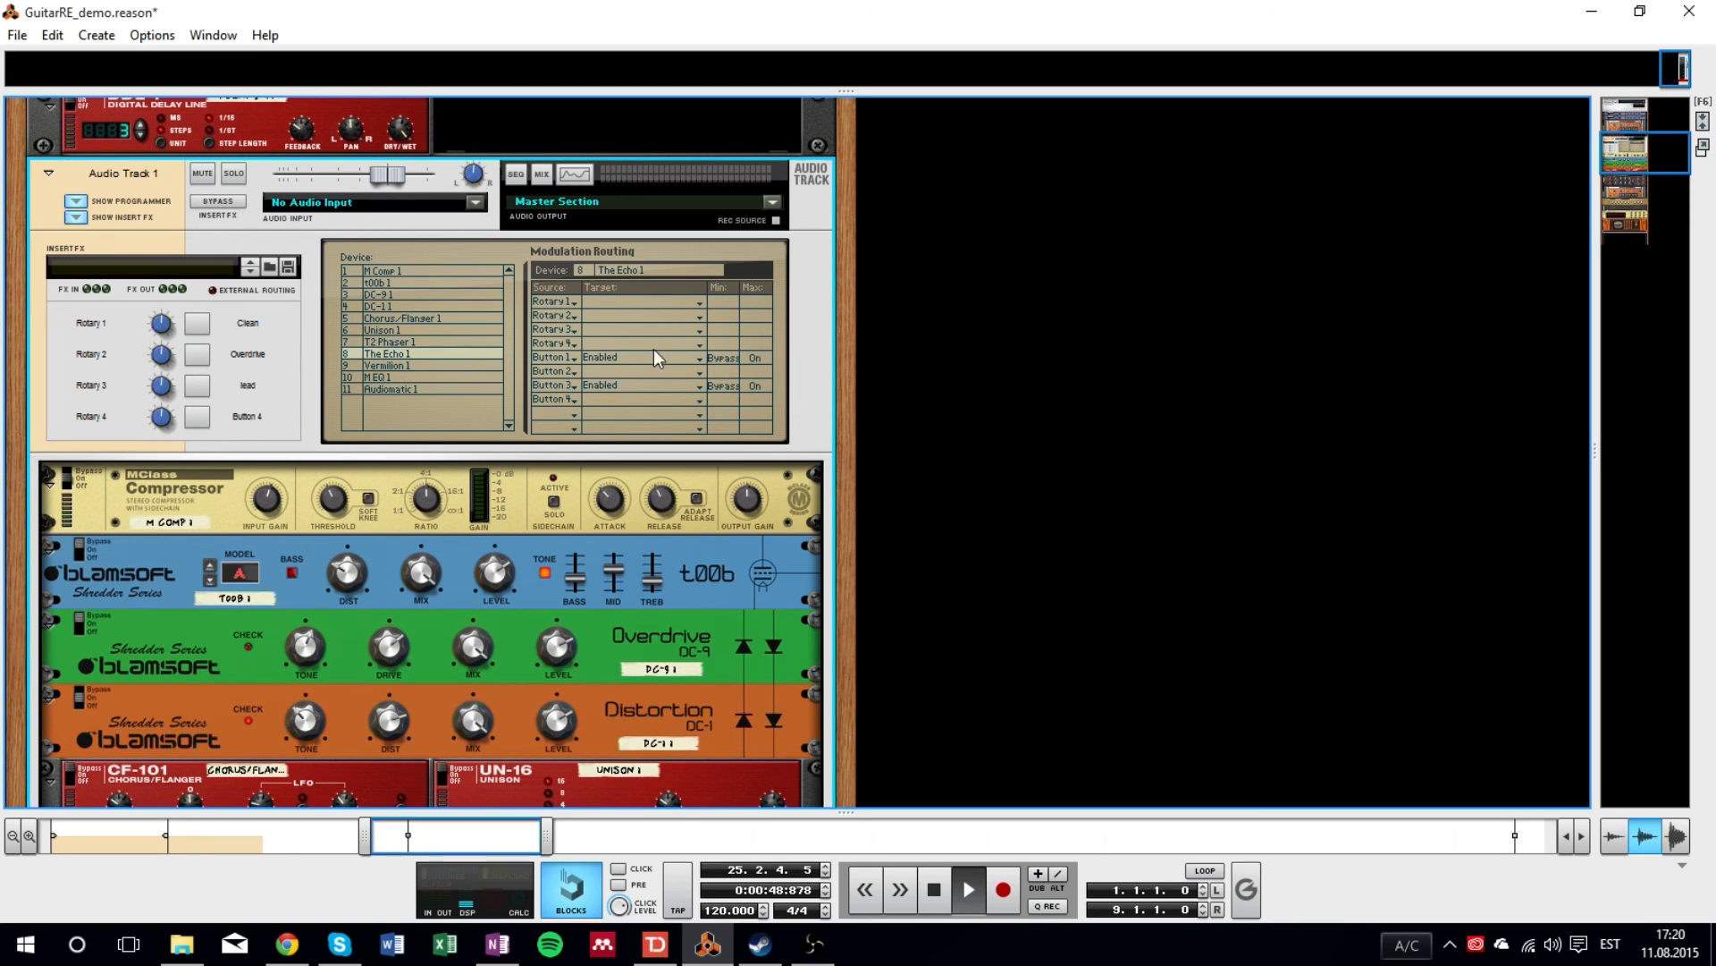
mouse_move(196, 385)
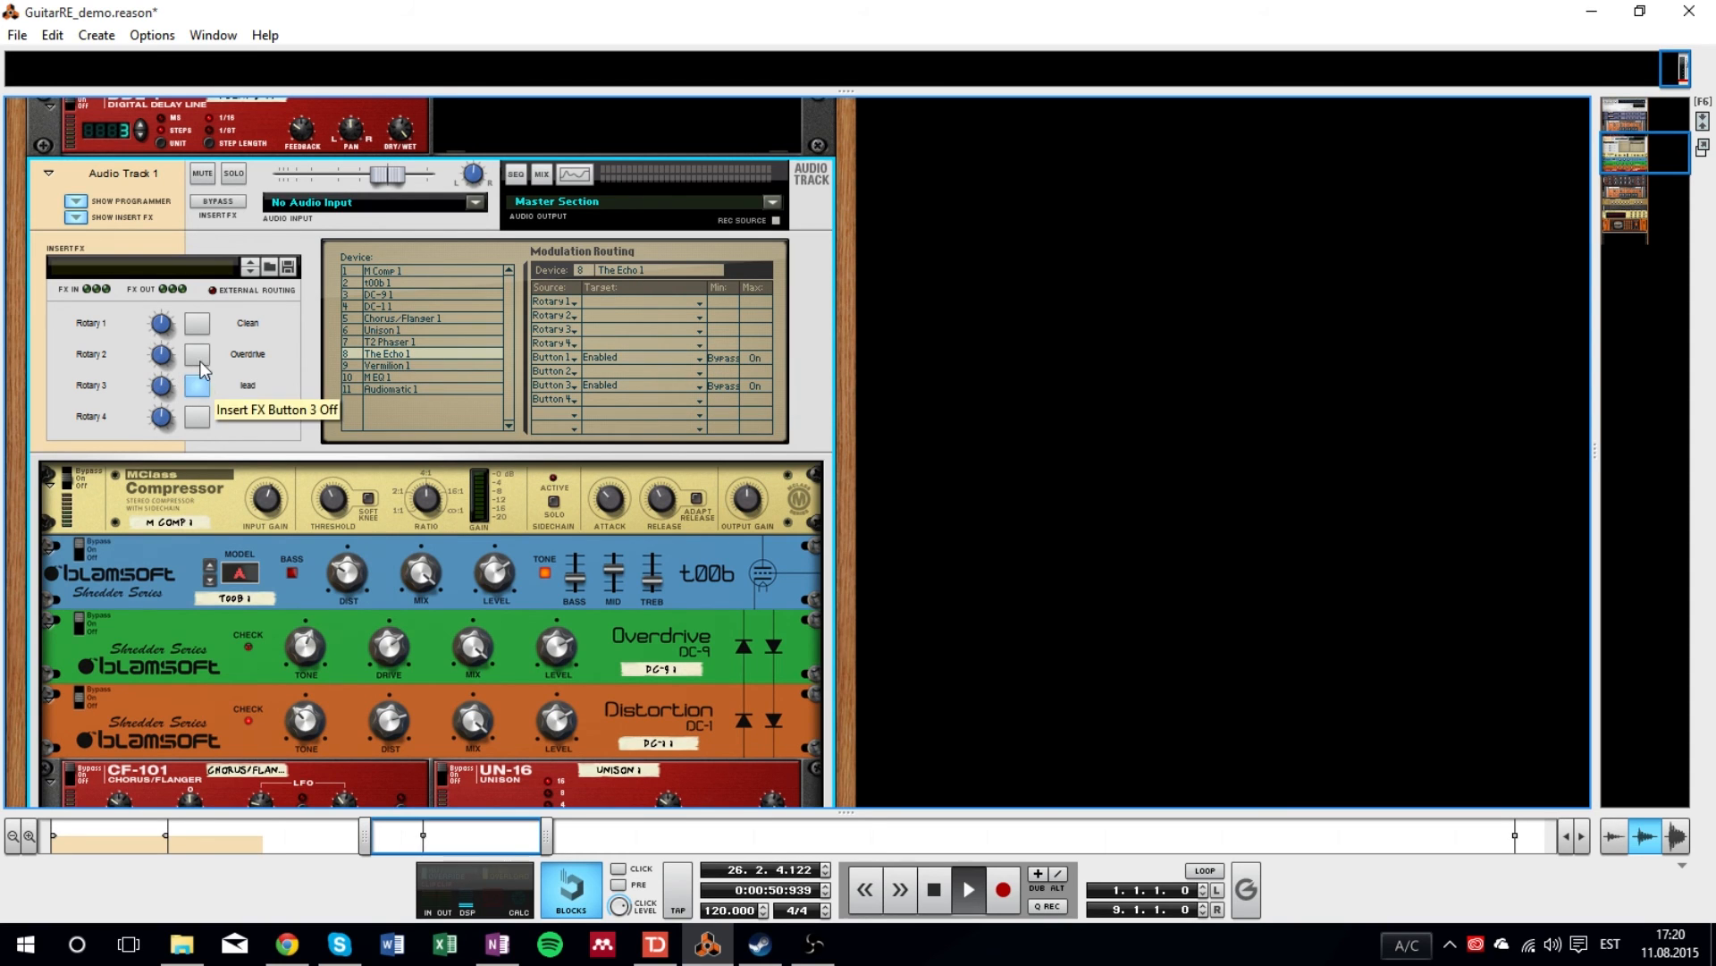
left_click(197, 384)
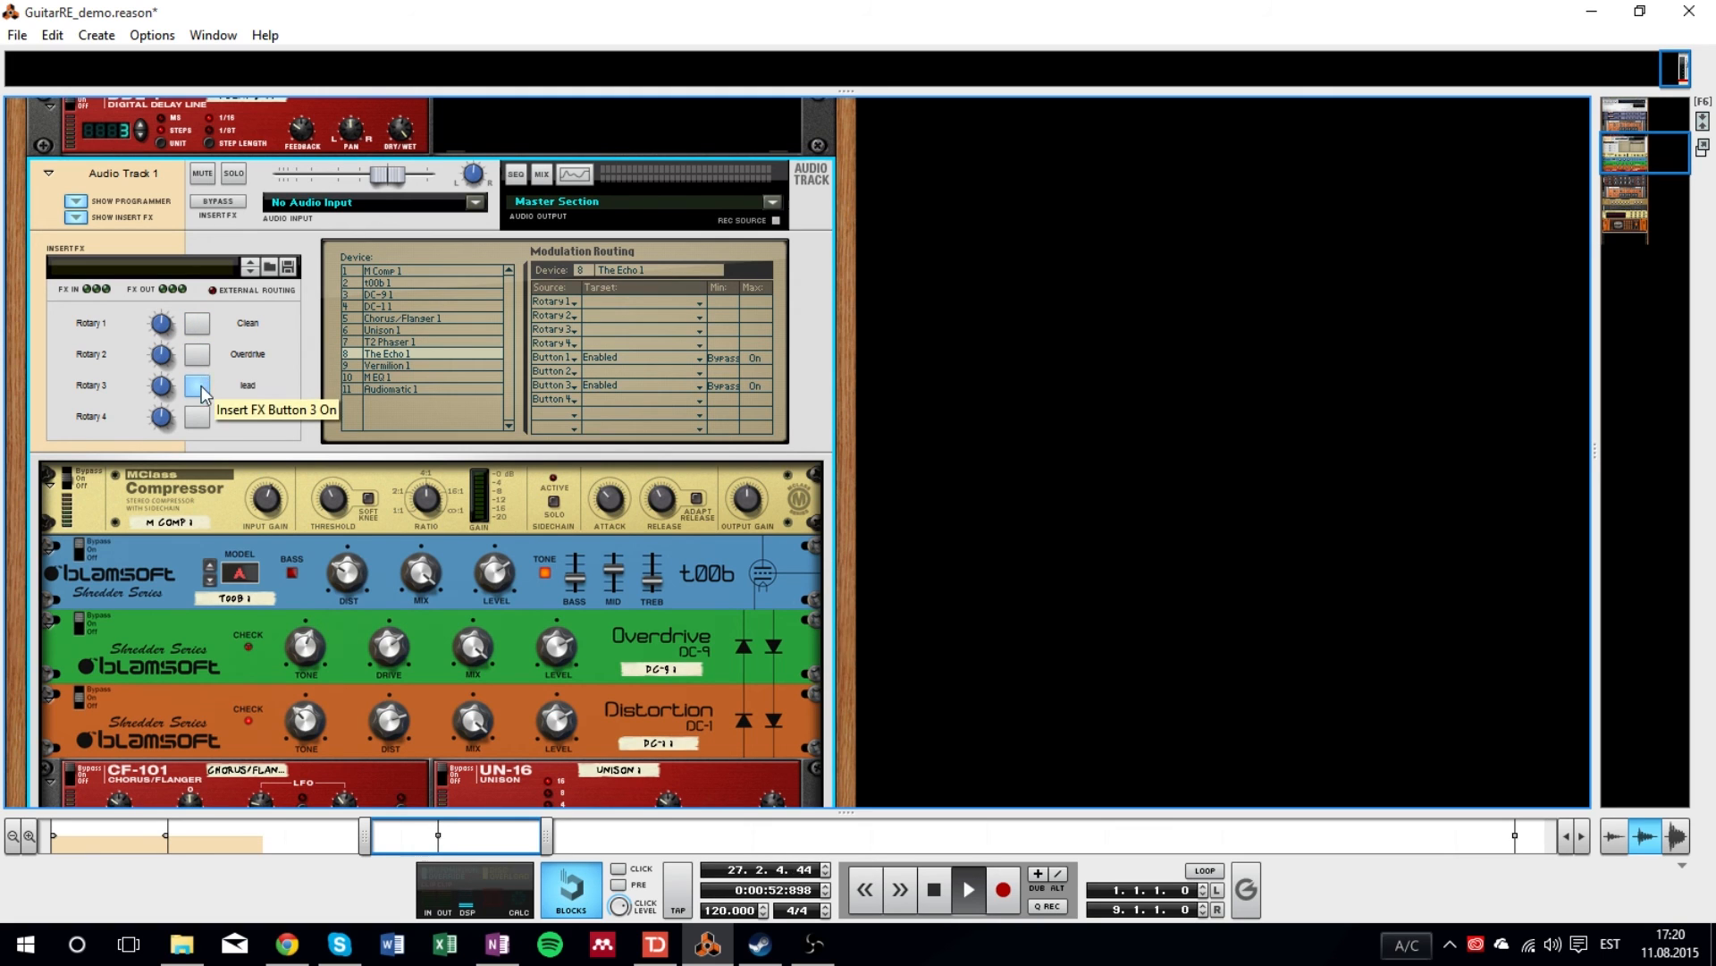
left_click(198, 388)
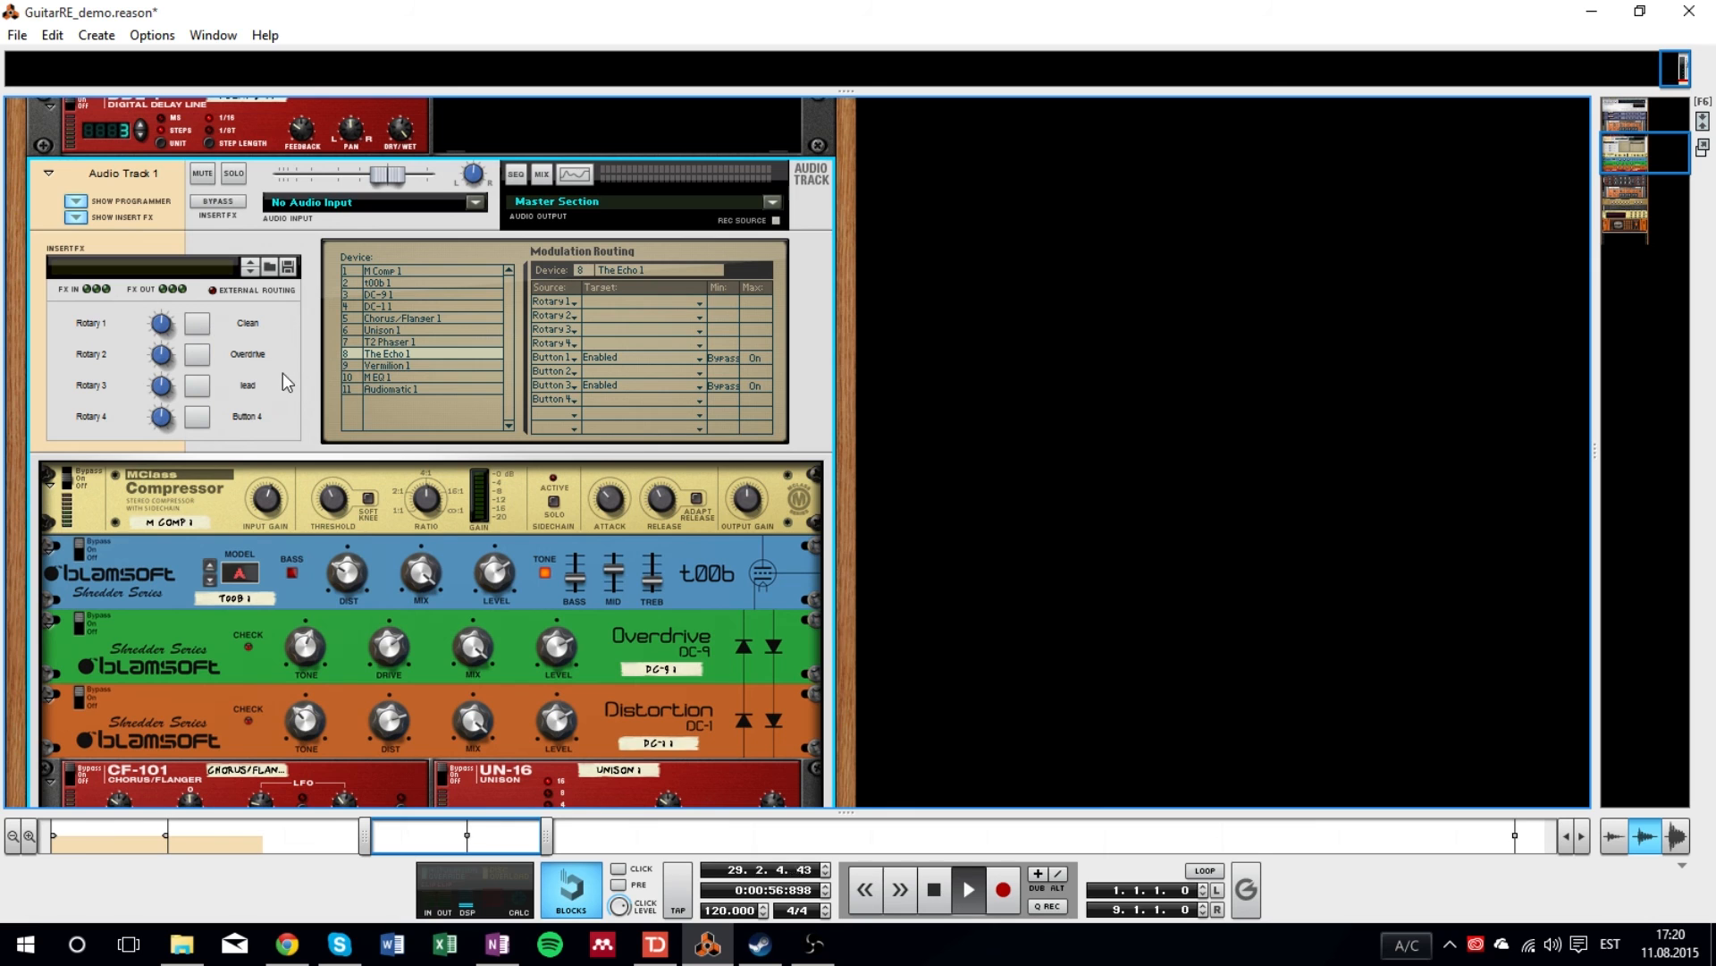
mouse_move(292, 386)
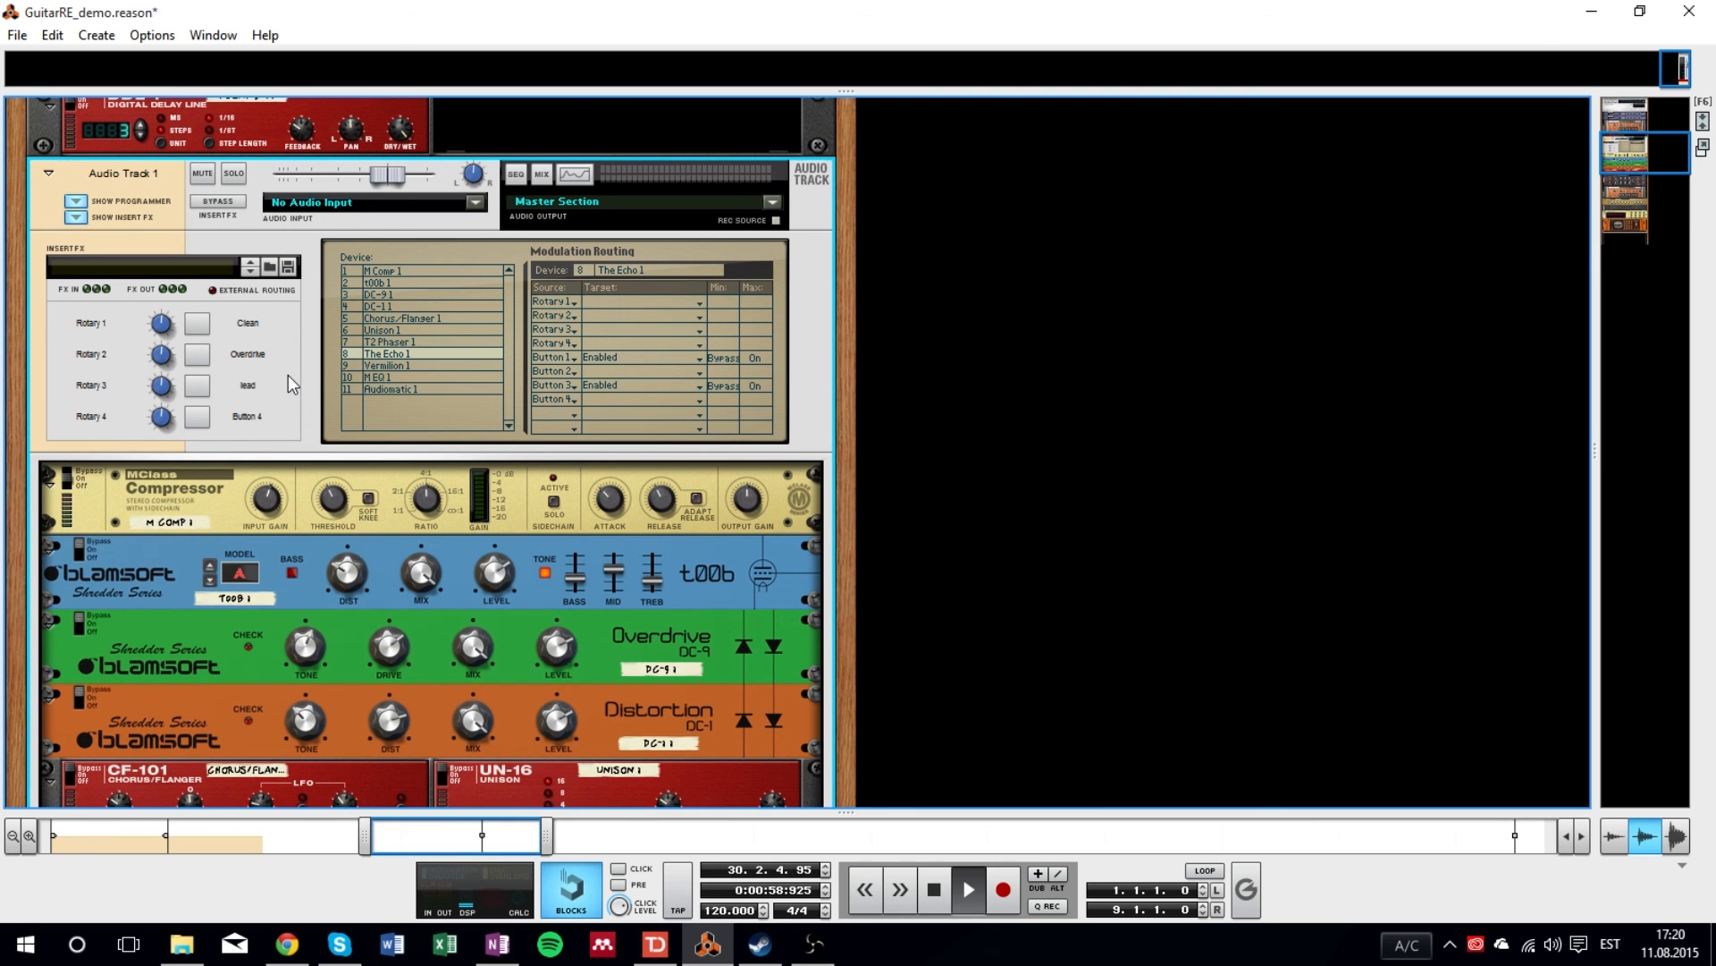
scroll("down", 3)
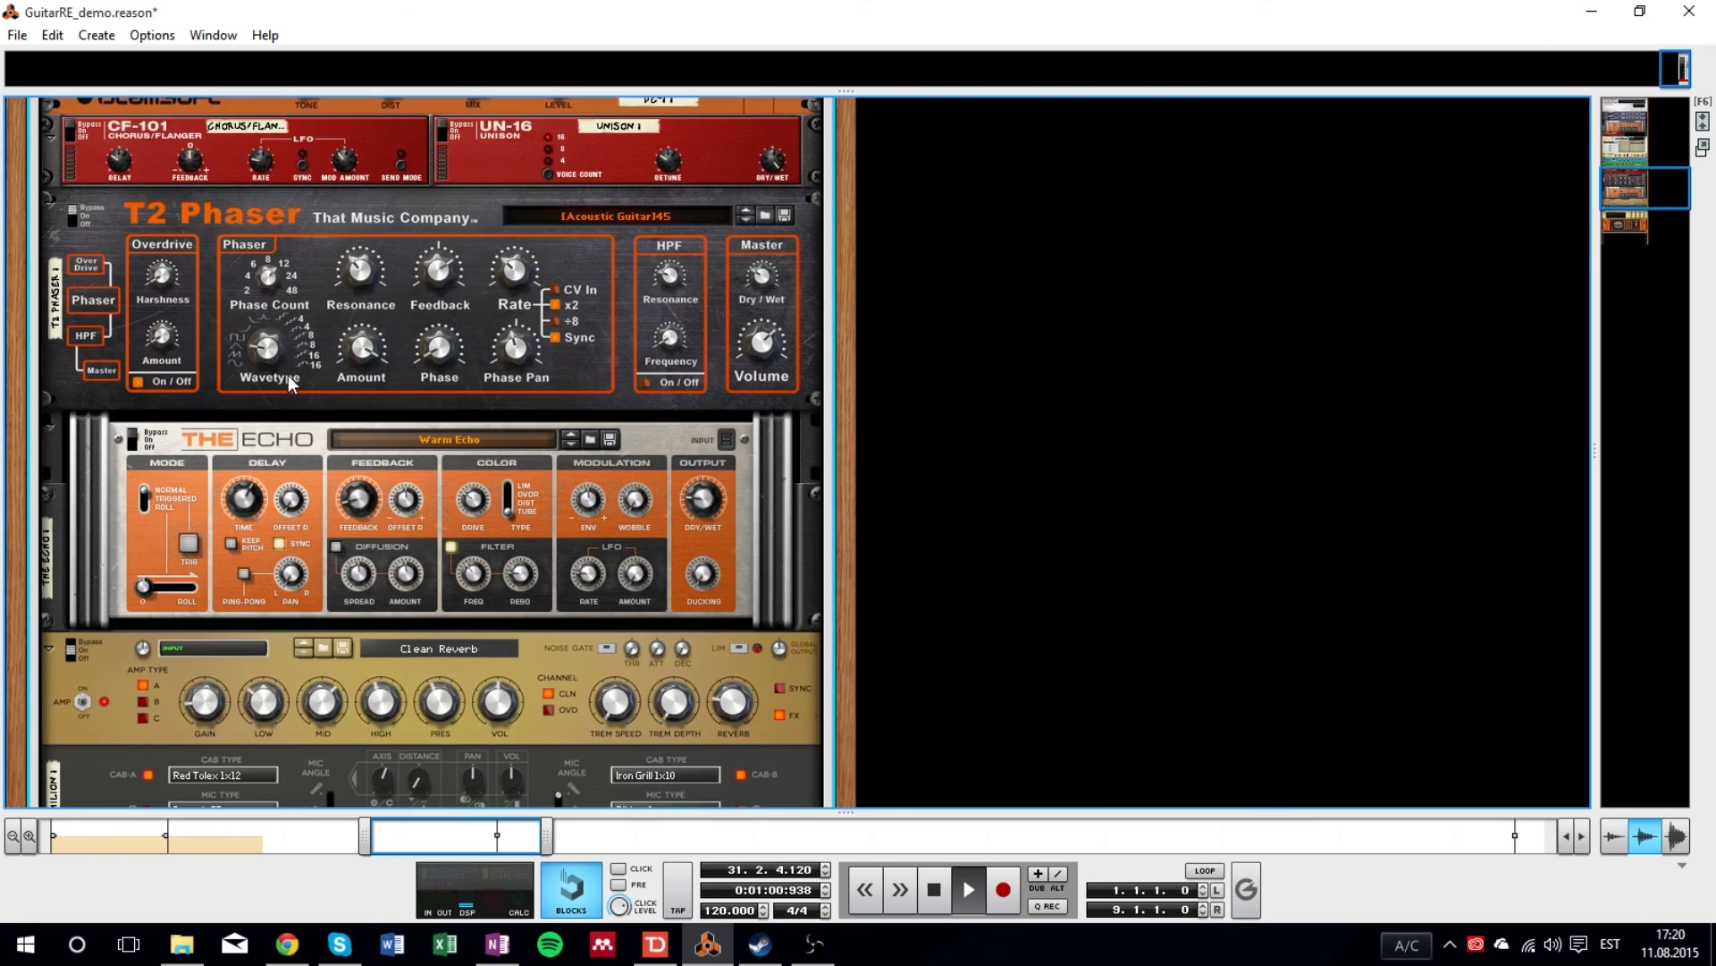
scroll("up", 3)
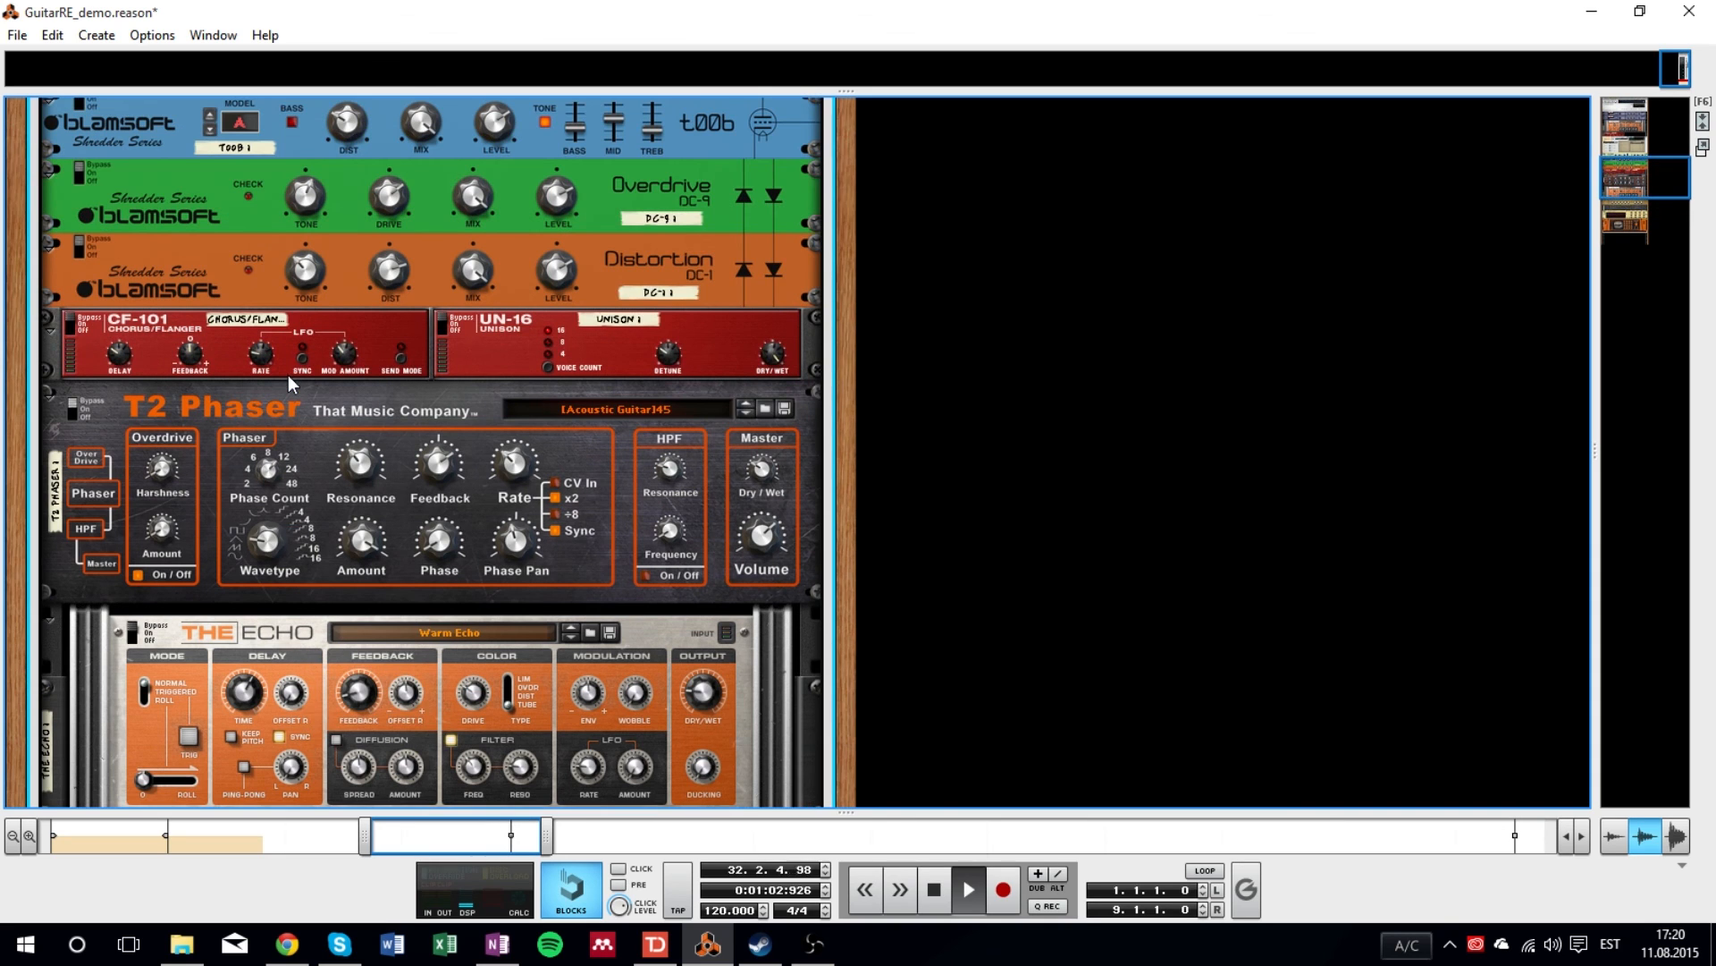
scroll("up", 3)
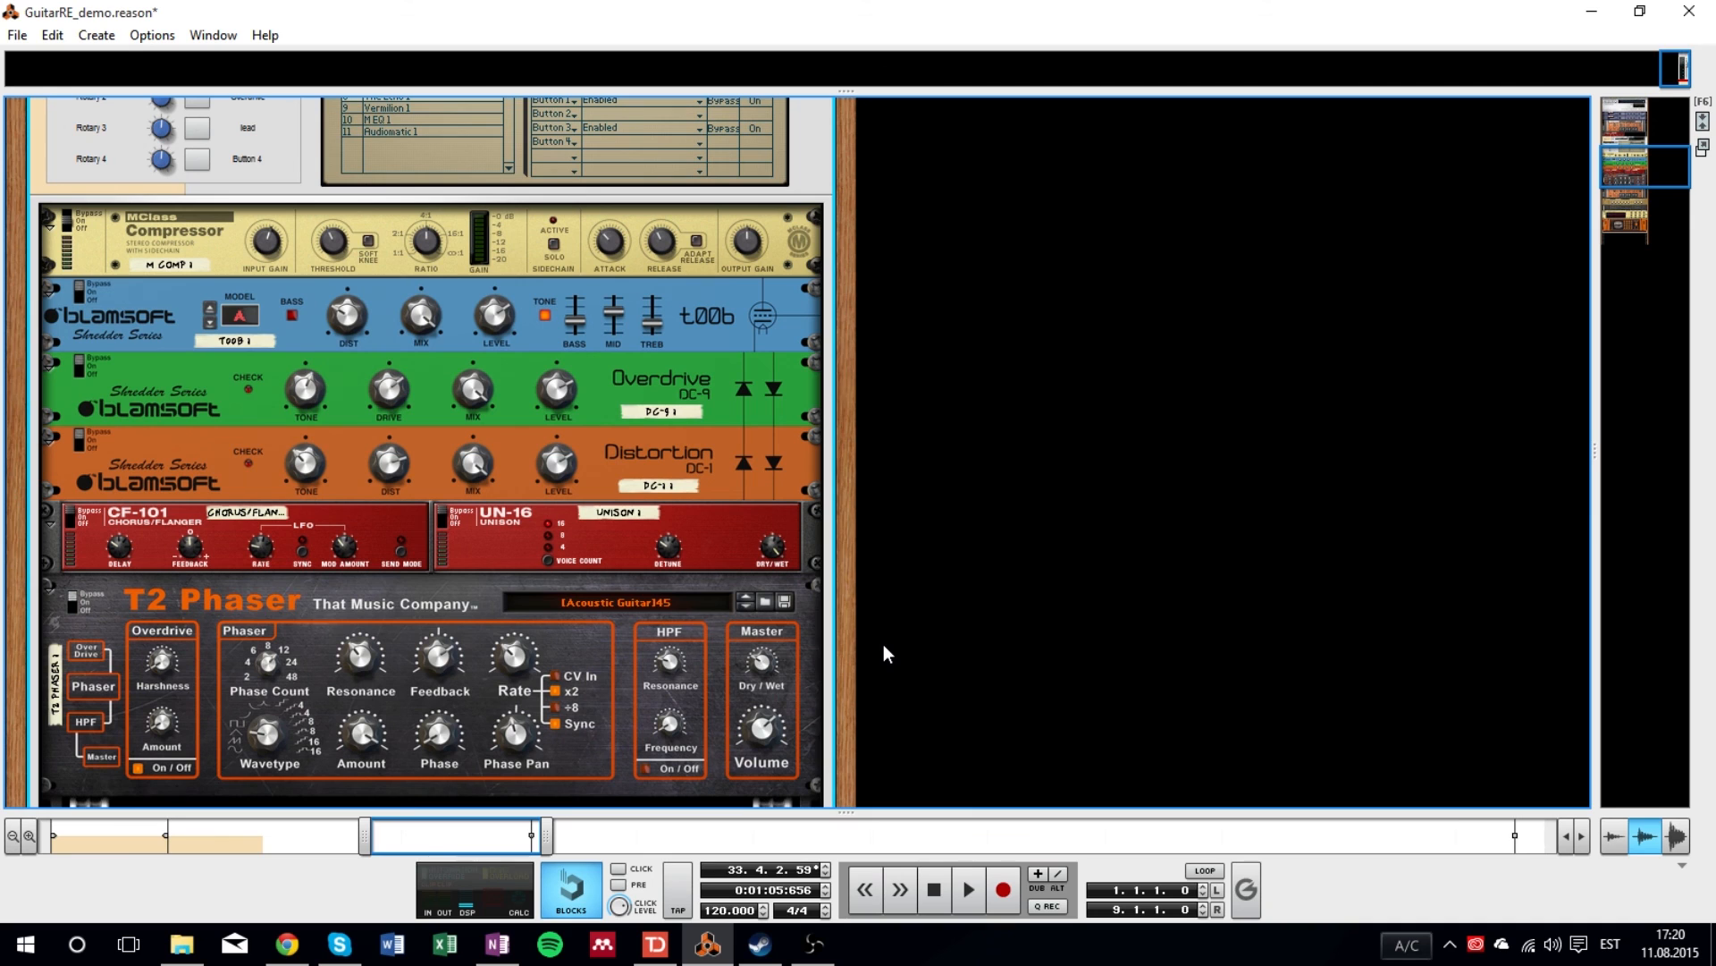
mouse_move(307, 550)
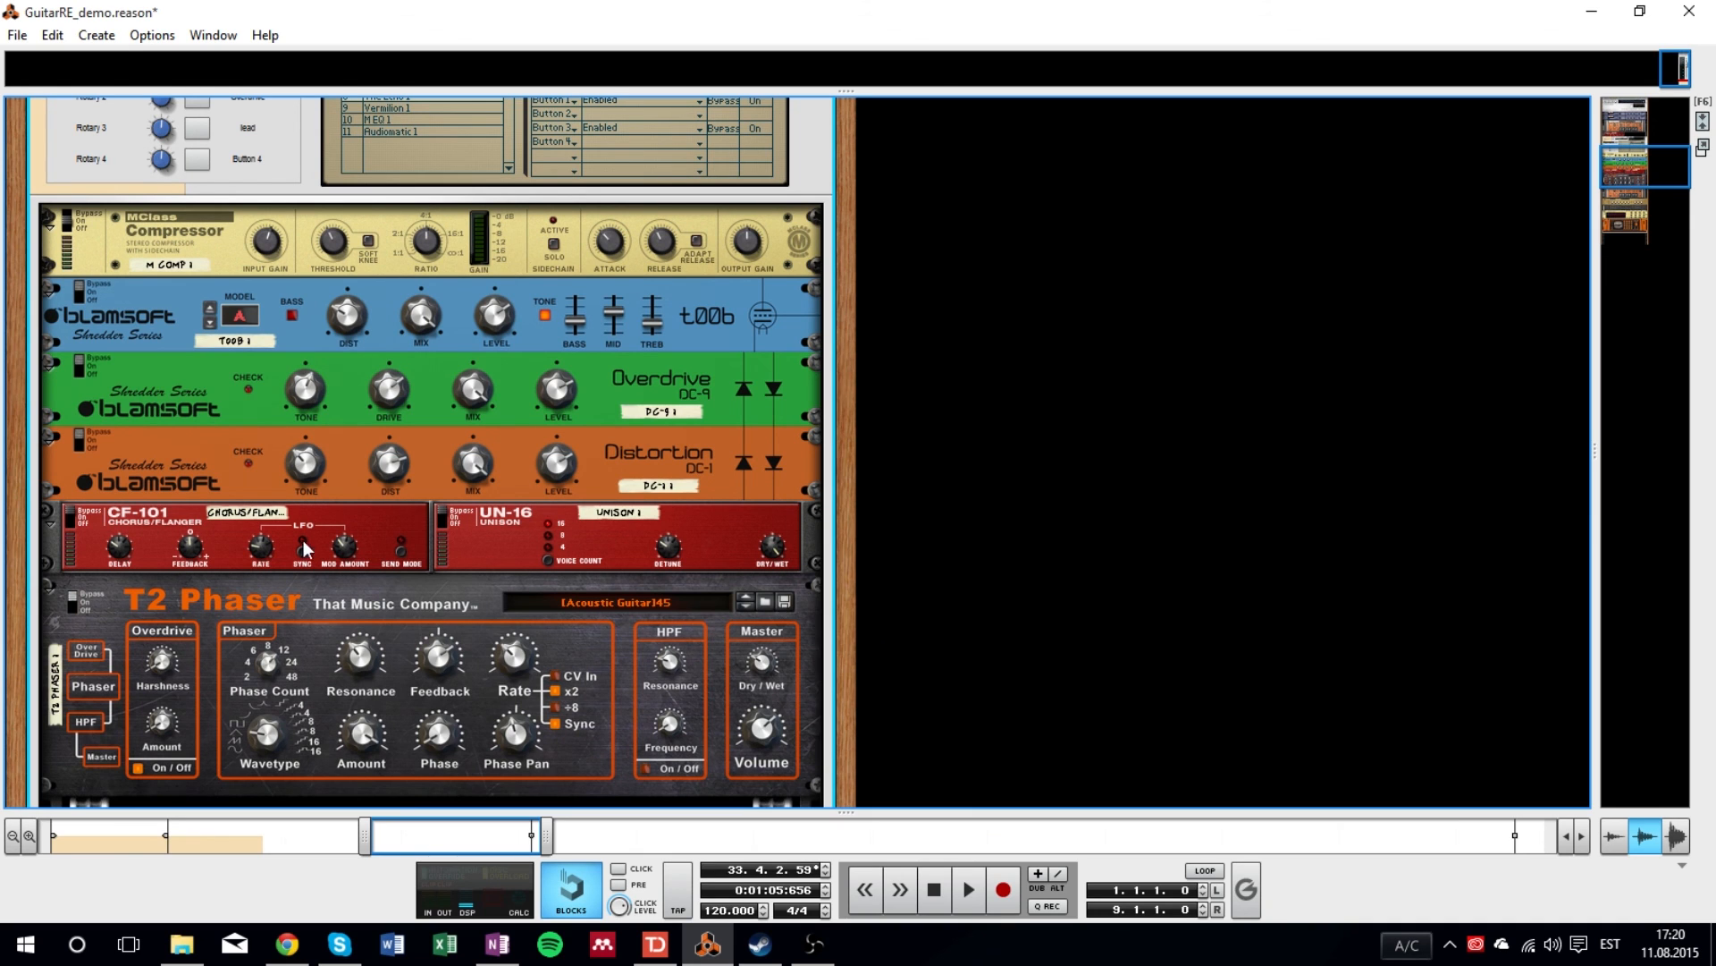
scroll("down", 3)
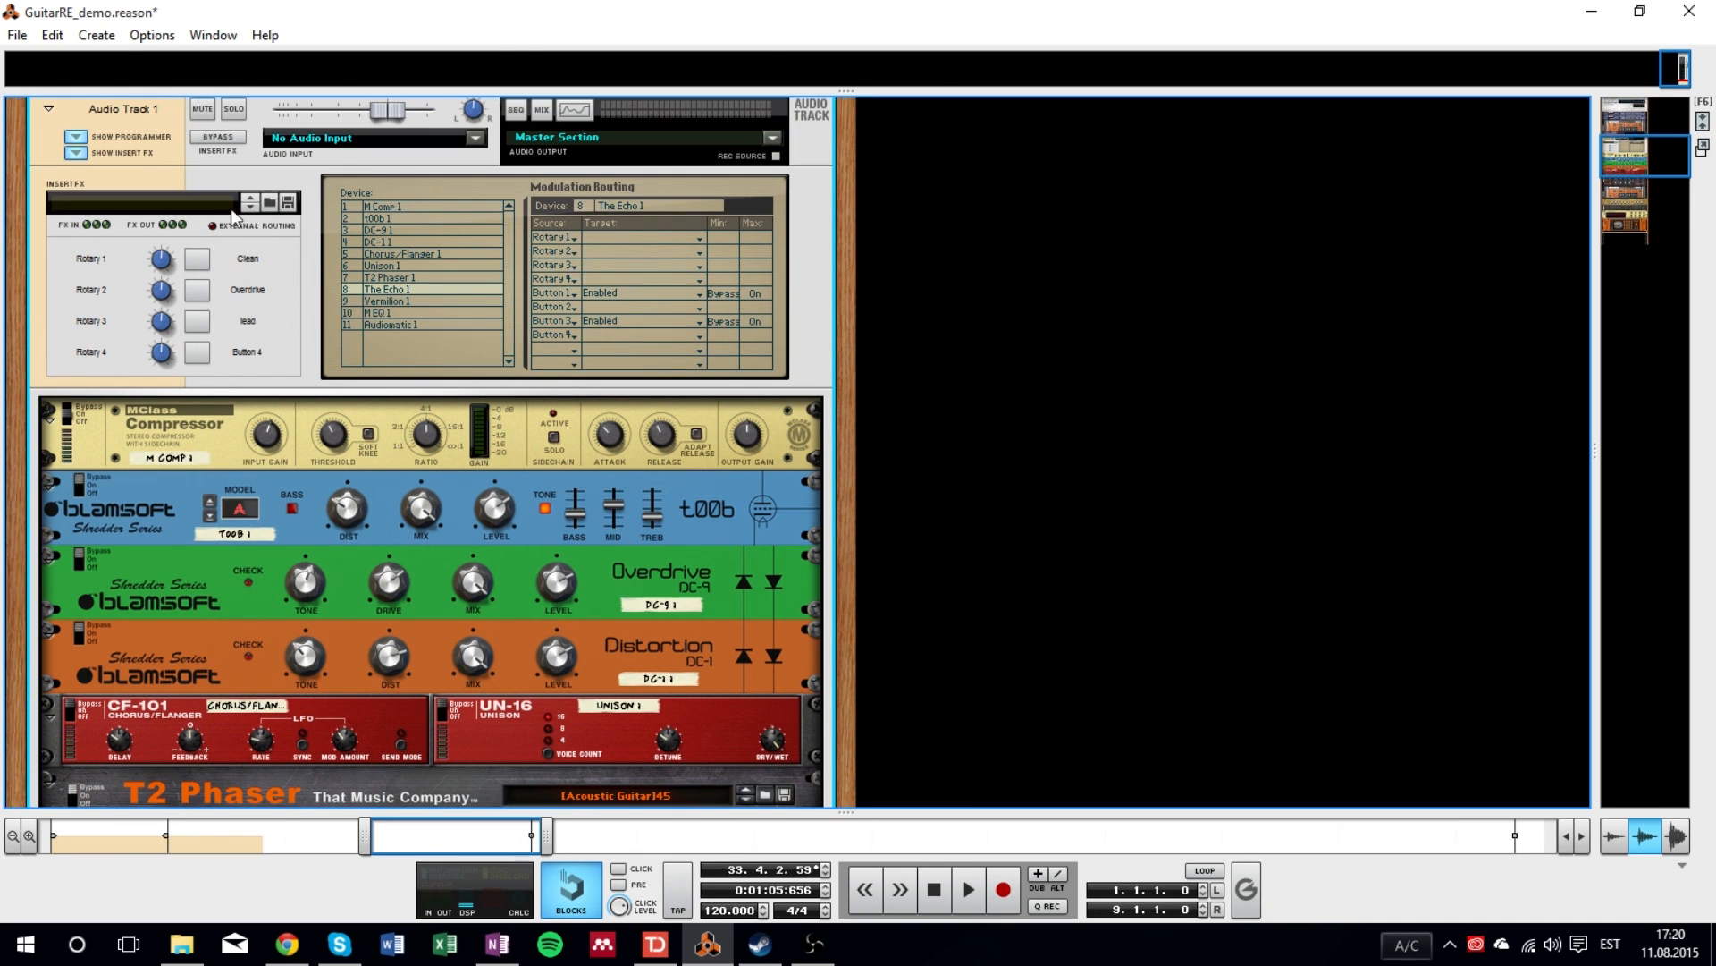